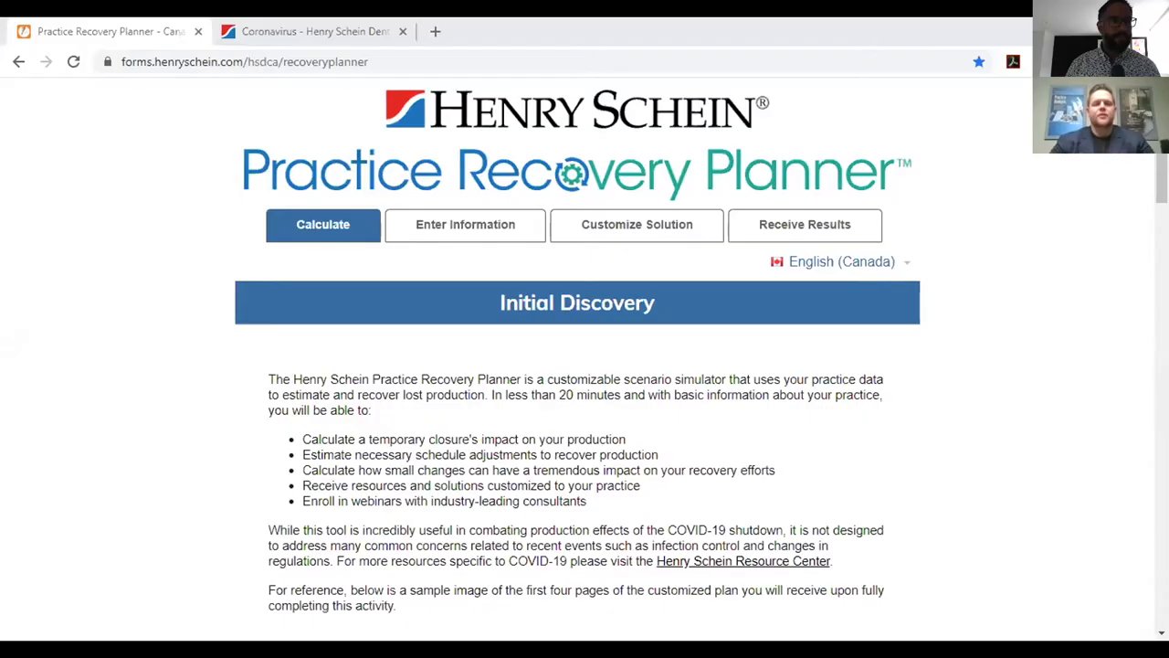
pyautogui.moveTo(959, 496)
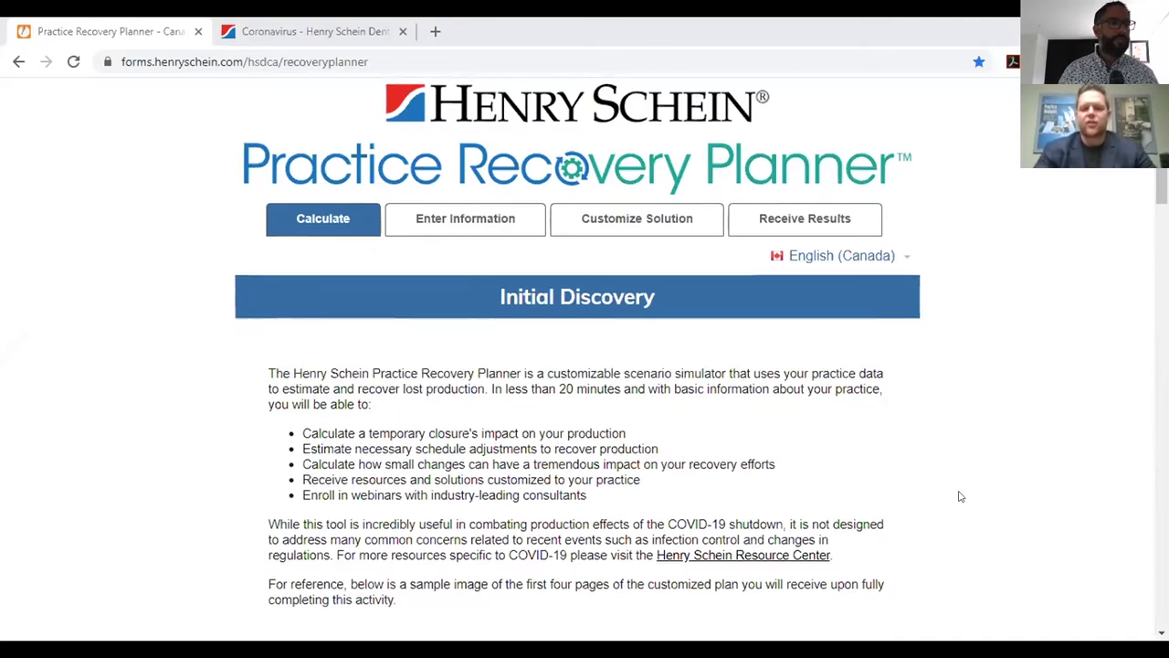
# - Scroll down through the planner to the province and production value fields
pyautogui.scroll(-3)
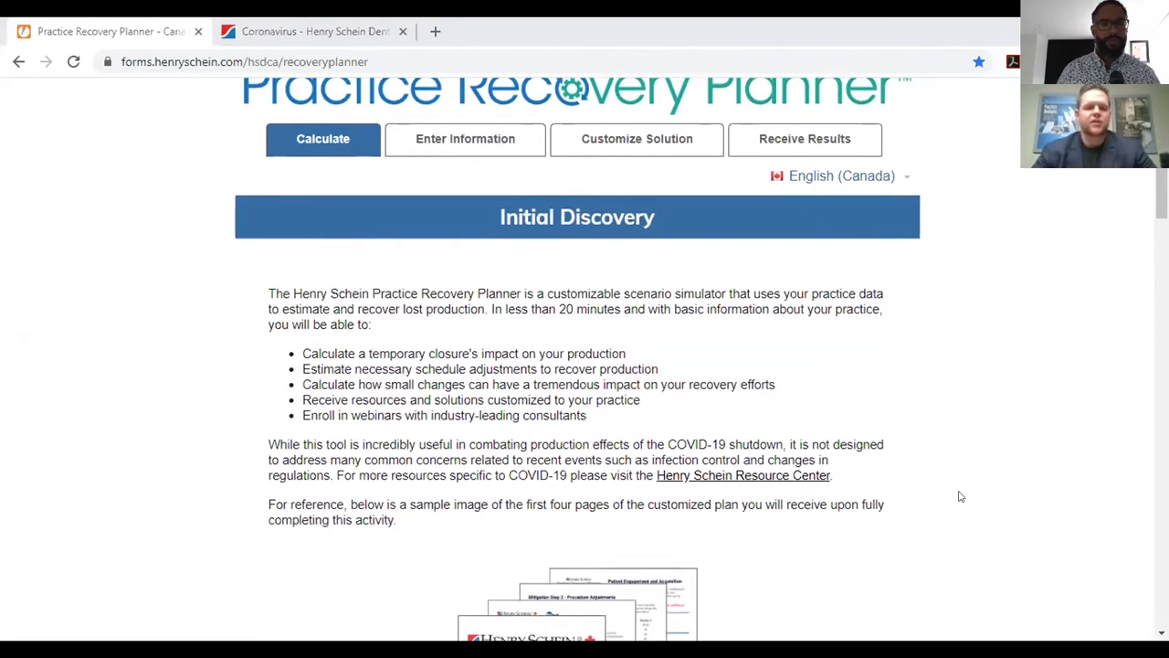
pyautogui.scroll(-3)
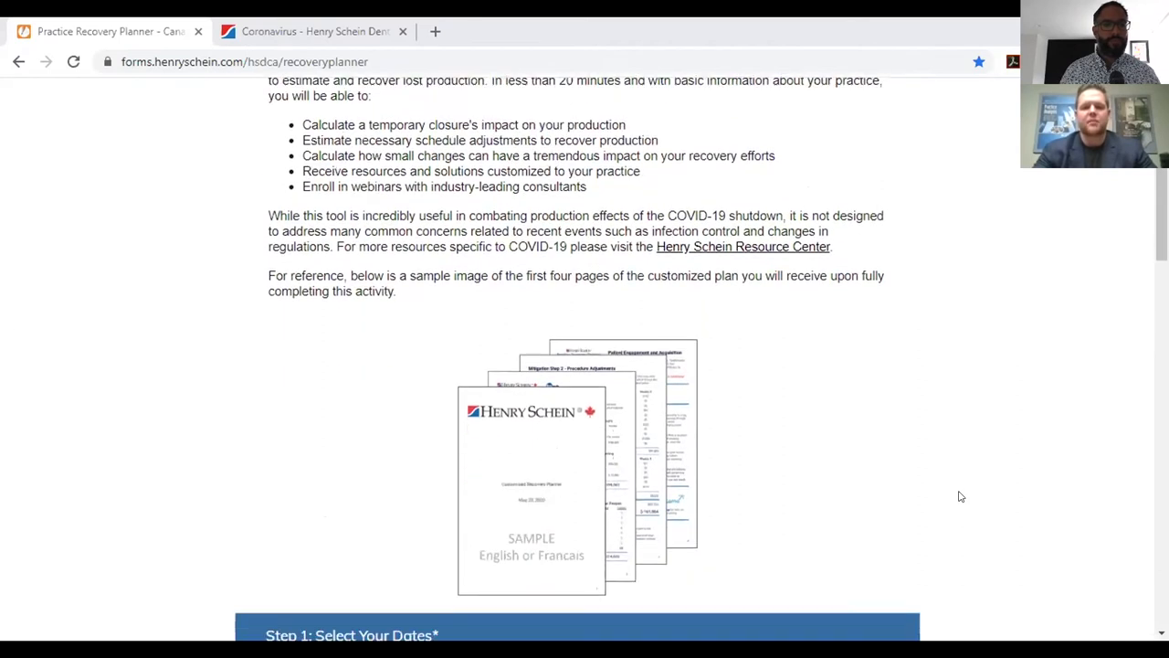
pyautogui.scroll(-3)
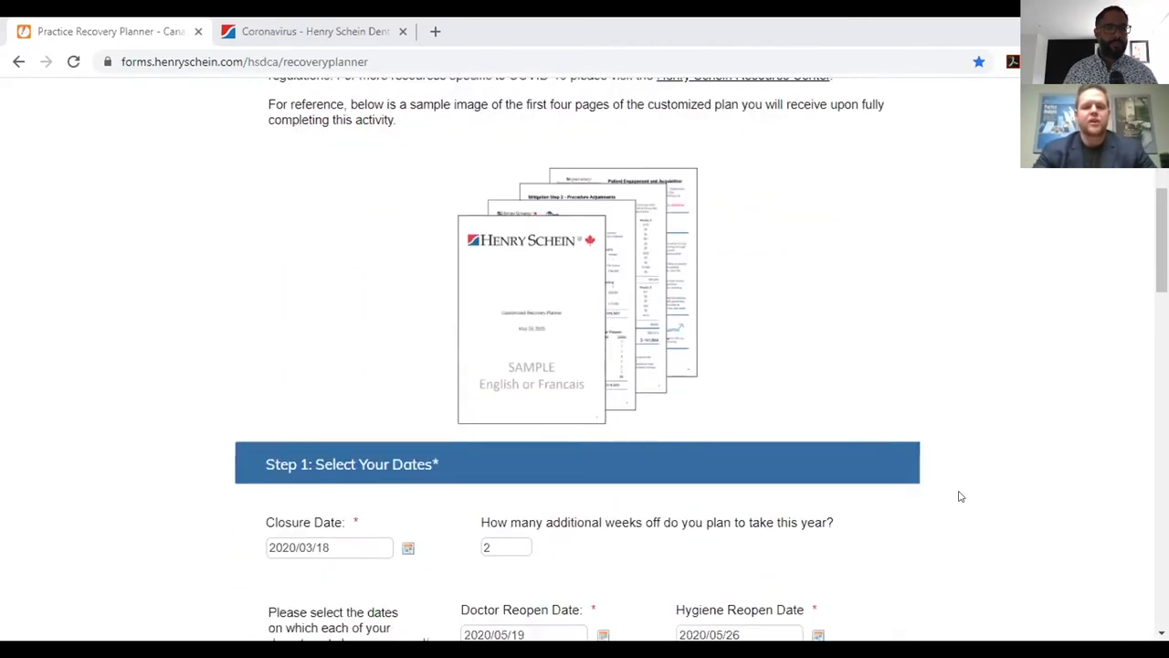
pyautogui.scroll(-3)
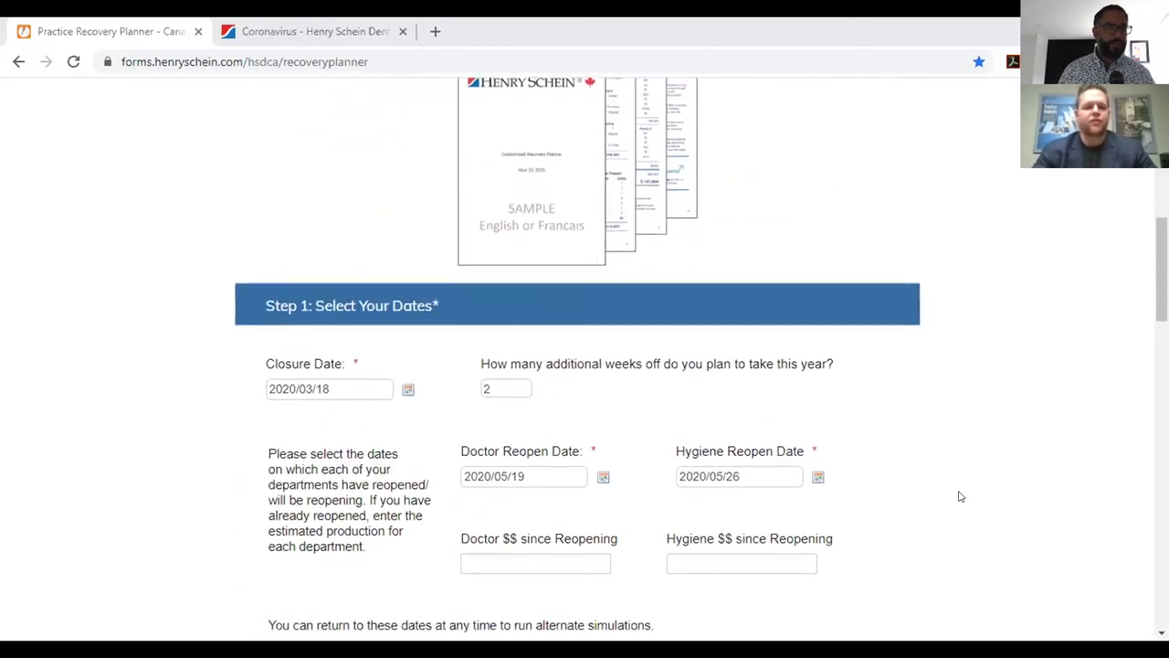
pyautogui.scroll(-3)
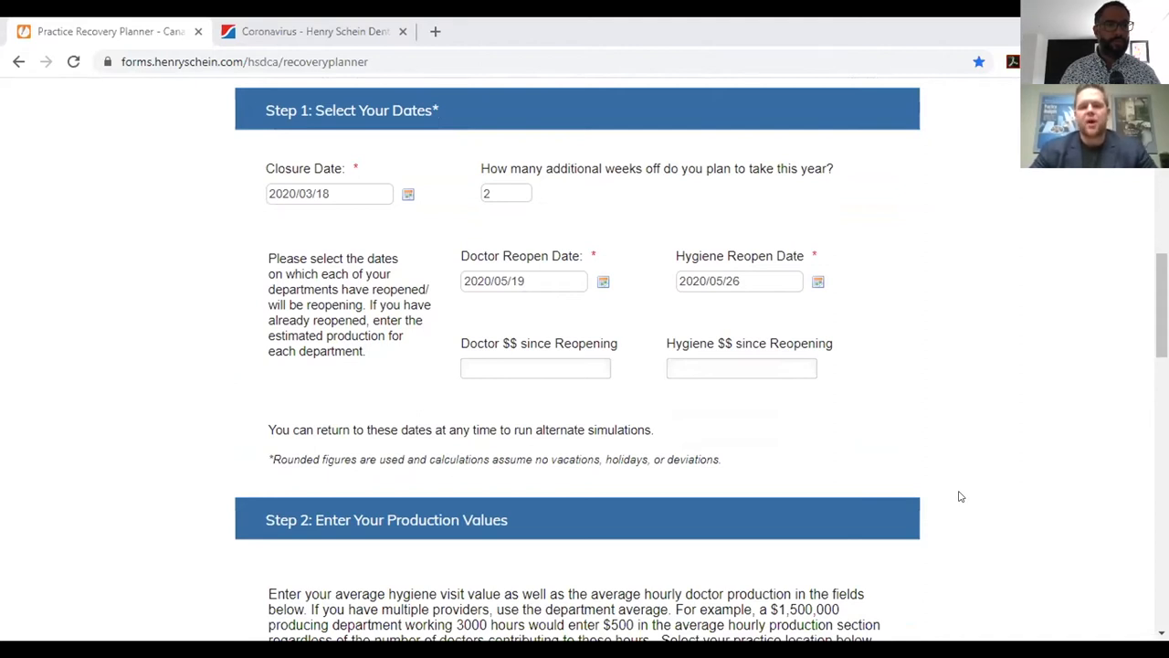
pyautogui.moveTo(659, 480)
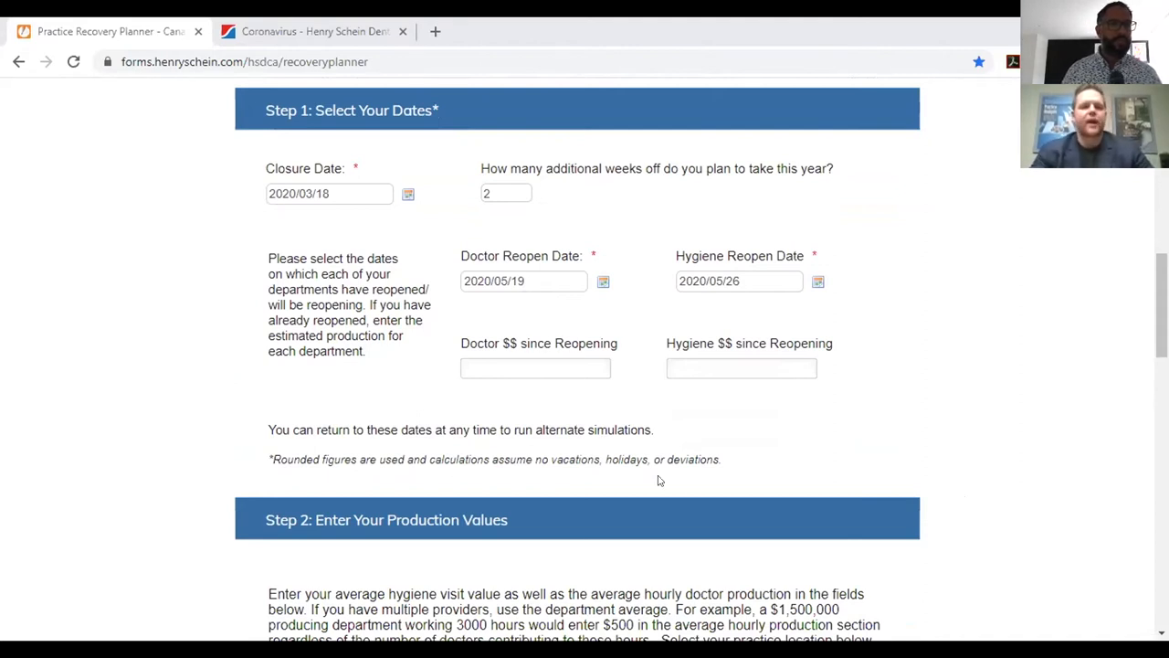
pyautogui.moveTo(664, 230)
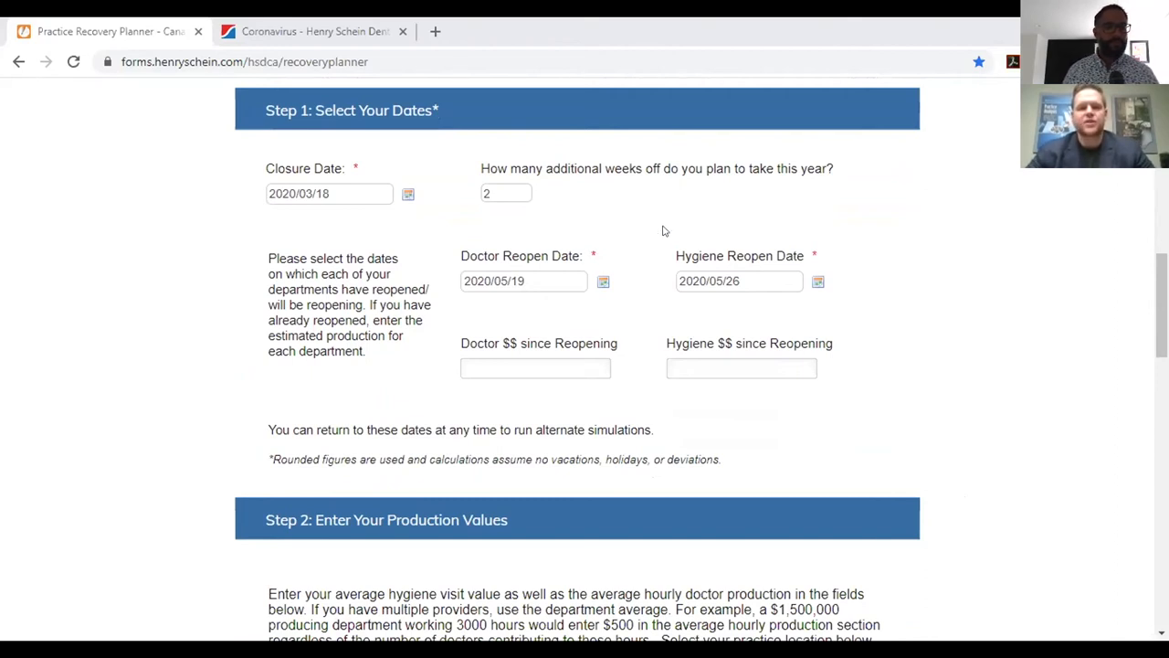
pyautogui.moveTo(466, 216)
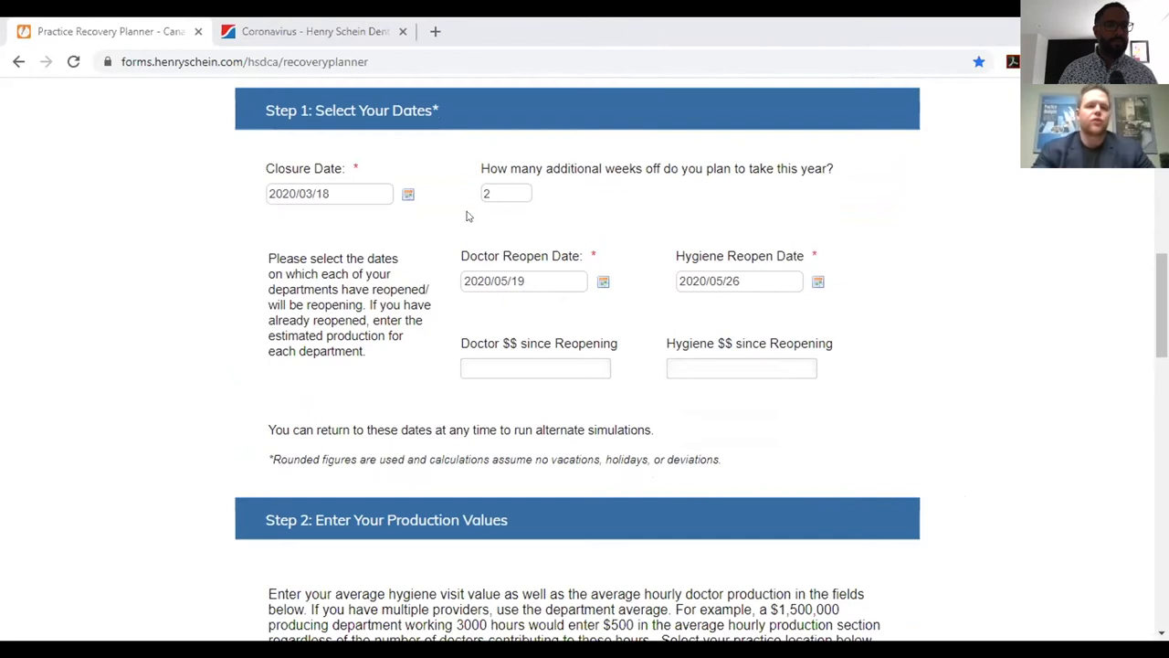
pyautogui.moveTo(358, 208)
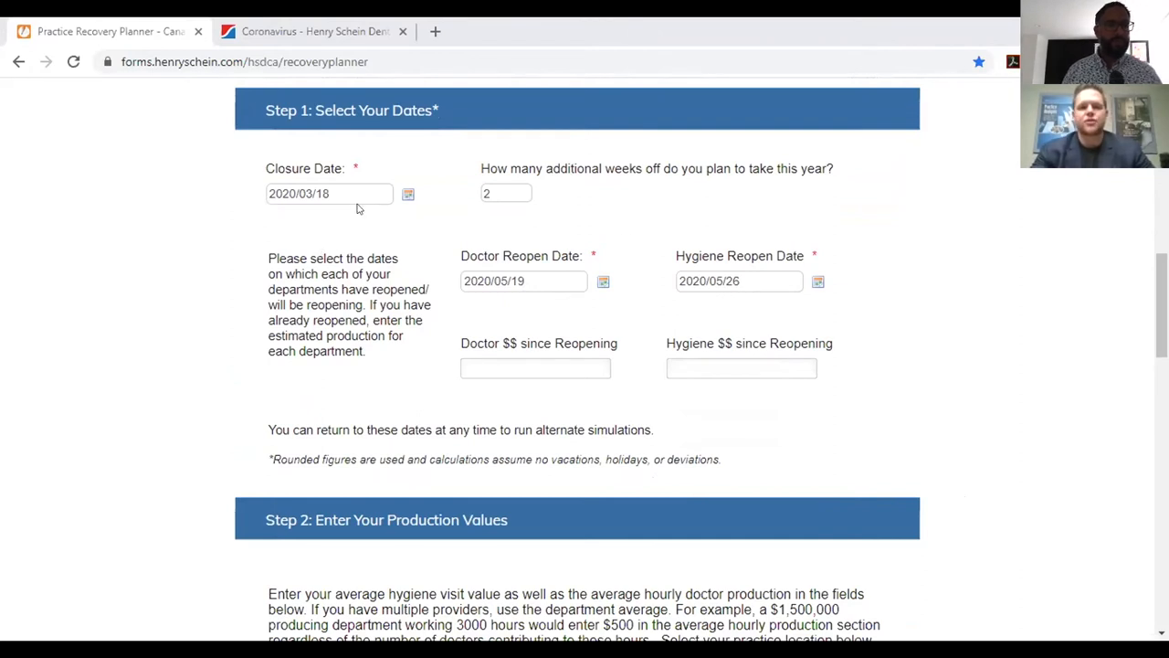
pyautogui.moveTo(639, 203)
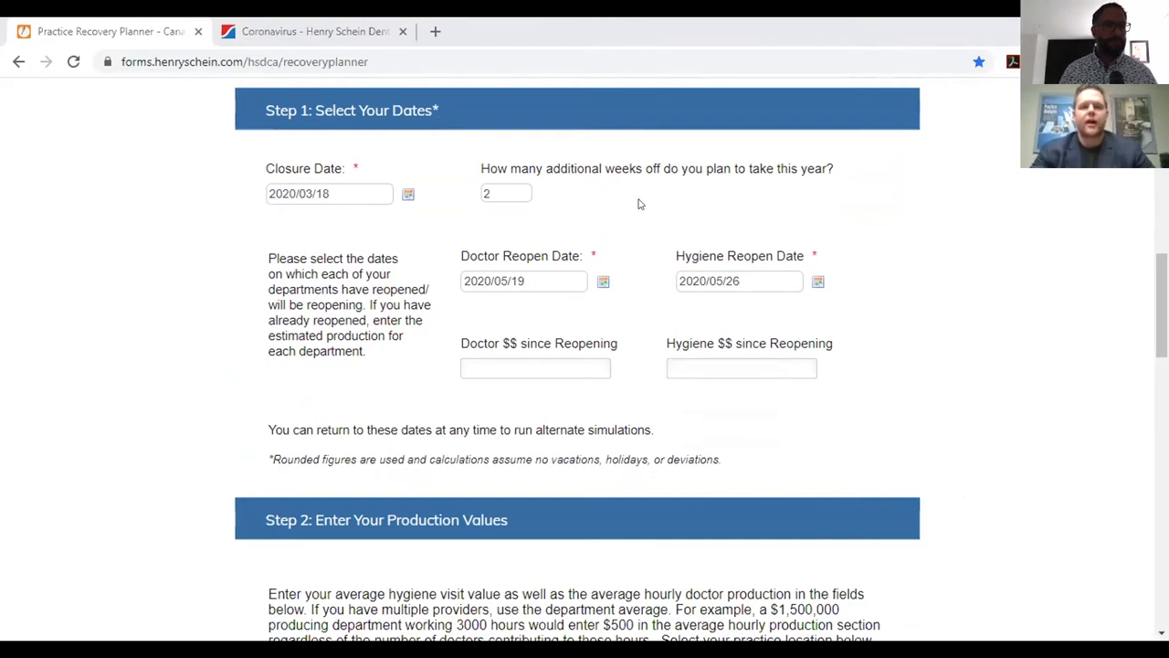
pyautogui.scroll(-3)
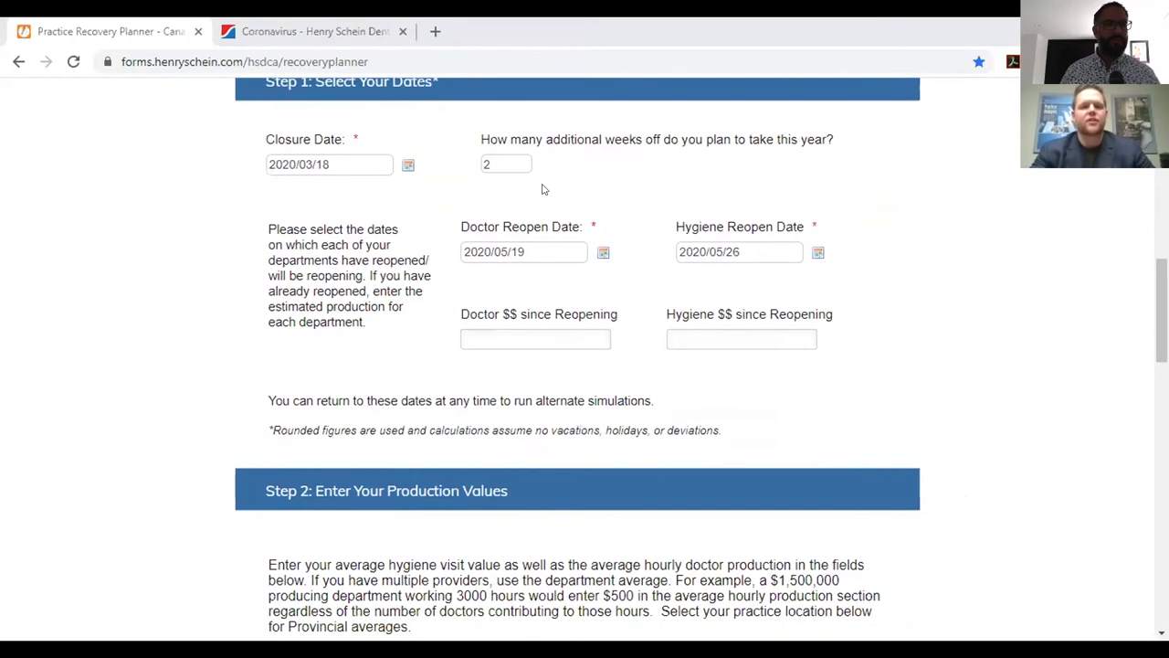
pyautogui.moveTo(525, 180)
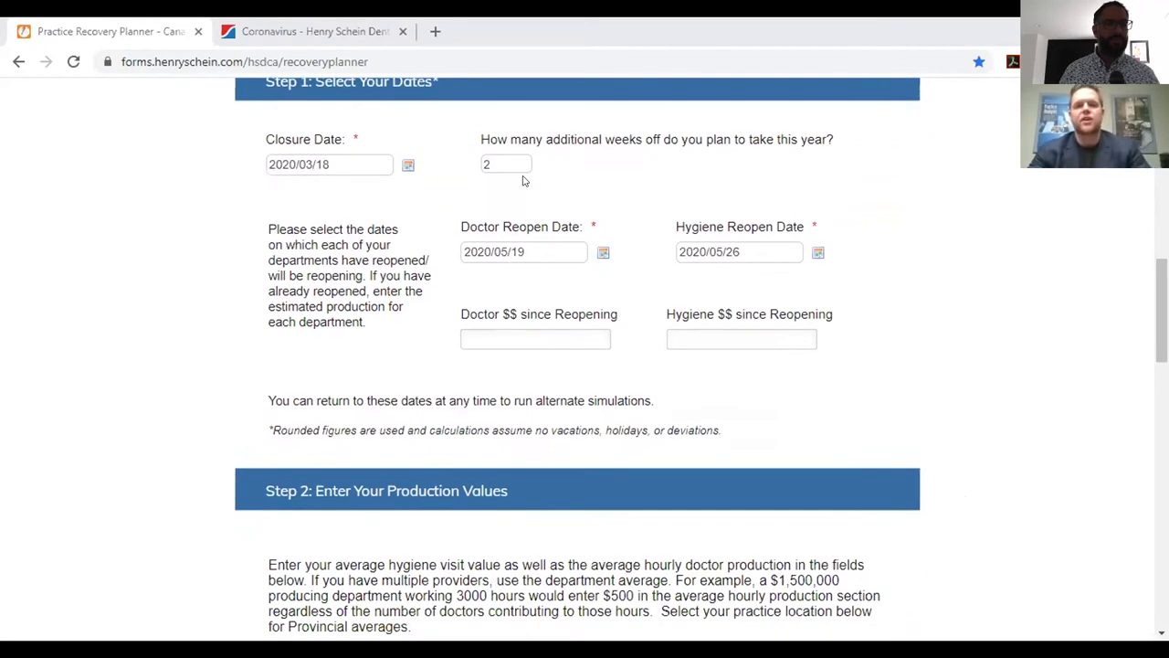
pyautogui.moveTo(651, 231)
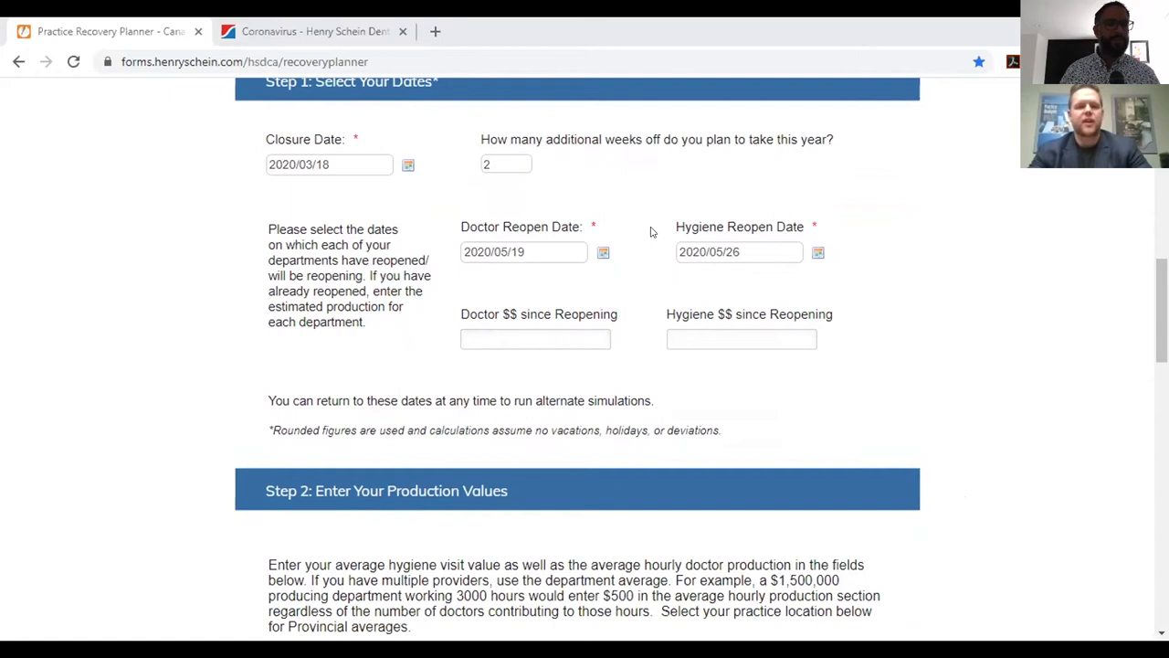
pyautogui.moveTo(590, 270)
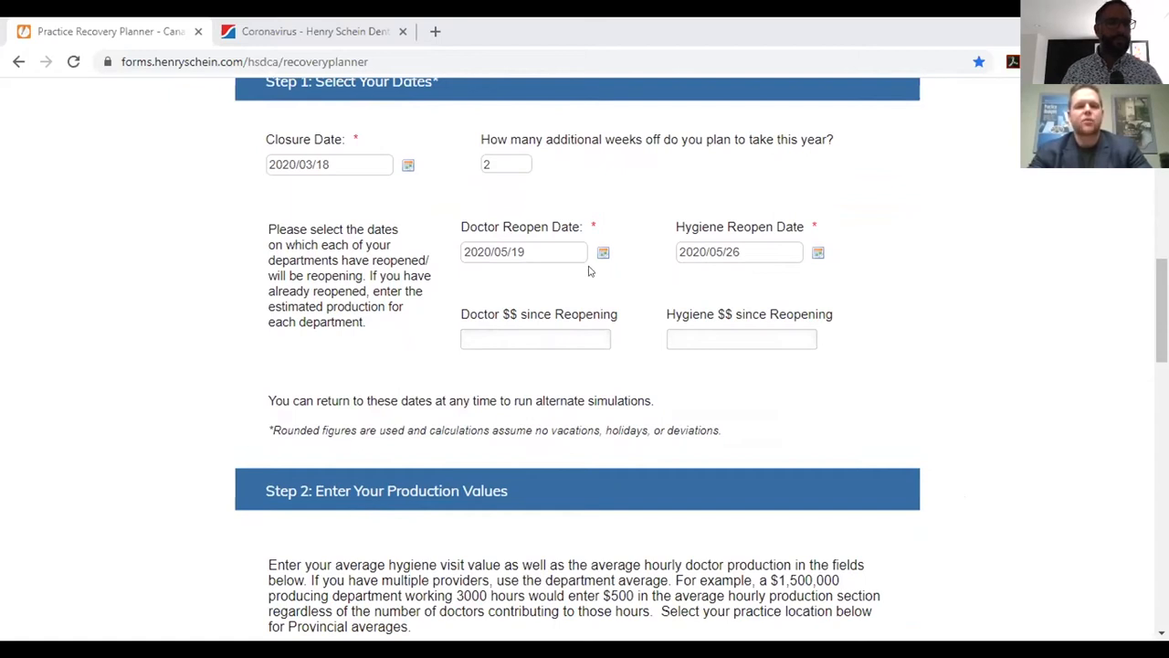
pyautogui.moveTo(557, 275)
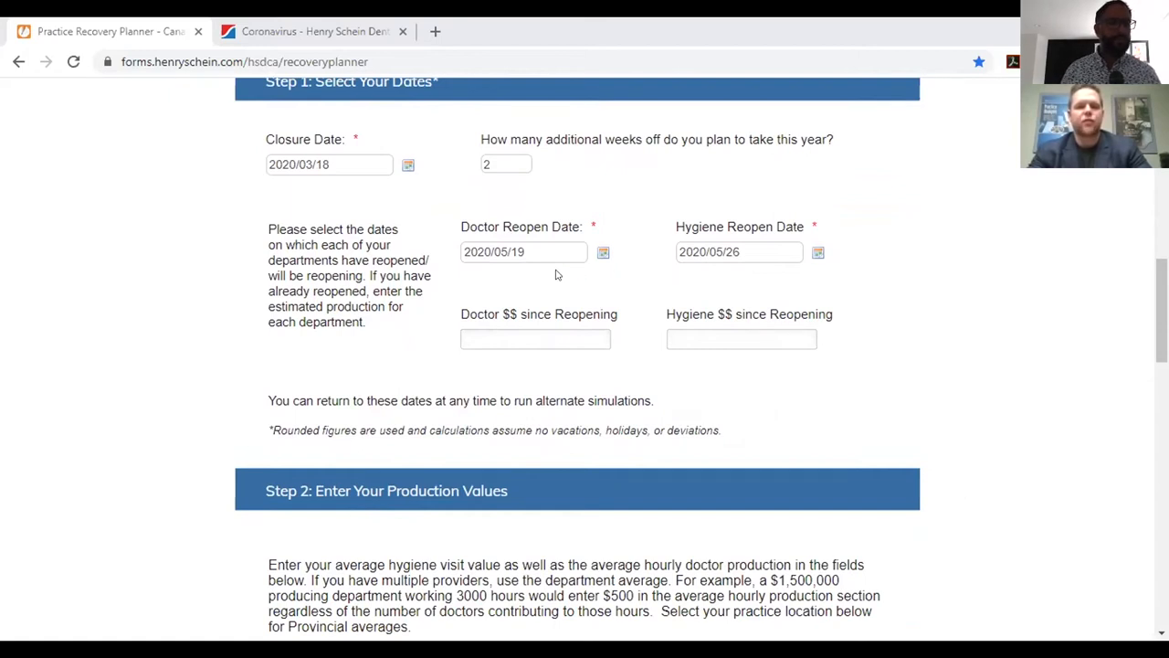
pyautogui.moveTo(743, 283)
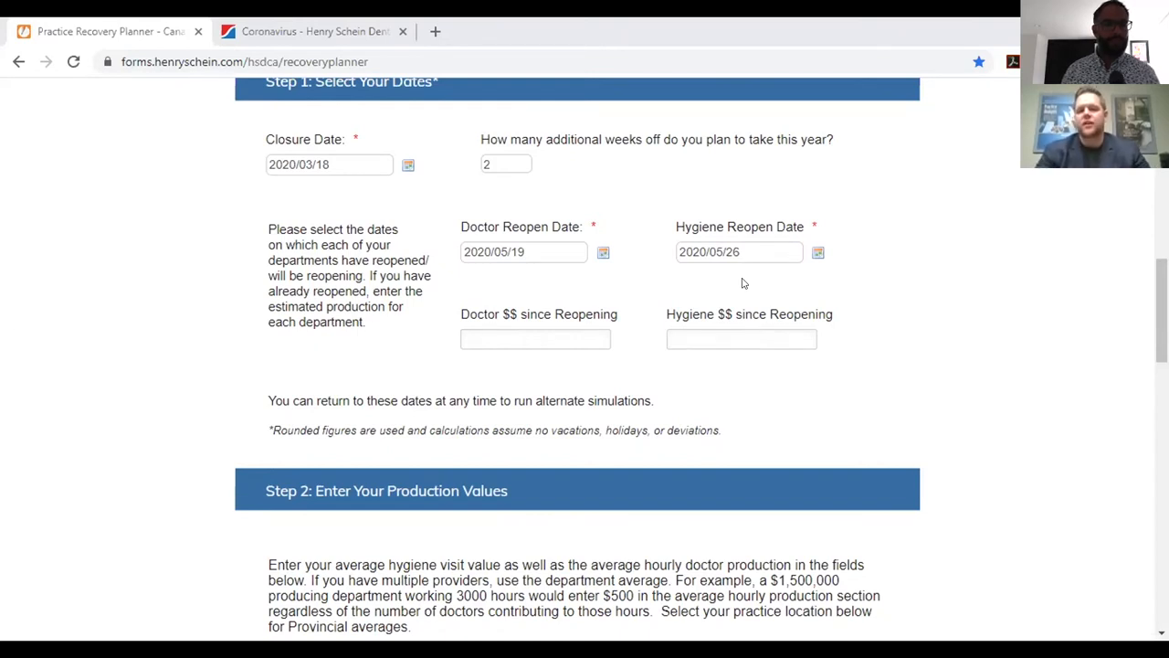
pyautogui.scroll(-3)
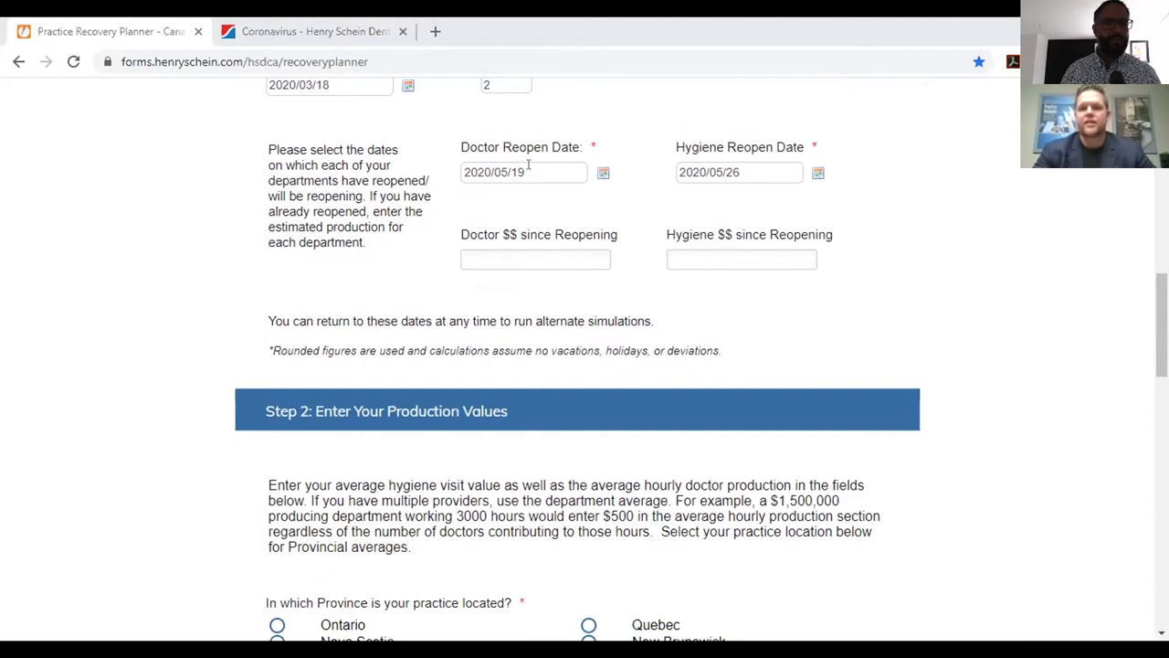
pyautogui.moveTo(757, 232)
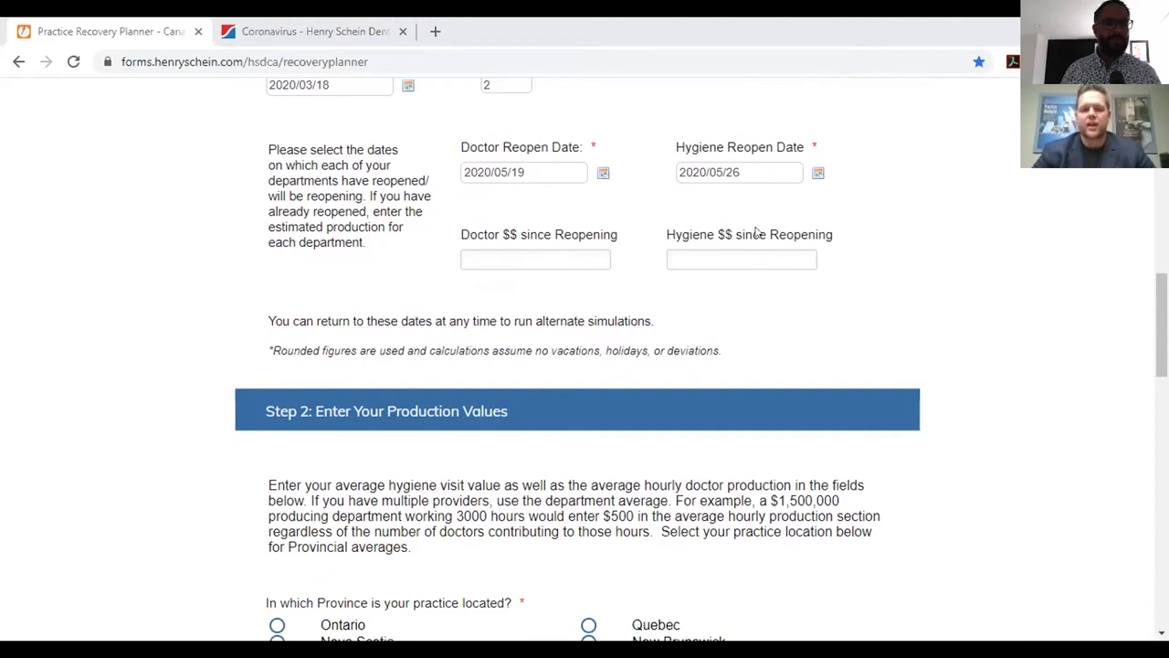
pyautogui.moveTo(749, 290)
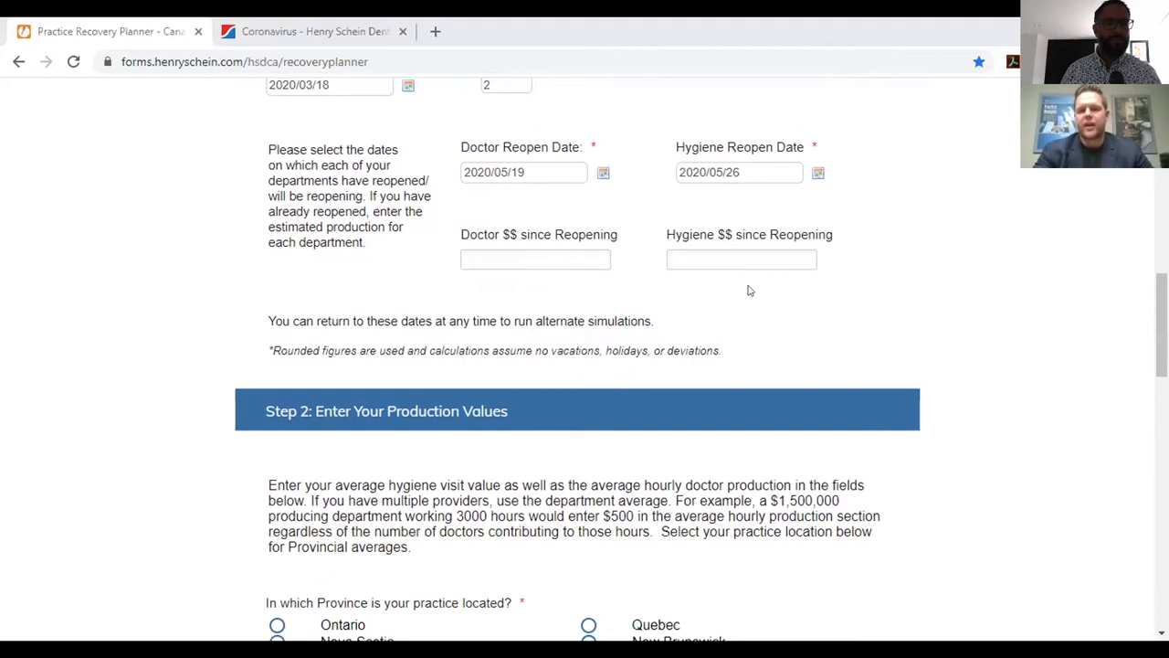
pyautogui.scroll(-3)
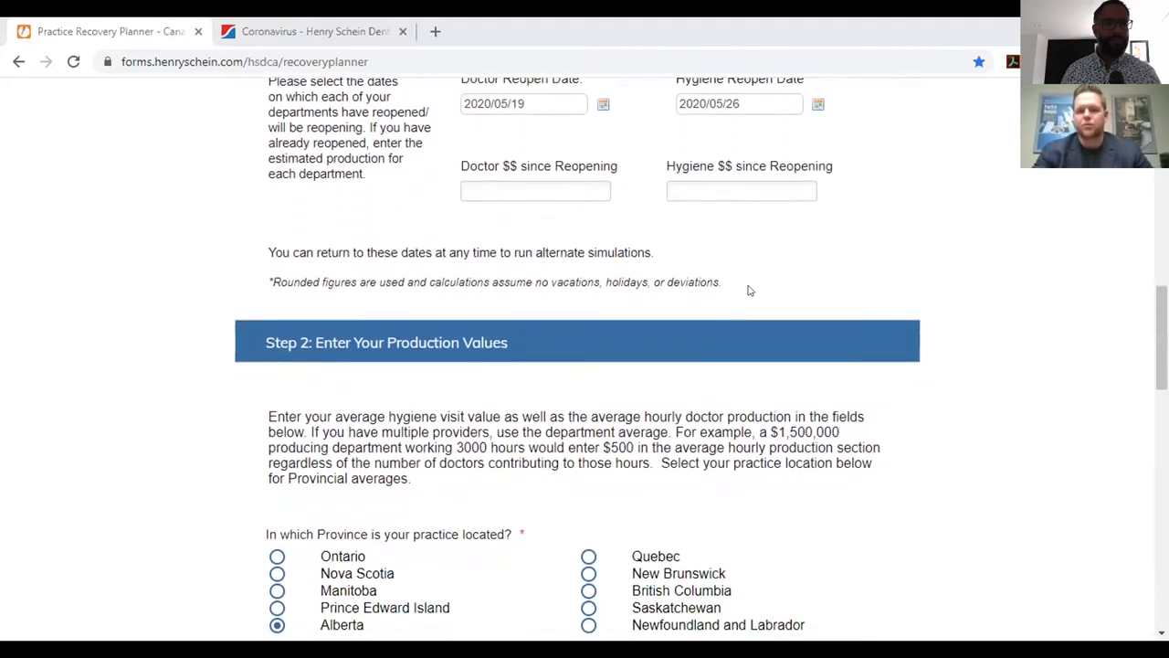
pyautogui.scroll(-3)
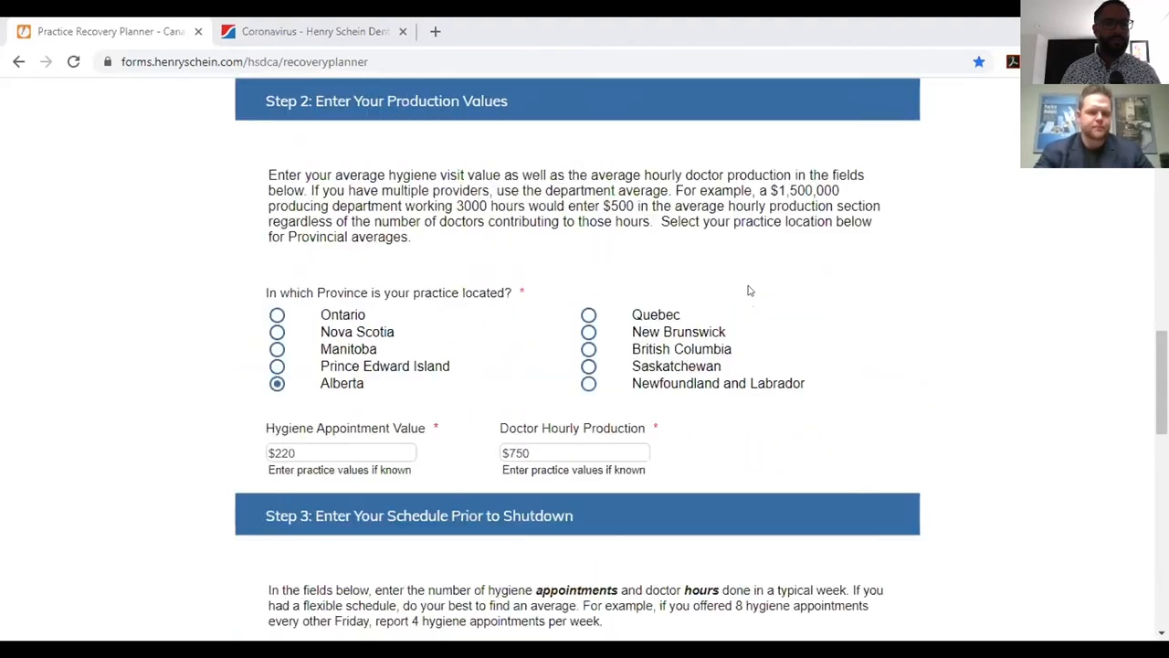
pyautogui.scroll(-3)
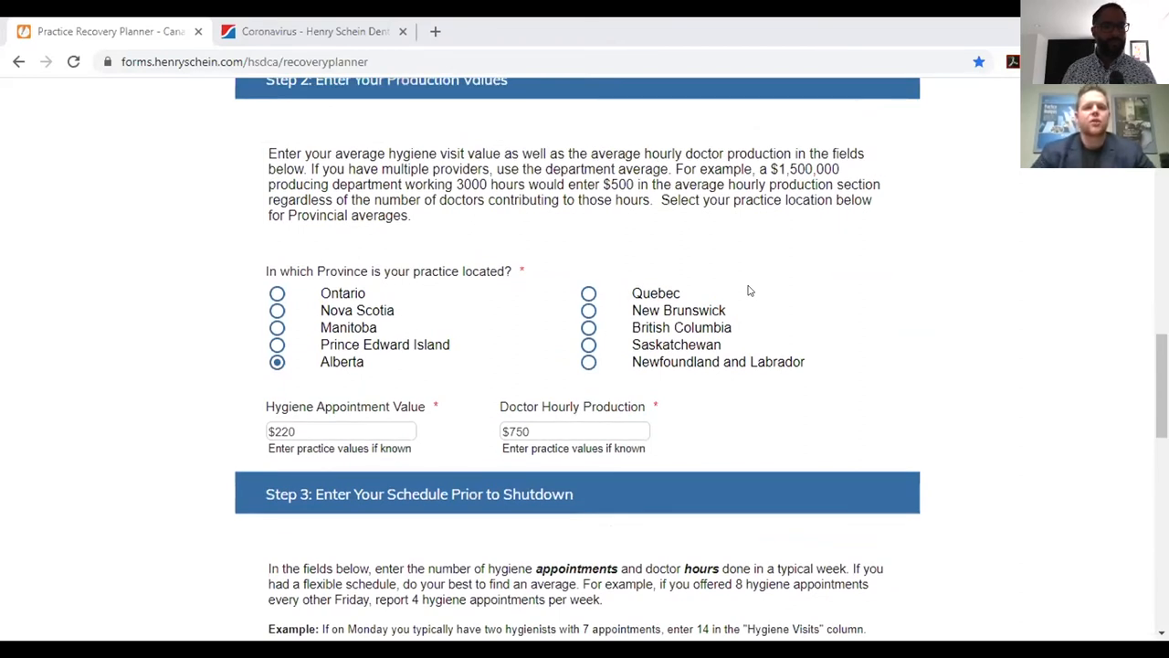
pyautogui.moveTo(466, 418)
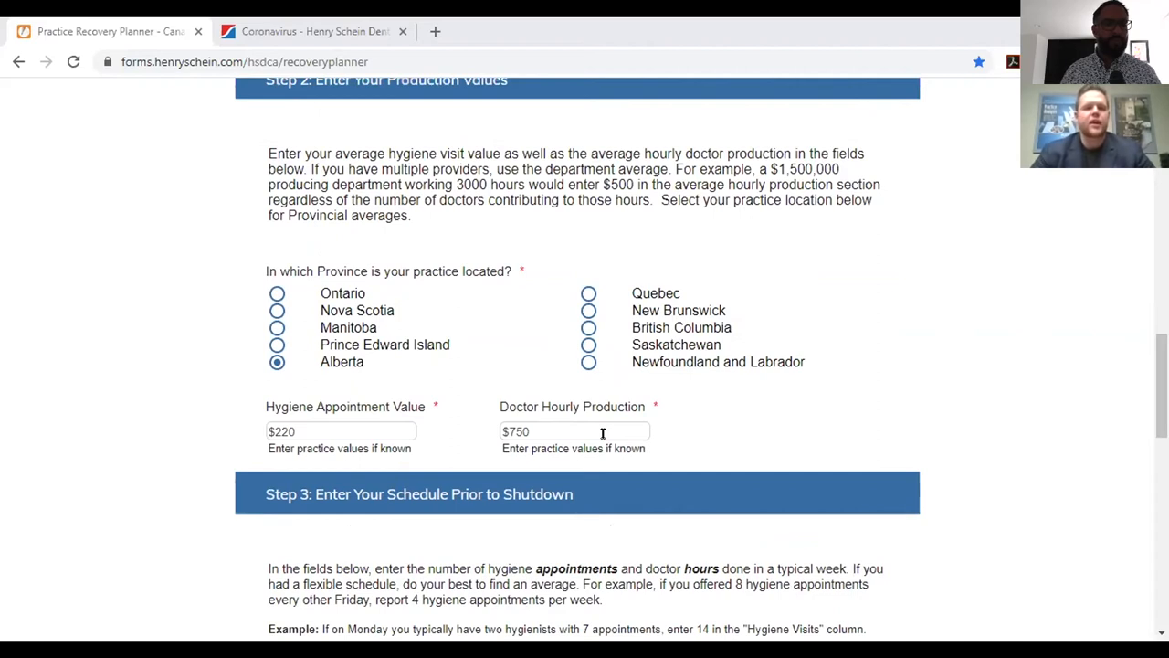
pyautogui.moveTo(398, 354)
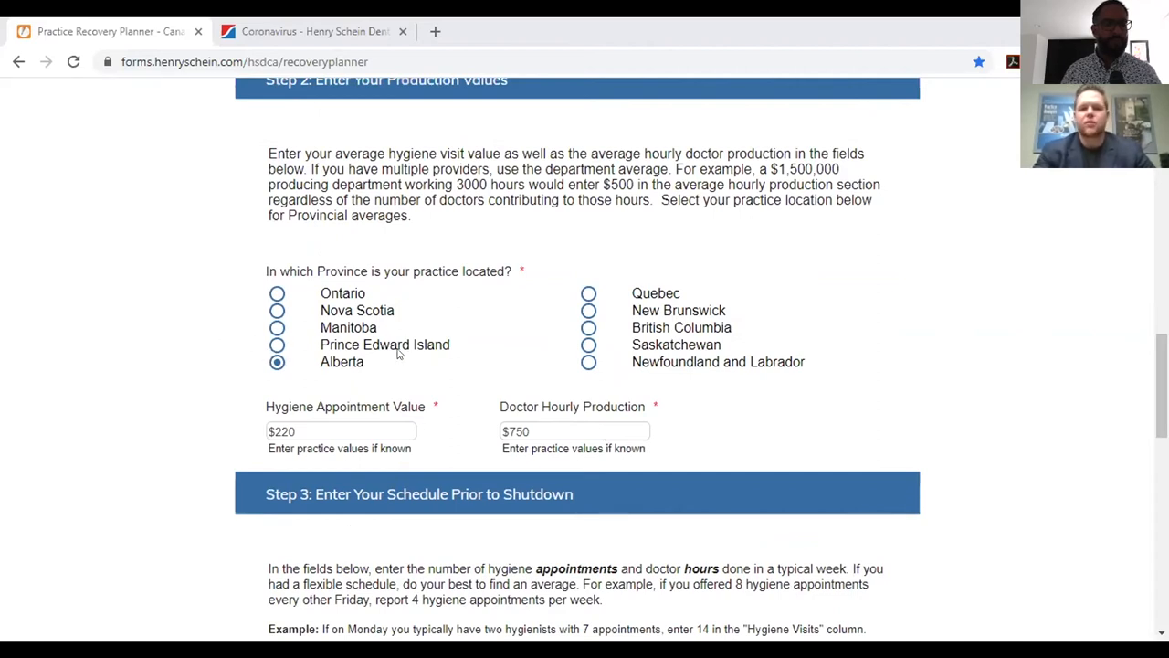
pyautogui.moveTo(650, 327)
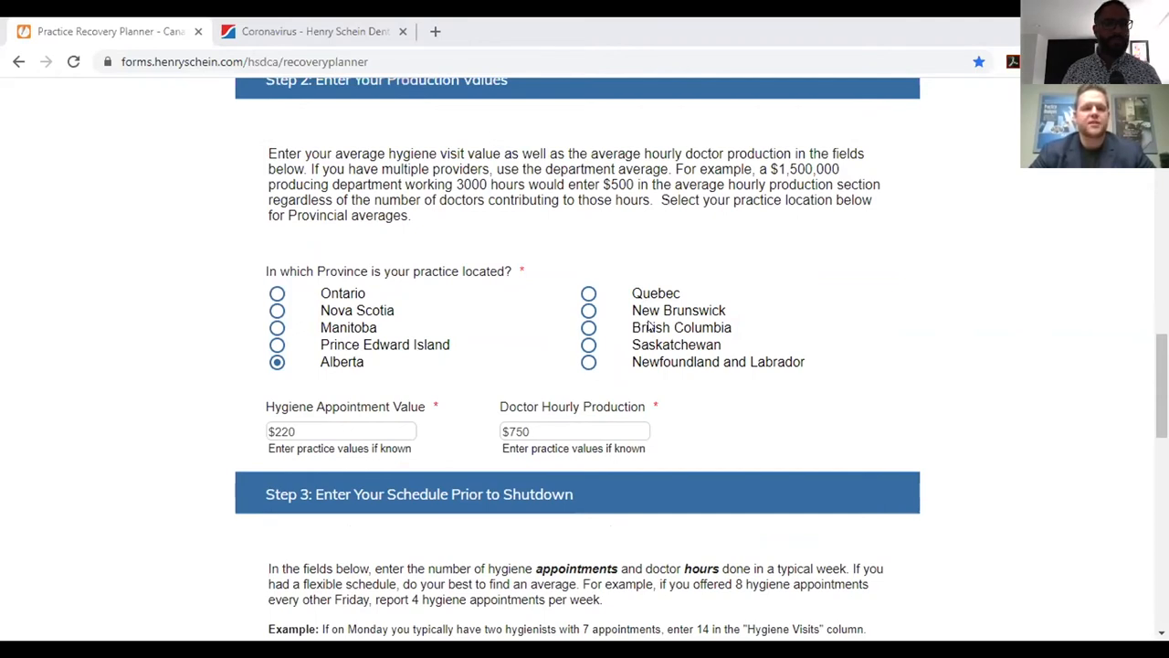
pyautogui.scroll(-3)
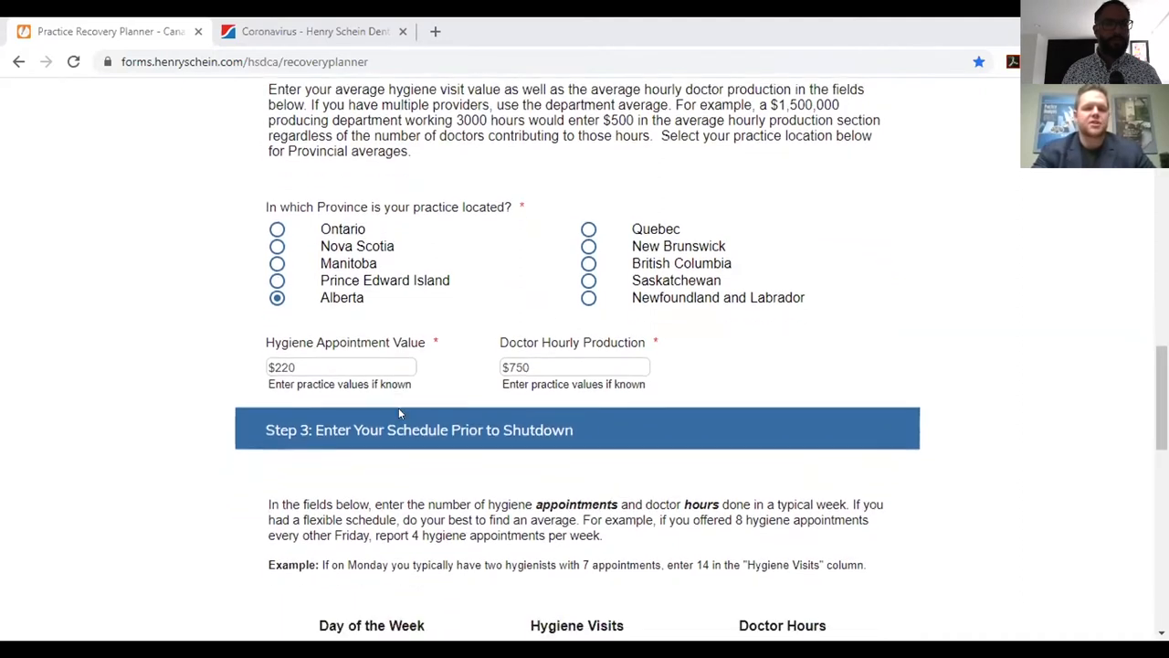
pyautogui.scroll(-3)
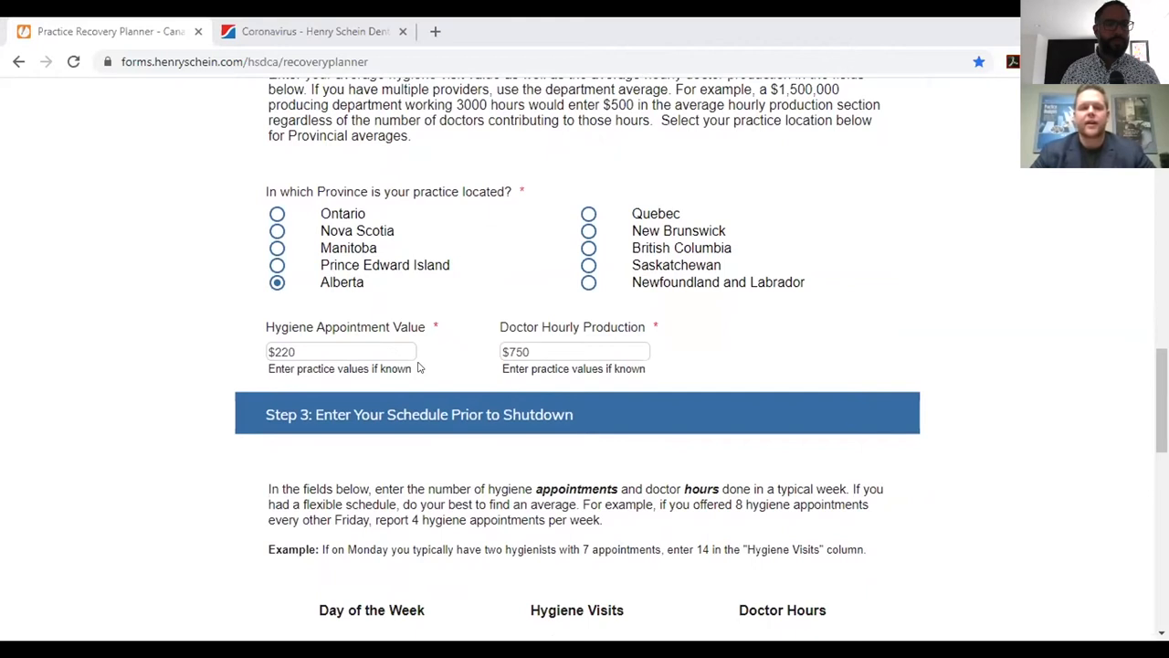
pyautogui.moveTo(355, 351)
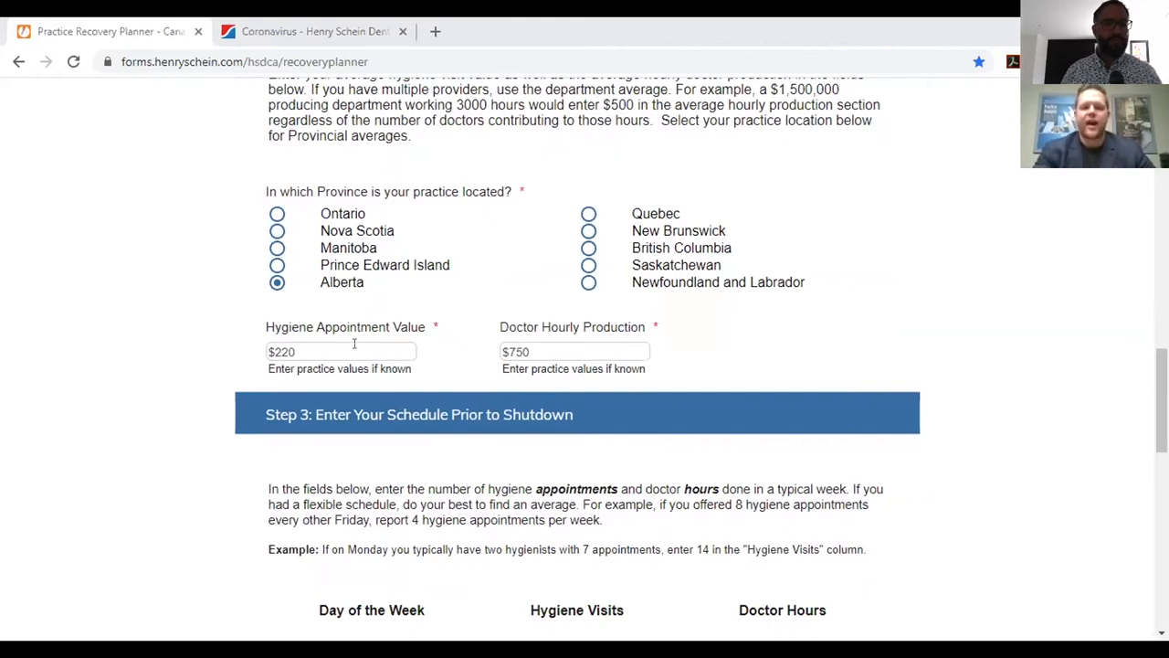
pyautogui.moveTo(661, 385)
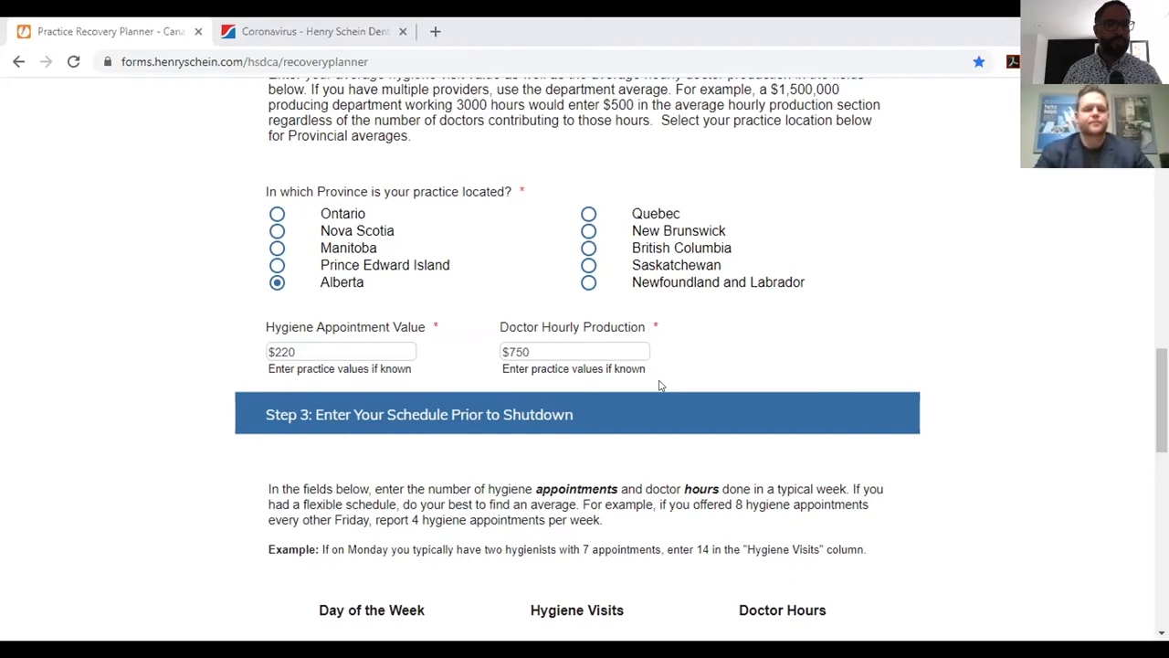
# - Scroll through the weekly schedule to the $-138,600 hygiene and $-216,000 doctor losses
pyautogui.scroll(-3)
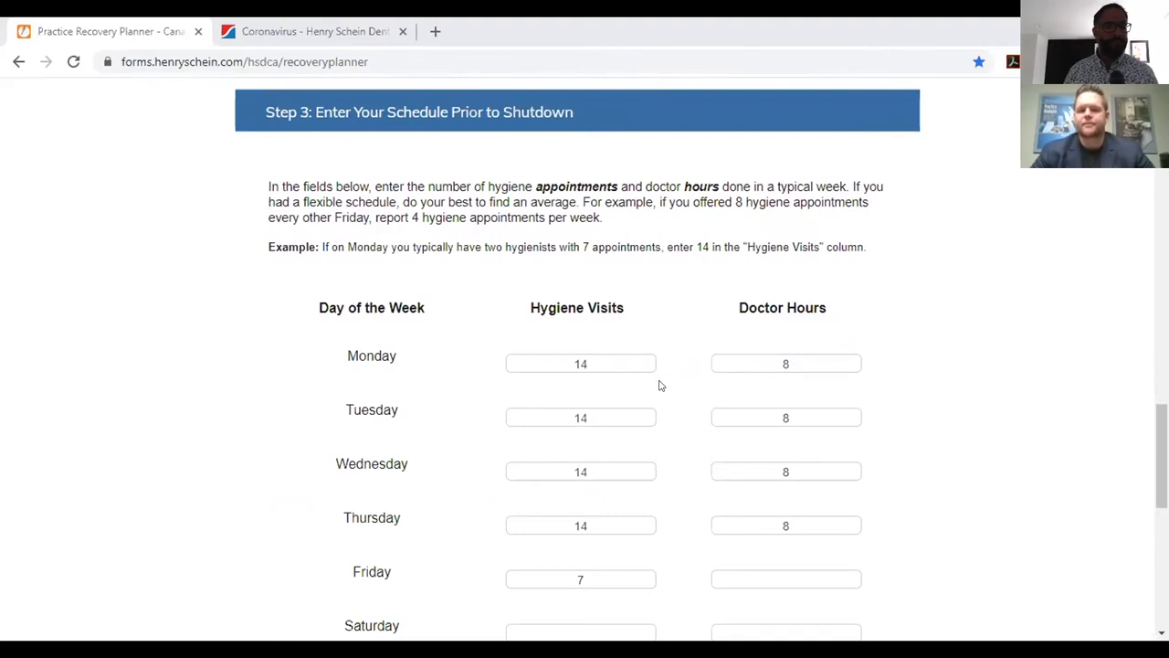
pyautogui.scroll(-3)
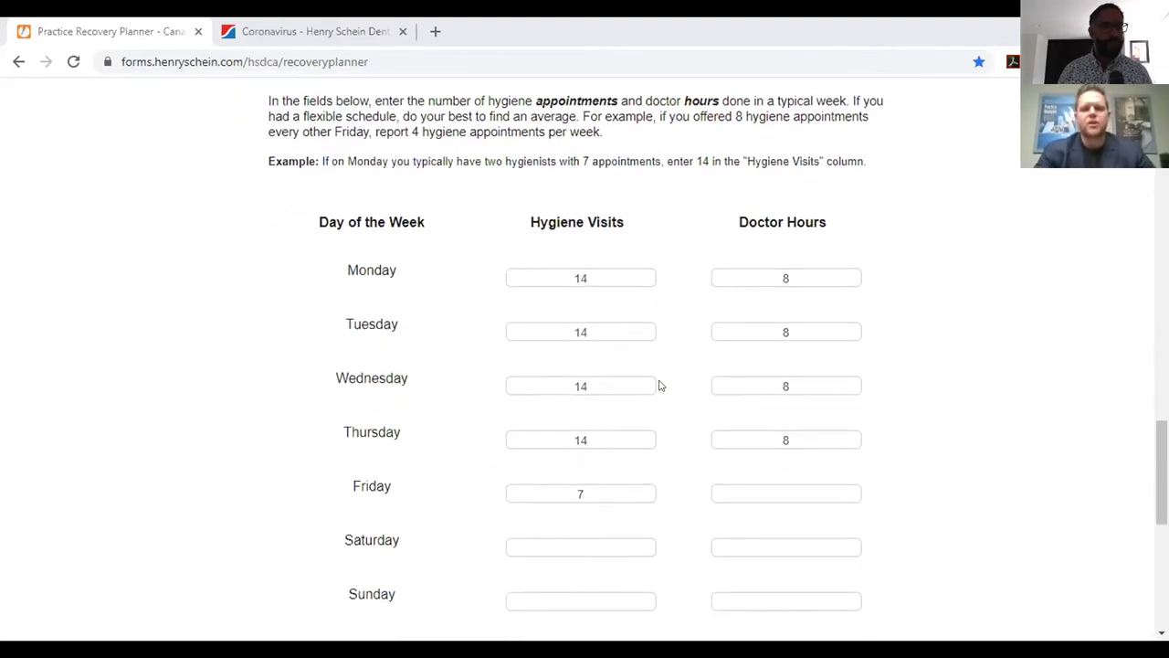
pyautogui.scroll(-3)
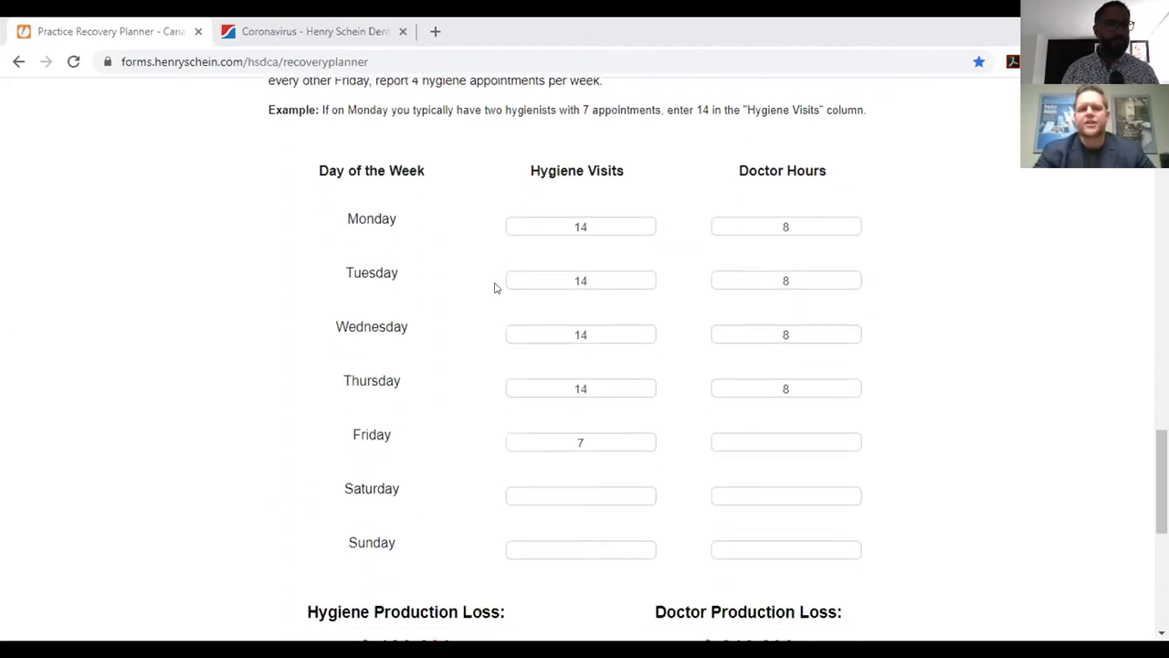
pyautogui.moveTo(483, 269)
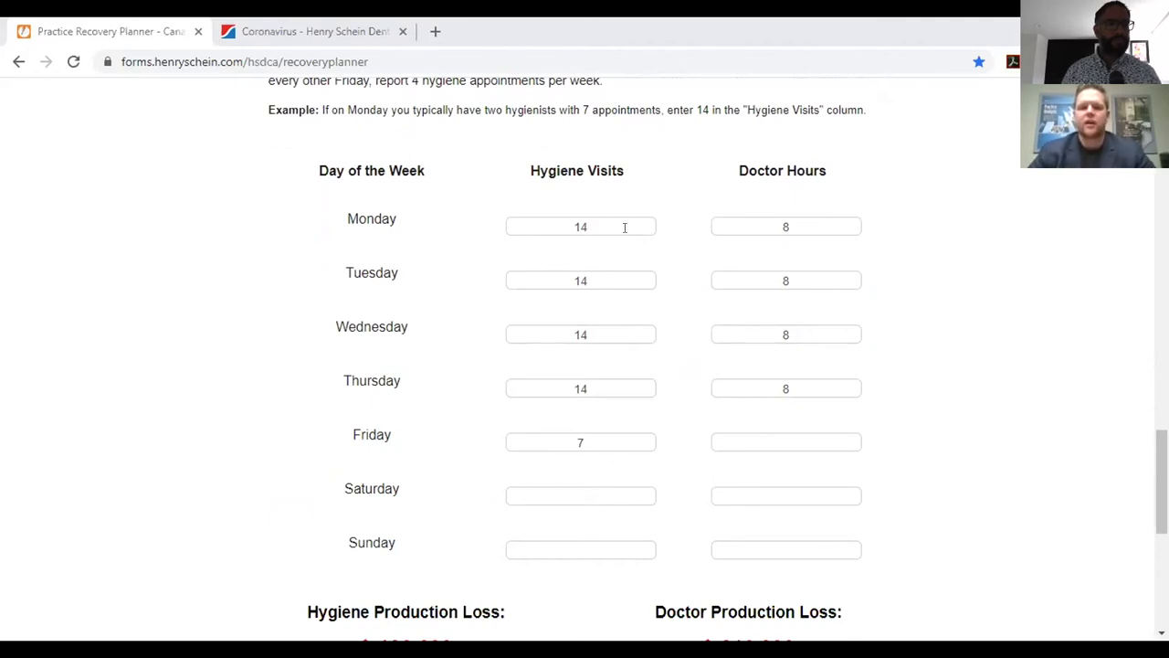
pyautogui.moveTo(656, 325)
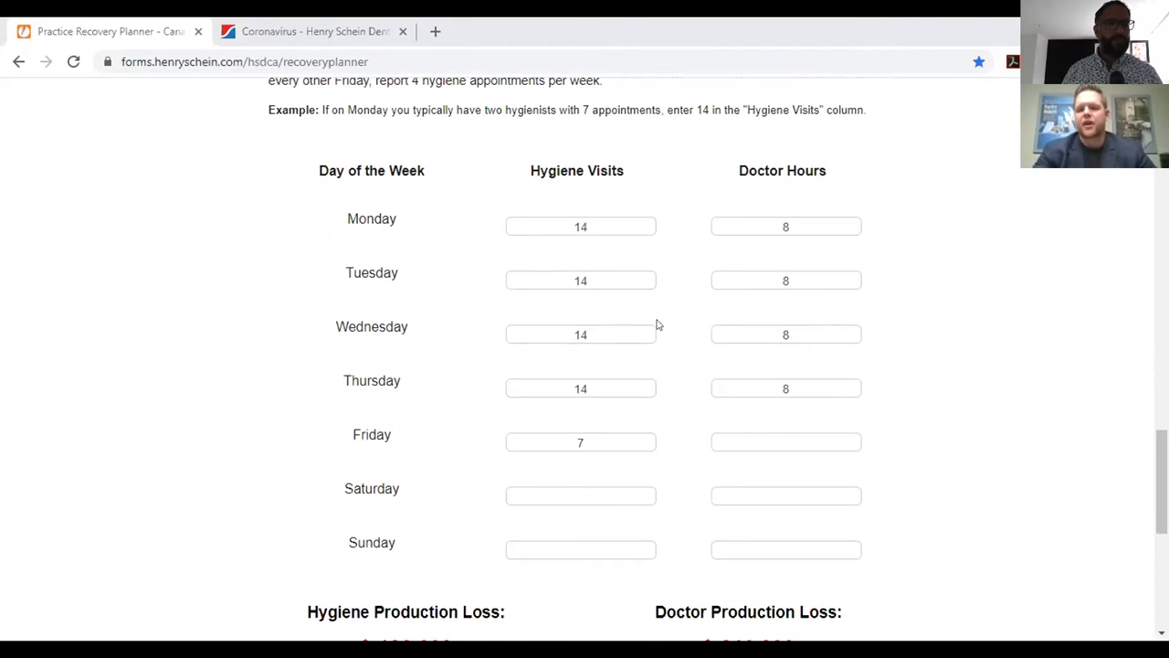
pyautogui.scroll(-3)
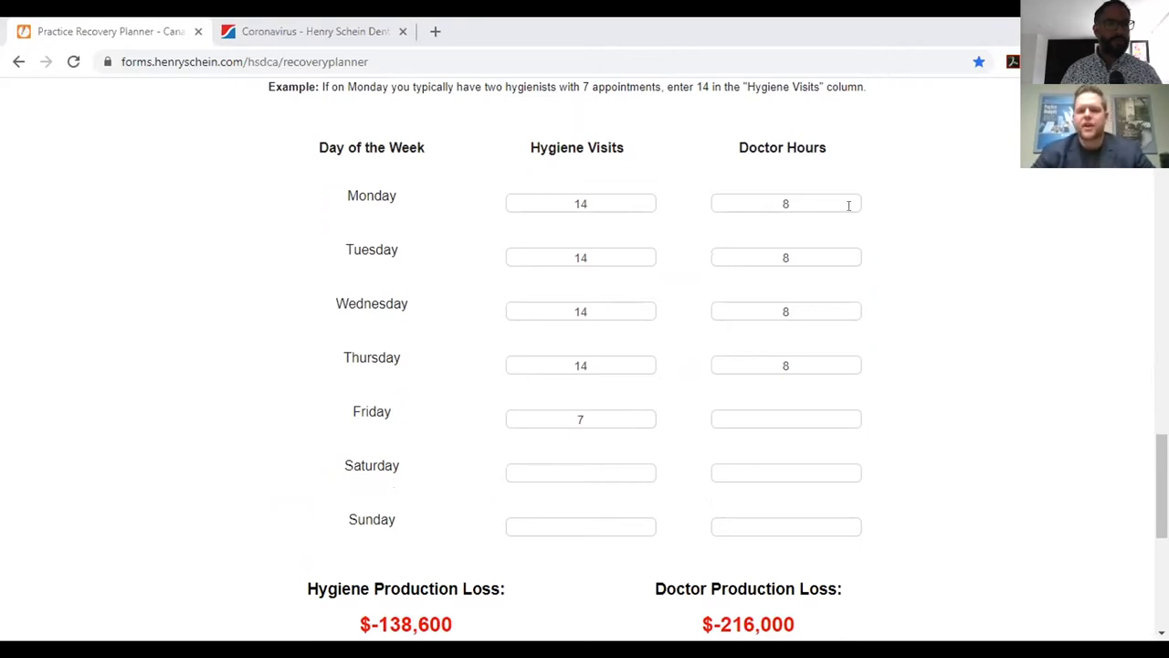
pyautogui.moveTo(854, 277)
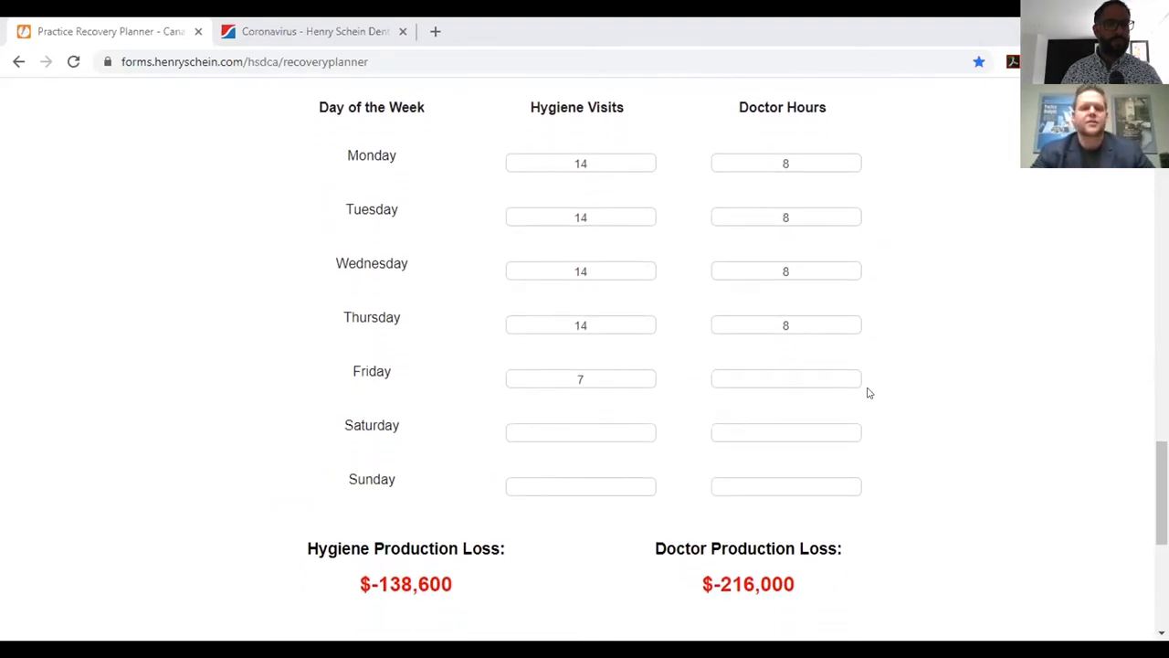
# - Scroll to the $-289,020 reopening gap and $-643,620 total estimated loss
pyautogui.scroll(-3)
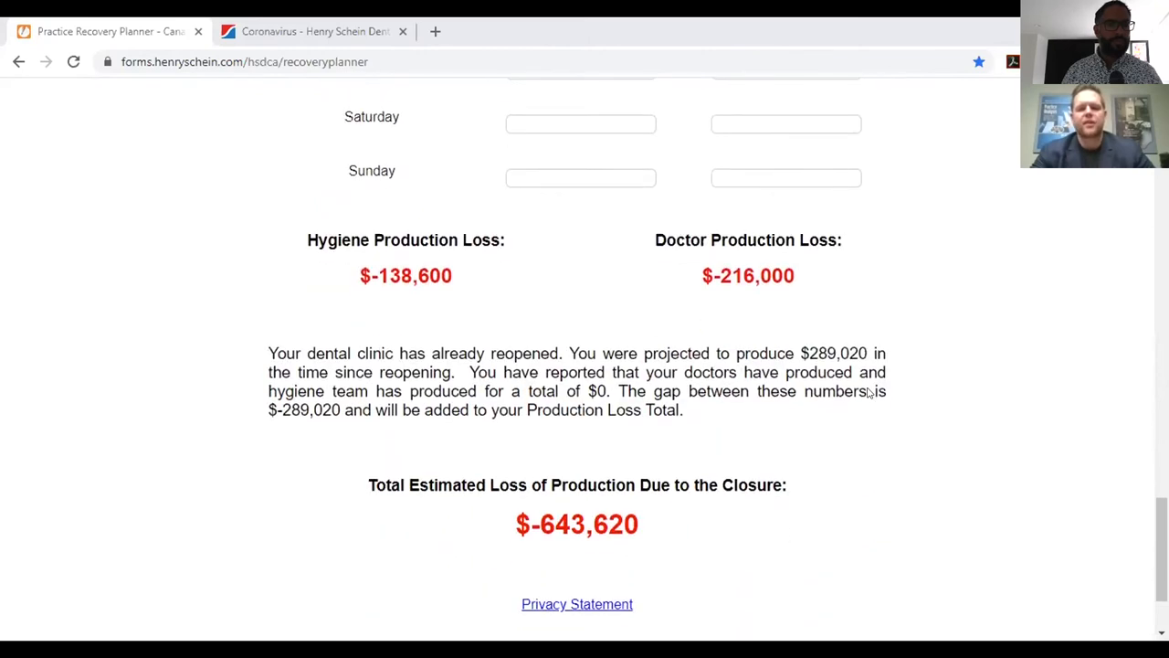
pyautogui.moveTo(634, 584)
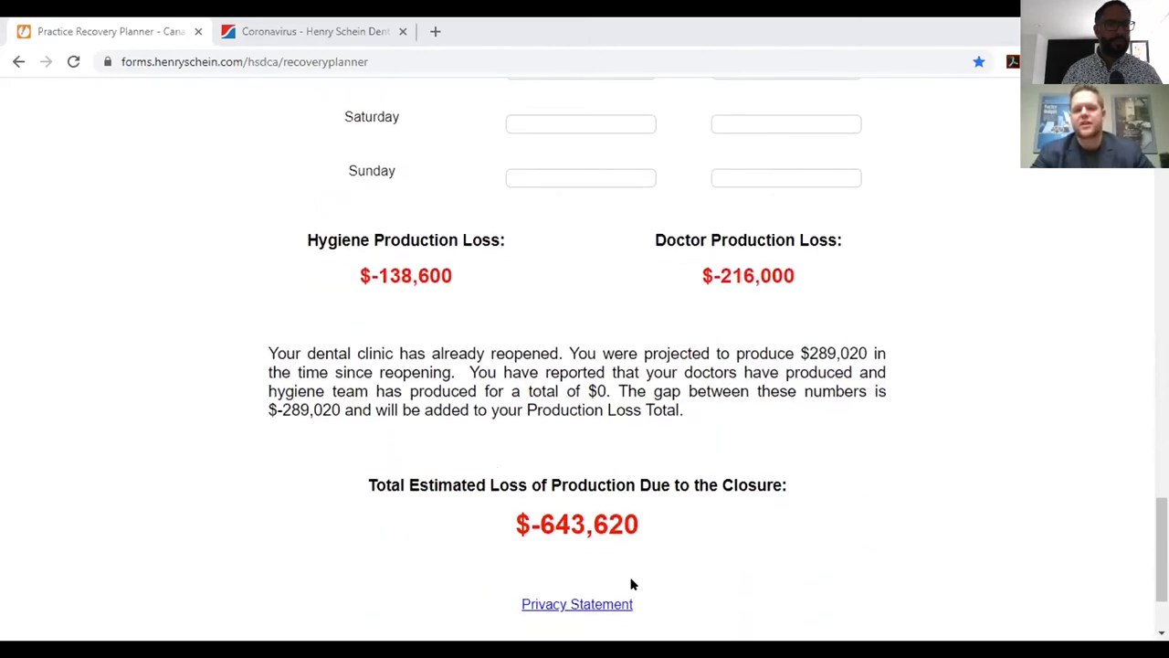
pyautogui.scroll(-3)
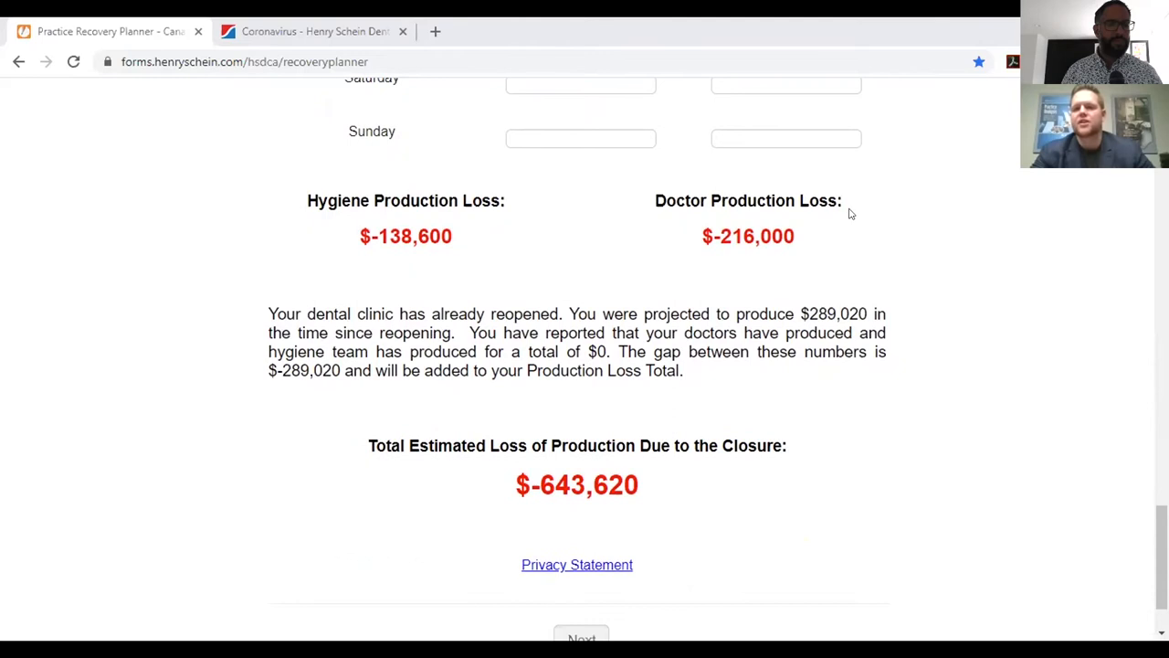
pyautogui.moveTo(329, 250)
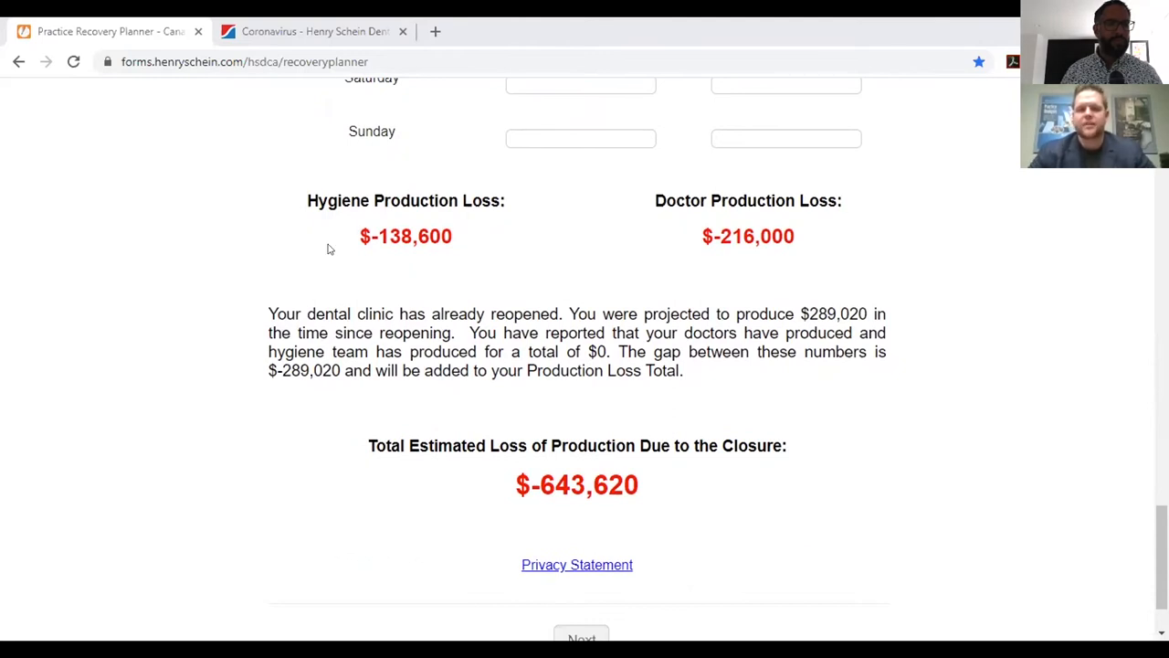
pyautogui.moveTo(675, 475)
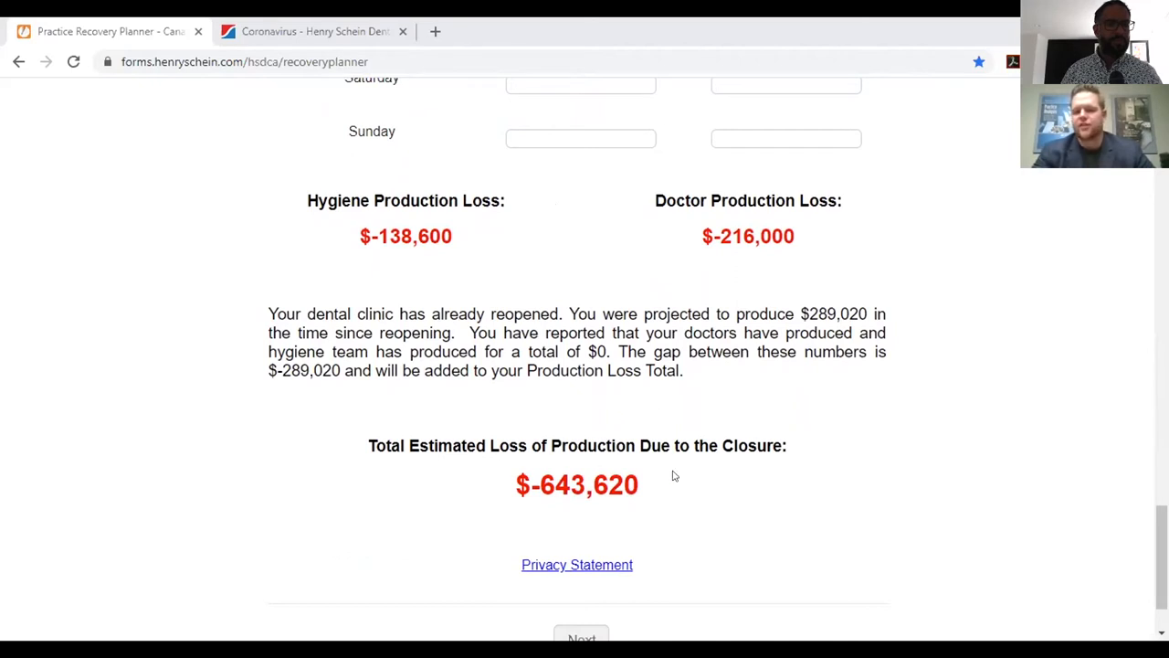
pyautogui.moveTo(690, 478)
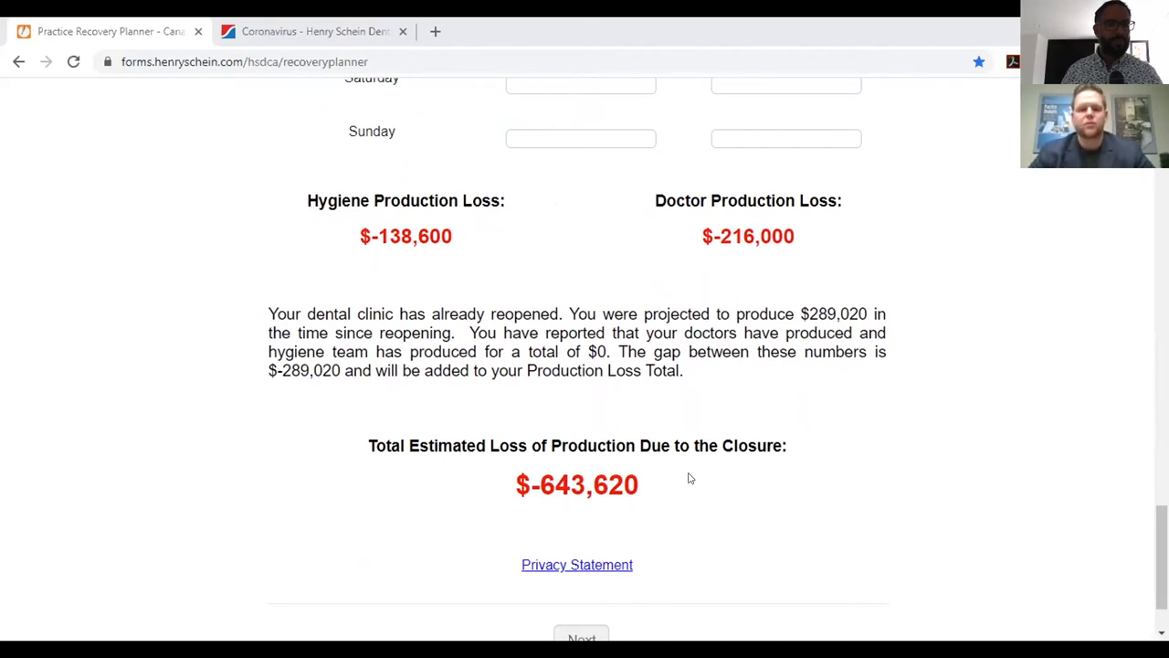
pyautogui.scroll(-3)
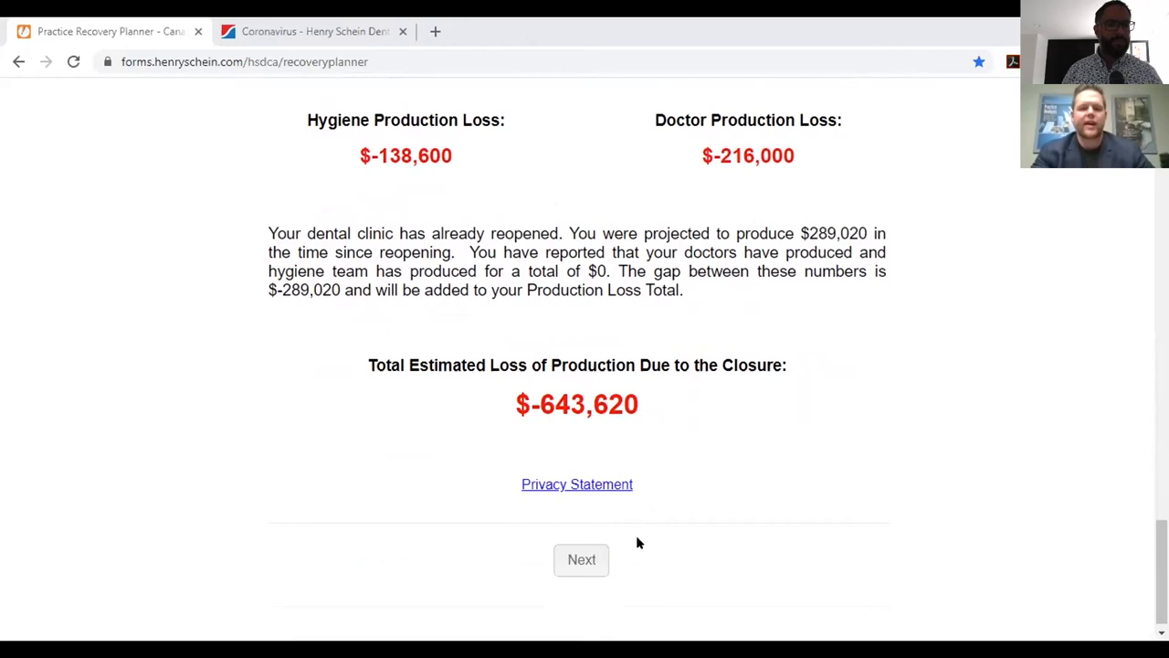
pyautogui.moveTo(581, 559)
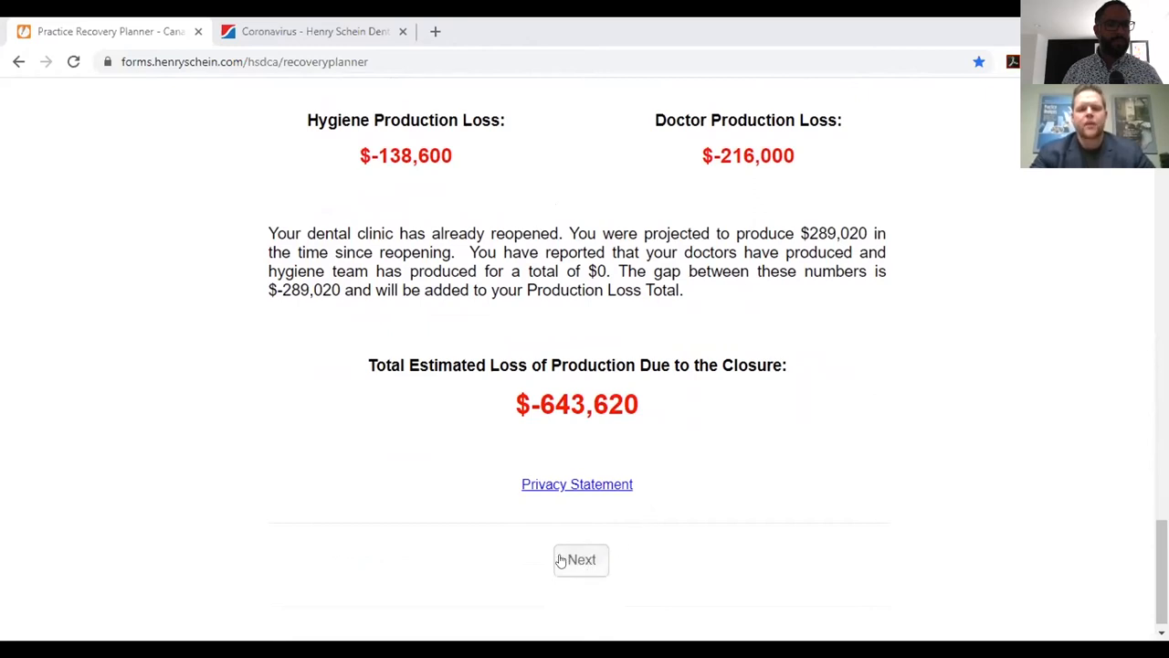
pyautogui.click(581, 559)
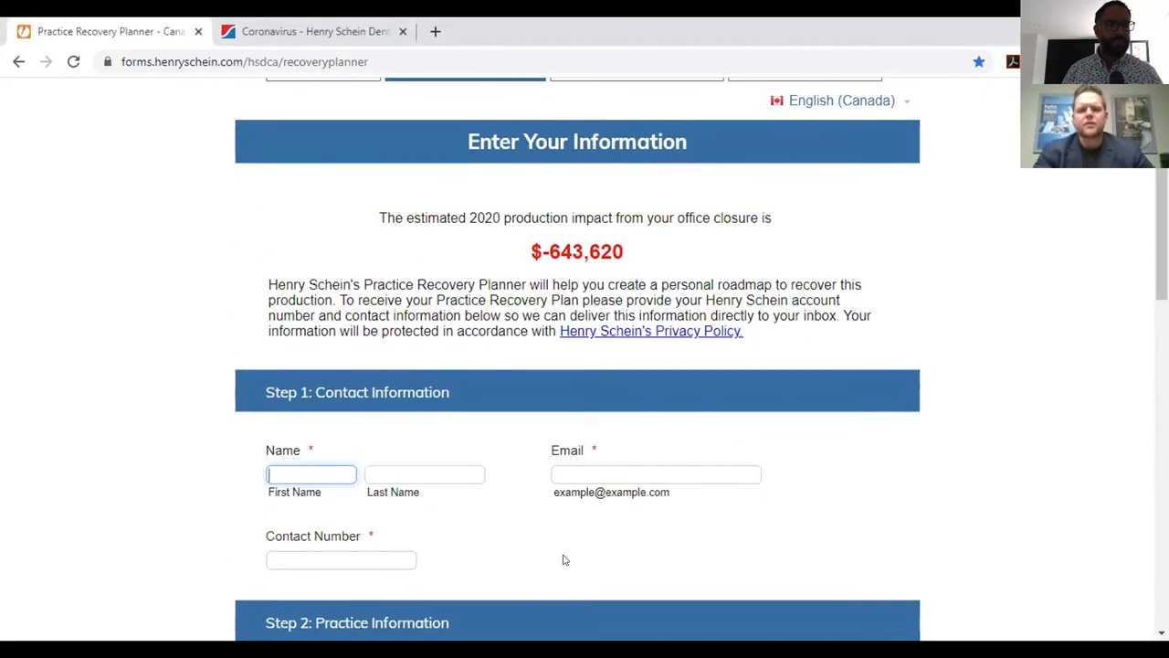
pyautogui.scroll(-3)
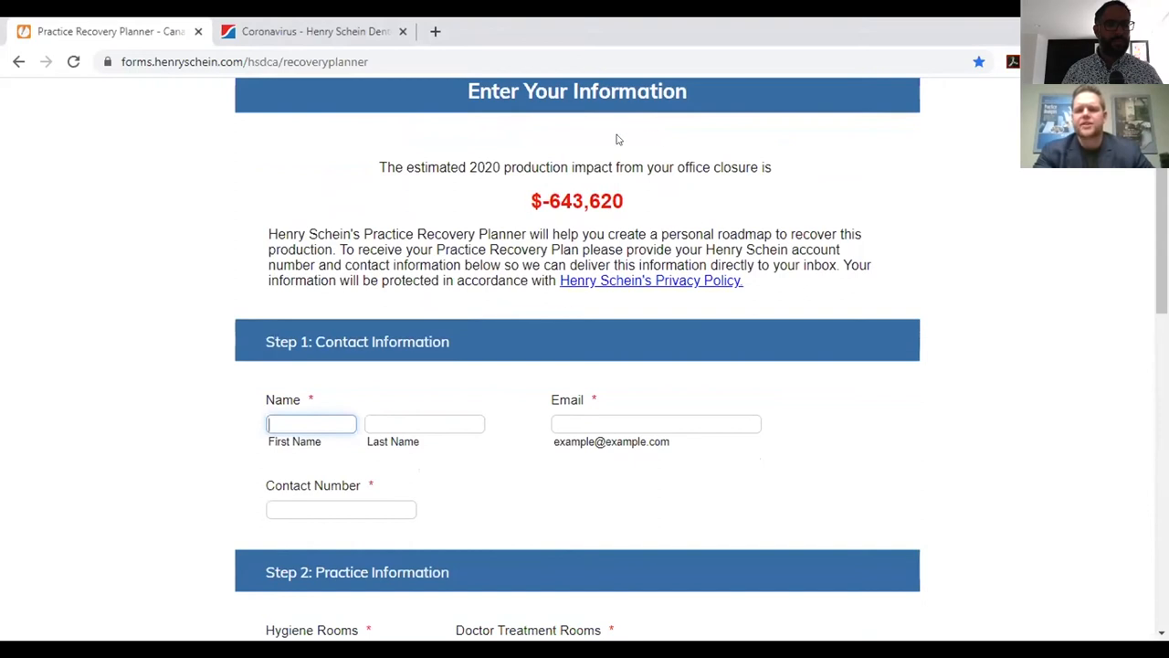
pyautogui.moveTo(695, 317)
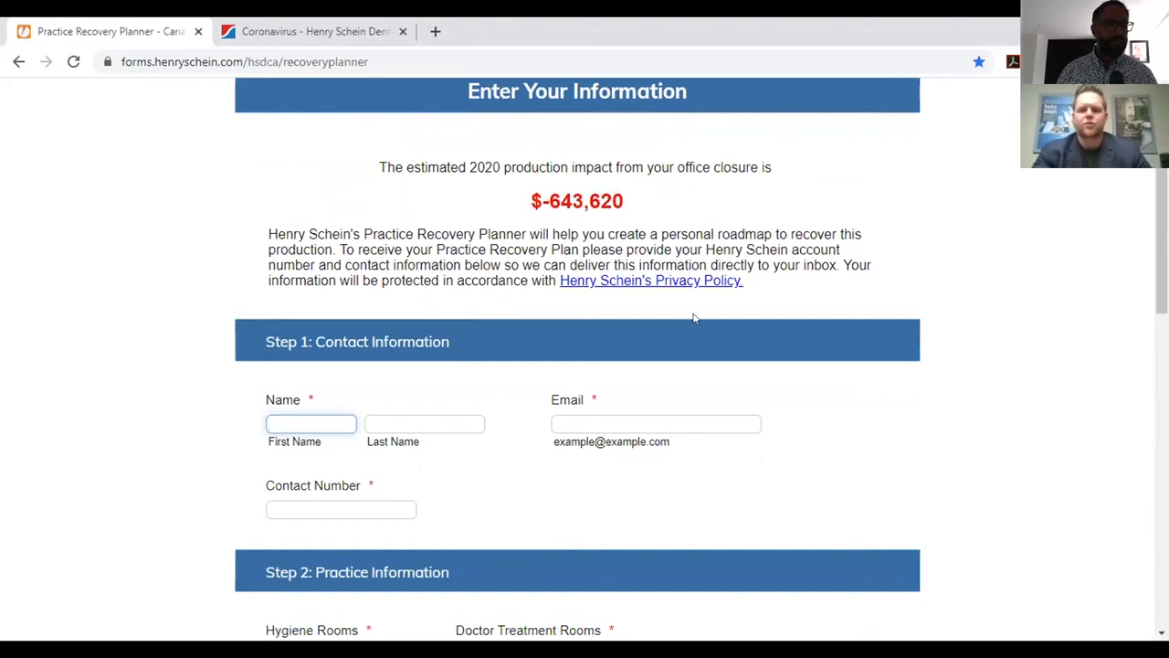
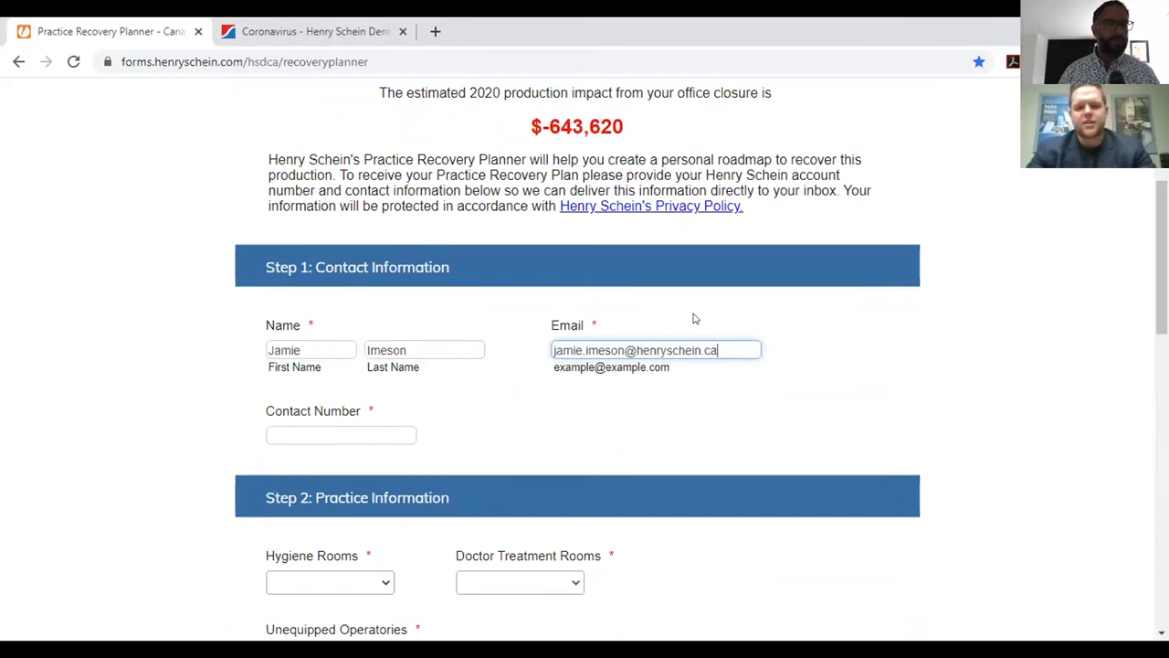
pyautogui.click(340, 435)
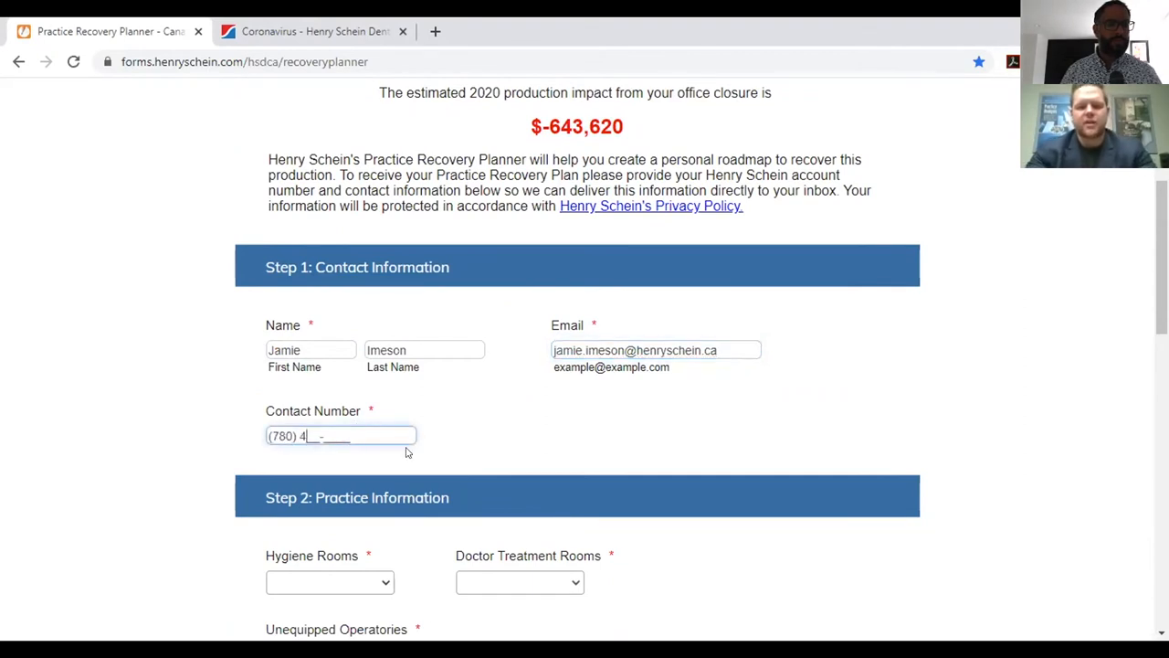
pyautogui.write('99-4064')
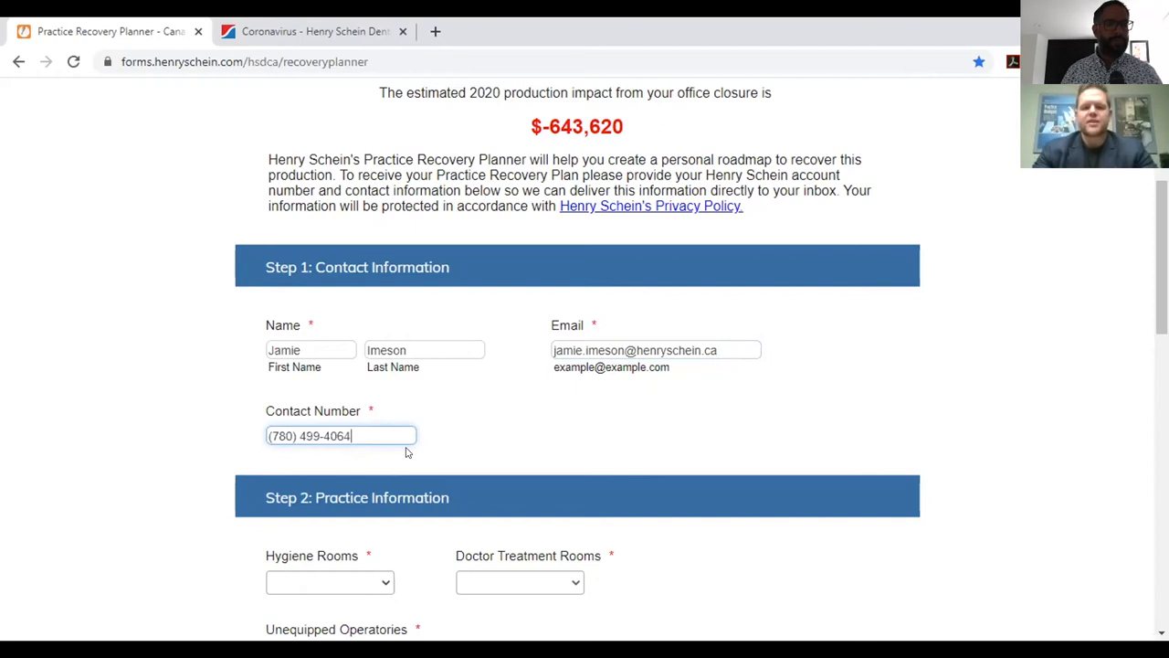
pyautogui.scroll(-3)
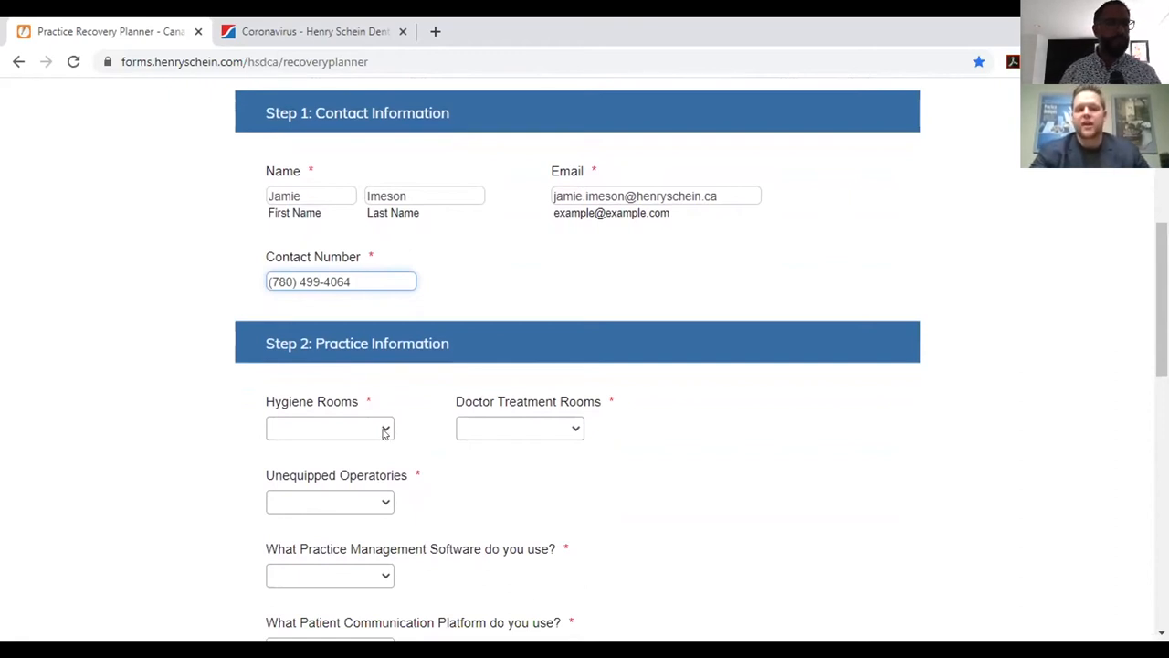
# - Set 2 hygiene rooms, 3 doctor rooms and 0 unequipped operatories
pyautogui.click(329, 428)
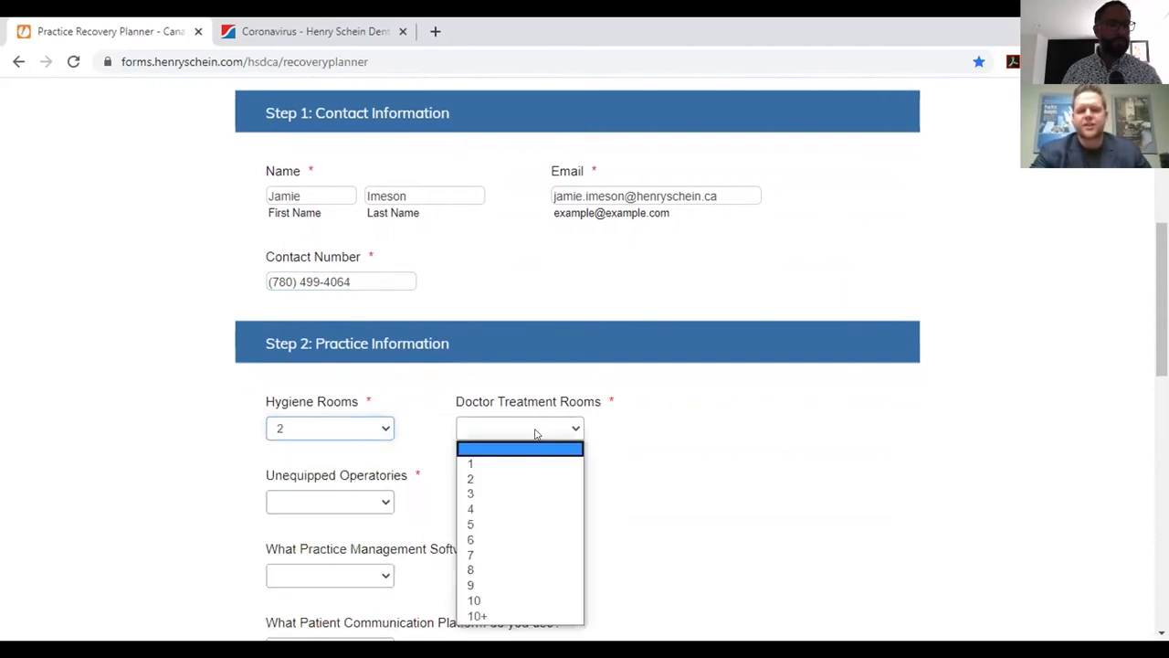
pyautogui.click(470, 493)
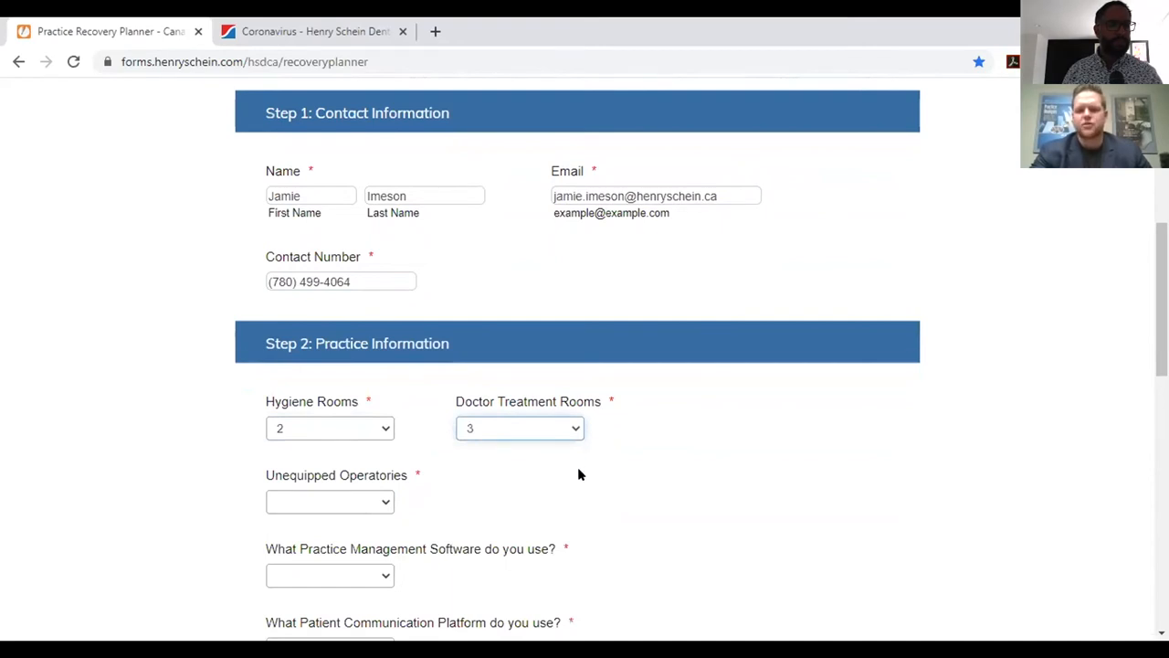
pyautogui.scroll(-3)
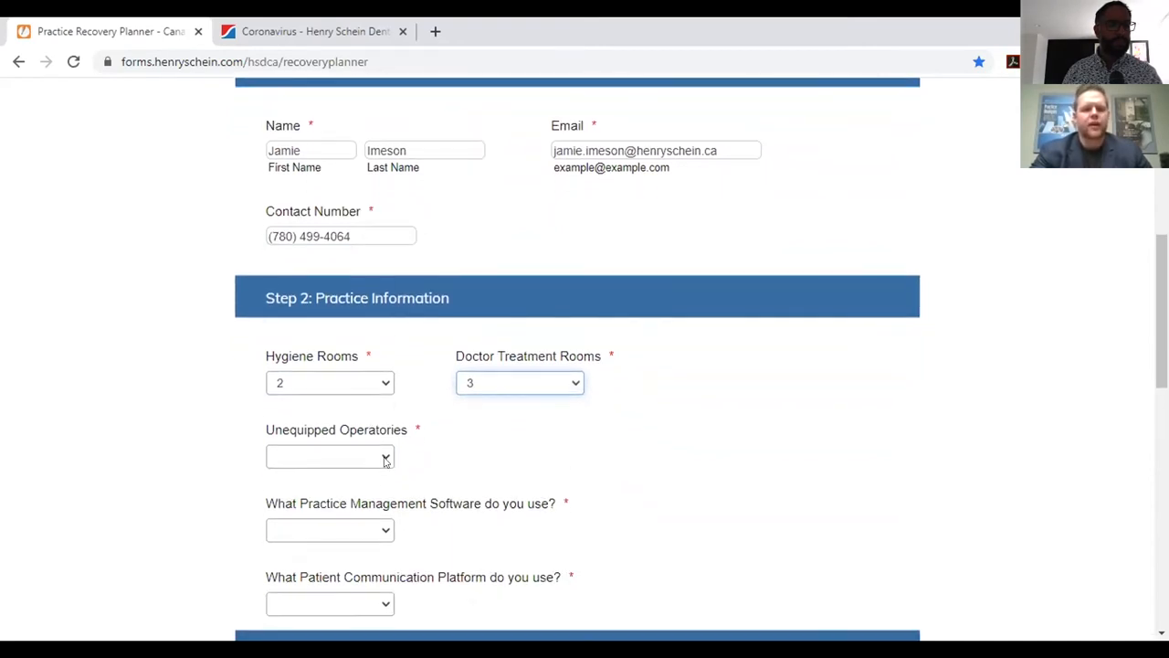
pyautogui.click(330, 456)
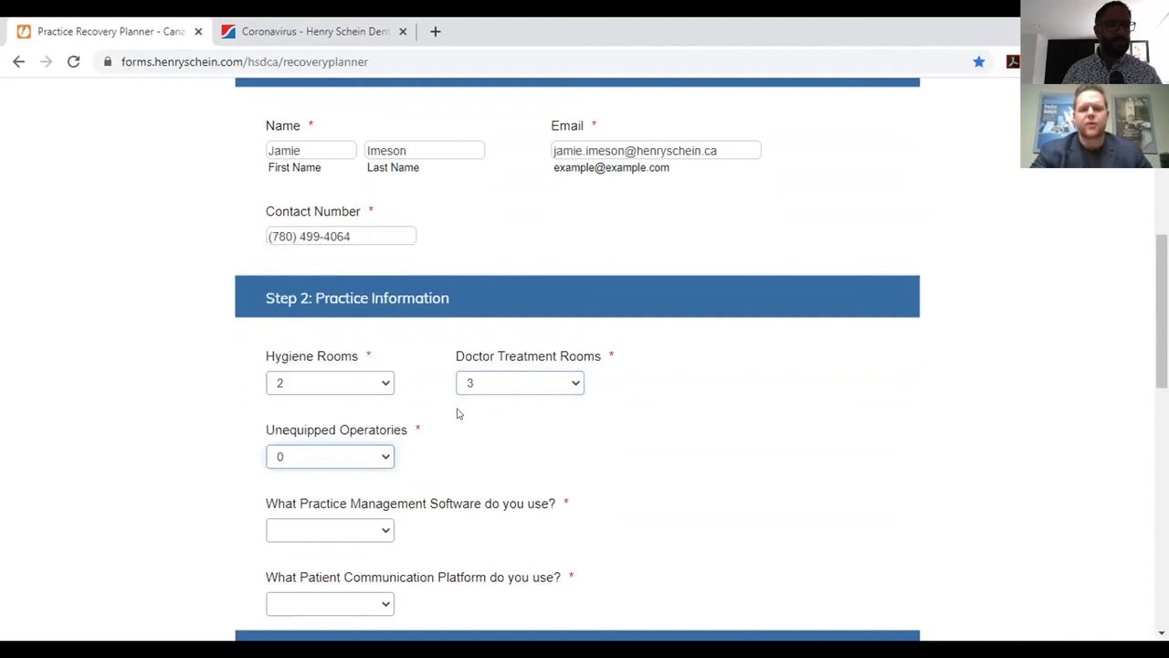
# - Choose Dentrix as practice management software and CareCru as the communication platform
pyautogui.scroll(-3)
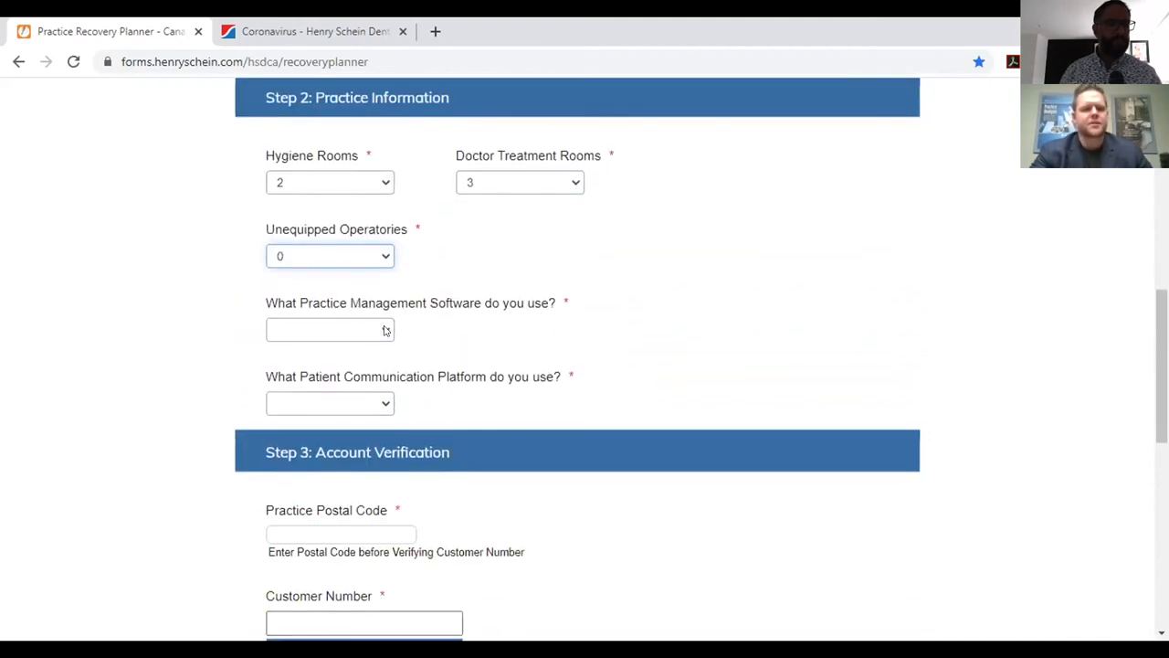
pyautogui.click(329, 330)
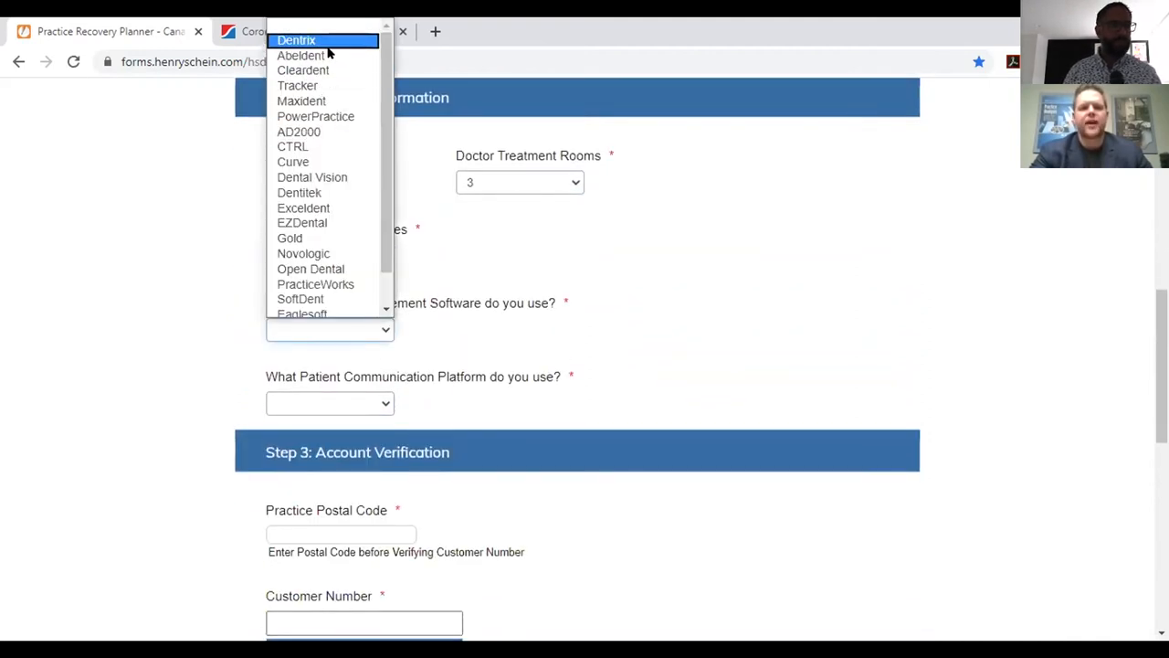
pyautogui.click(296, 39)
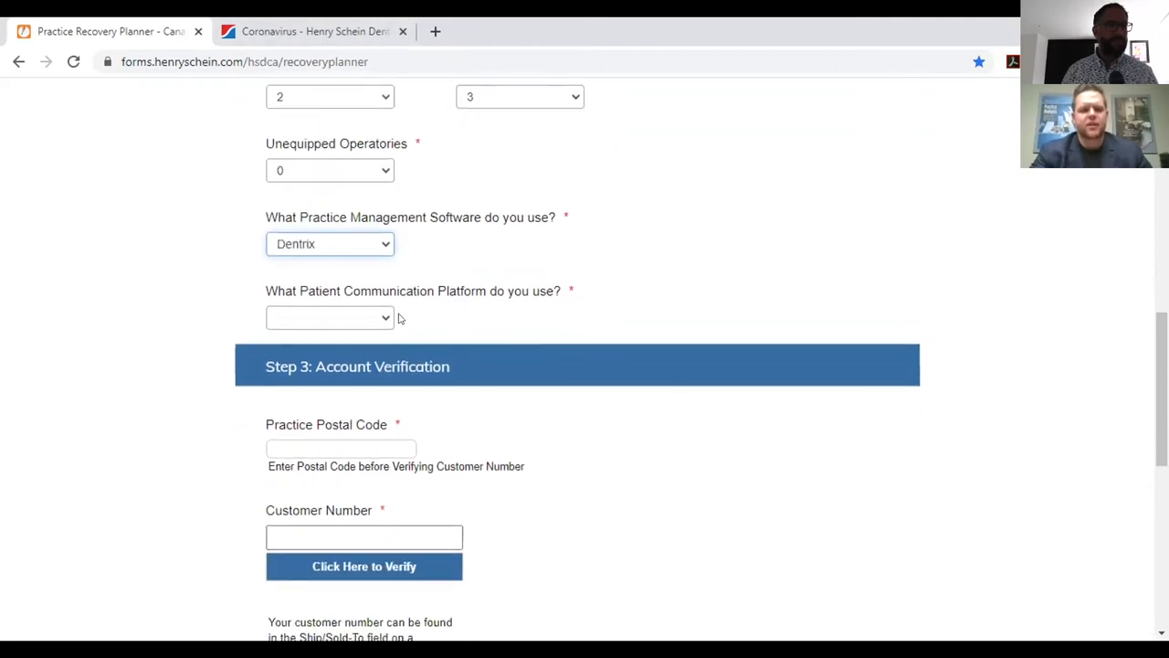
pyautogui.click(329, 317)
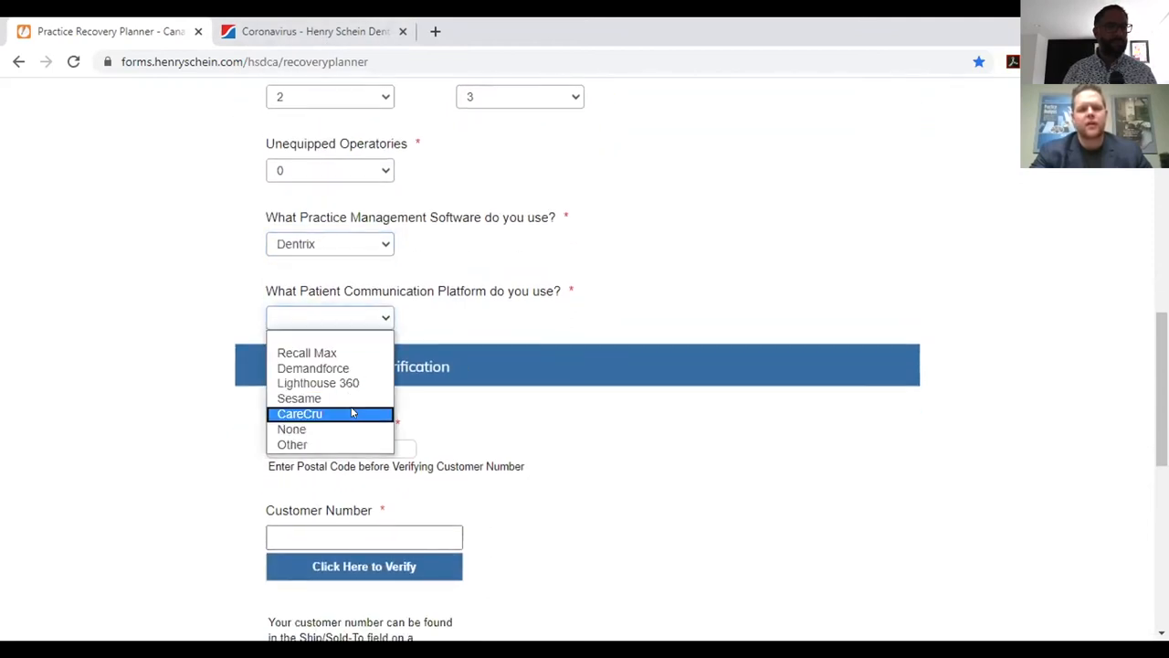
pyautogui.click(299, 413)
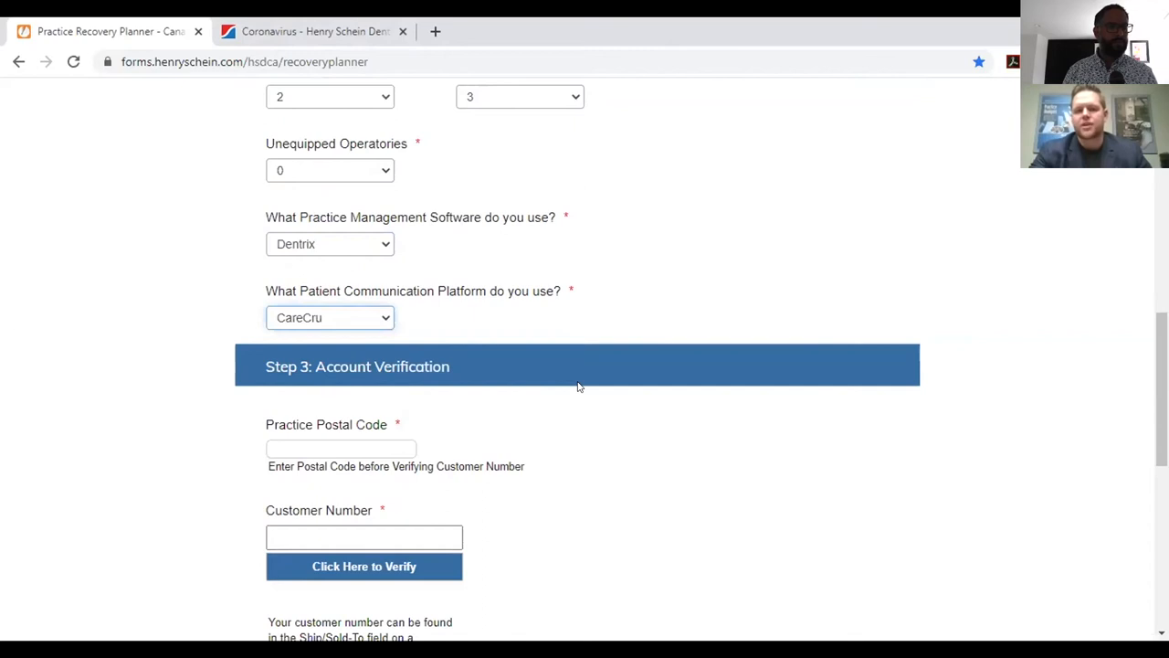
pyautogui.scroll(-3)
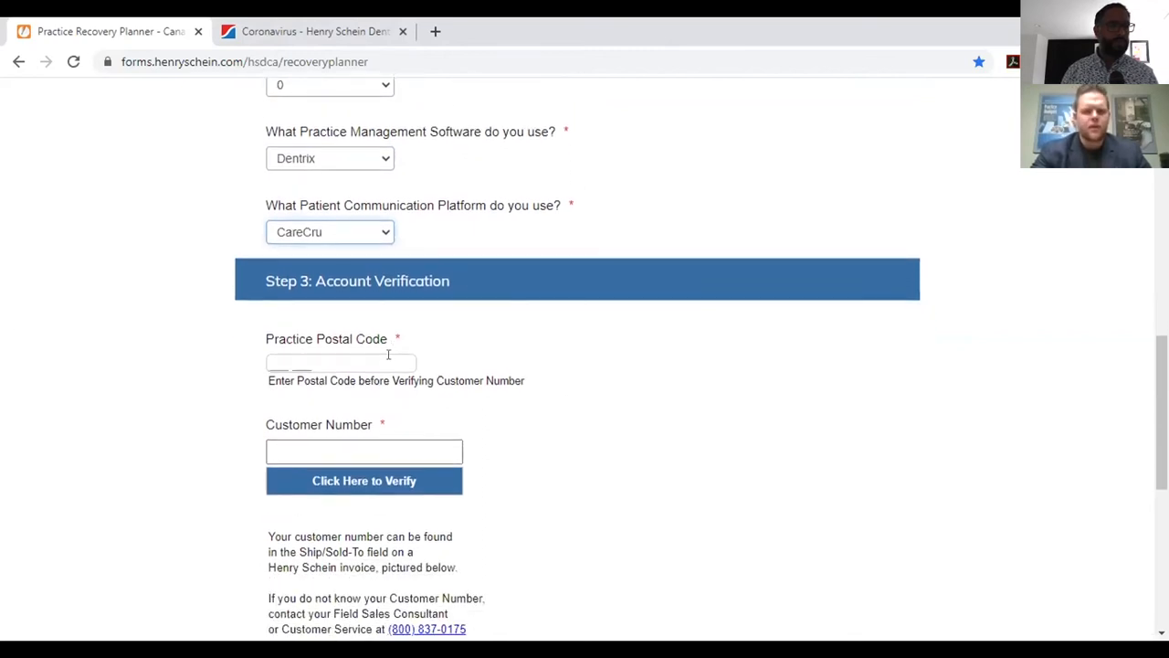
pyautogui.scroll(3)
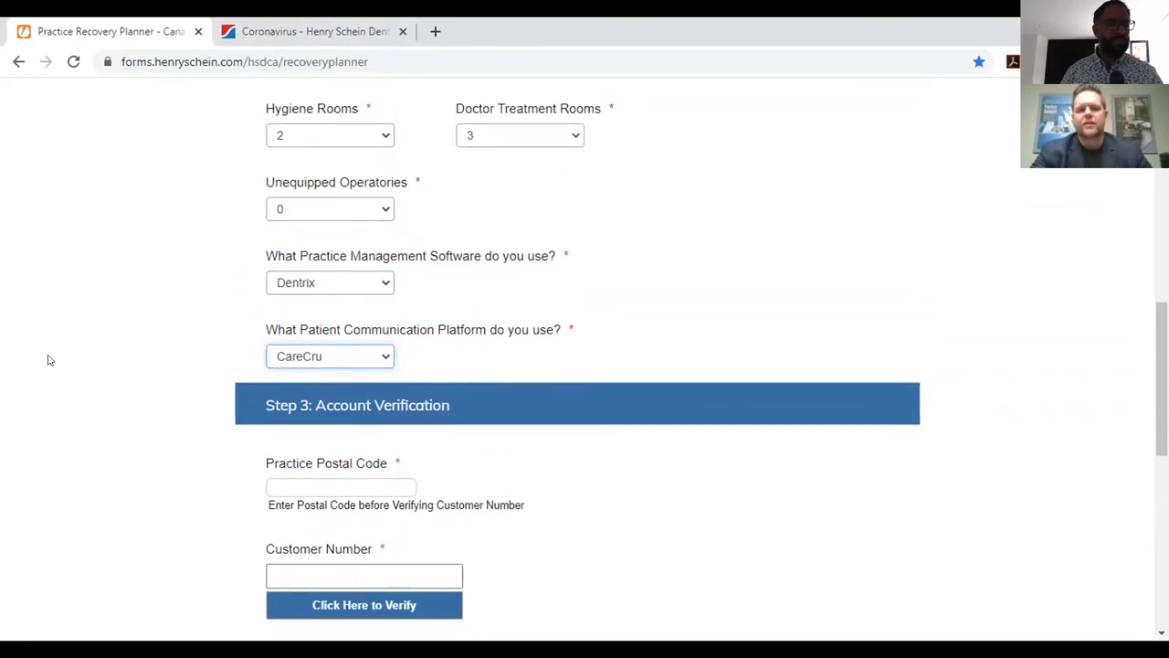
pyautogui.scroll(-3)
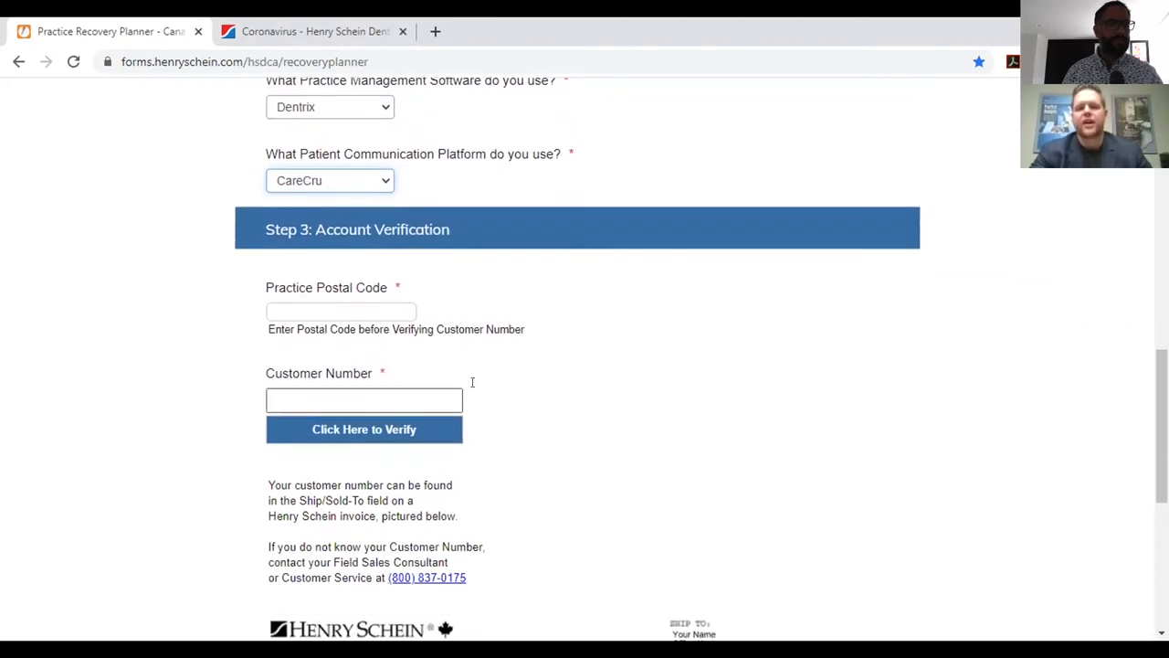
pyautogui.moveTo(371, 339)
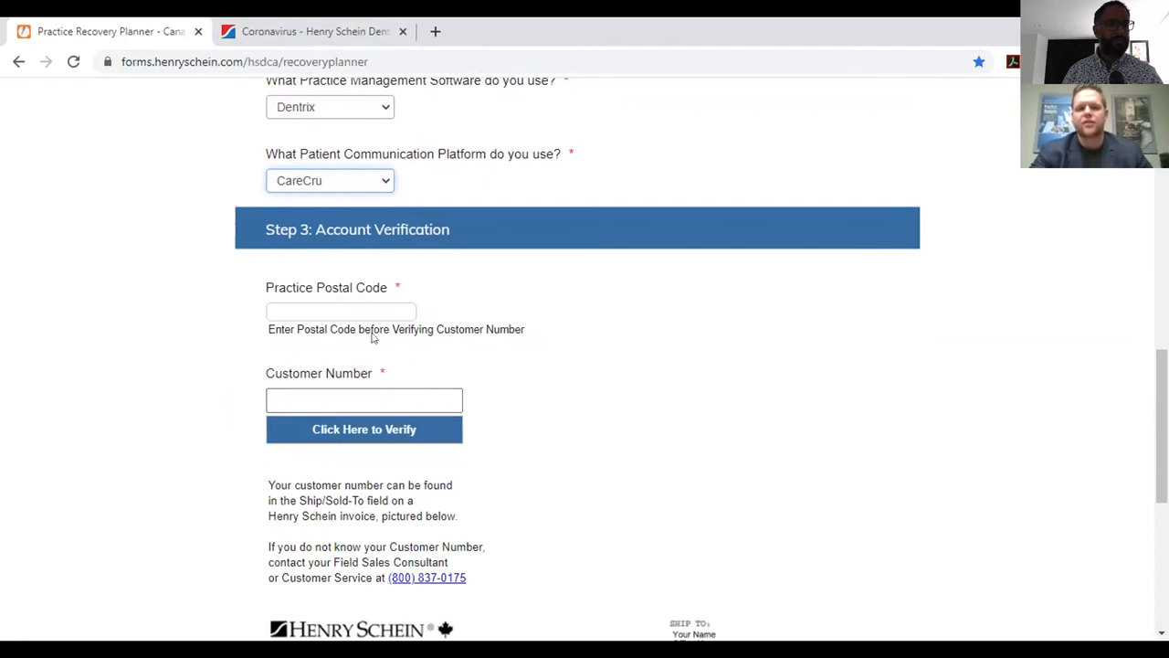
pyautogui.write('T')
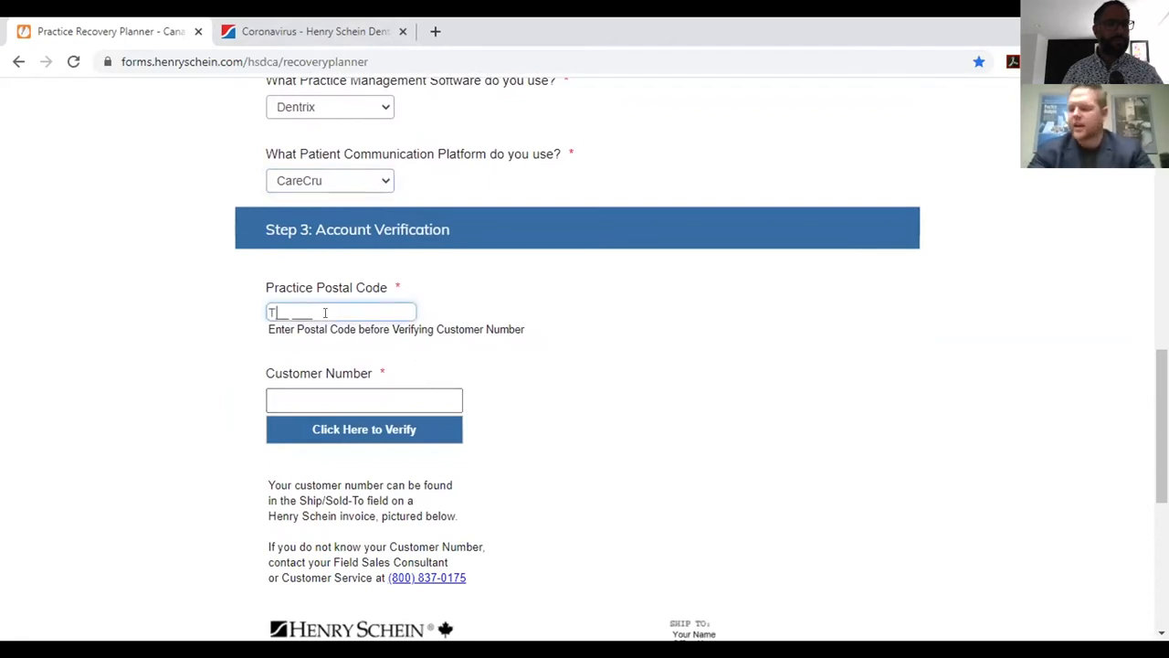
pyautogui.write('7X')
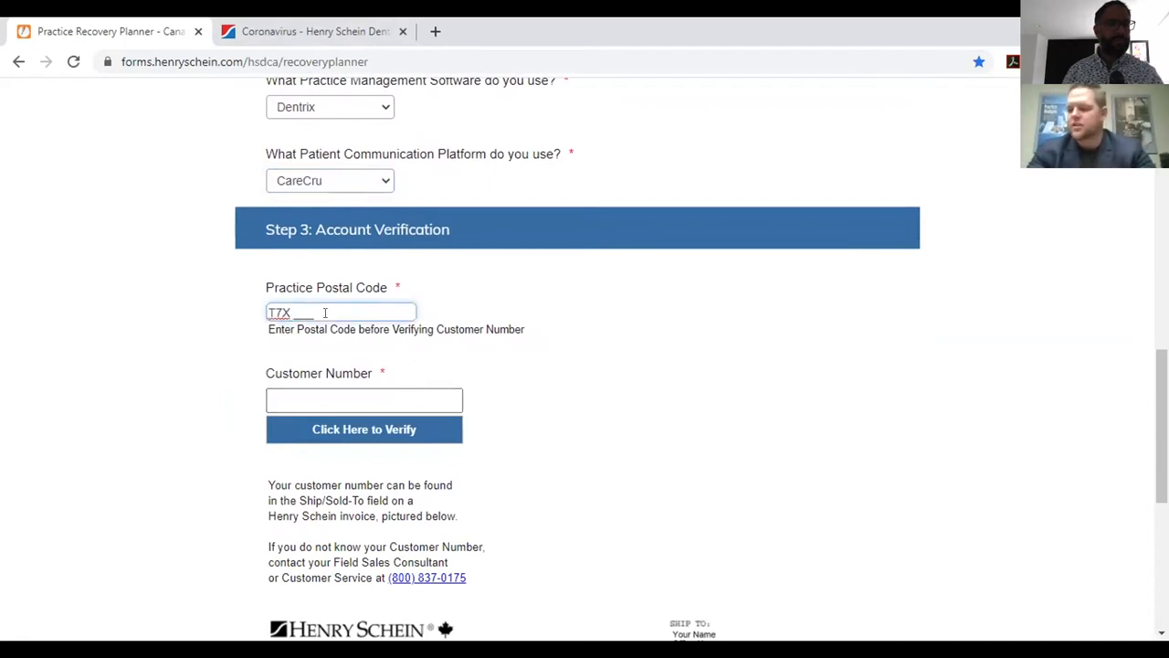
pyautogui.write('3X')
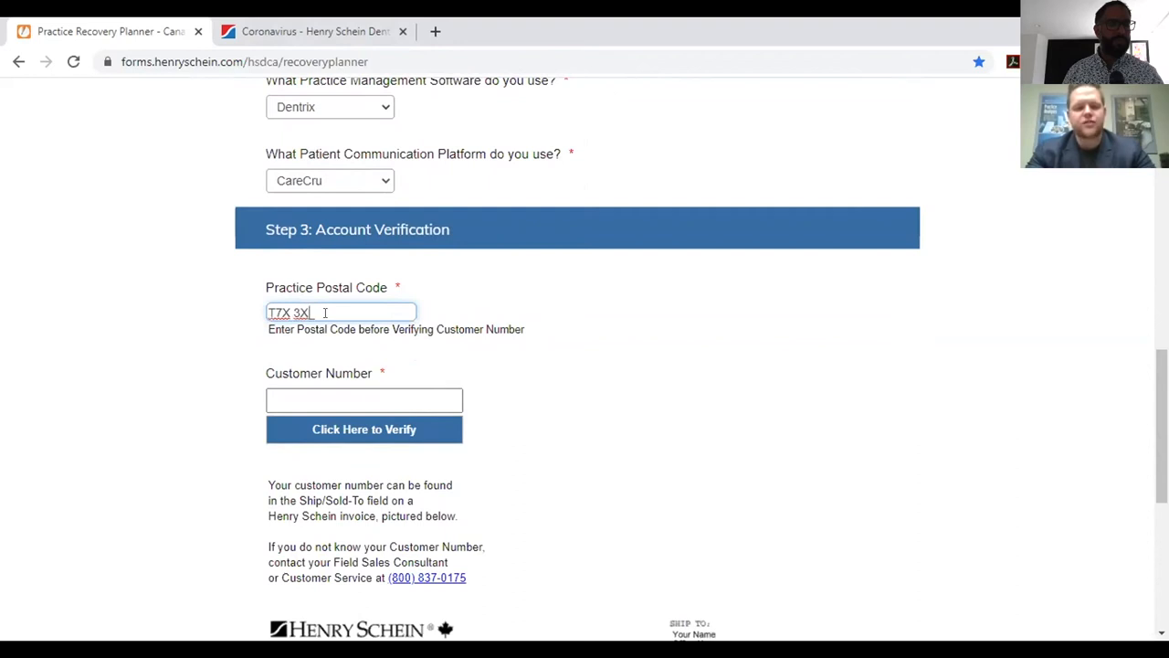
pyautogui.click(364, 400)
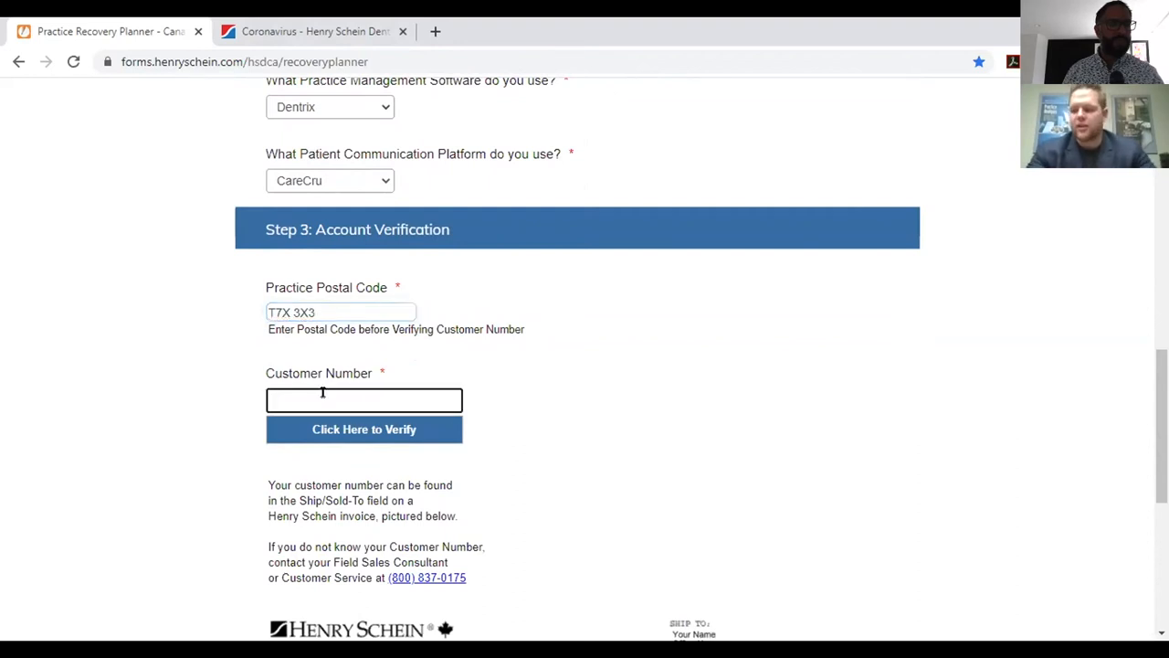
pyautogui.write('335')
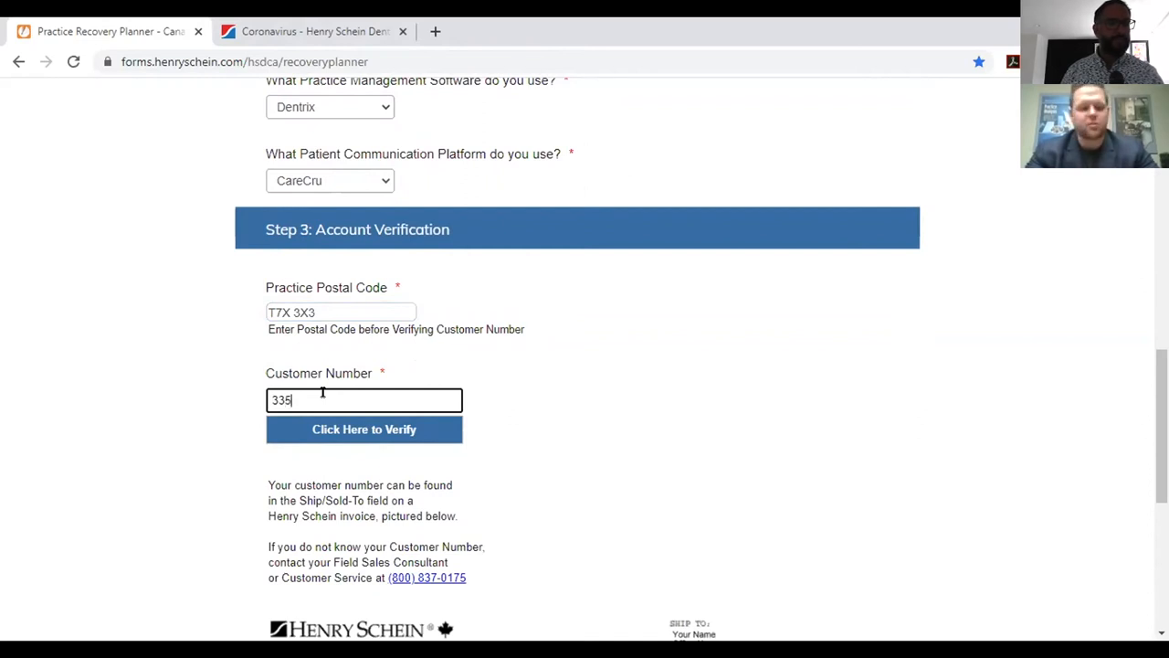
pyautogui.write('1714')
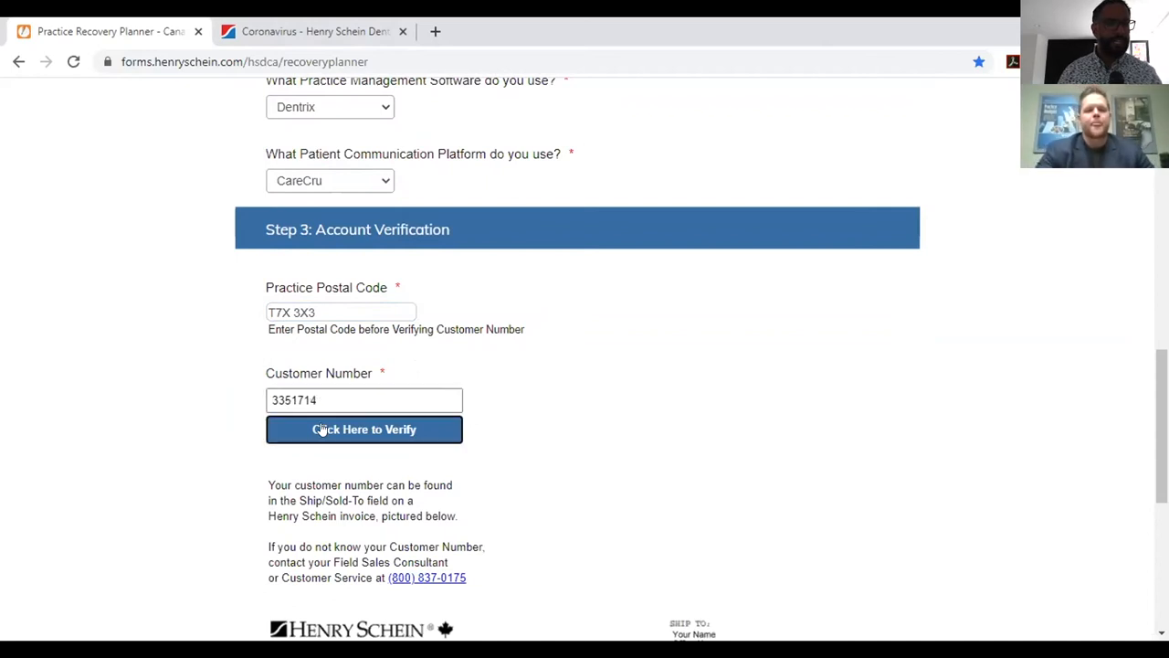
# - Verify the account and scroll down to the Next button
pyautogui.click(364, 429)
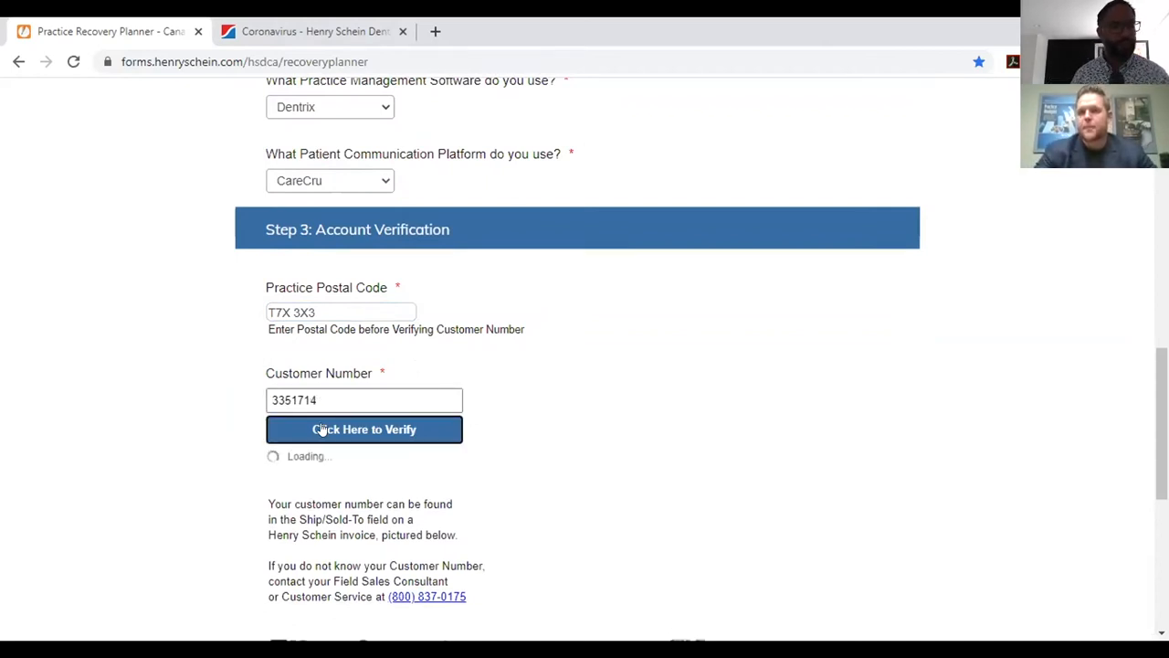
pyautogui.click(363, 429)
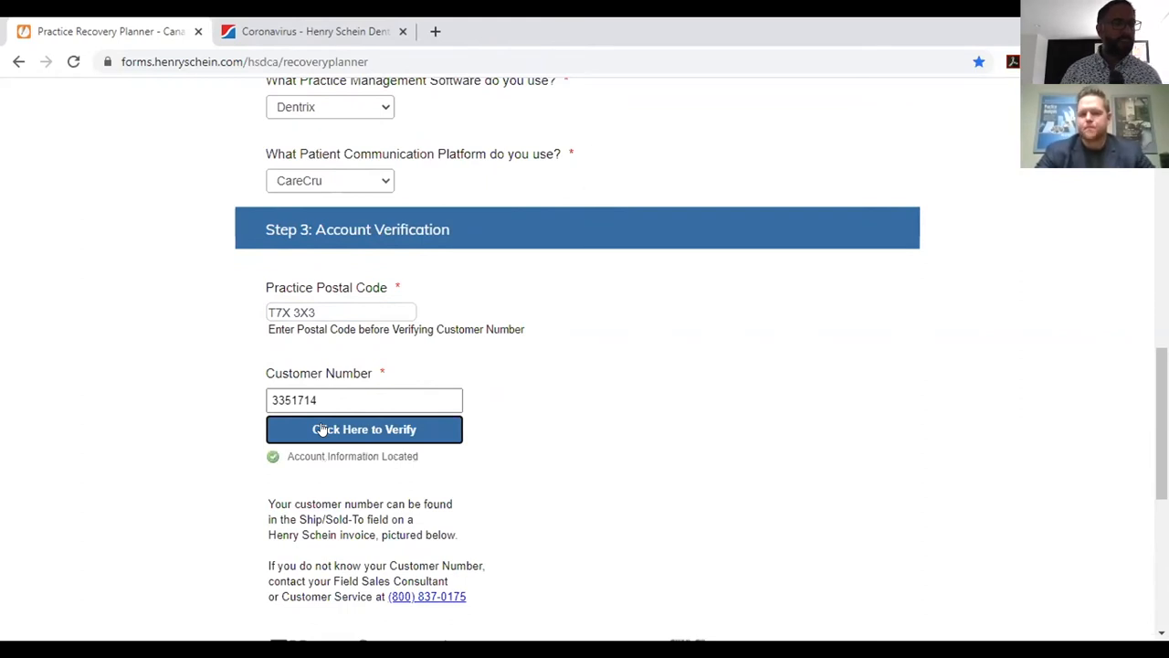
pyautogui.scroll(-3)
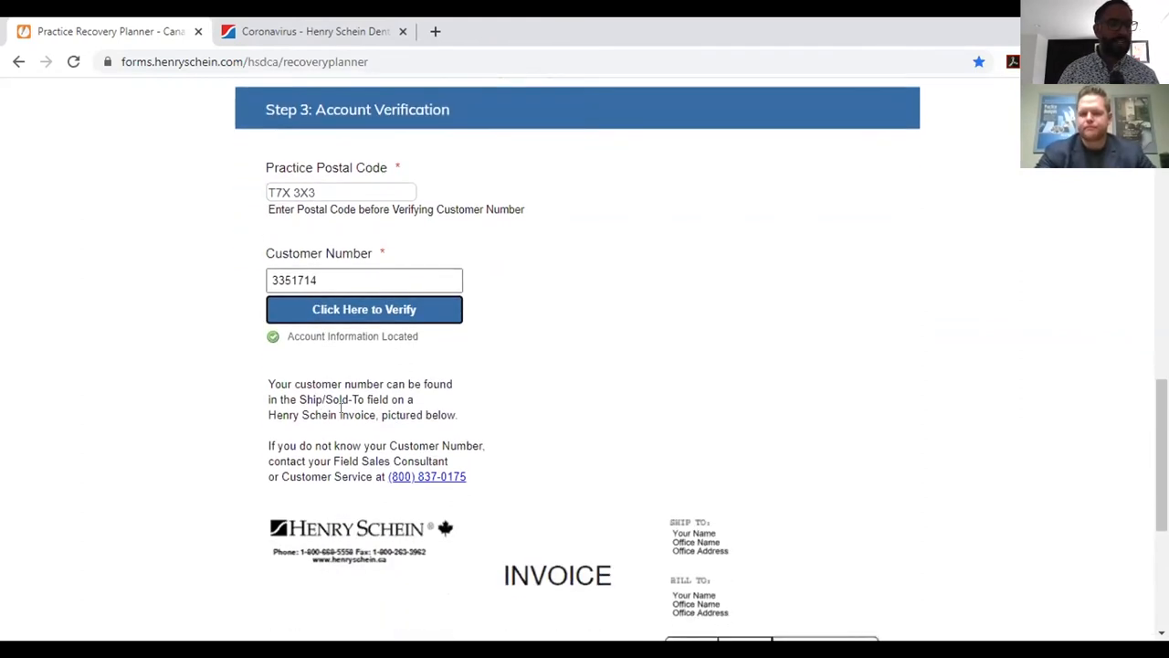
pyautogui.scroll(-3)
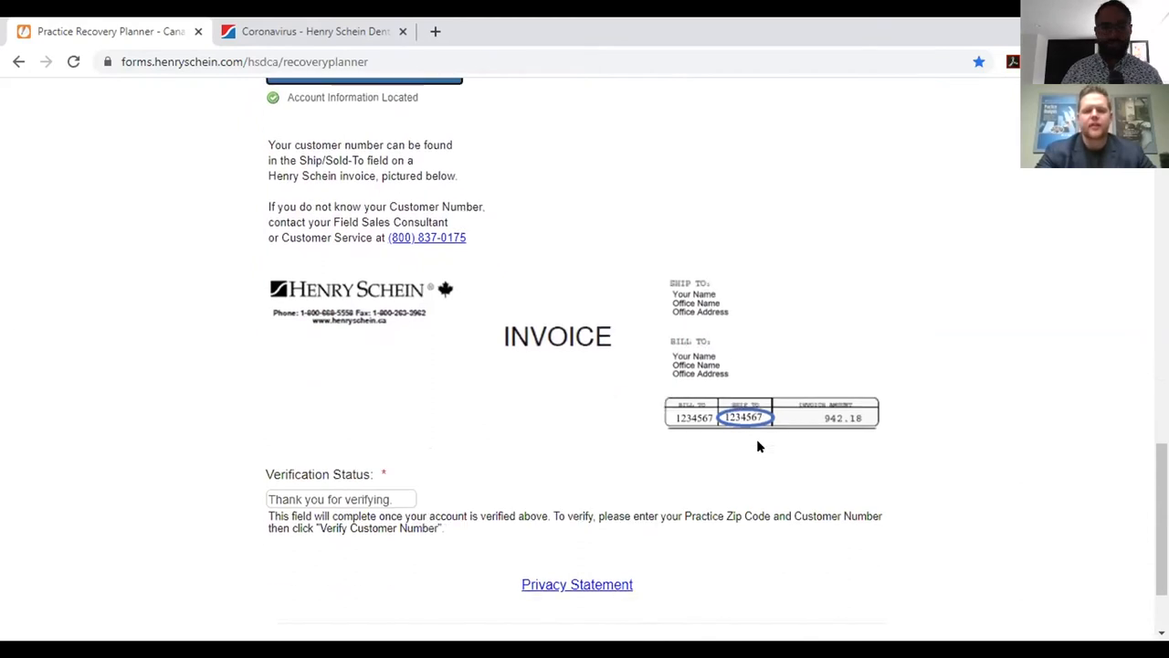
pyautogui.scroll(-3)
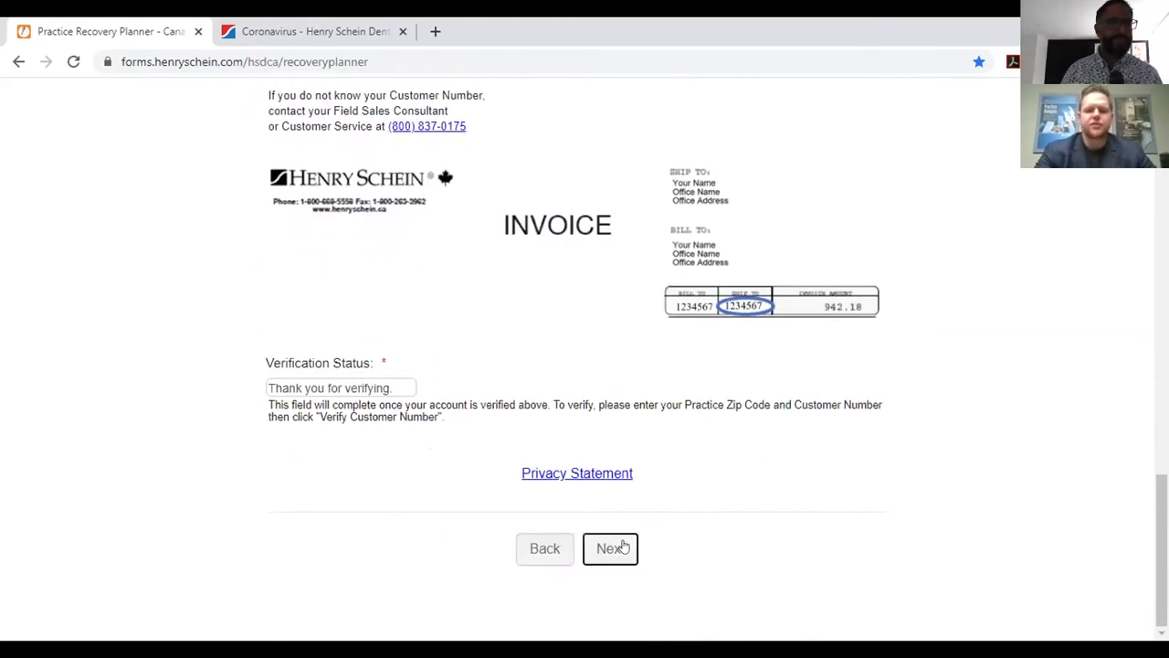
# - Continue to solution customization and scroll to Step 1: Schedule Adjustments
pyautogui.click(610, 548)
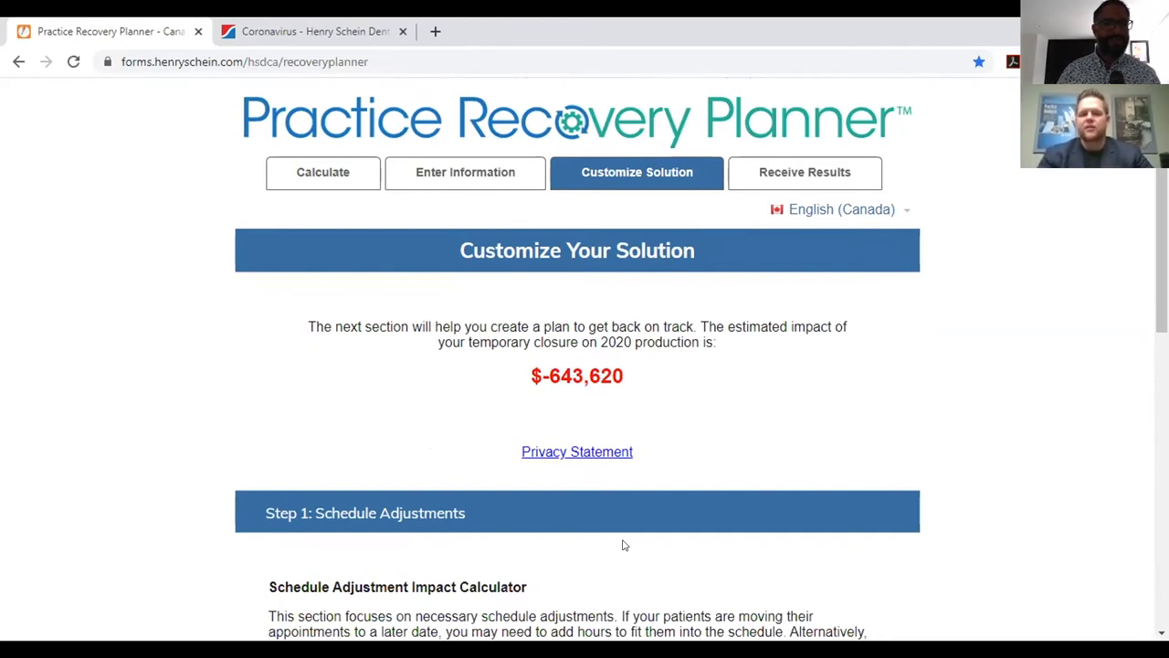
pyautogui.scroll(-3)
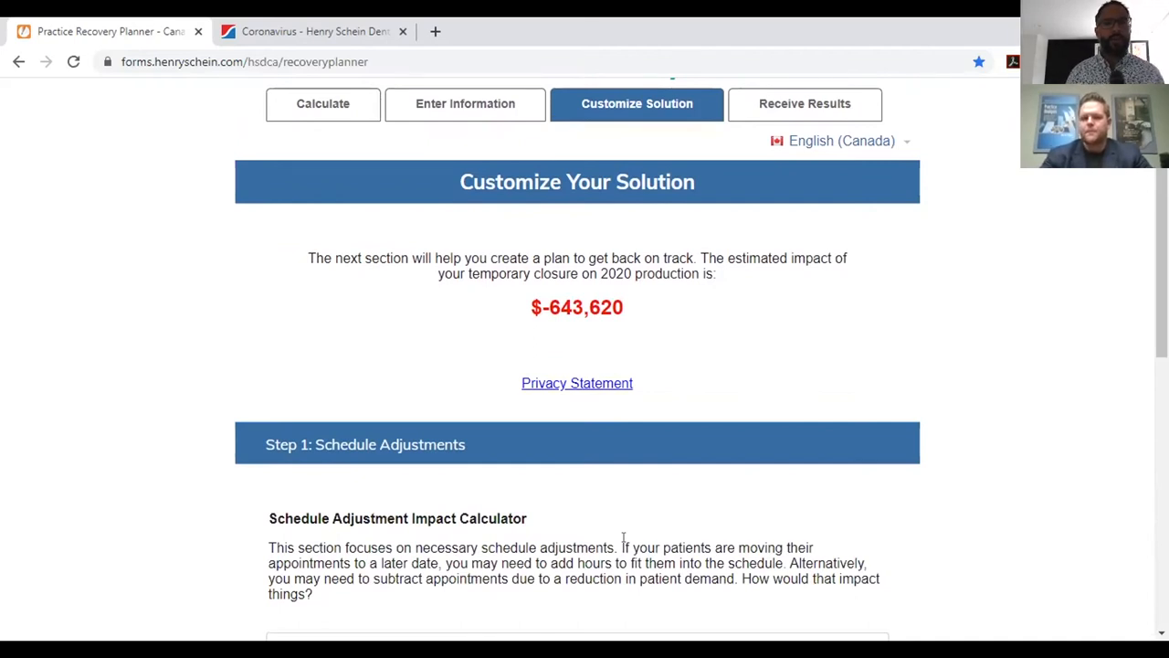
pyautogui.scroll(-3)
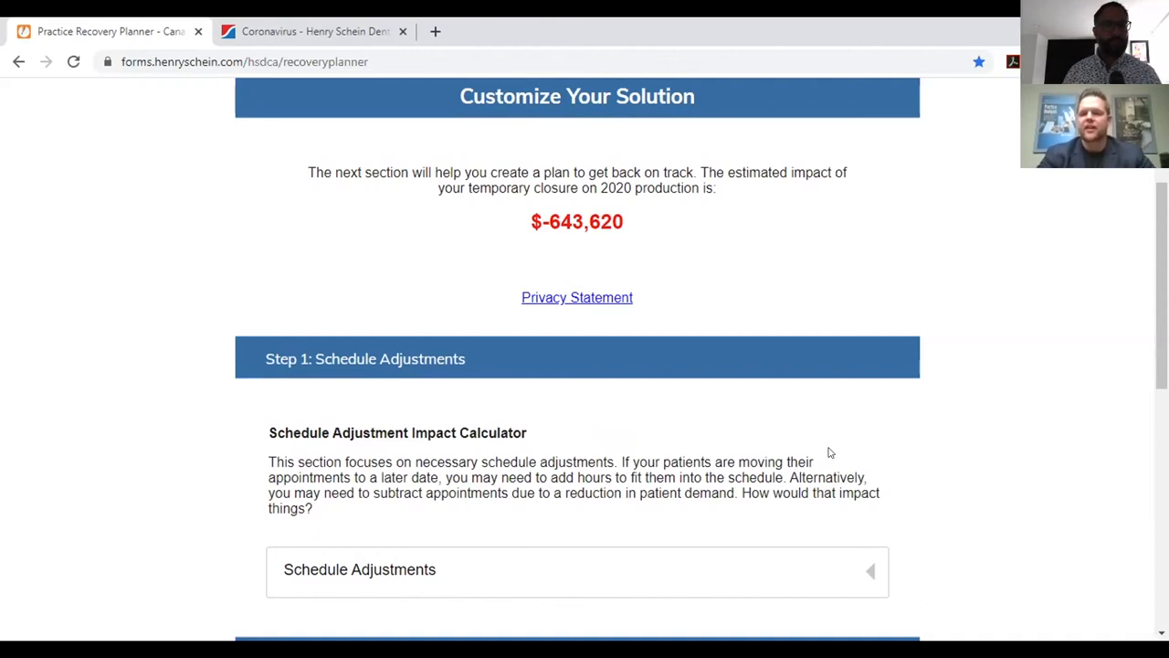
pyautogui.scroll(-3)
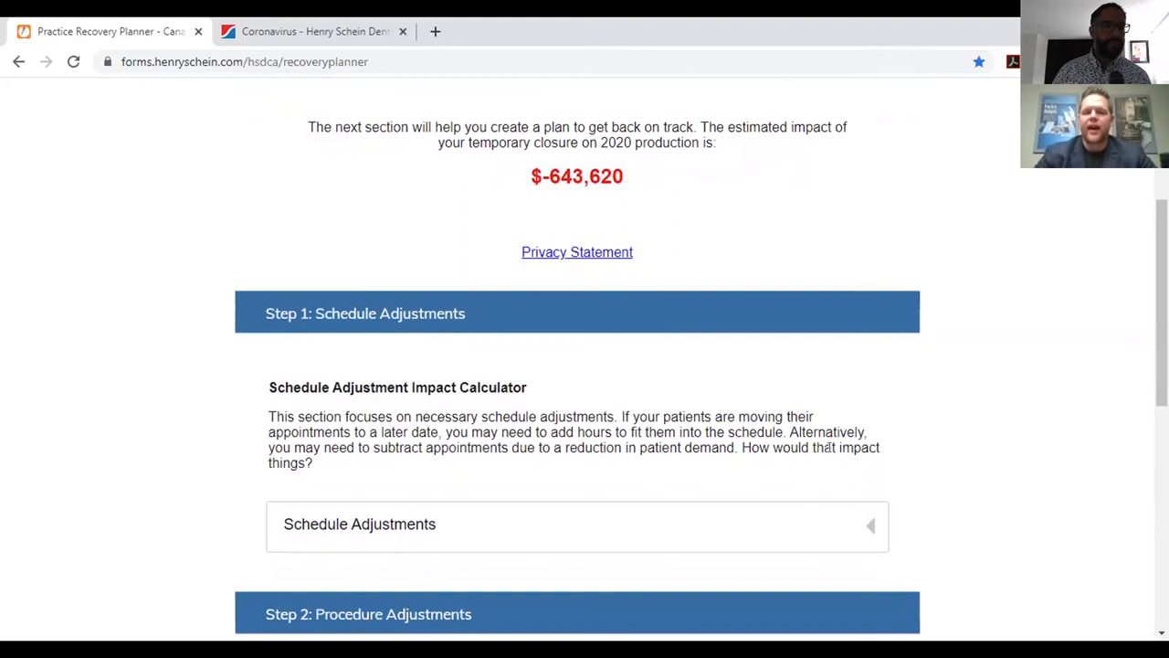
pyautogui.scroll(-3)
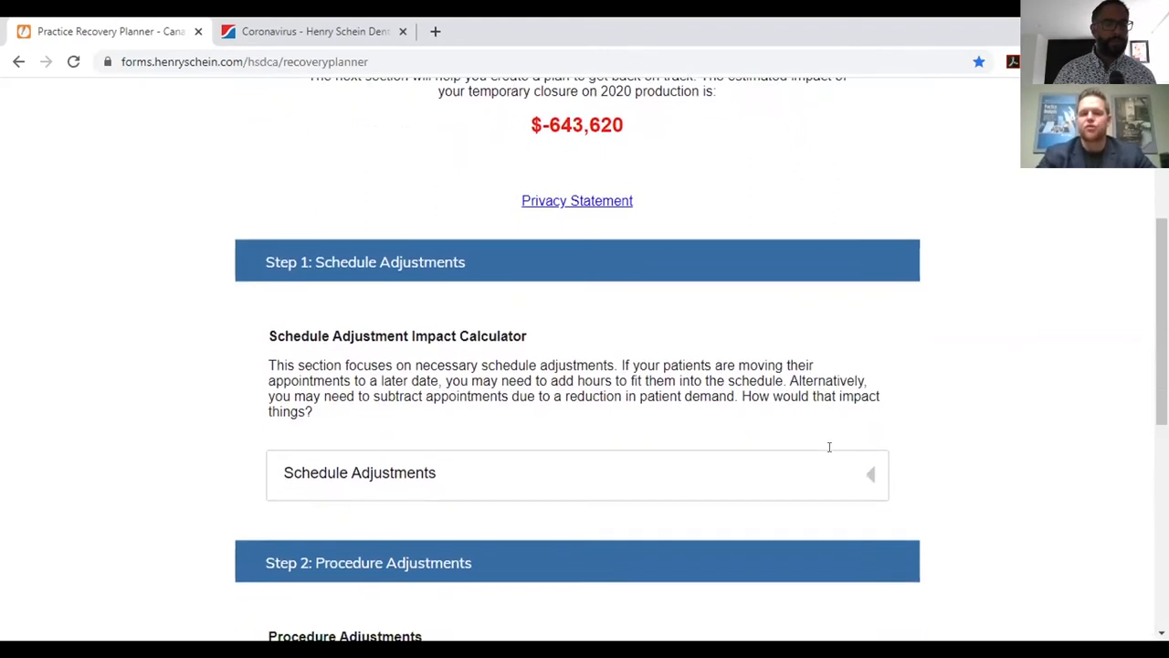
pyautogui.scroll(3)
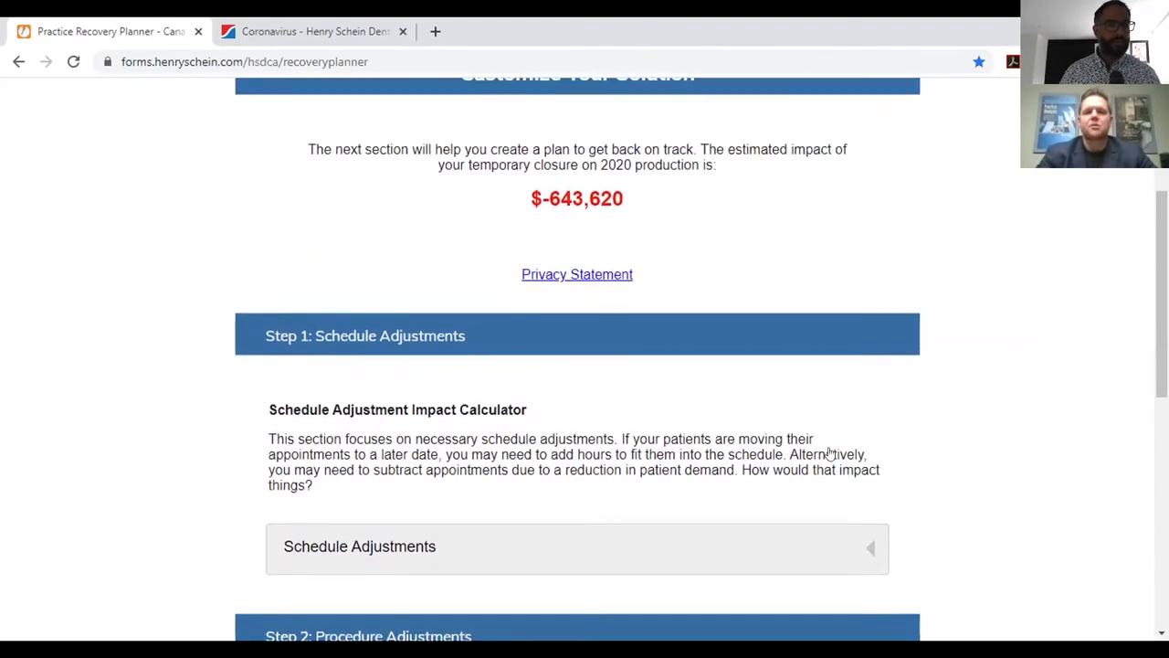
pyautogui.scroll(3)
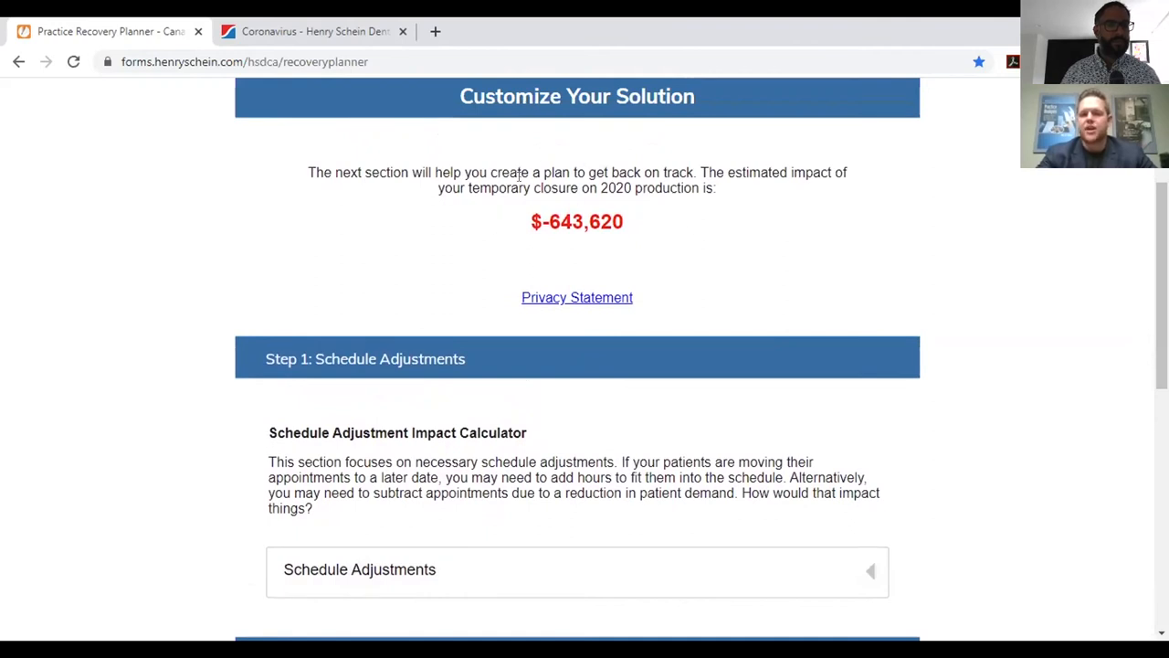
pyautogui.moveTo(484, 230)
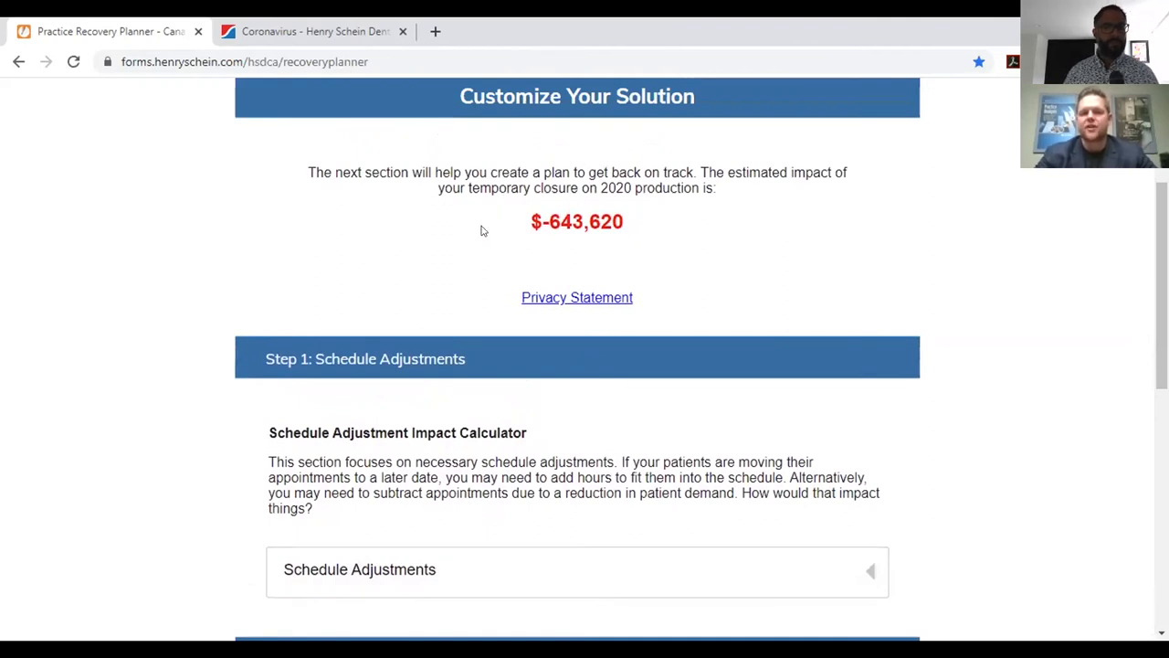
pyautogui.scroll(-3)
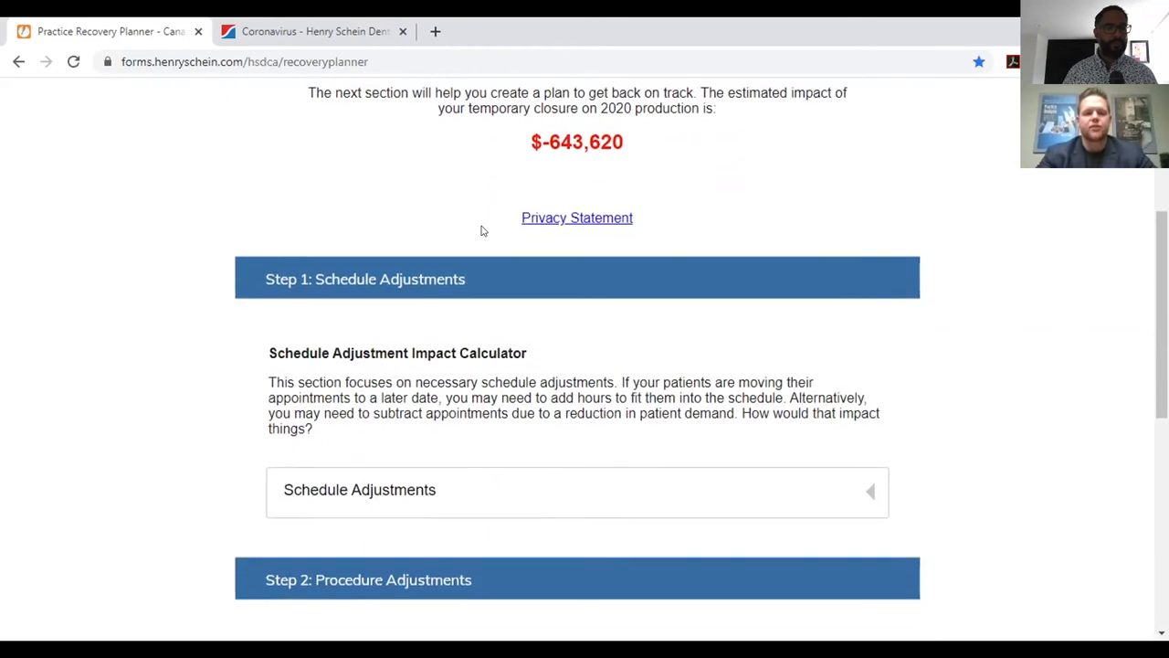
pyautogui.scroll(-3)
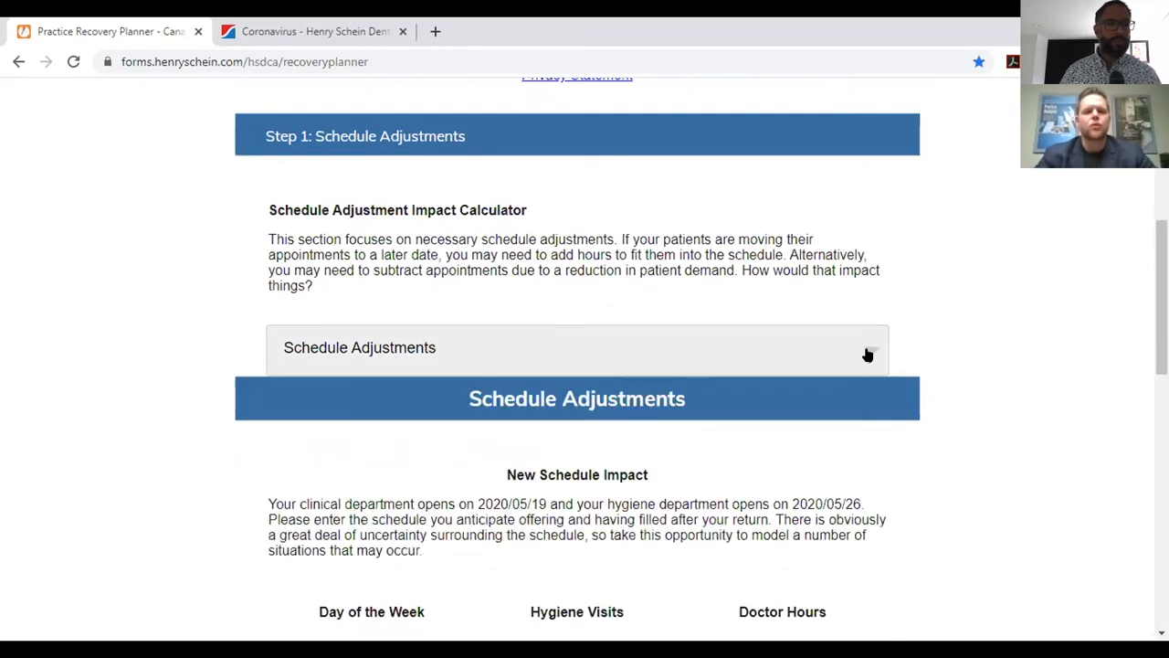
# - Enter 14 Friday hygiene visits, 7 Saturday hygiene visits and 8 Friday doctor hours
pyautogui.scroll(-3)
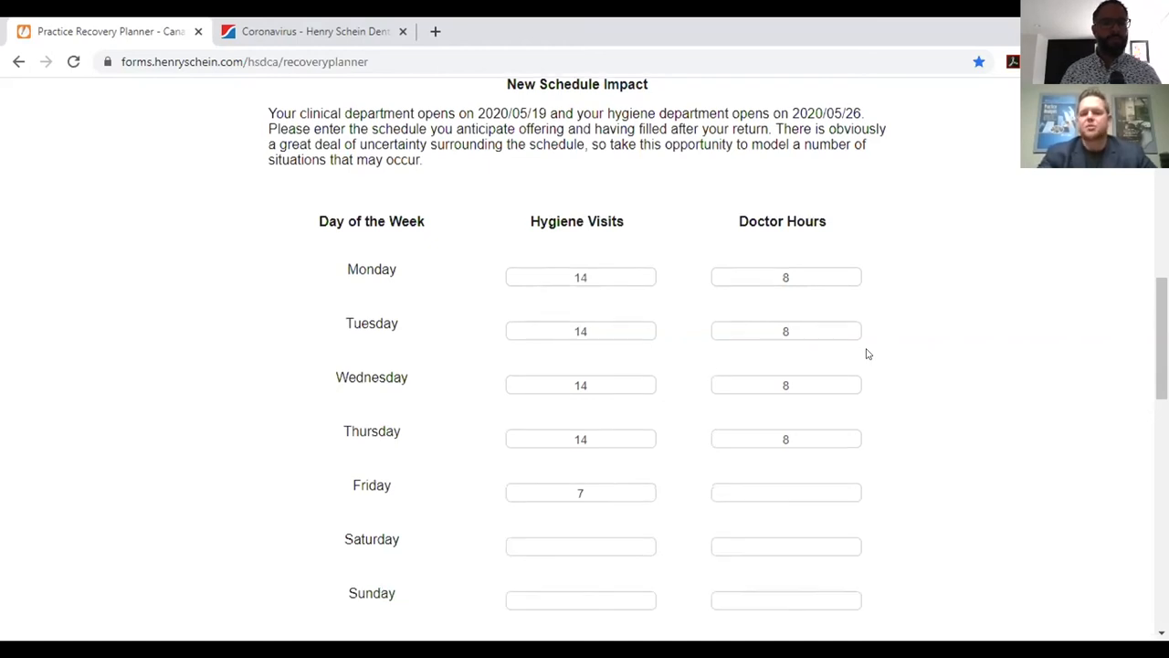
pyautogui.scroll(-3)
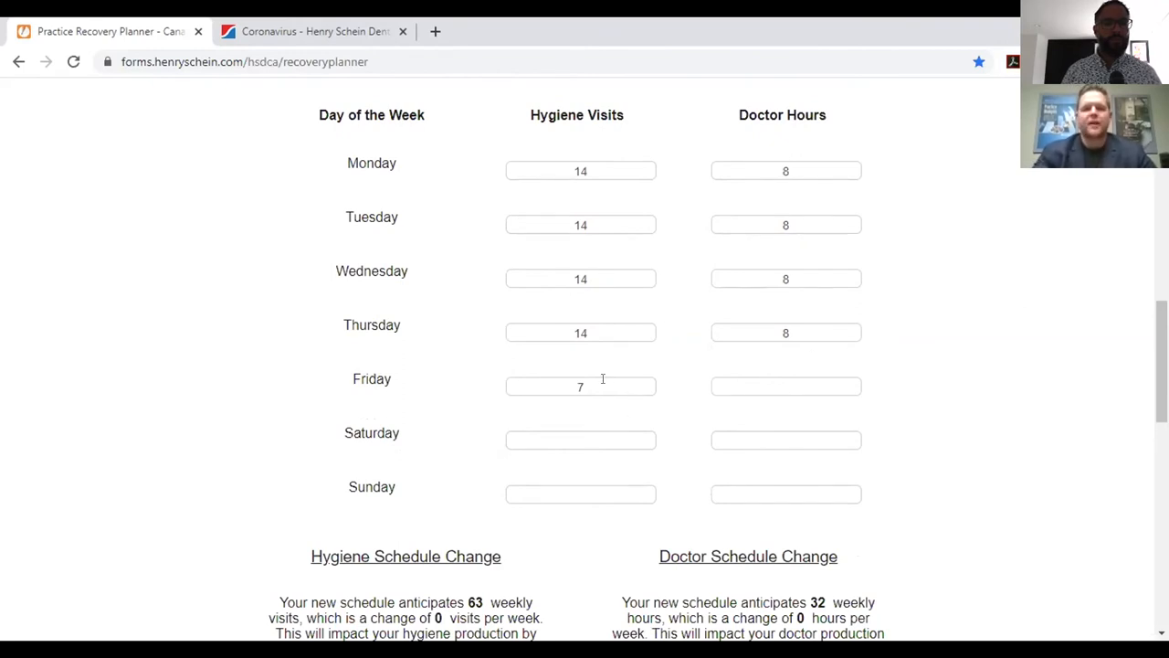
pyautogui.write('14')
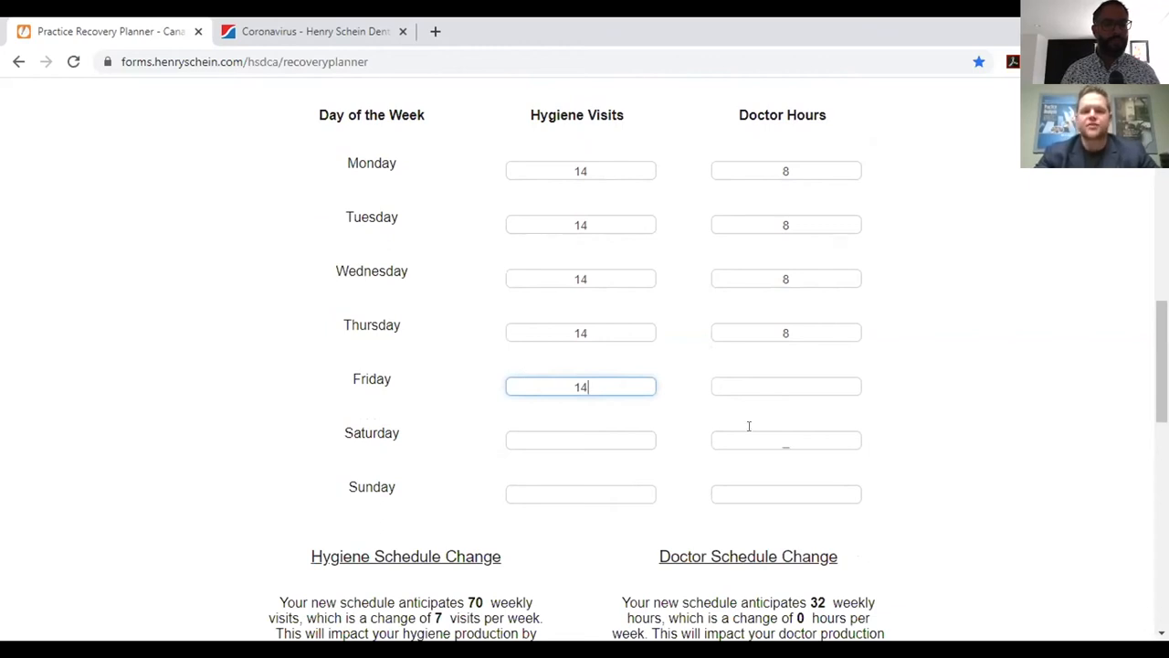
pyautogui.click(581, 440)
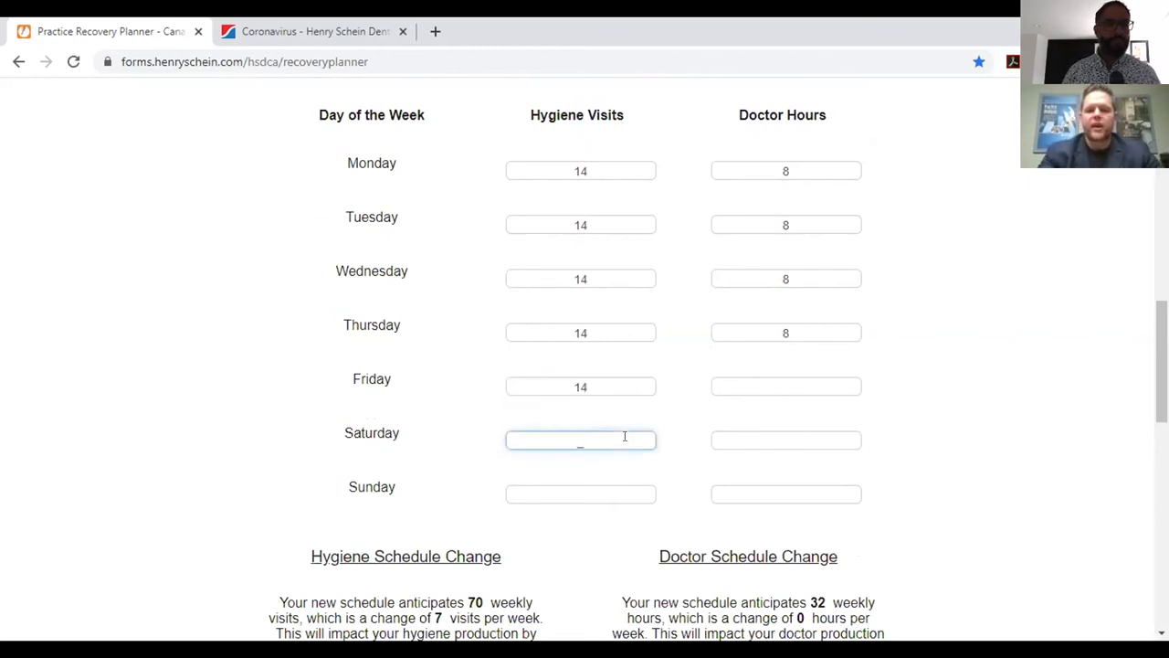
pyautogui.write('7')
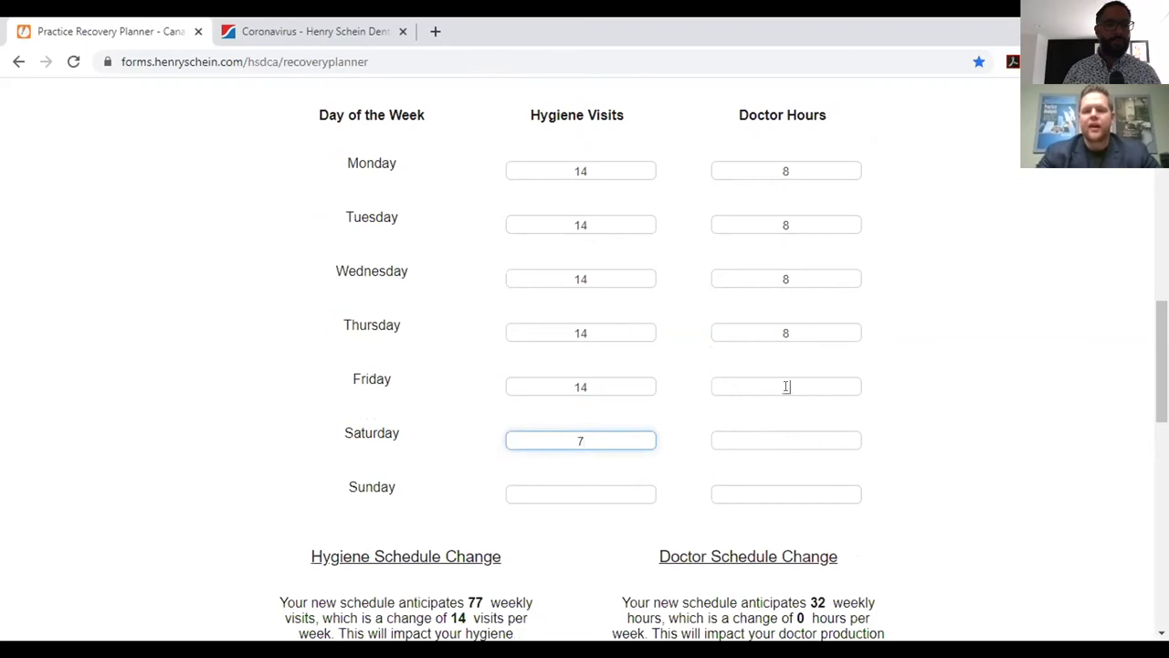
pyautogui.write('8')
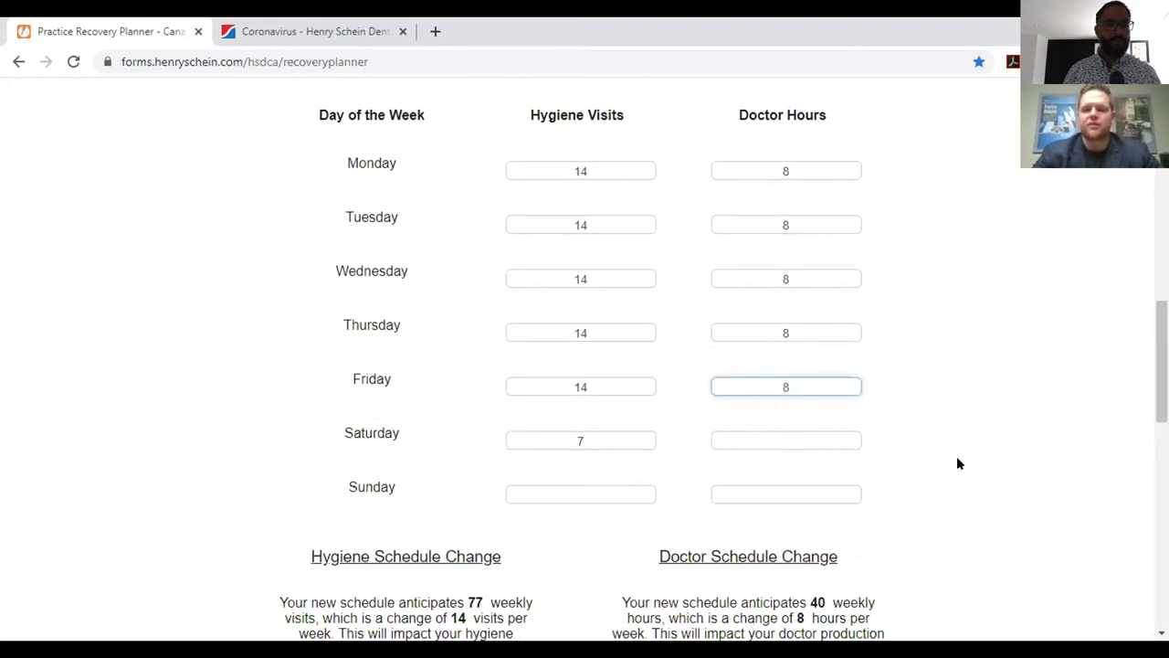
pyautogui.scroll(-3)
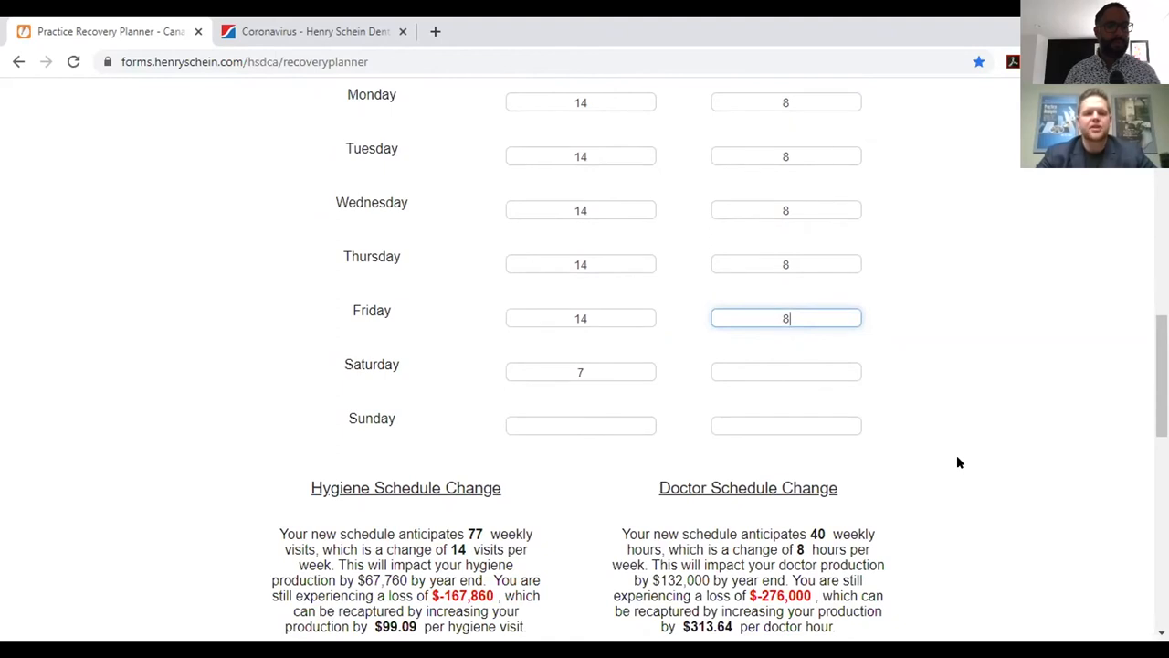
pyautogui.scroll(-3)
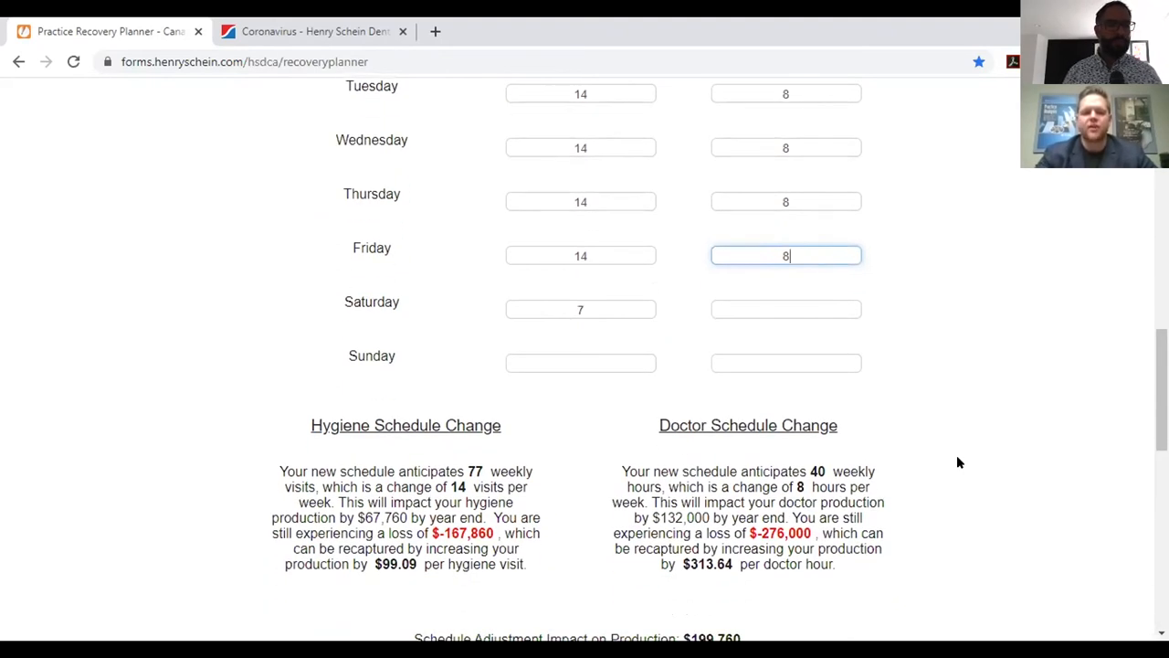
pyautogui.scroll(-3)
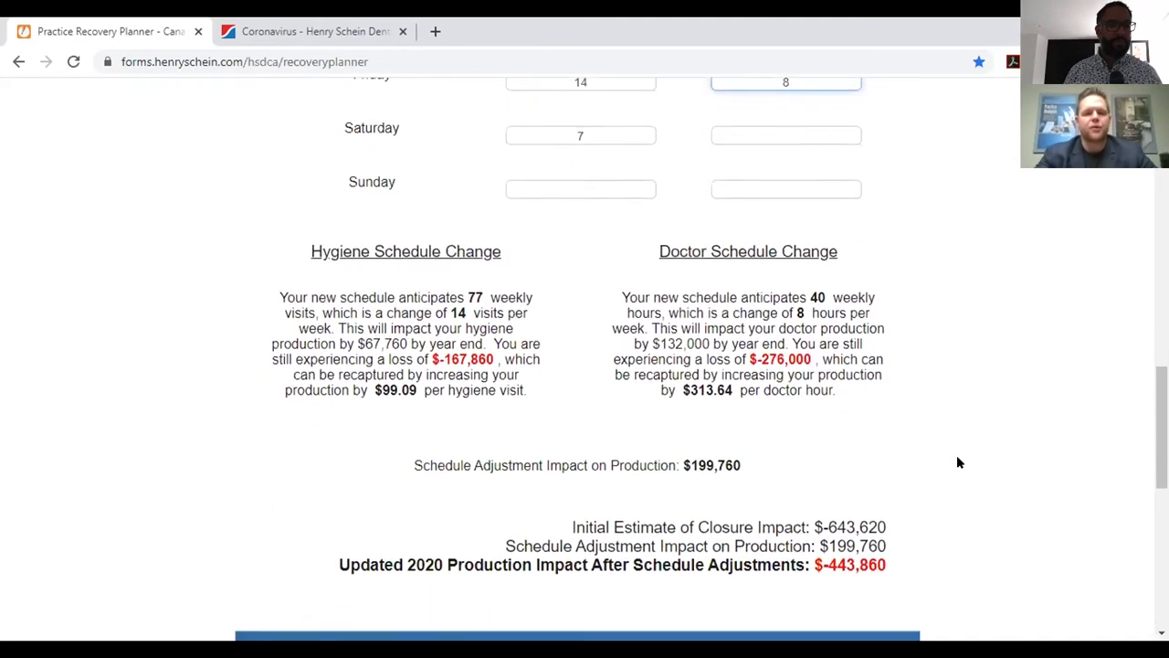
pyautogui.scroll(-3)
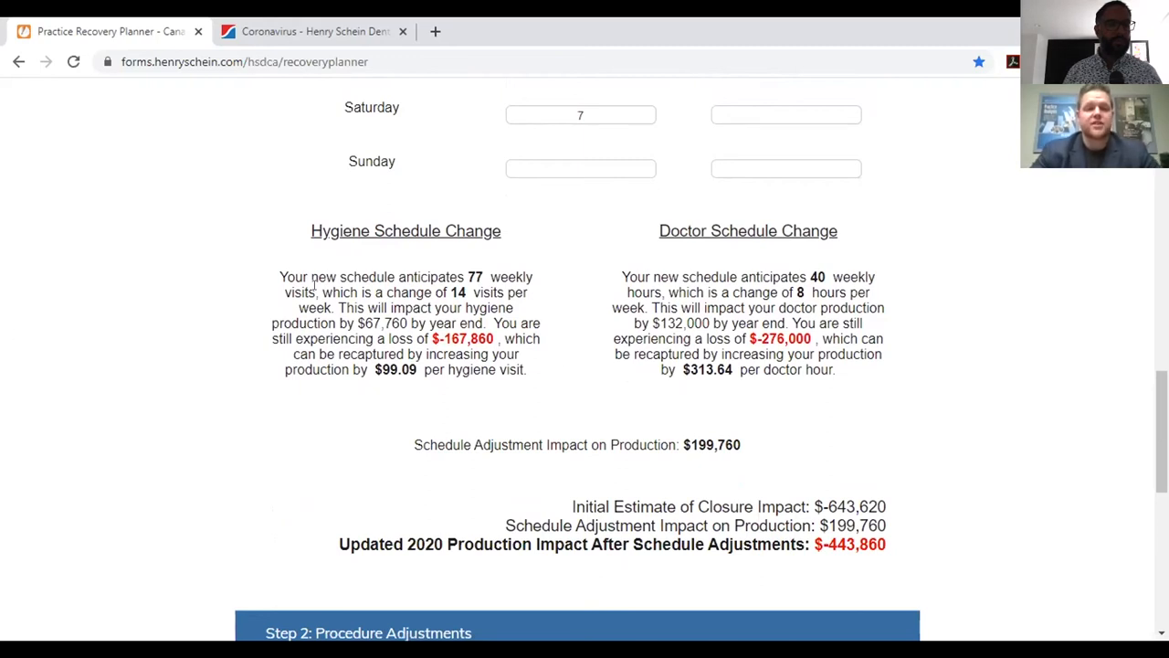
pyautogui.scroll(-3)
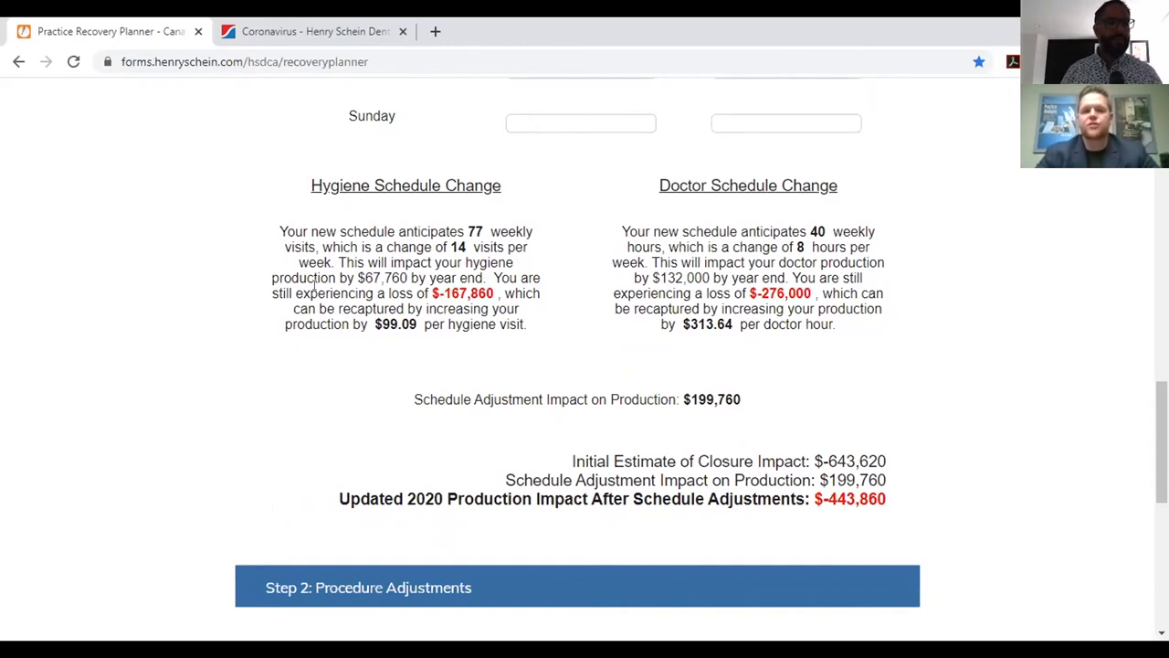
pyautogui.moveTo(465, 315)
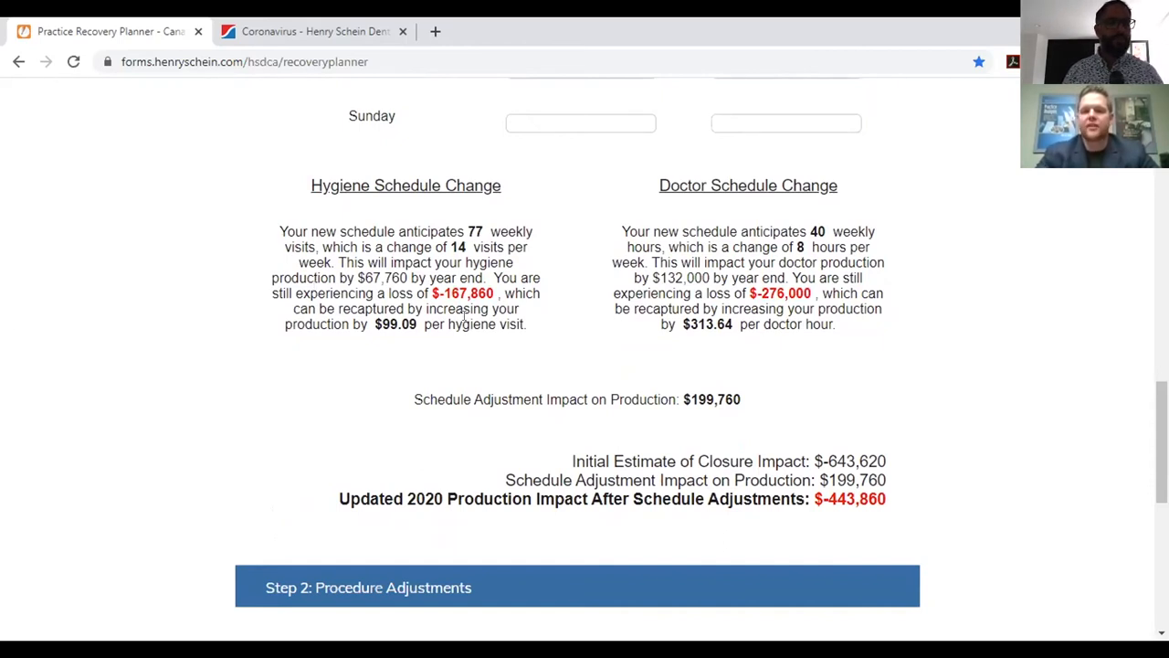
pyautogui.moveTo(523, 351)
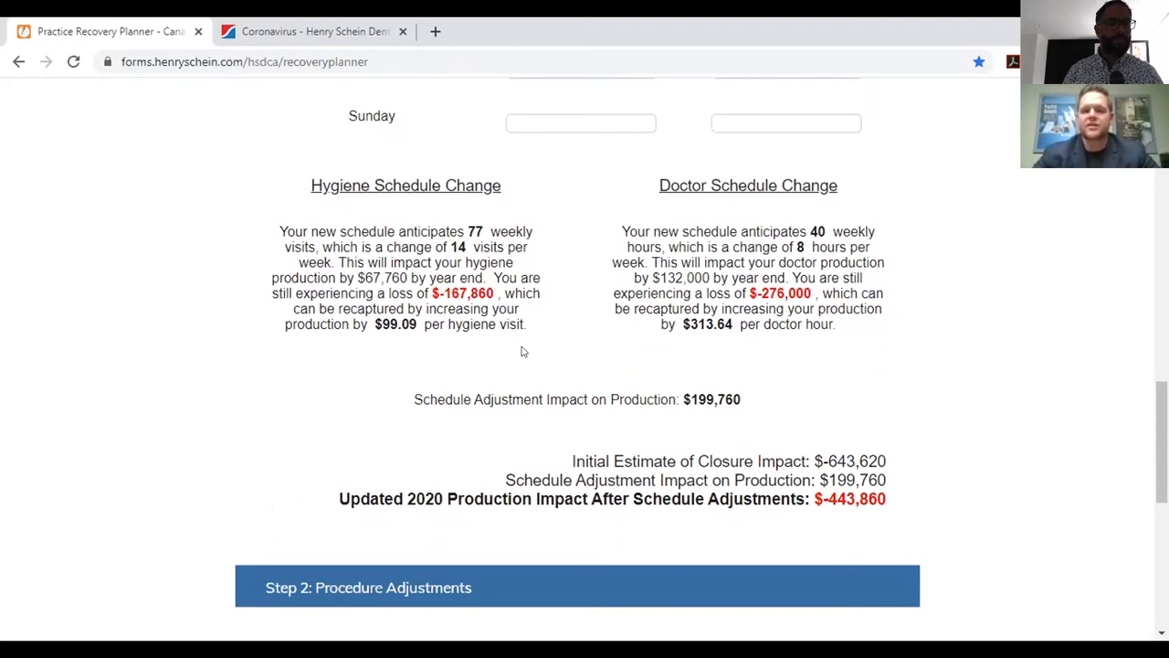
pyautogui.moveTo(832, 328)
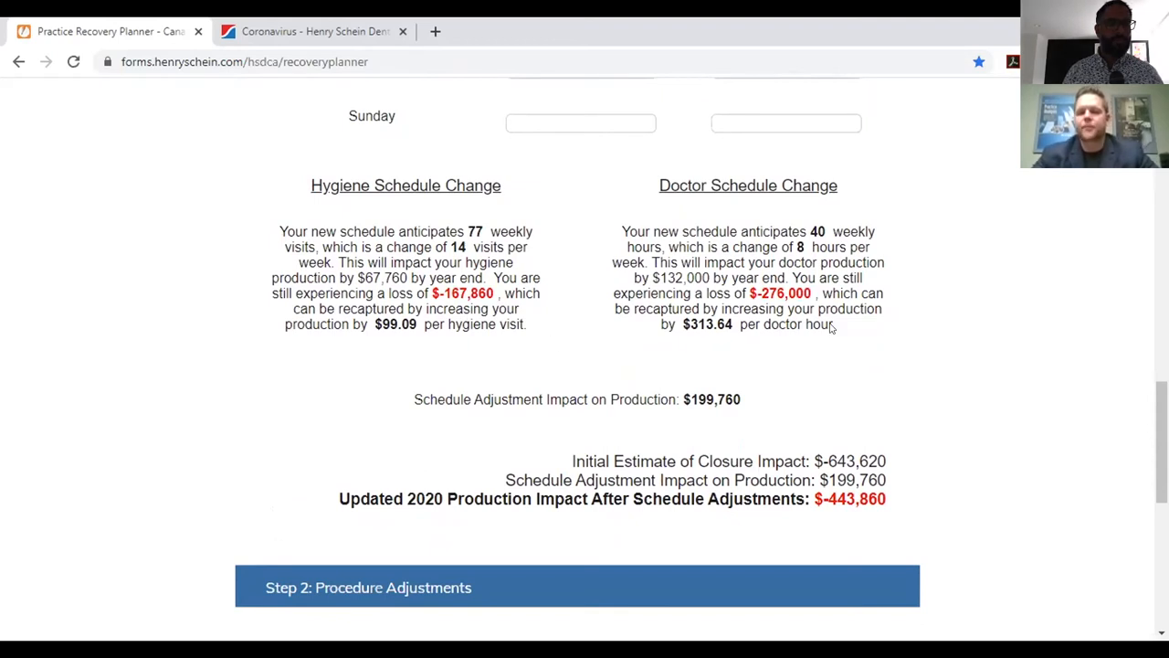
pyautogui.moveTo(852, 327)
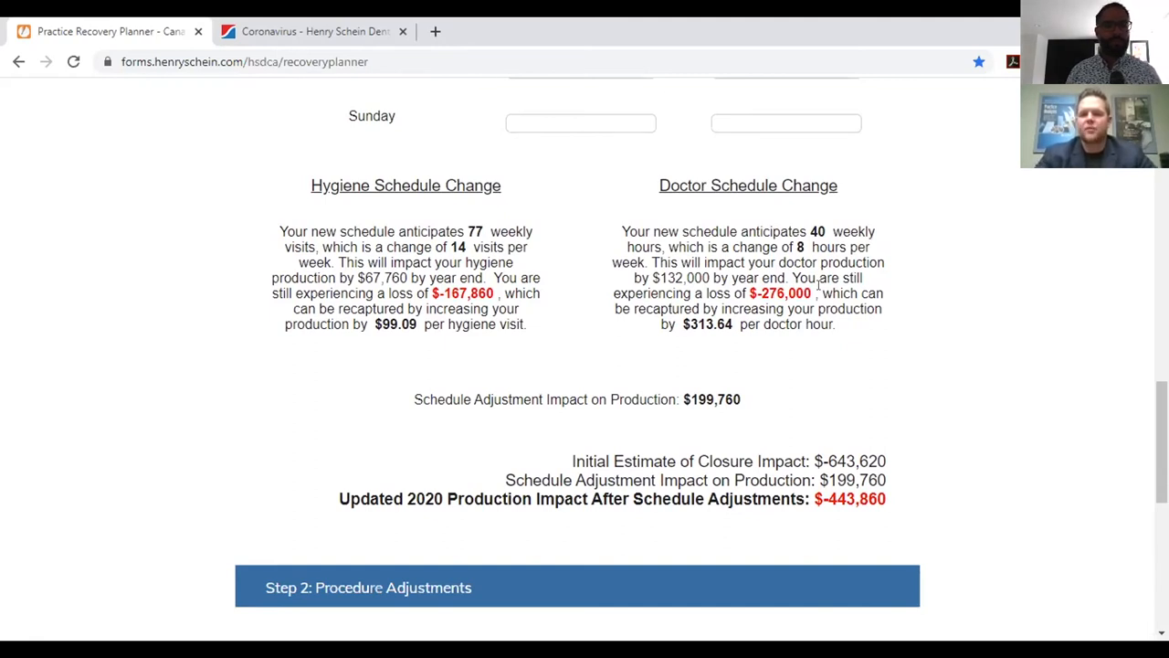
pyautogui.scroll(-3)
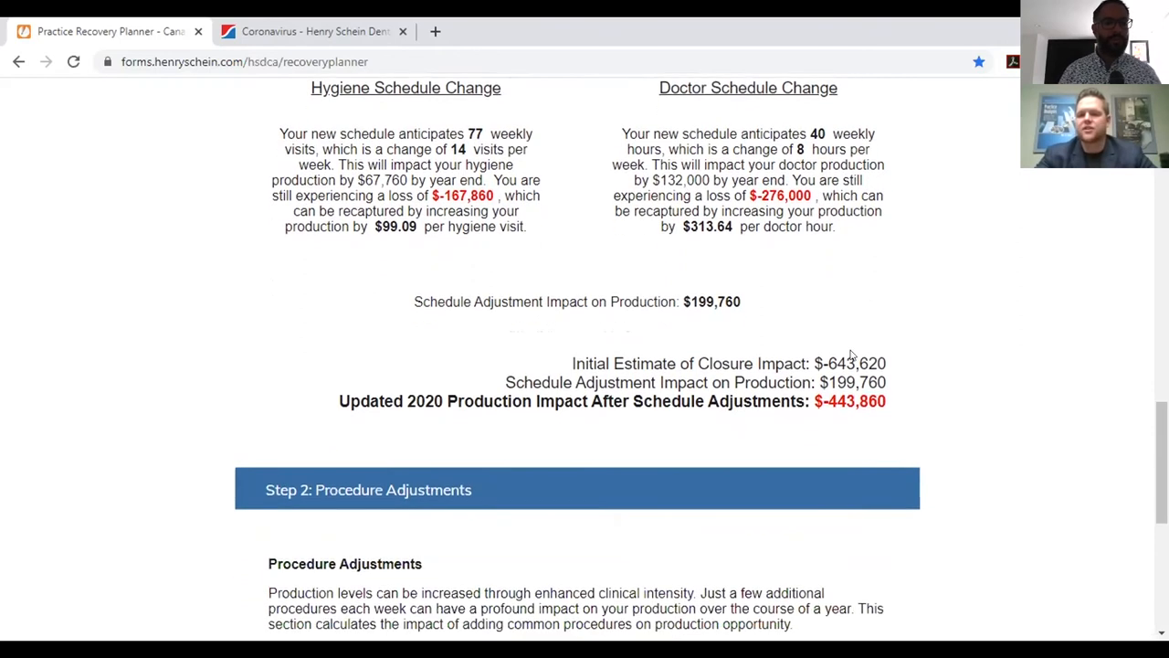
pyautogui.moveTo(894, 392)
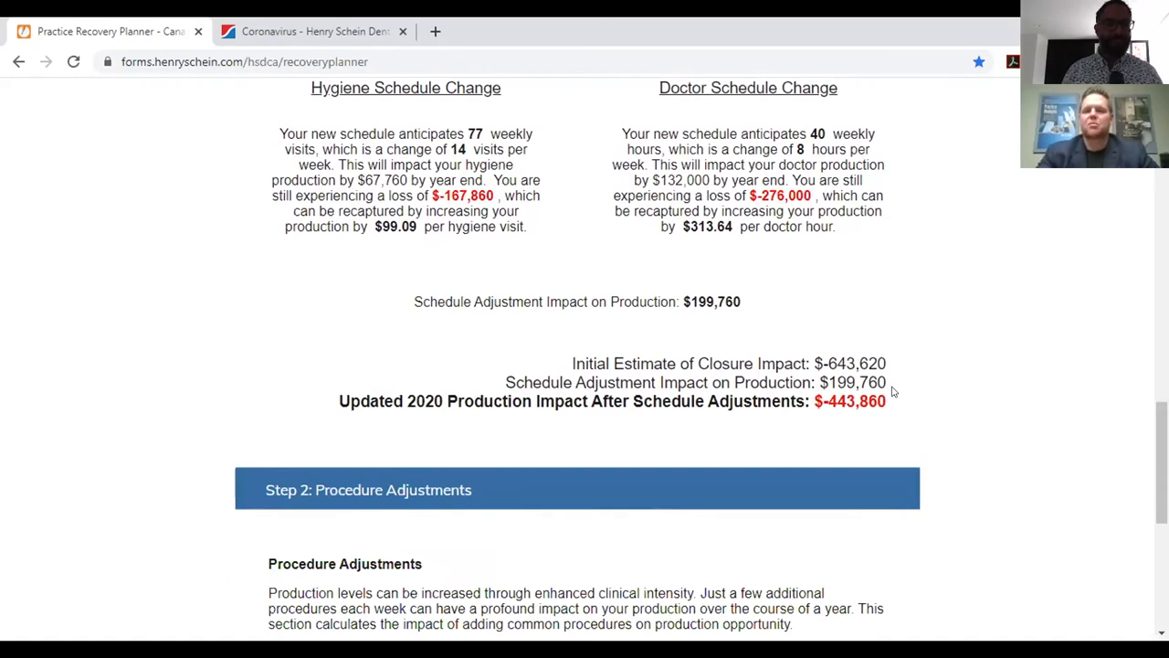
pyautogui.scroll(3)
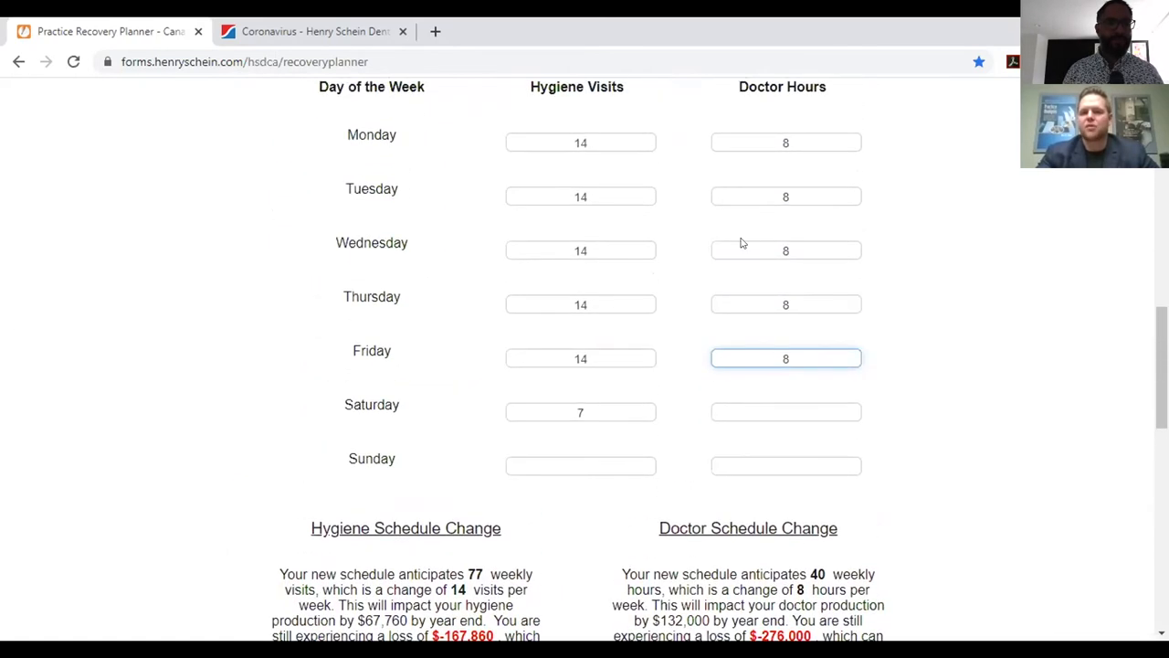
pyautogui.moveTo(630, 167)
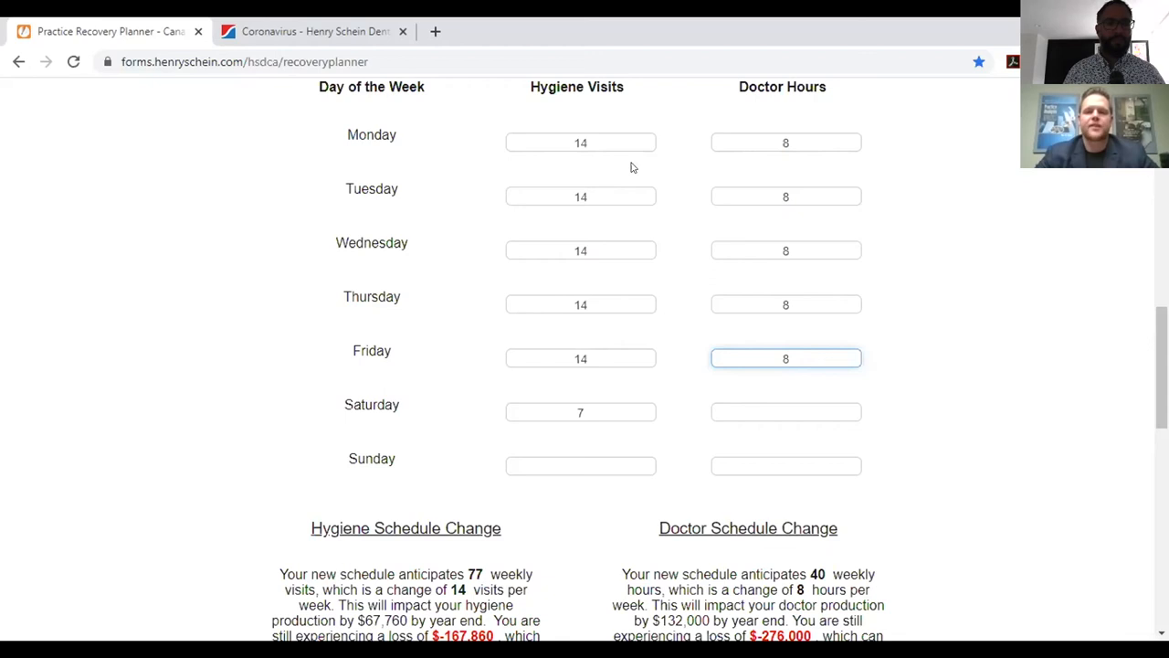
pyautogui.click(785, 358)
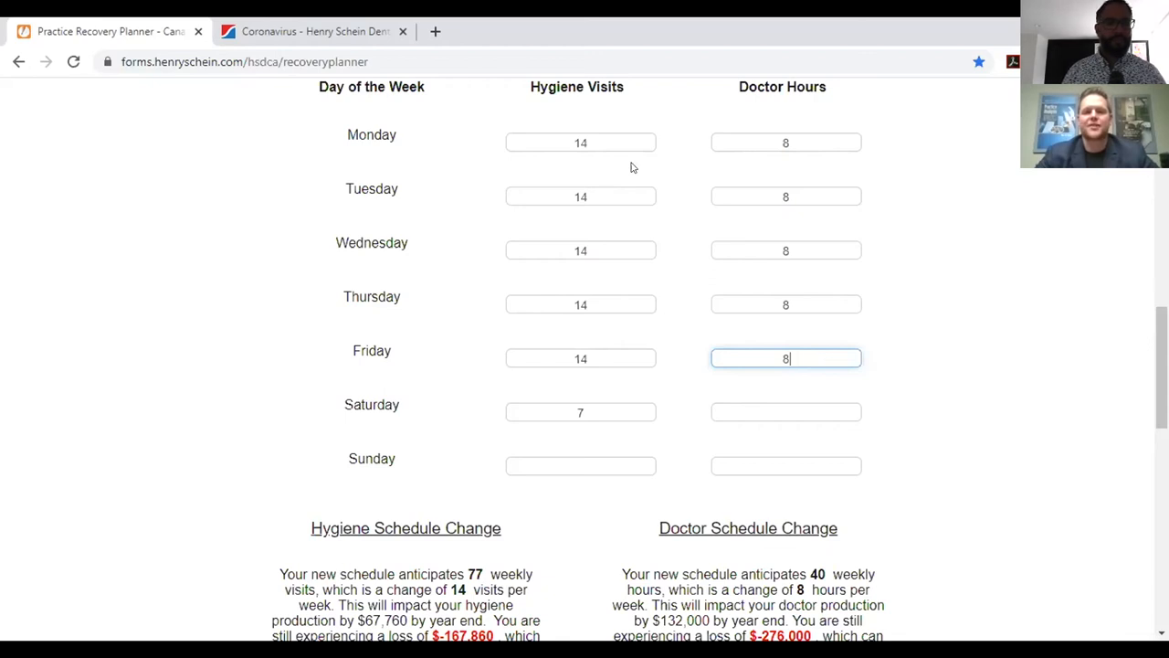
pyautogui.scroll(-3)
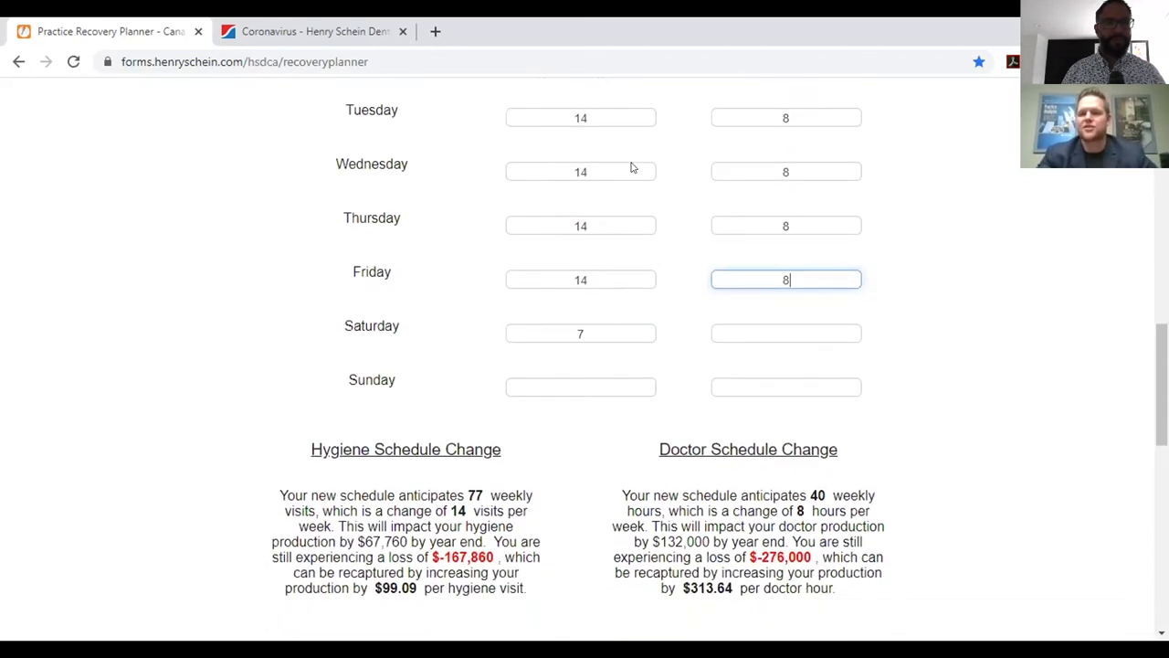
pyautogui.scroll(-3)
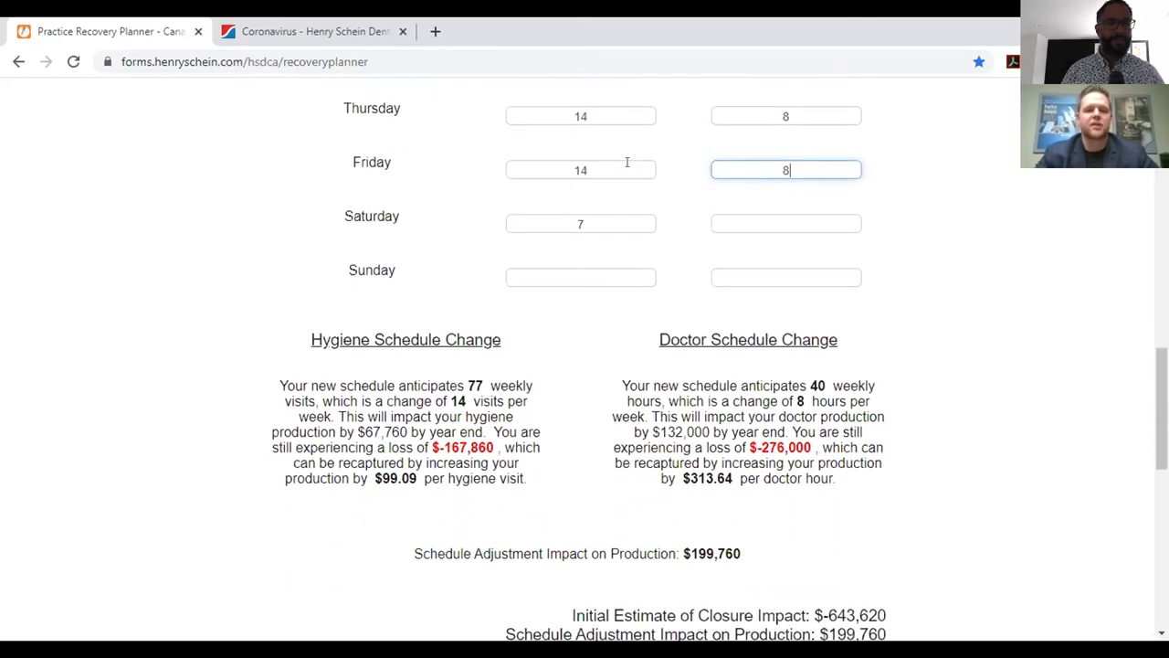
pyautogui.scroll(-3)
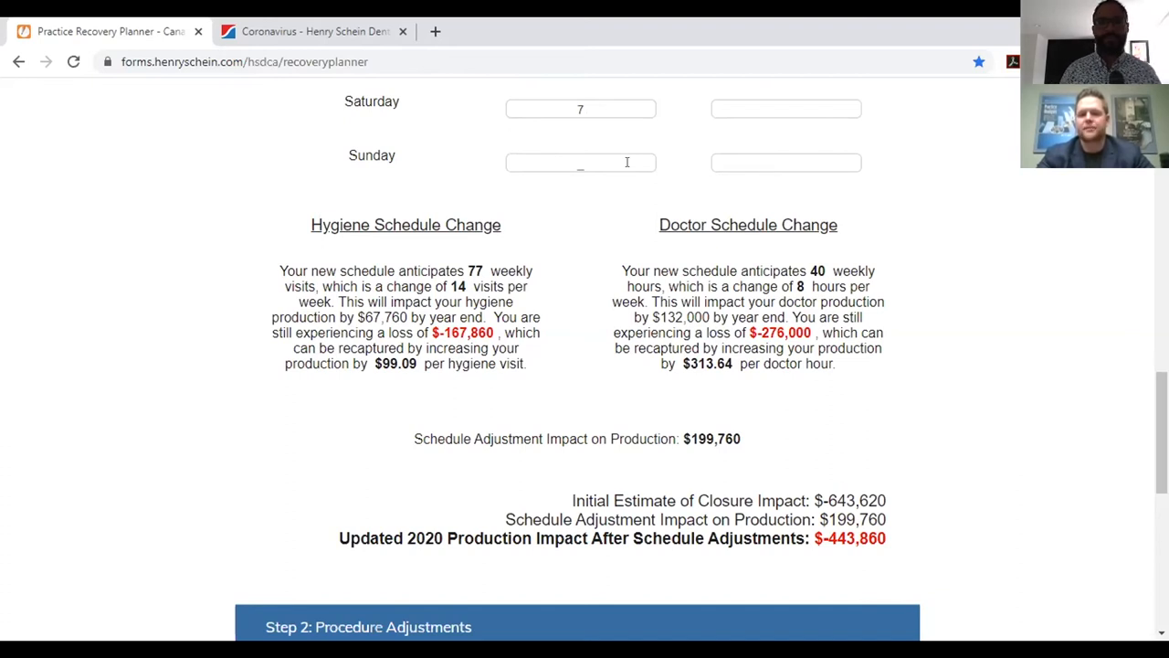
pyautogui.scroll(-3)
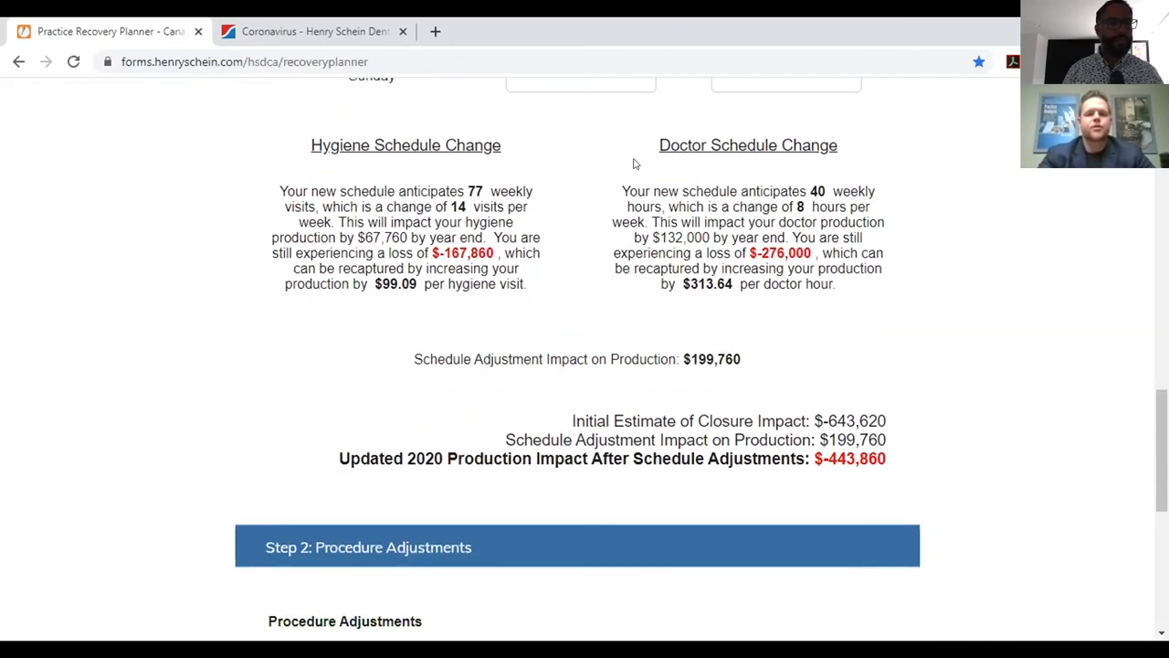
pyautogui.scroll(-3)
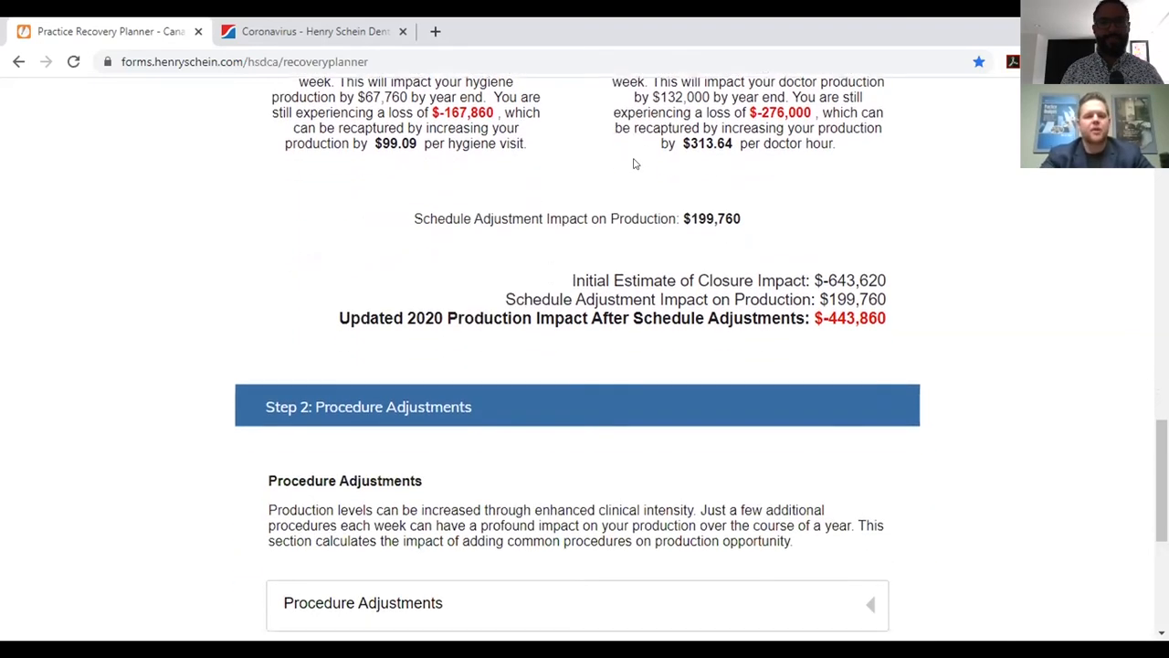
pyautogui.scroll(-3)
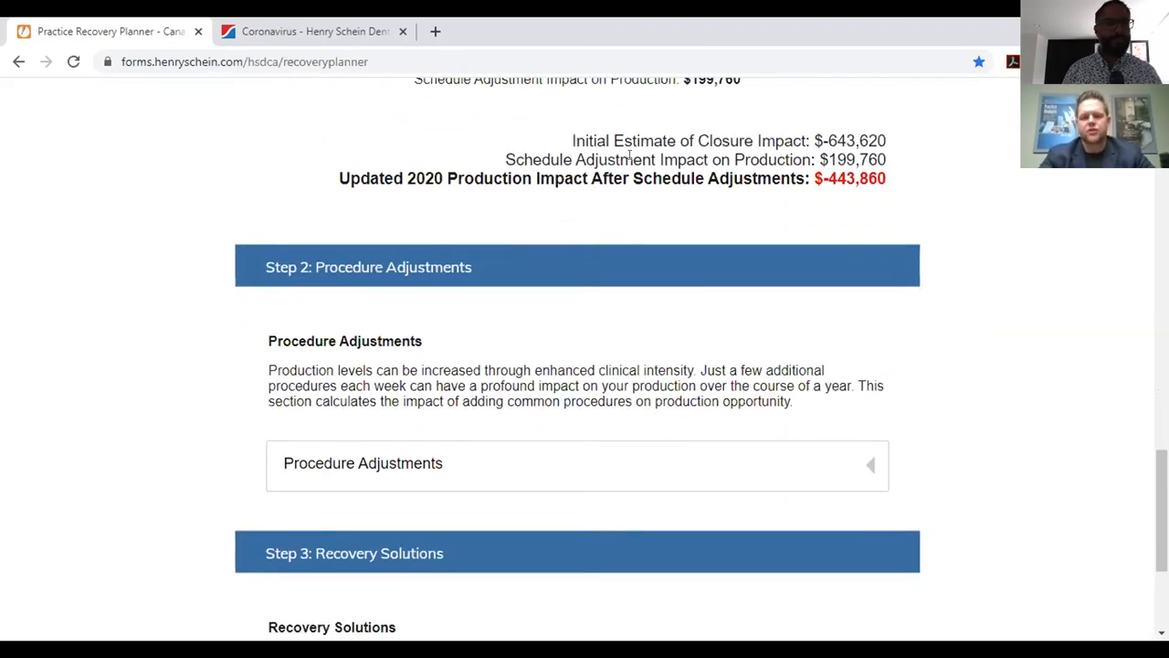
pyautogui.scroll(-3)
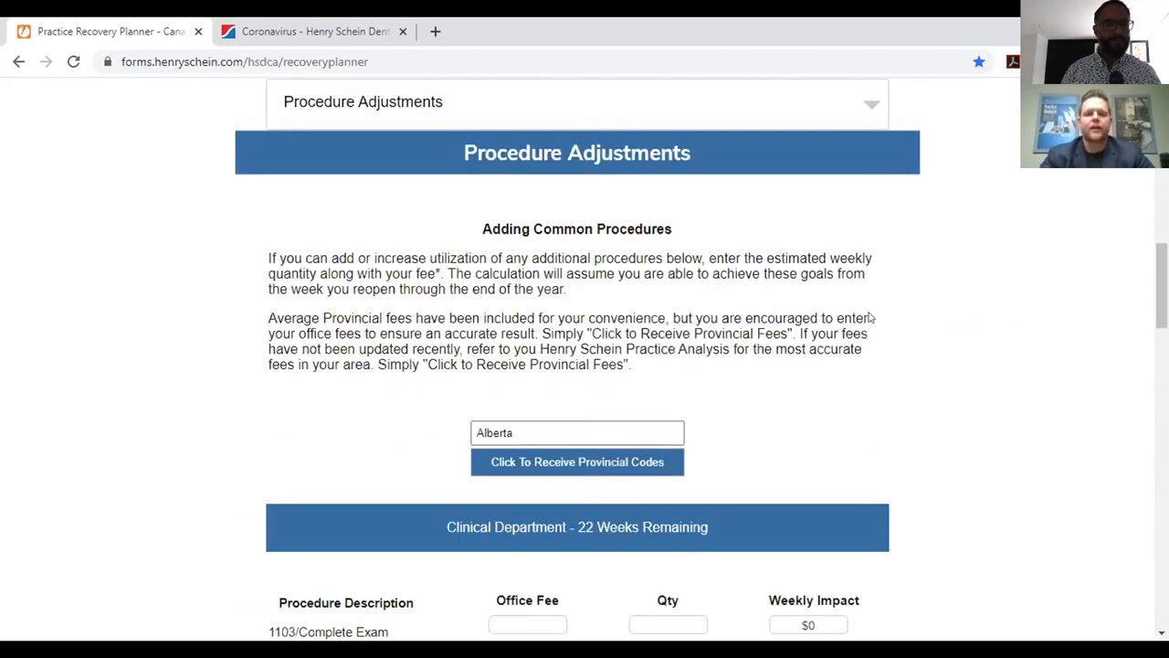
pyautogui.scroll(-3)
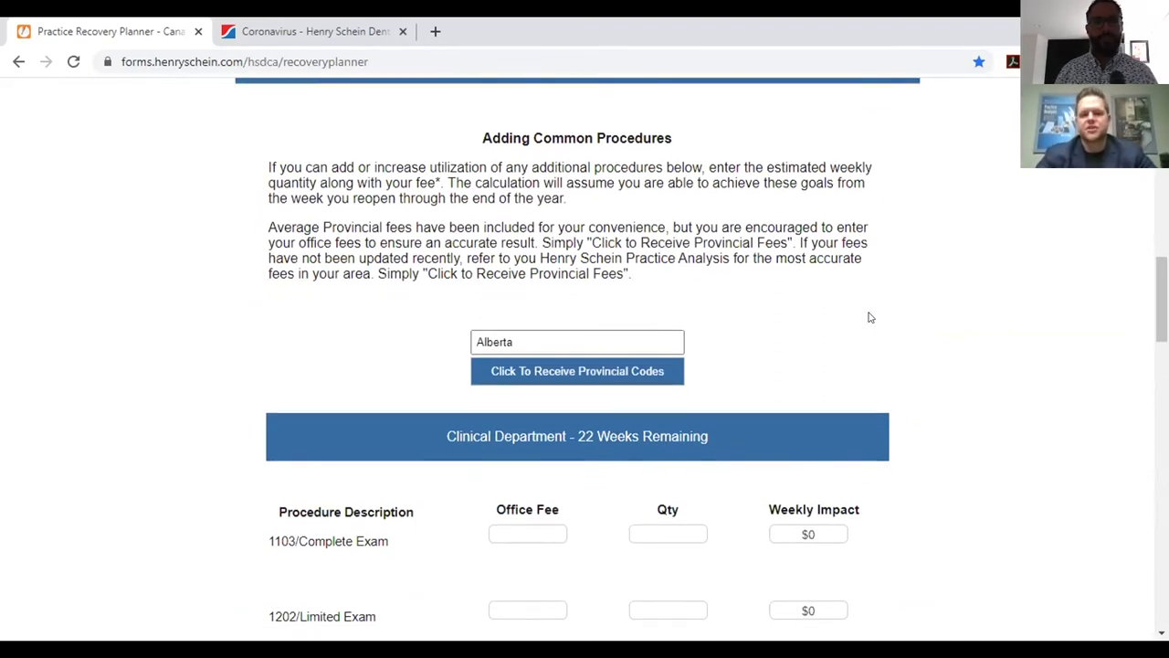
pyautogui.scroll(-3)
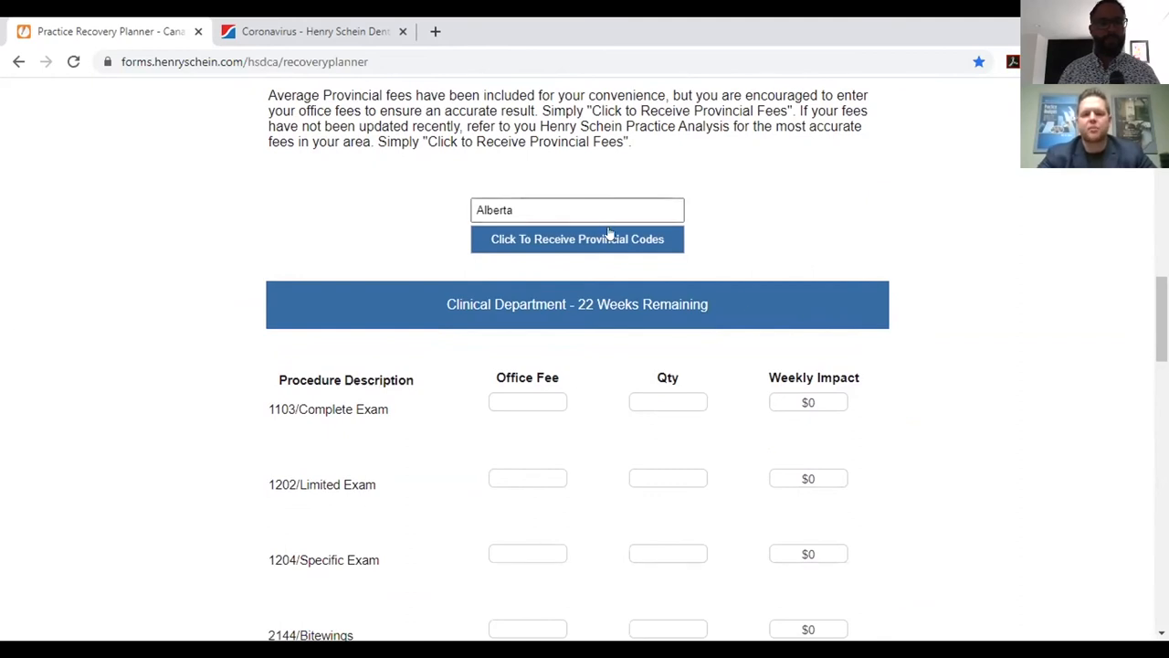
# - Load Alberta's provincial fees, keeping the Complete Exam fee at $101
pyautogui.click(577, 239)
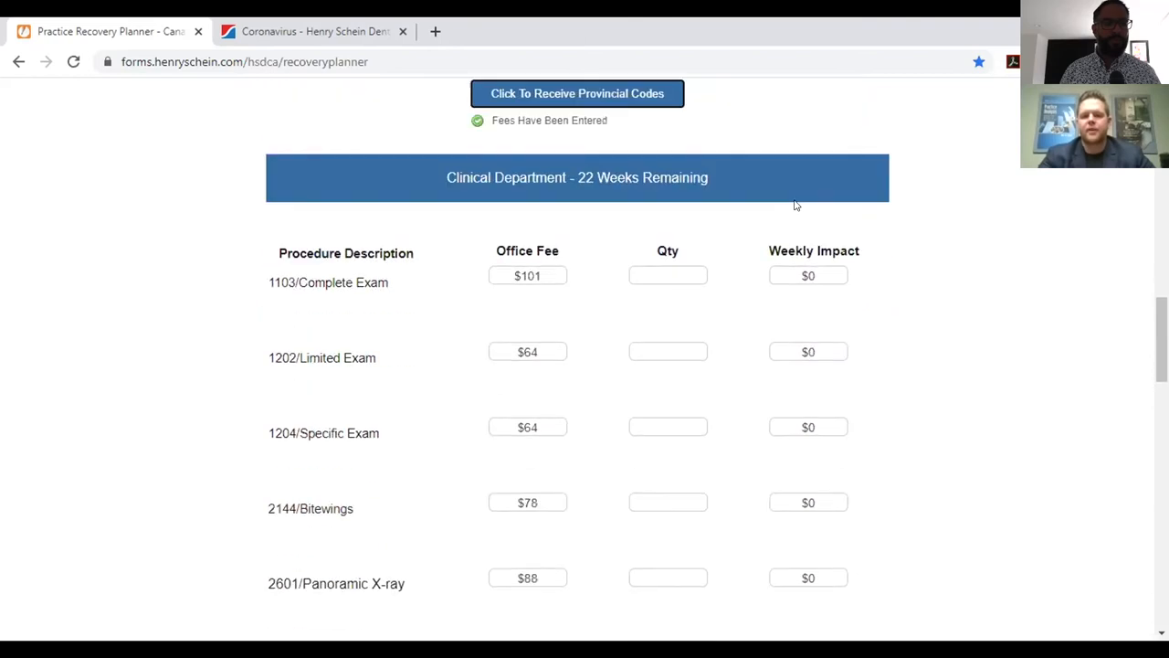
pyautogui.scroll(-3)
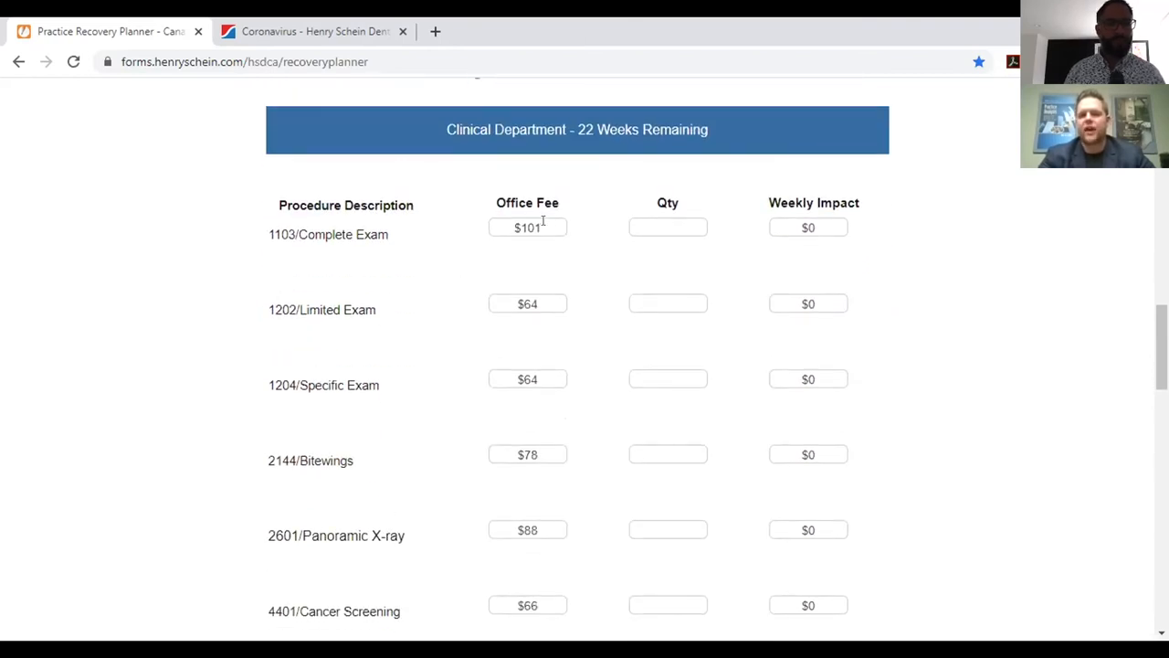
pyautogui.moveTo(578, 228)
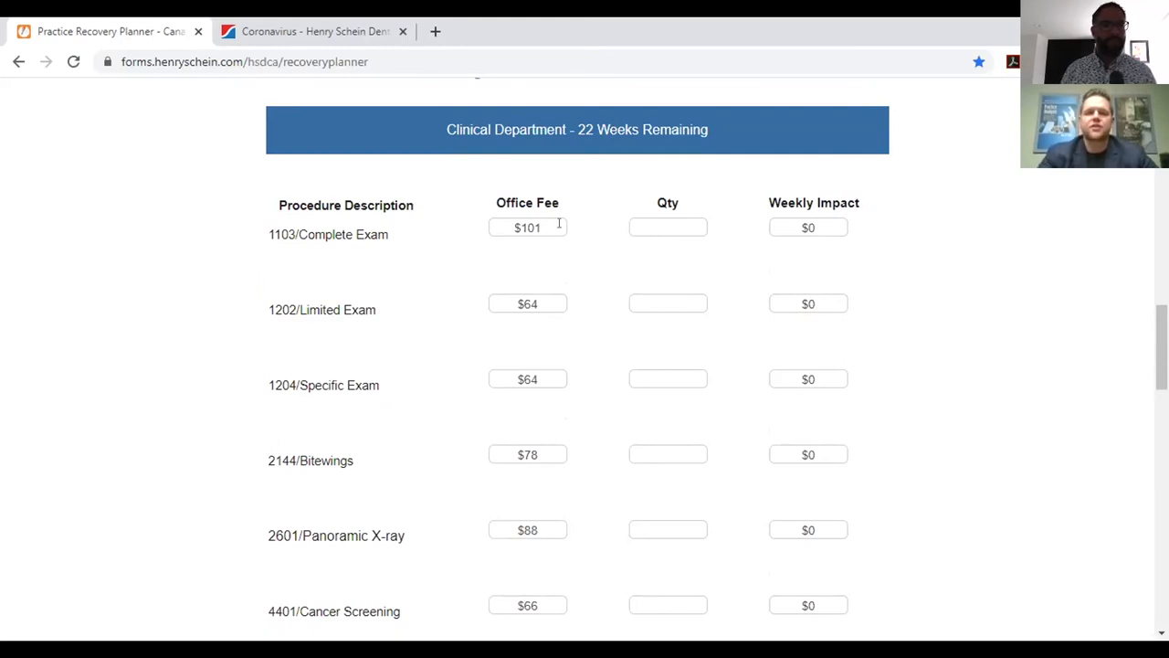
pyautogui.write('120')
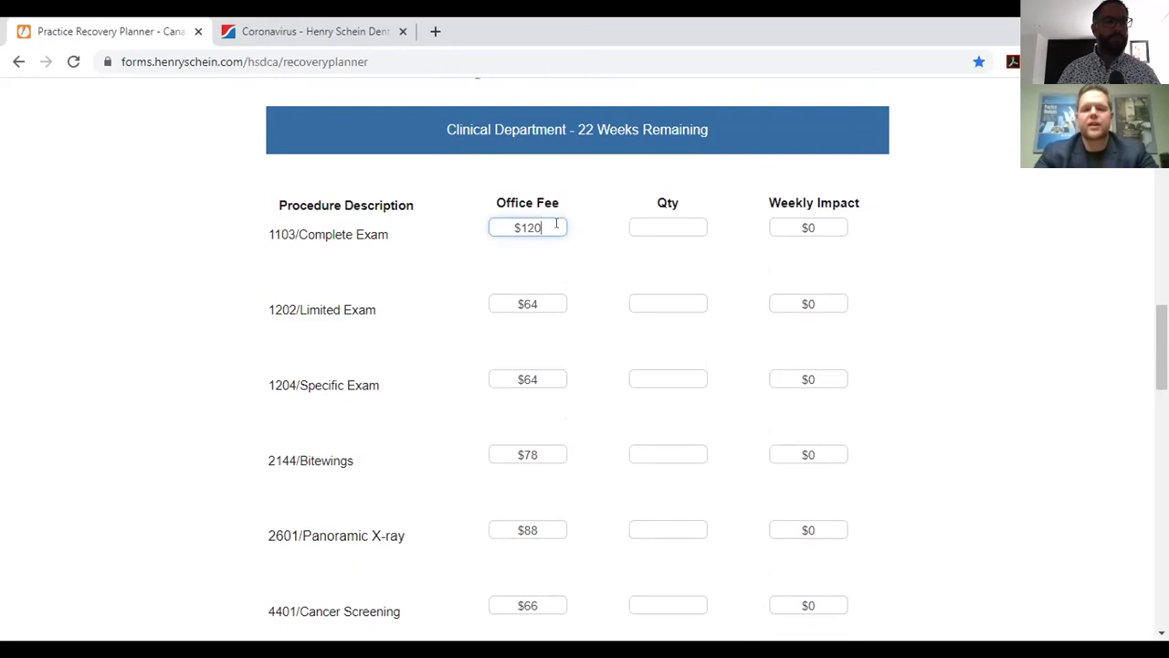
pyautogui.write('101')
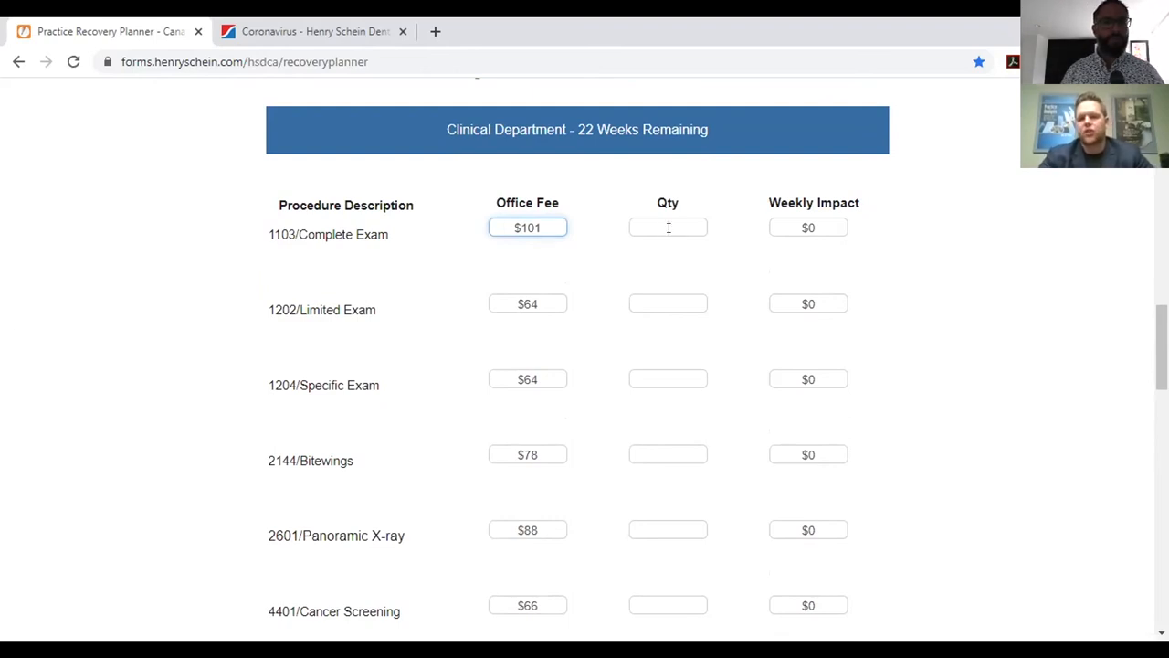
# - Enter weekly quantities: Complete Exam 10, Bitewings 8, Cancer Screening 2
pyautogui.click(668, 227)
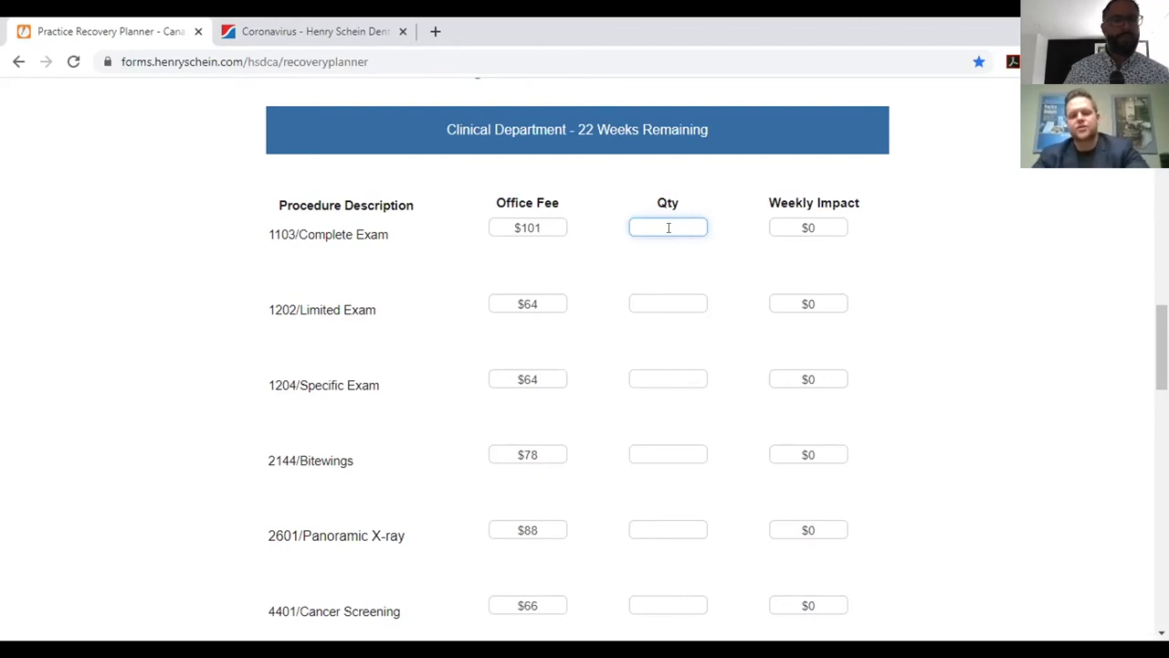
pyautogui.write('10')
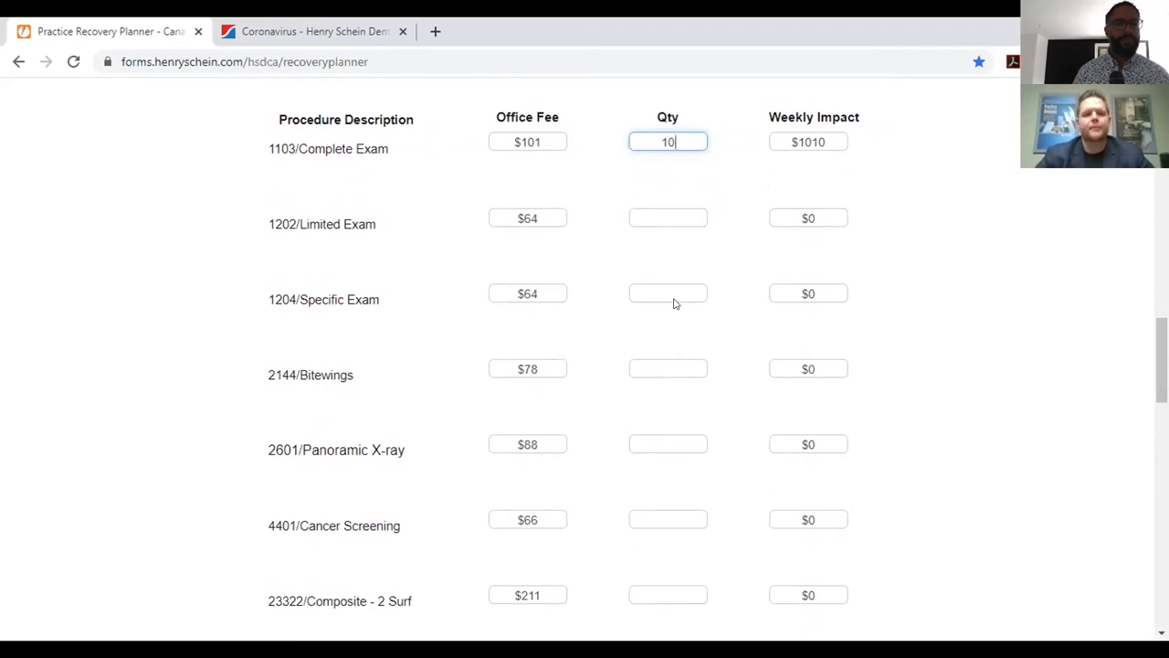
pyautogui.scroll(-3)
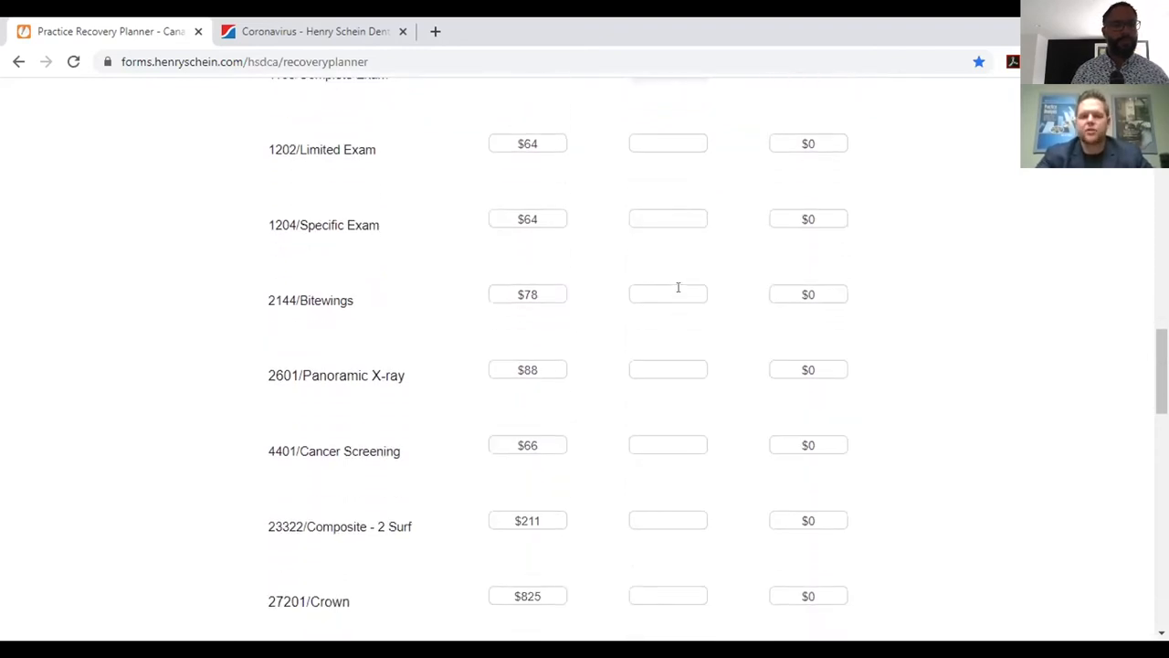
pyautogui.click(668, 293)
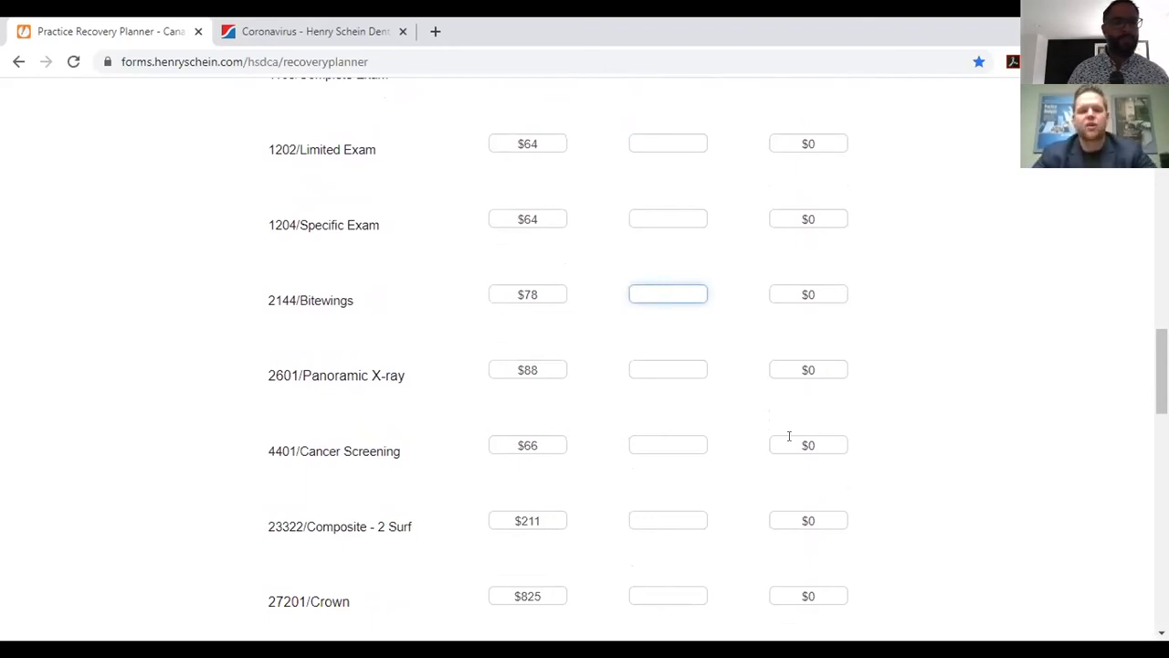
pyautogui.write('8')
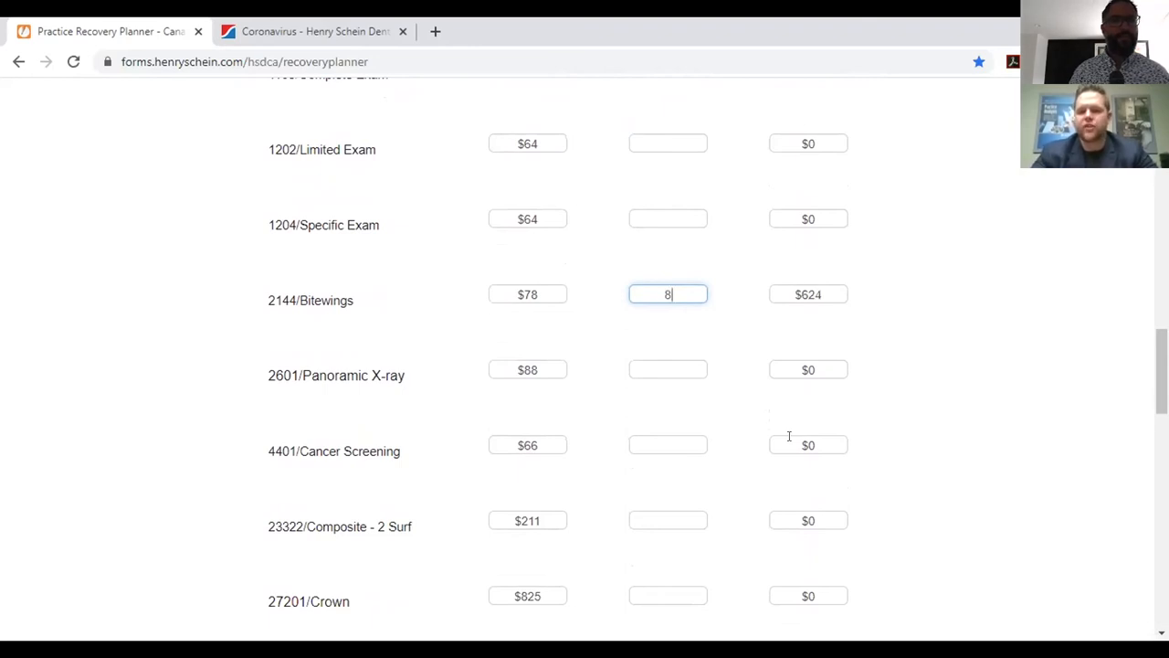
pyautogui.moveTo(749, 475)
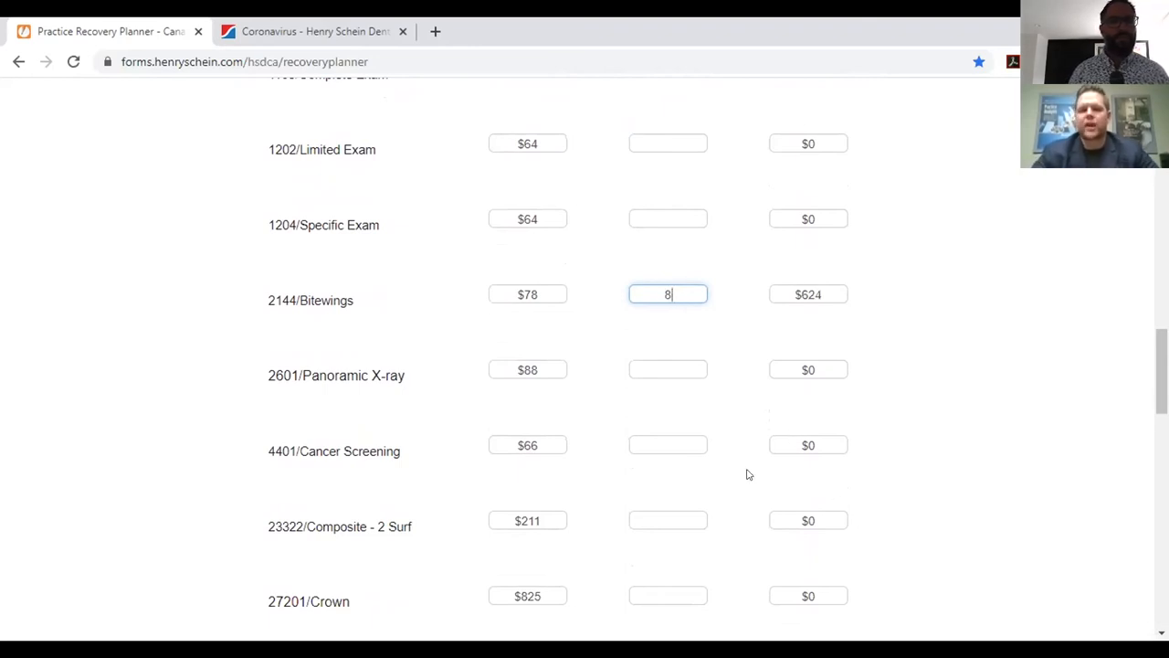
pyautogui.scroll(3)
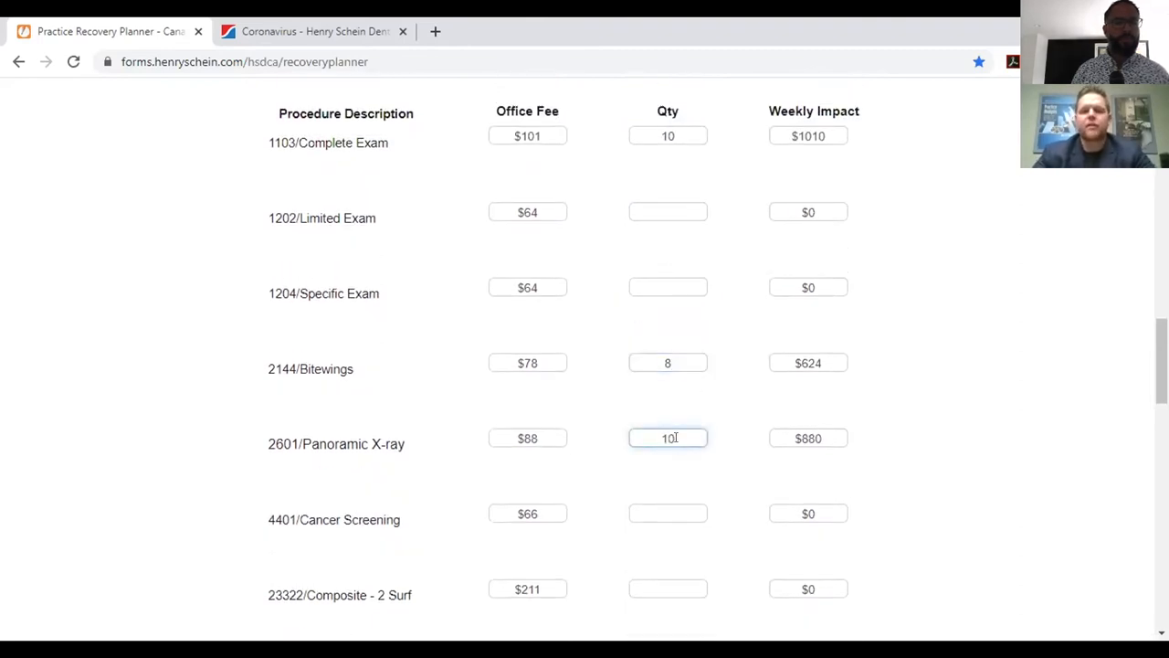
pyautogui.scroll(-3)
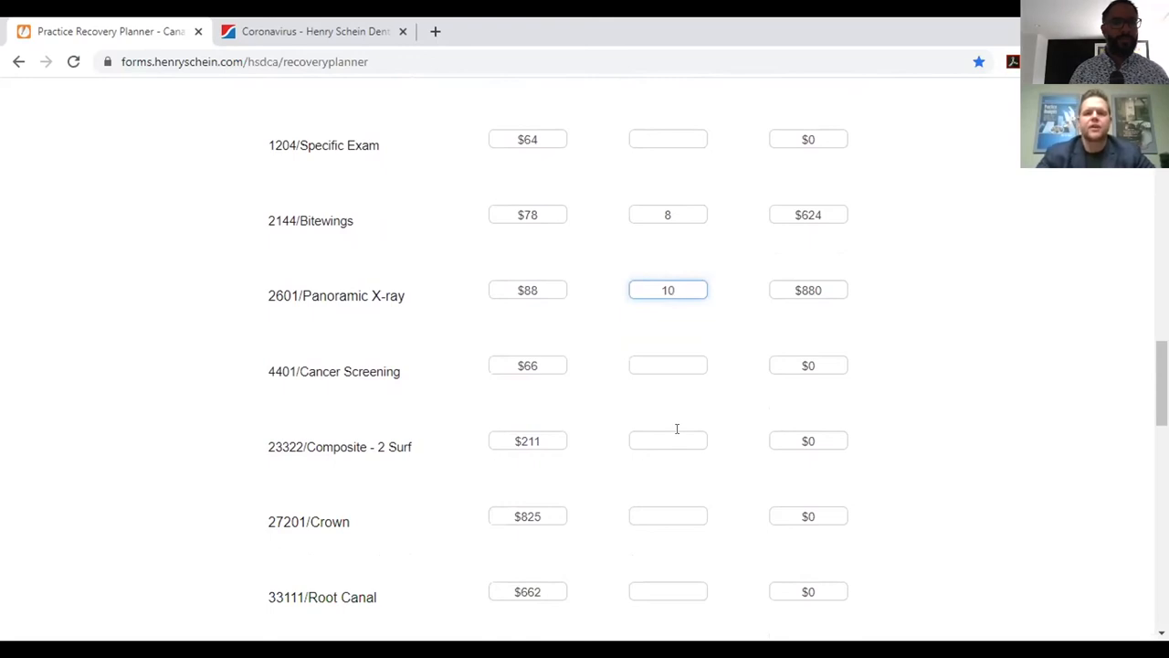
pyautogui.click(668, 366)
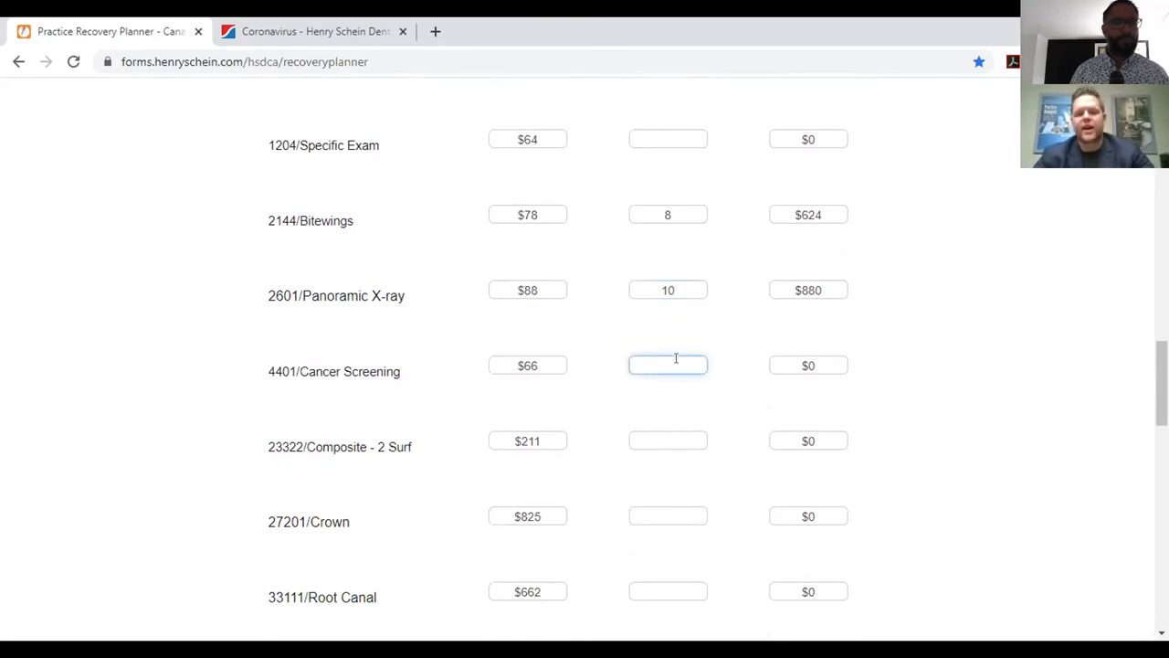
pyautogui.write('2')
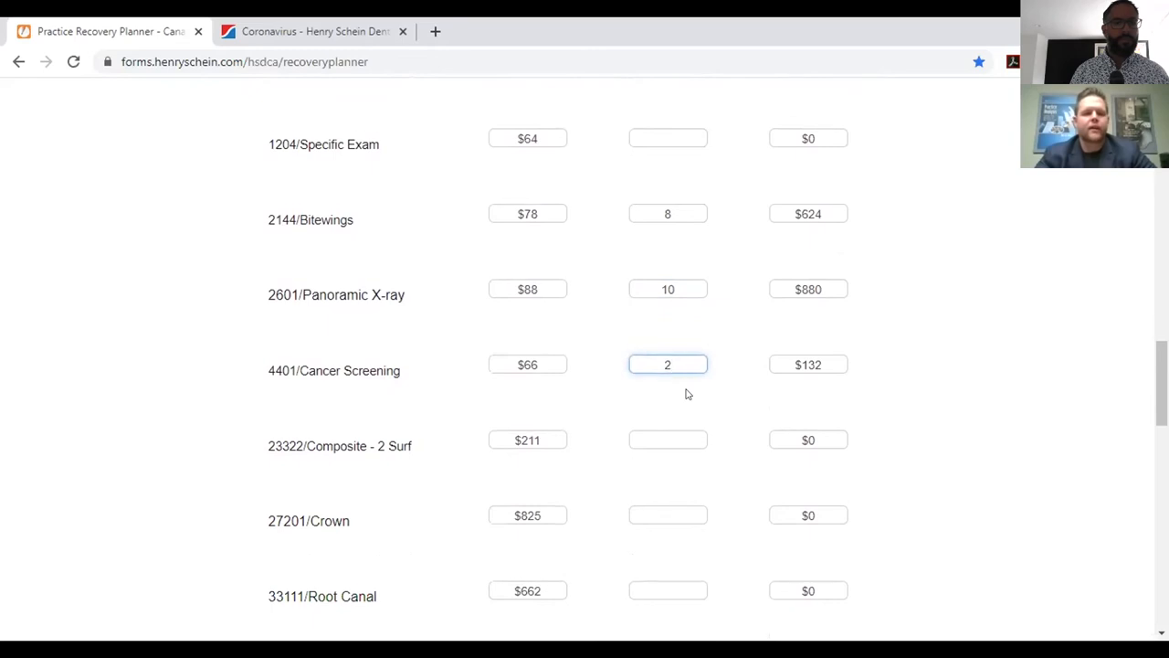
# - Set the Crown weekly quantity to 2 and type 35 into the next fee field
pyautogui.scroll(-3)
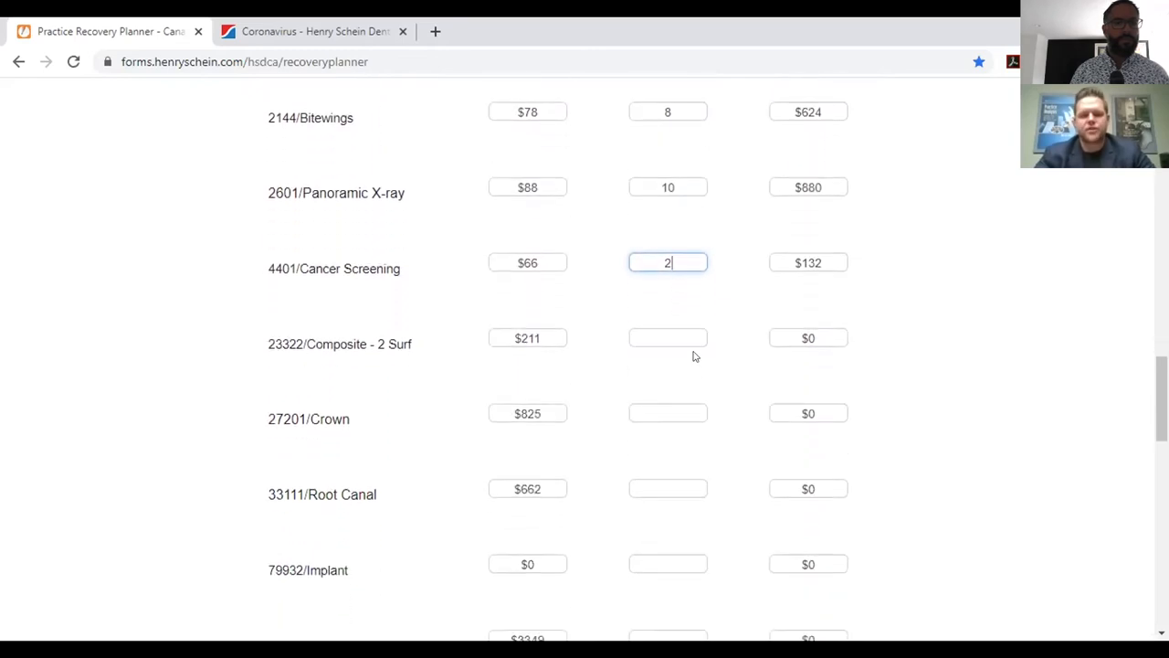
pyautogui.scroll(-3)
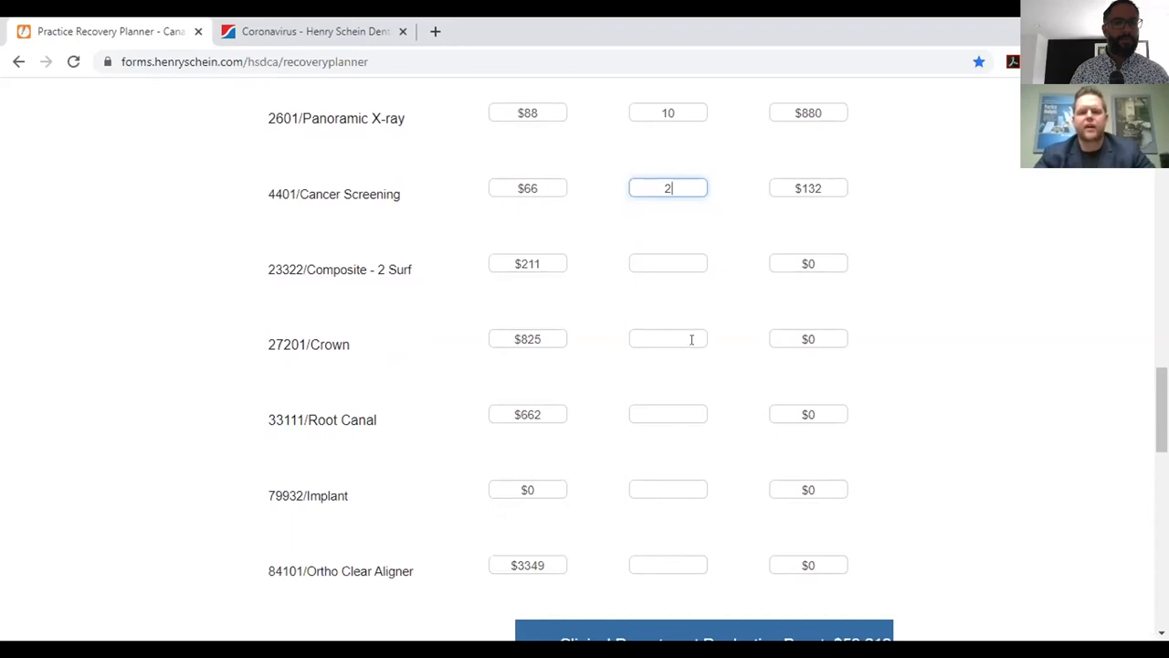
pyautogui.click(668, 339)
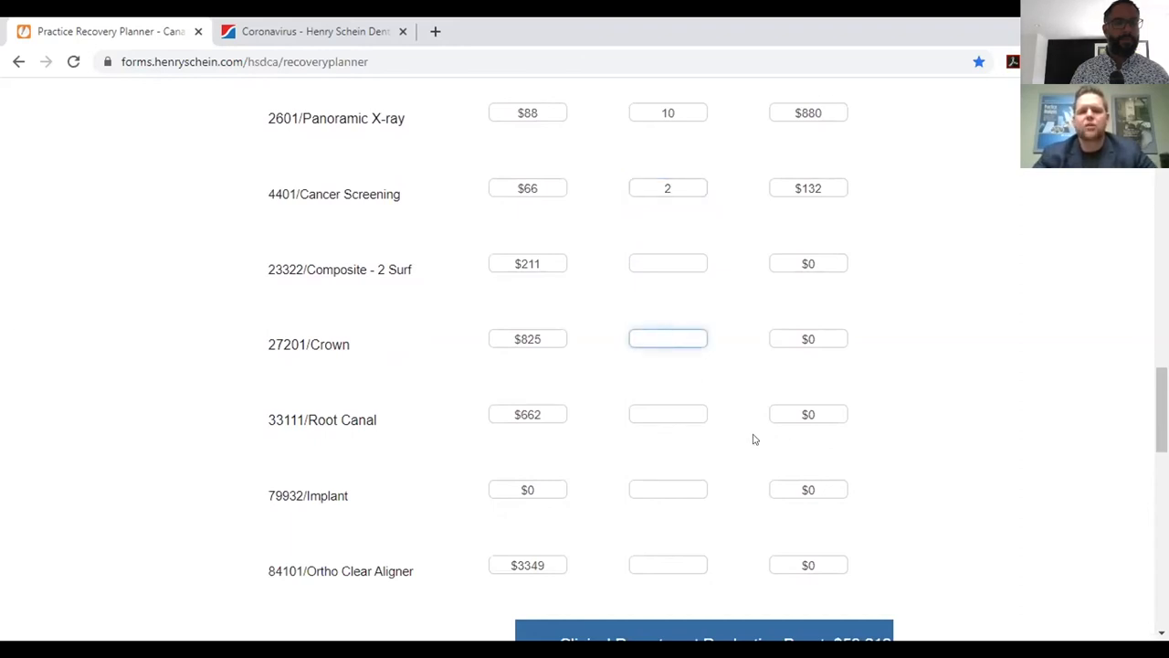
pyautogui.write('2')
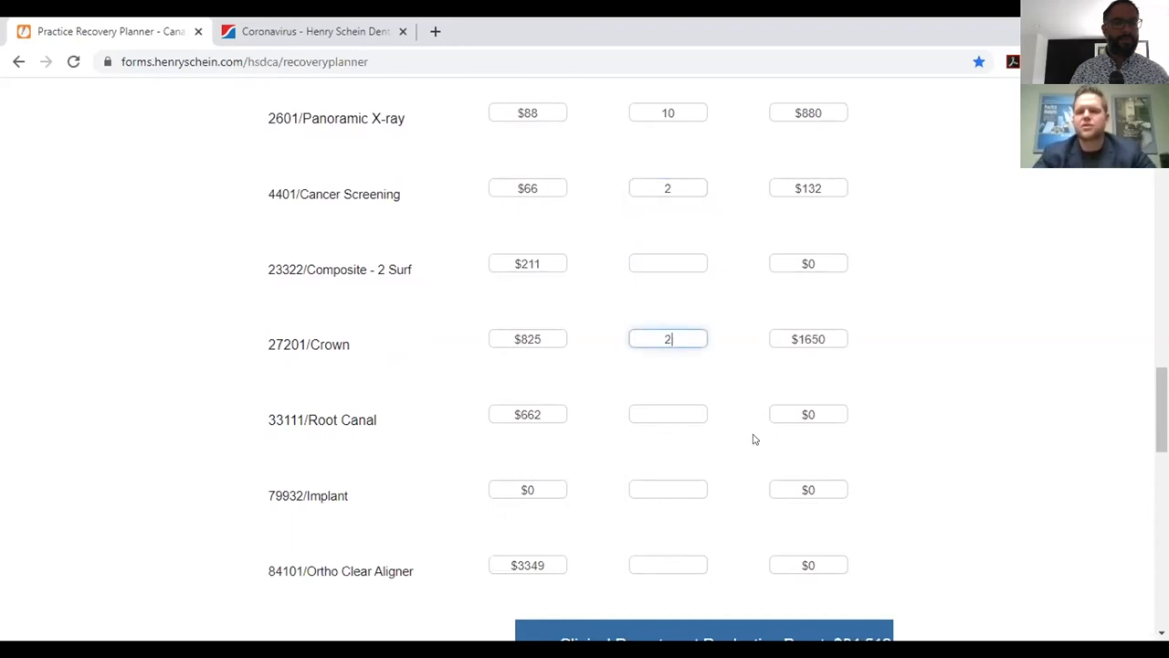
pyautogui.scroll(-3)
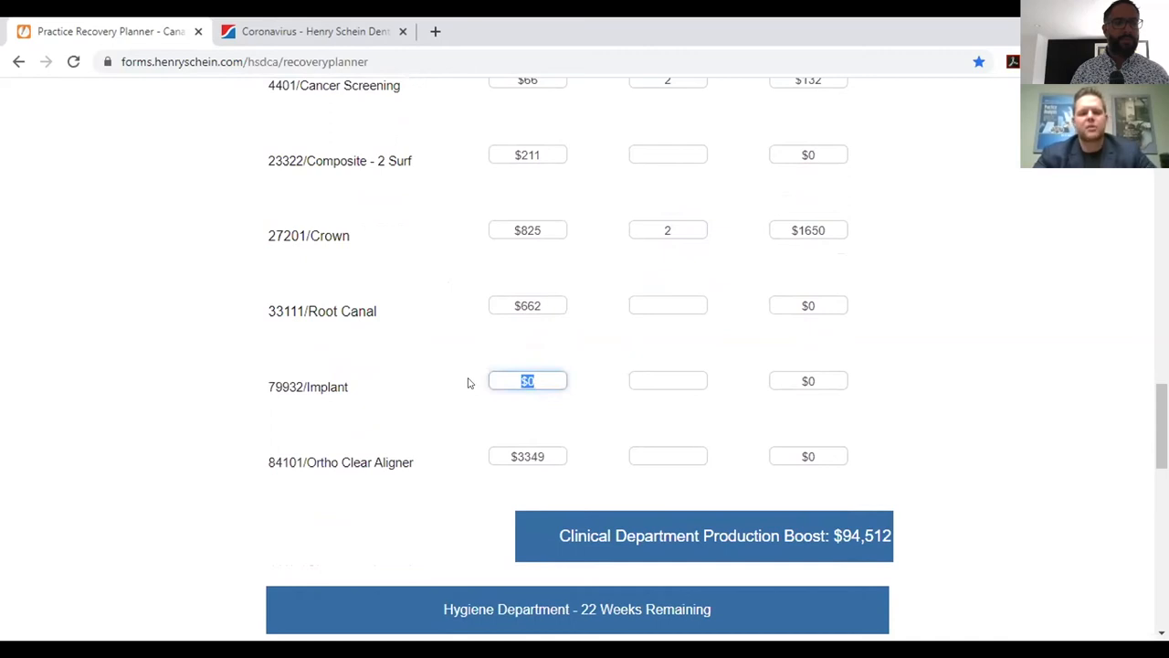
pyautogui.write('35')
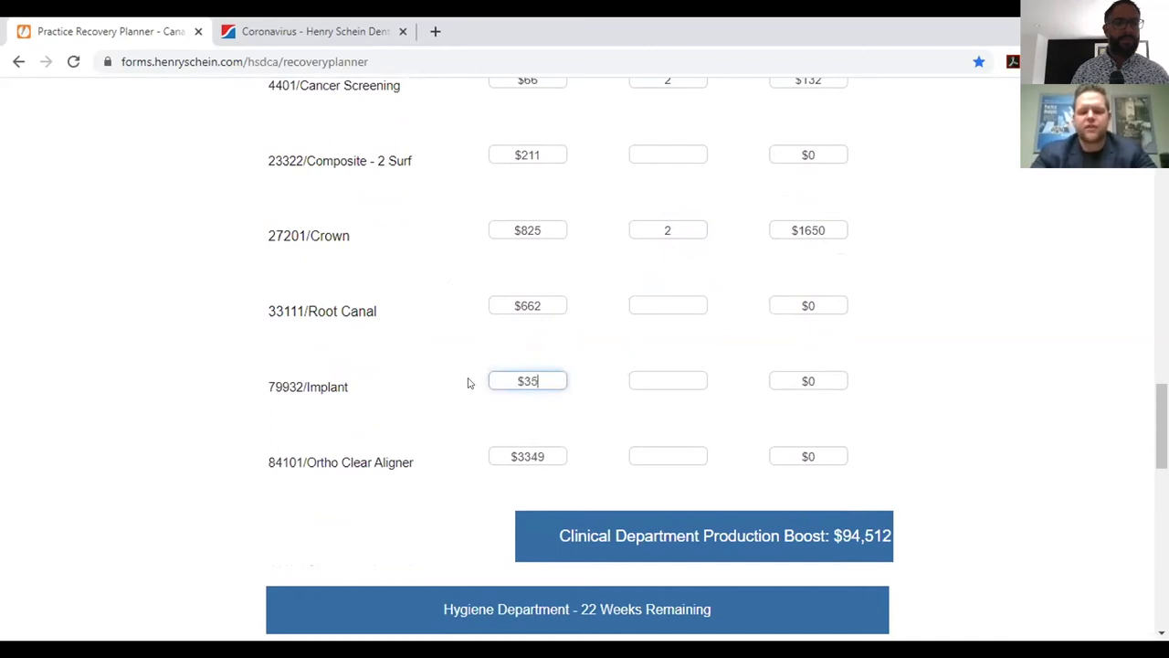
# - Set Implant quantity to 0.5 and Ortho Clear Aligner to $4000 at quantity 1
pyautogui.click(668, 381)
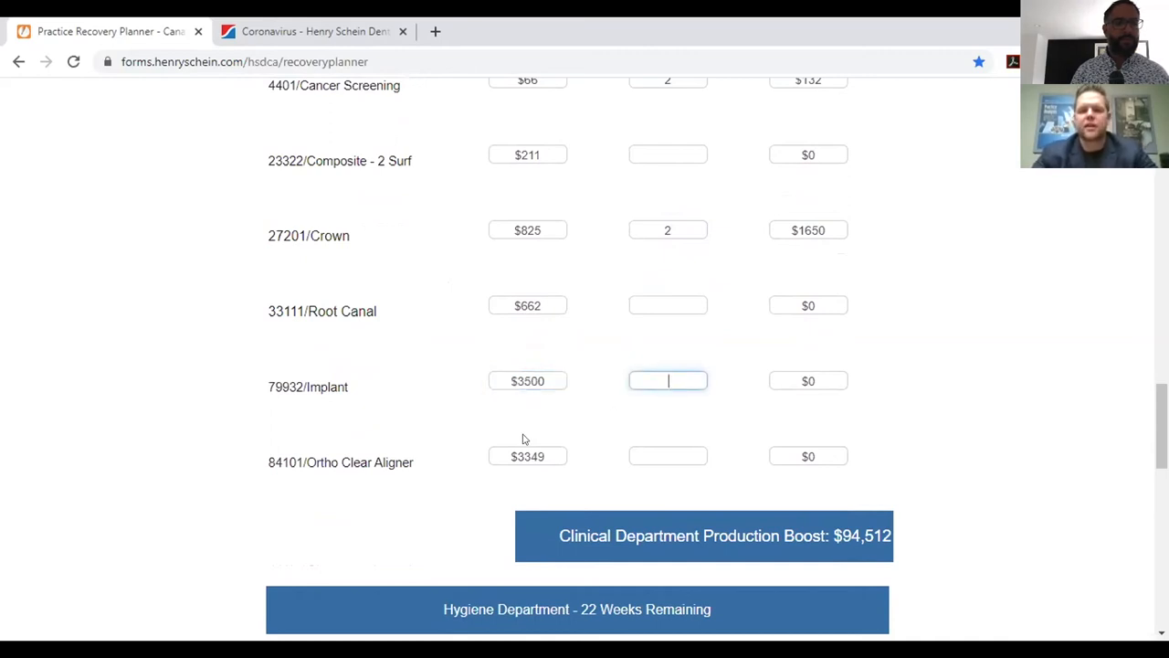
pyautogui.write('0.')
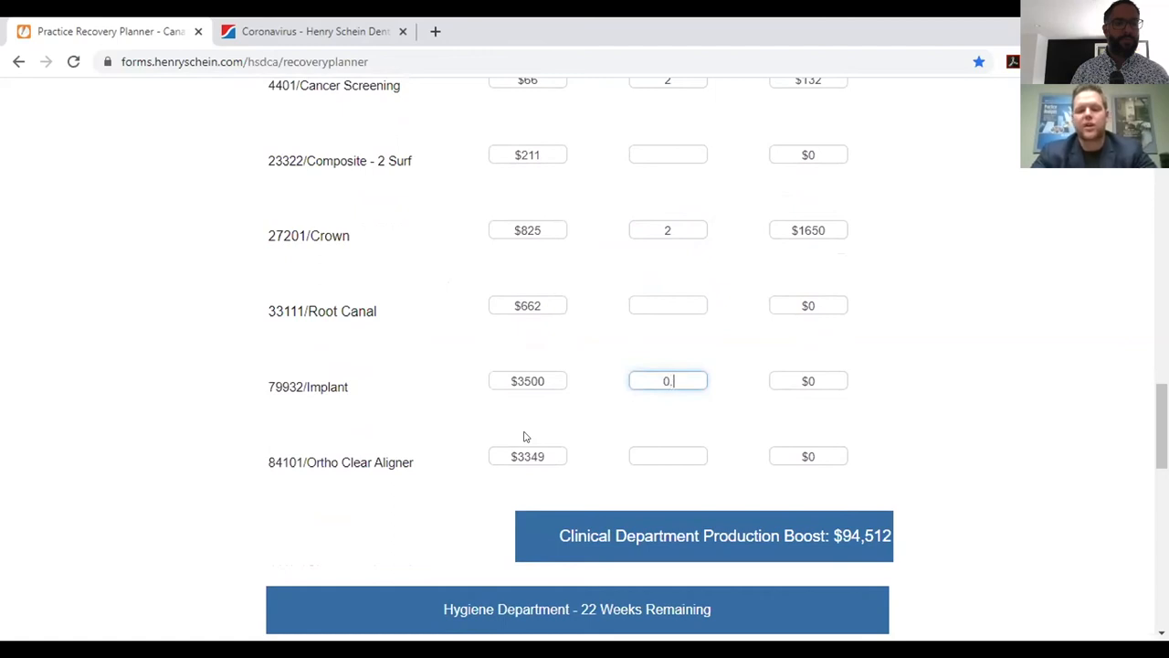
pyautogui.write('5')
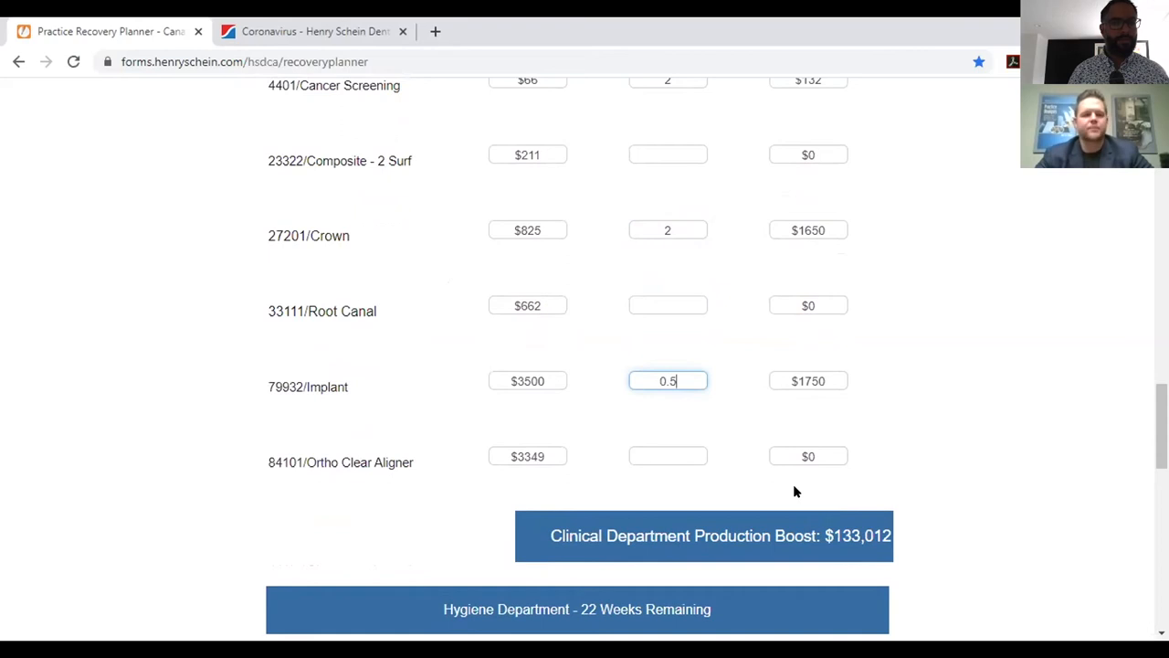
pyautogui.click(528, 456)
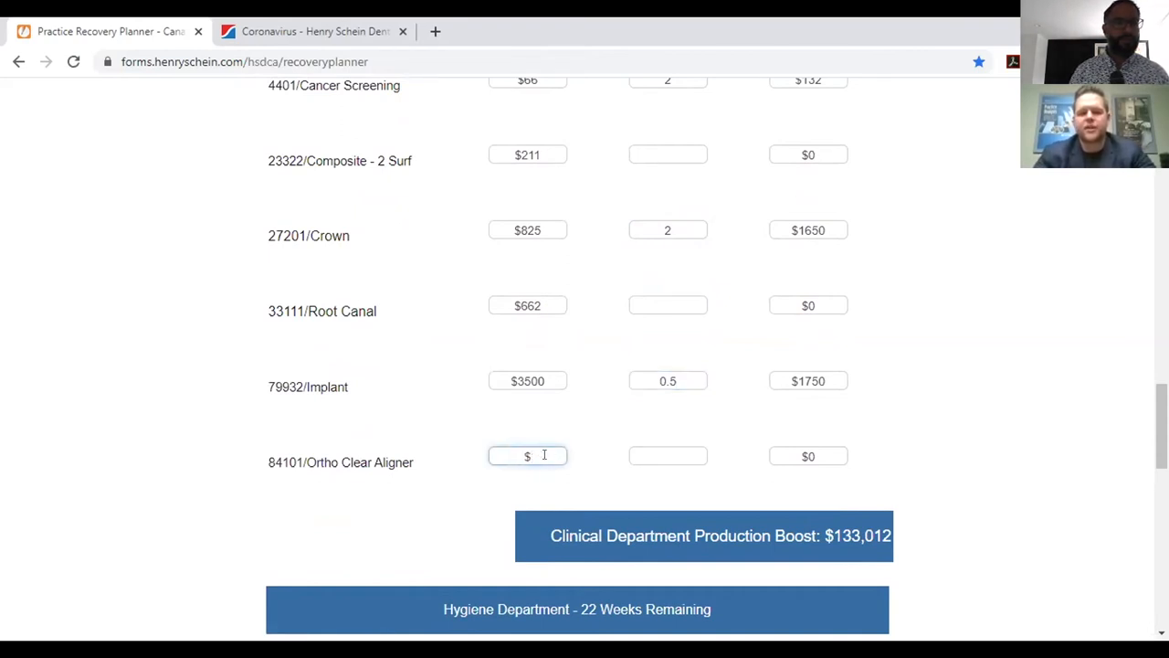
pyautogui.write('4000')
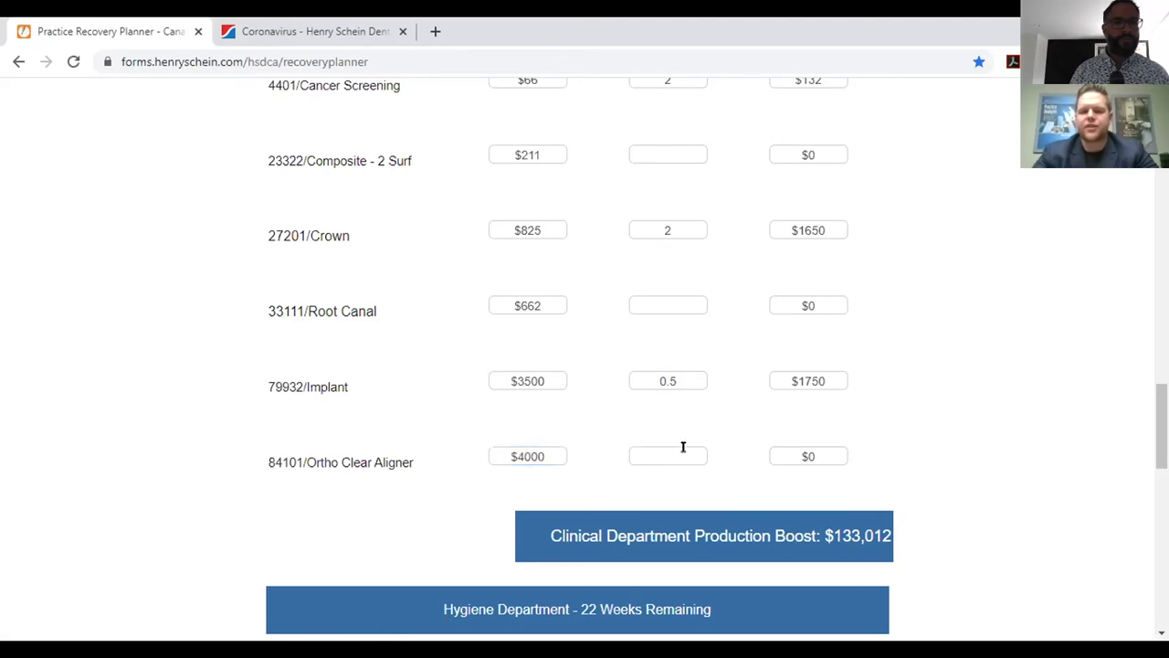
pyautogui.write('1')
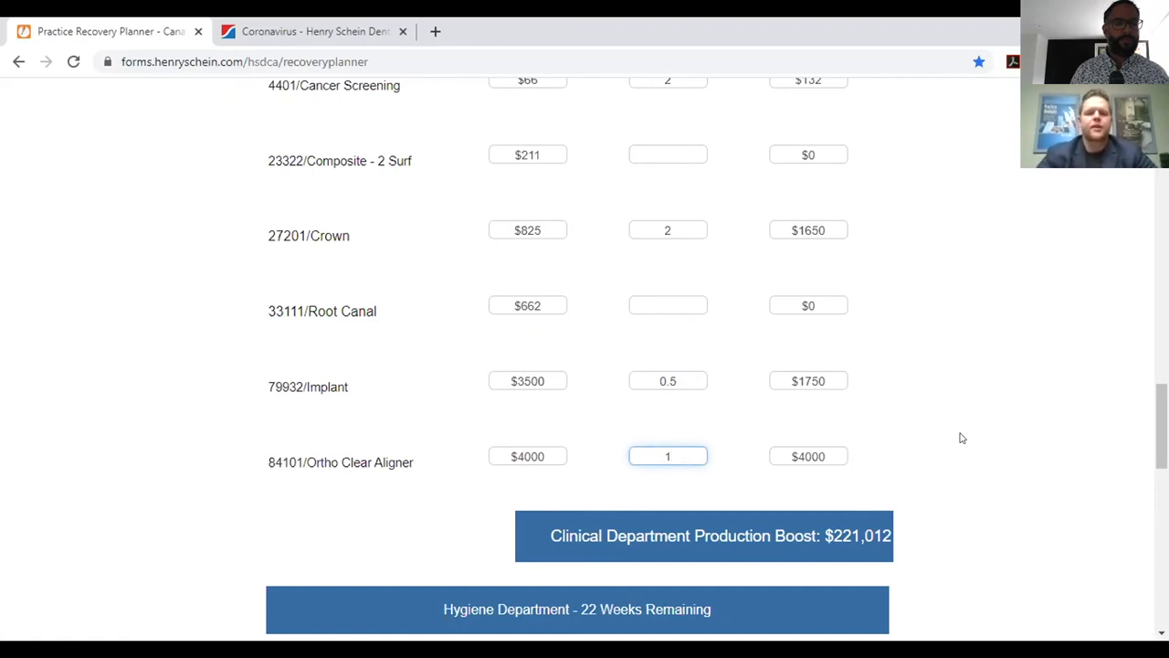
# - Scroll down to the Hygiene Department table with polish, scaling, fluoride and root planing fees
pyautogui.scroll(-3)
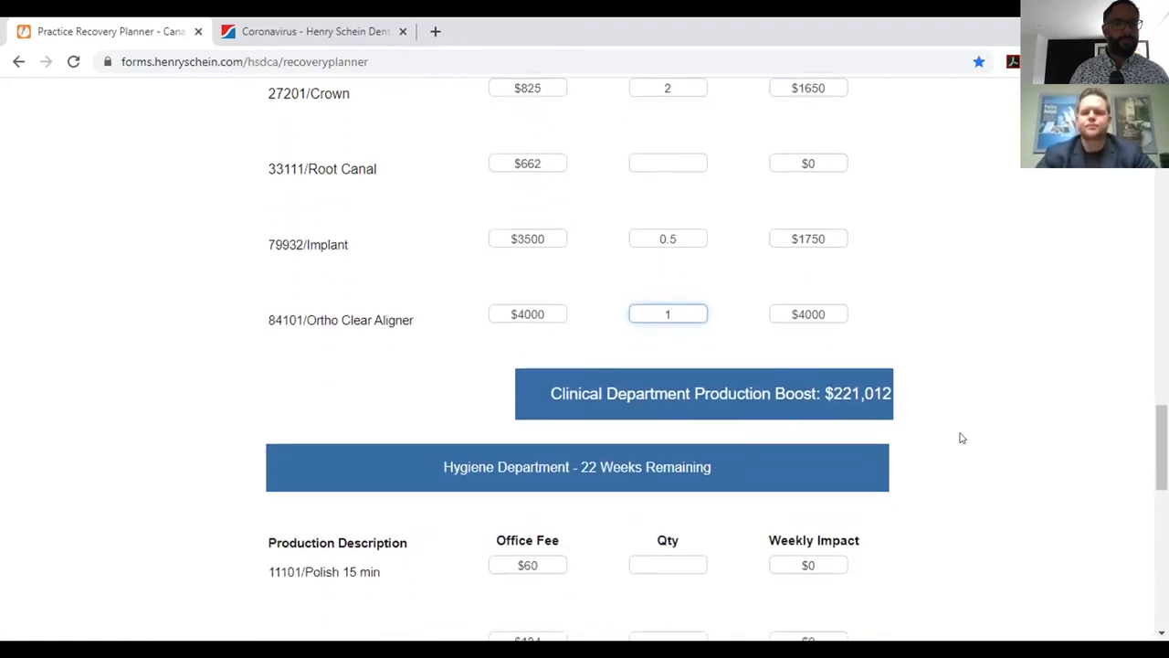
pyautogui.scroll(-3)
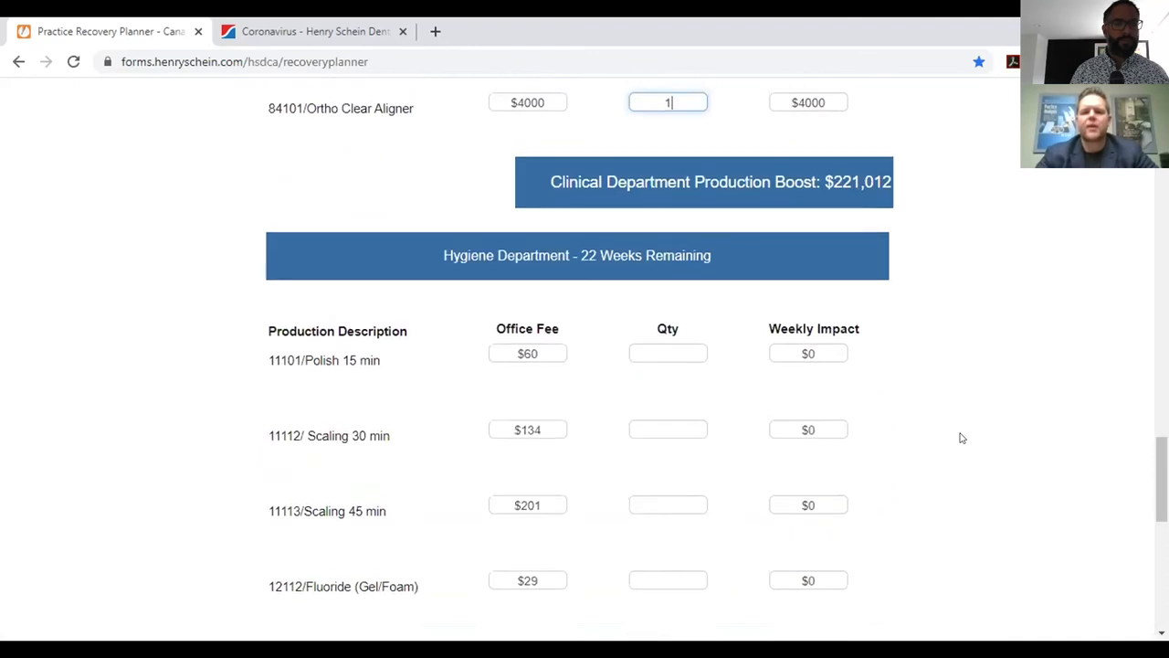
pyautogui.scroll(-3)
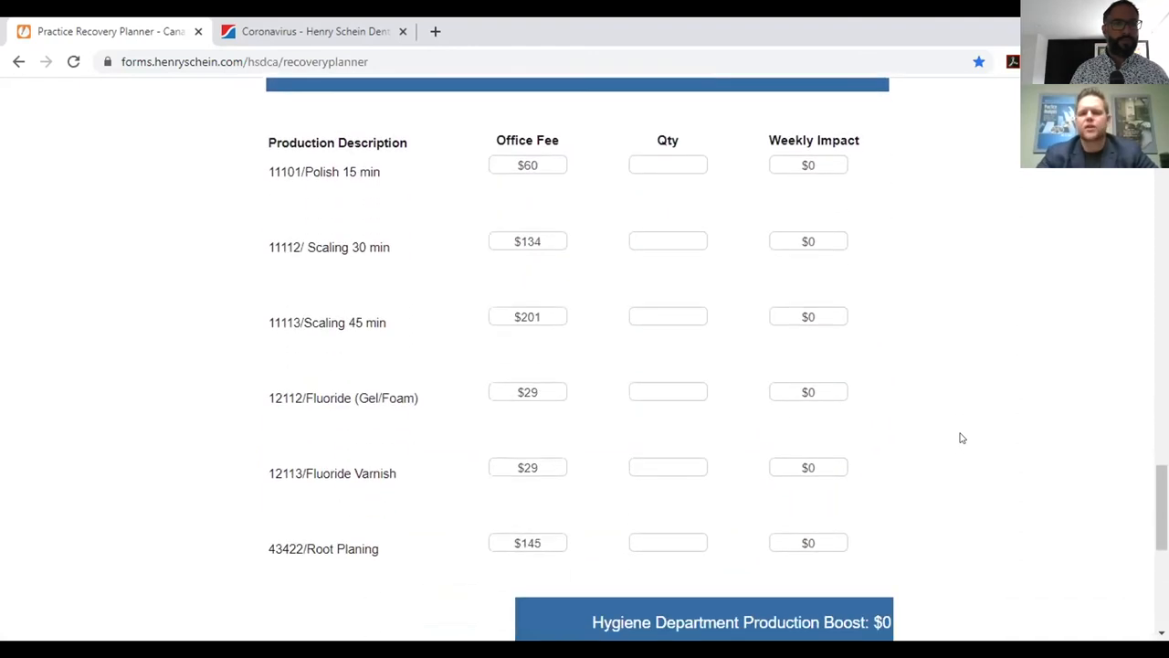
pyautogui.moveTo(617, 353)
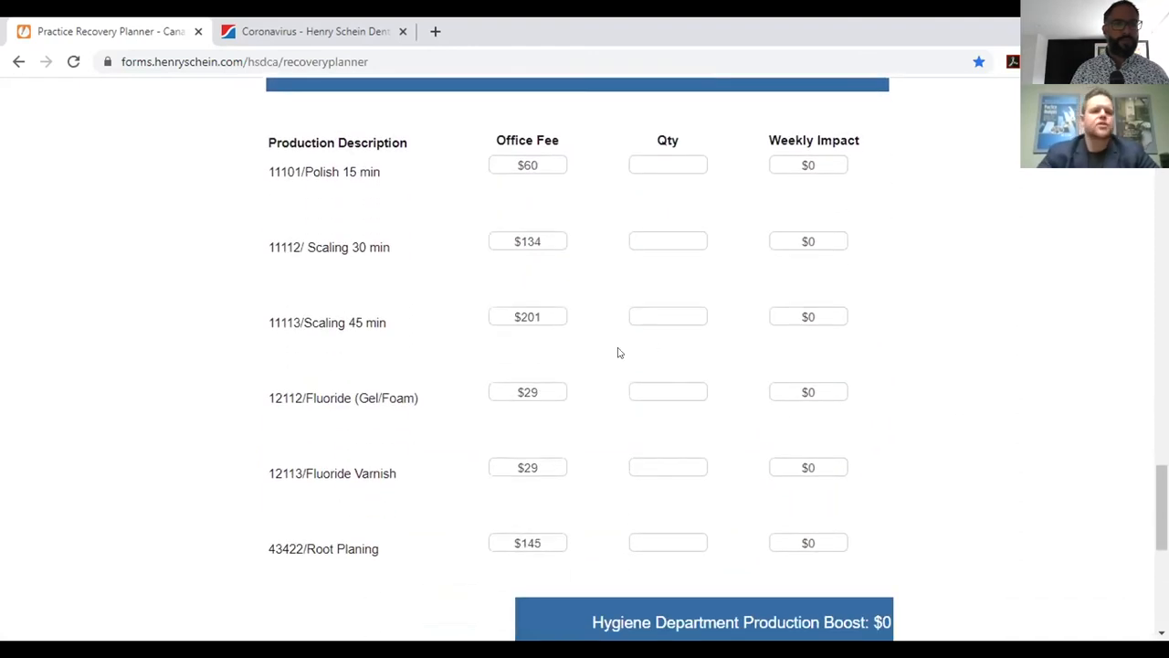
pyautogui.moveTo(385, 381)
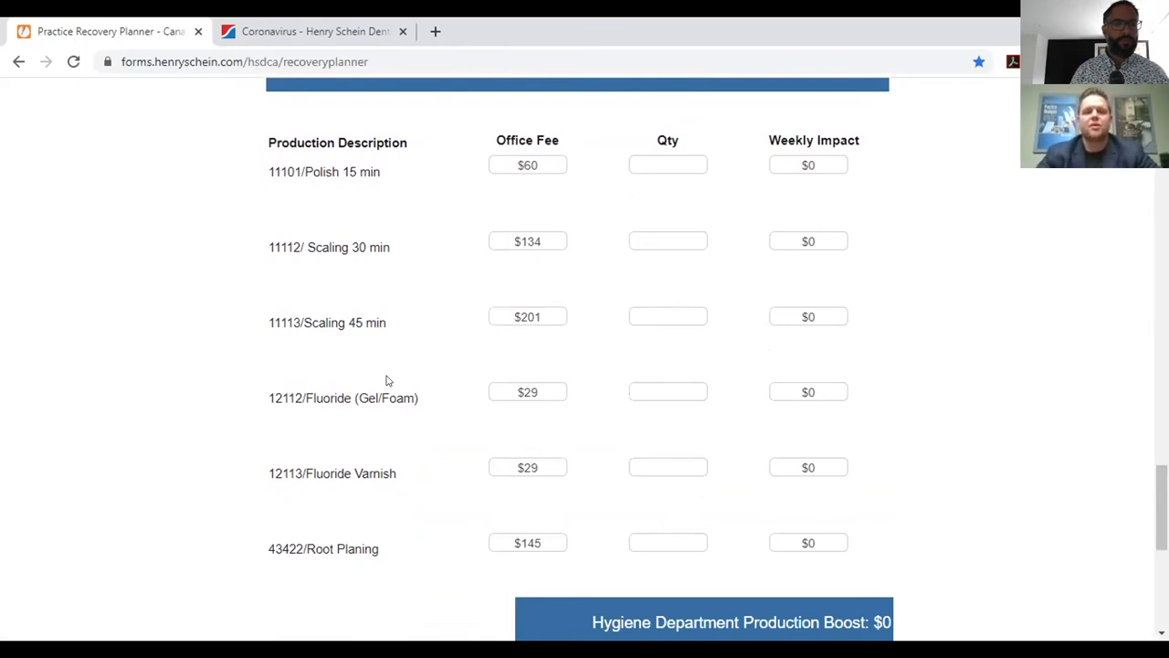
pyautogui.moveTo(468, 221)
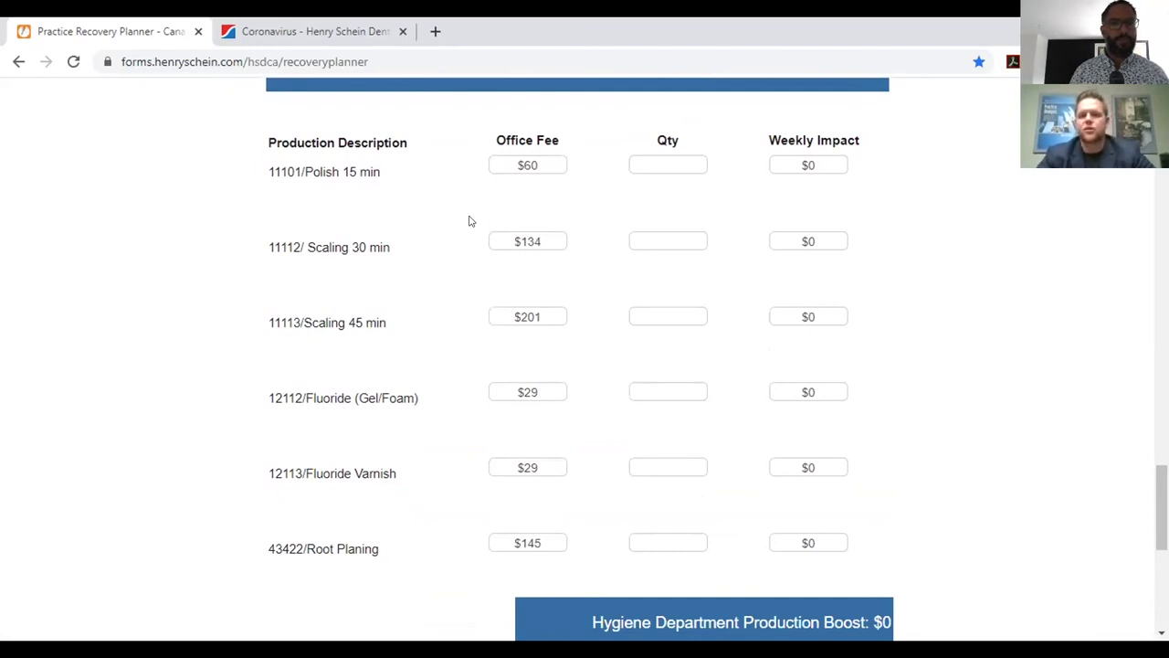
pyautogui.moveTo(280, 111)
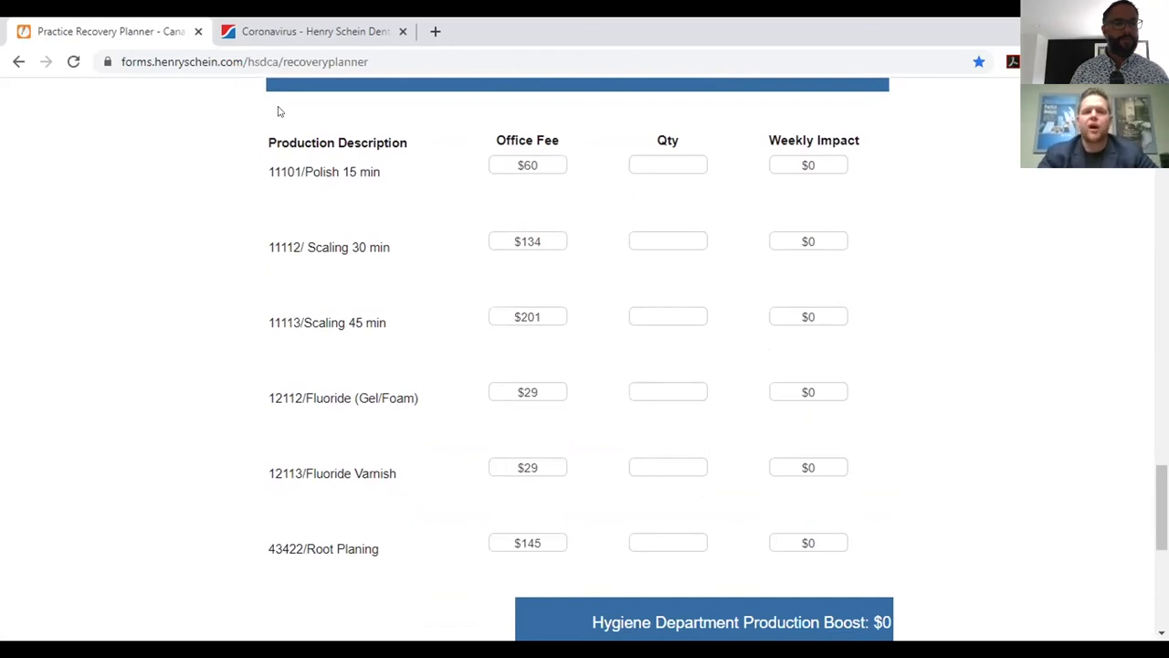
pyautogui.moveTo(270, 218)
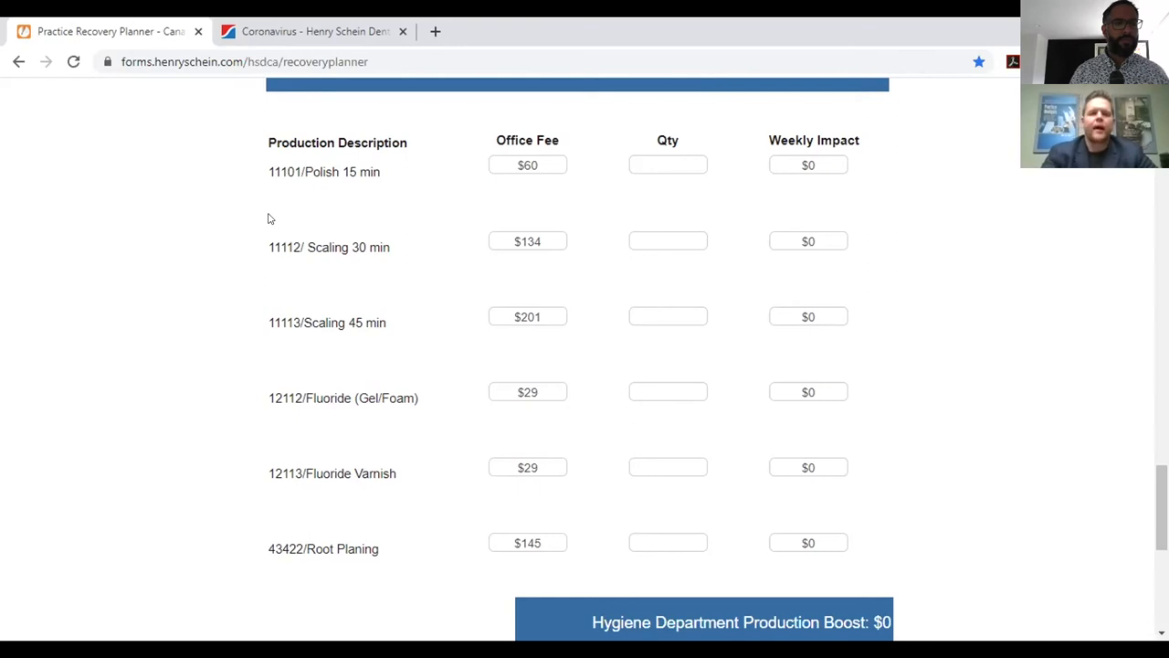
pyautogui.moveTo(253, 276)
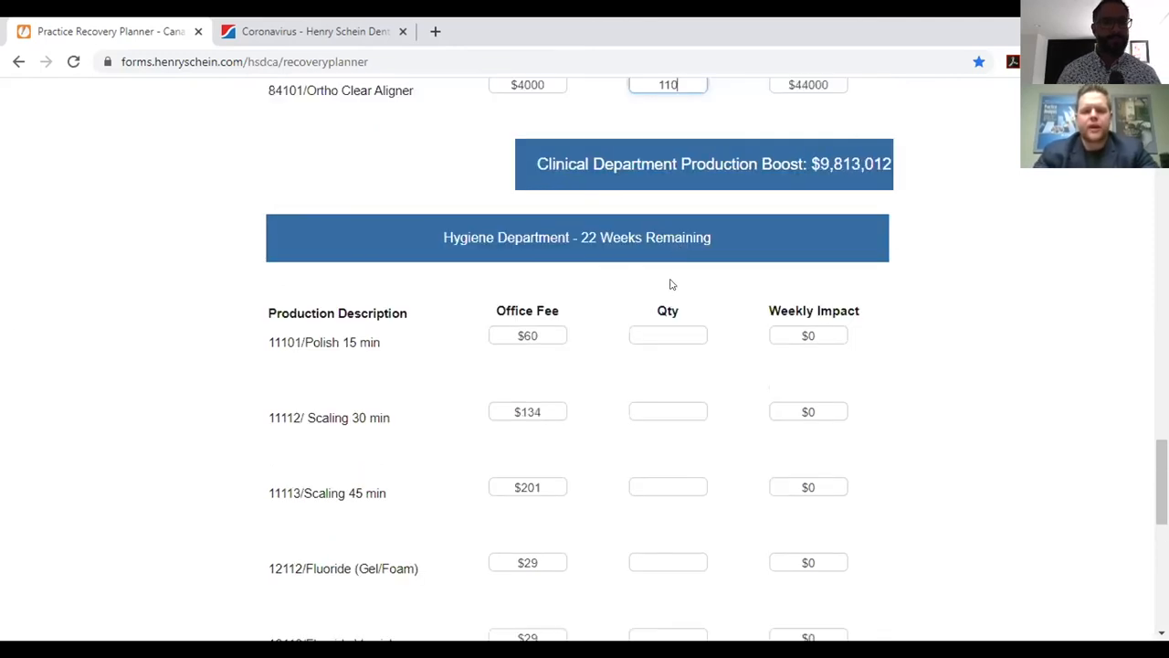
# - Enter 5 as the Scaling 30 min quantity
pyautogui.scroll(3)
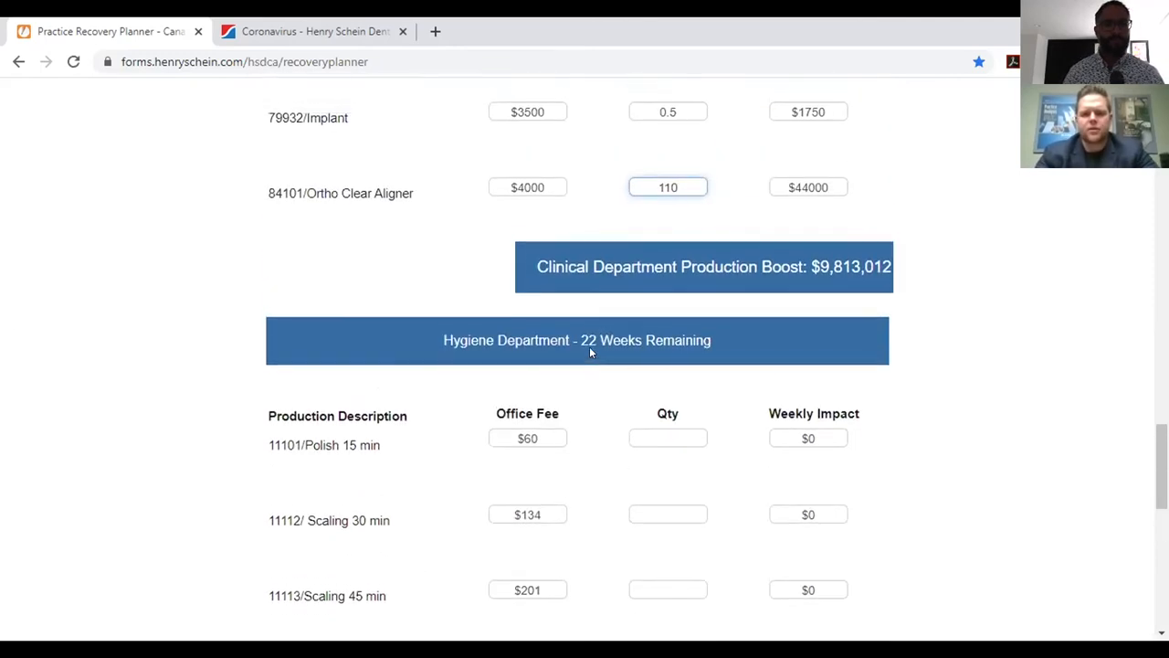
pyautogui.scroll(-3)
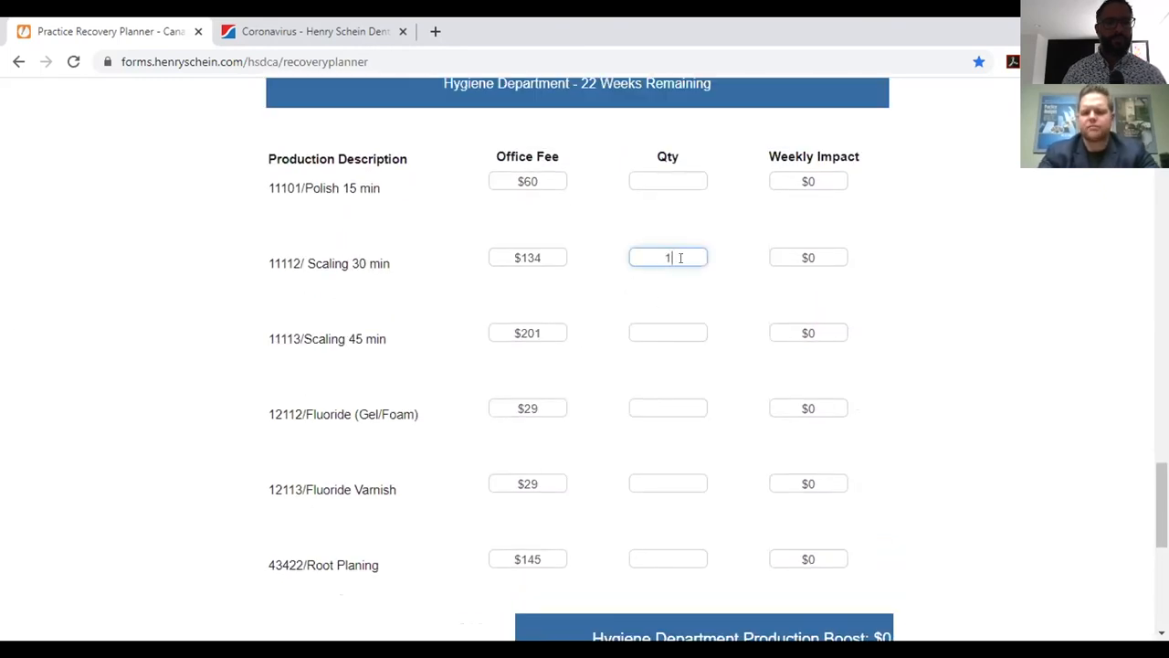
pyautogui.write('5')
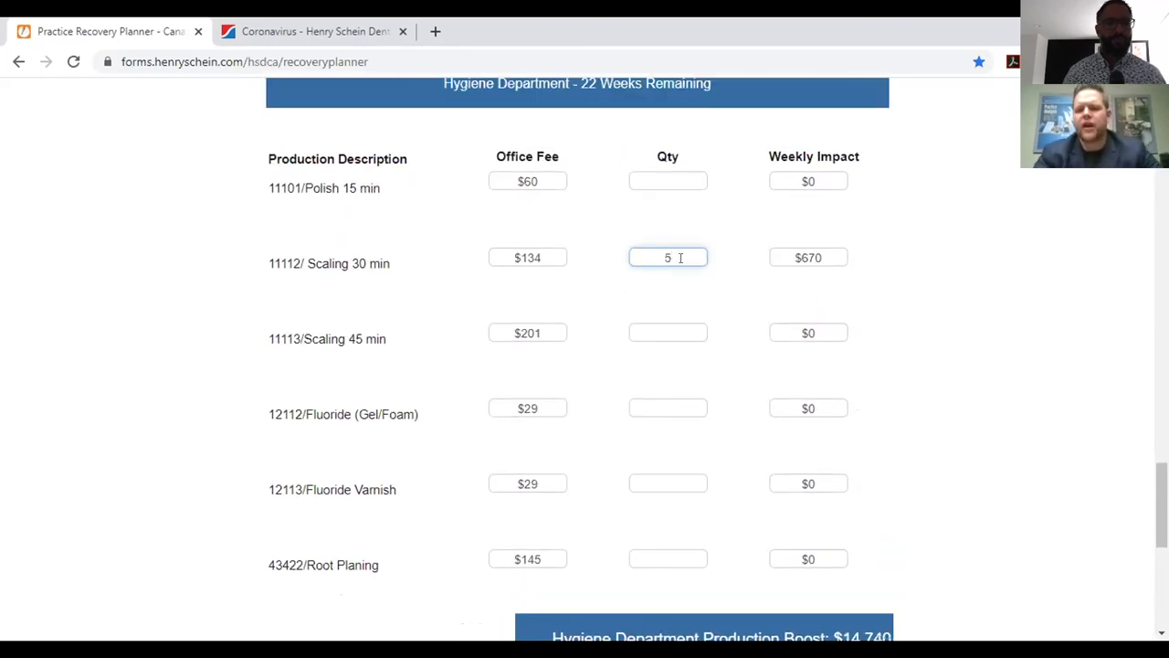
pyautogui.moveTo(414, 263)
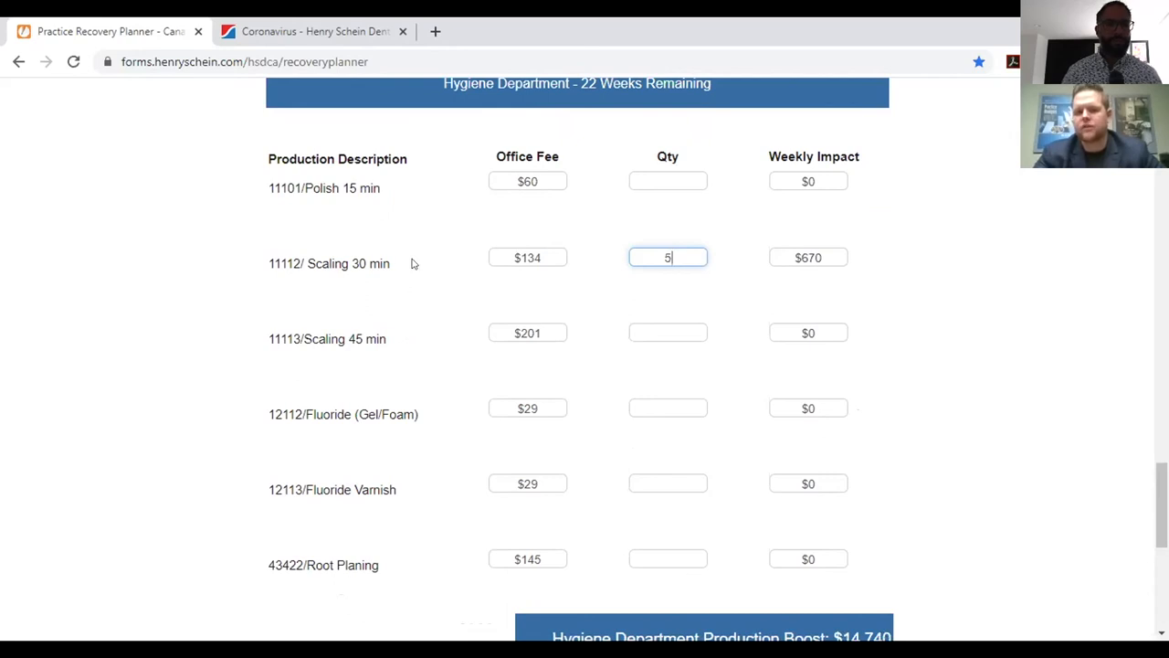
pyautogui.moveTo(608, 302)
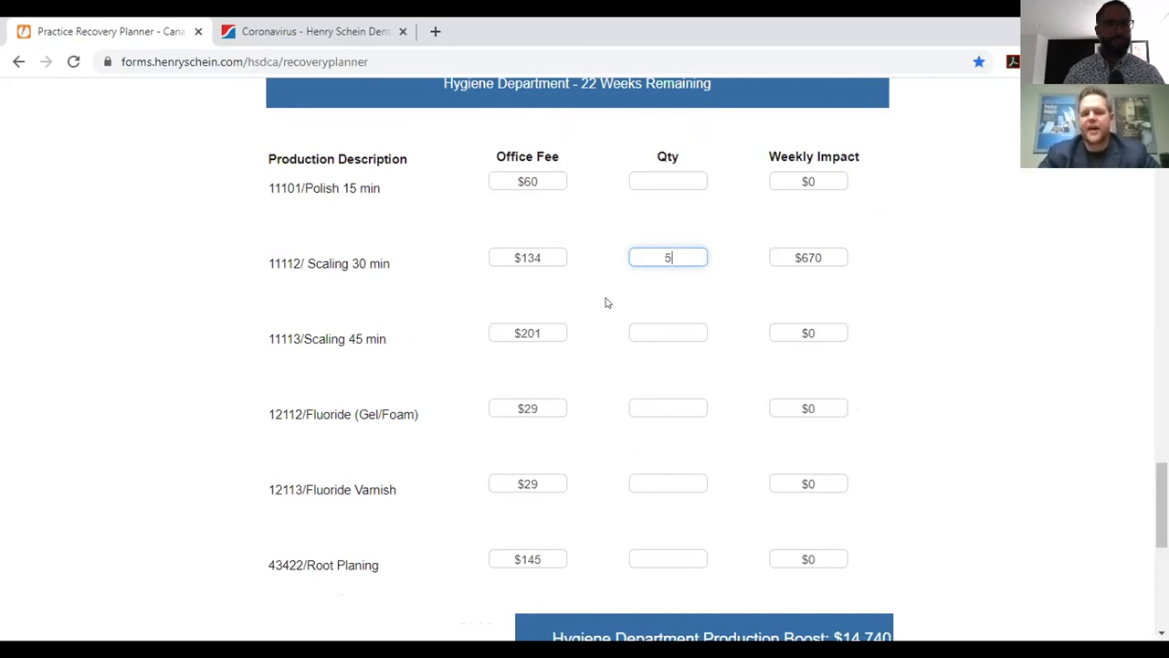
pyautogui.scroll(-3)
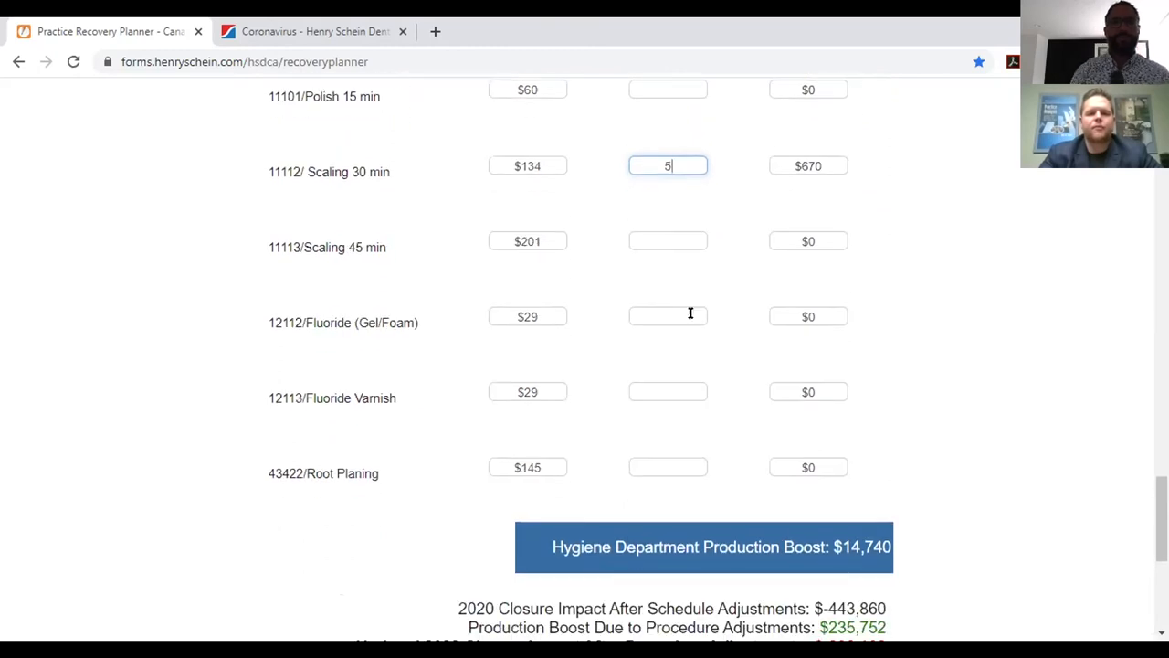
# - Enter 5 Fluoride Varnish and 15 Root Planing, then review the $65,780 hygiene boost
pyautogui.click(668, 316)
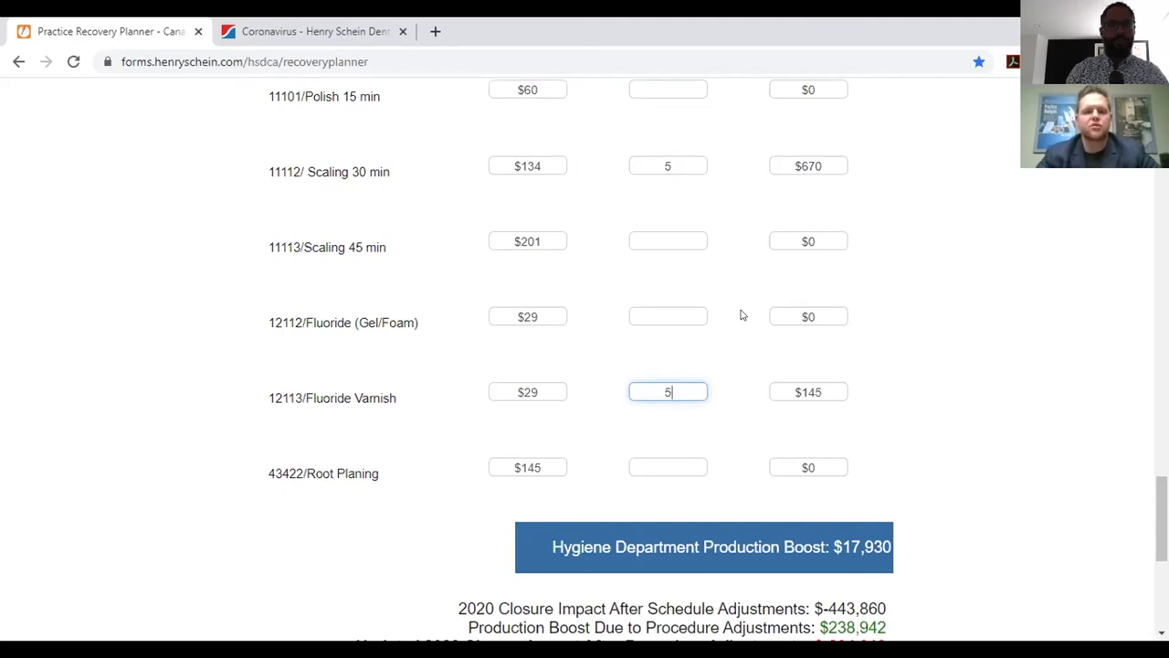
pyautogui.moveTo(668, 467)
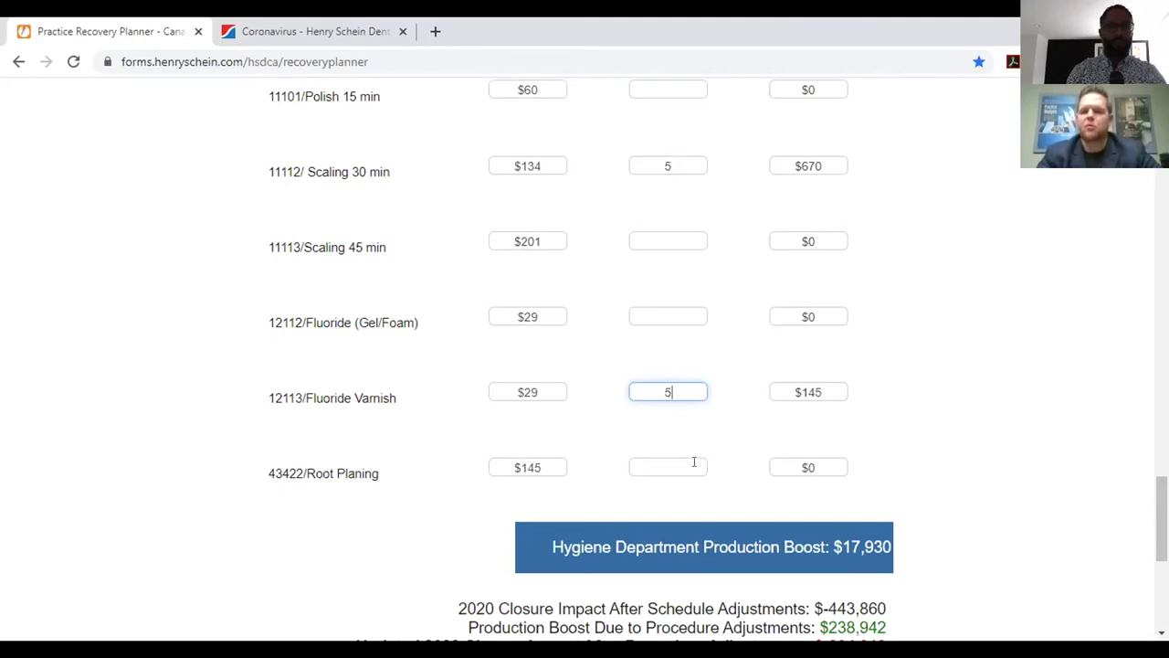
pyautogui.click(668, 467)
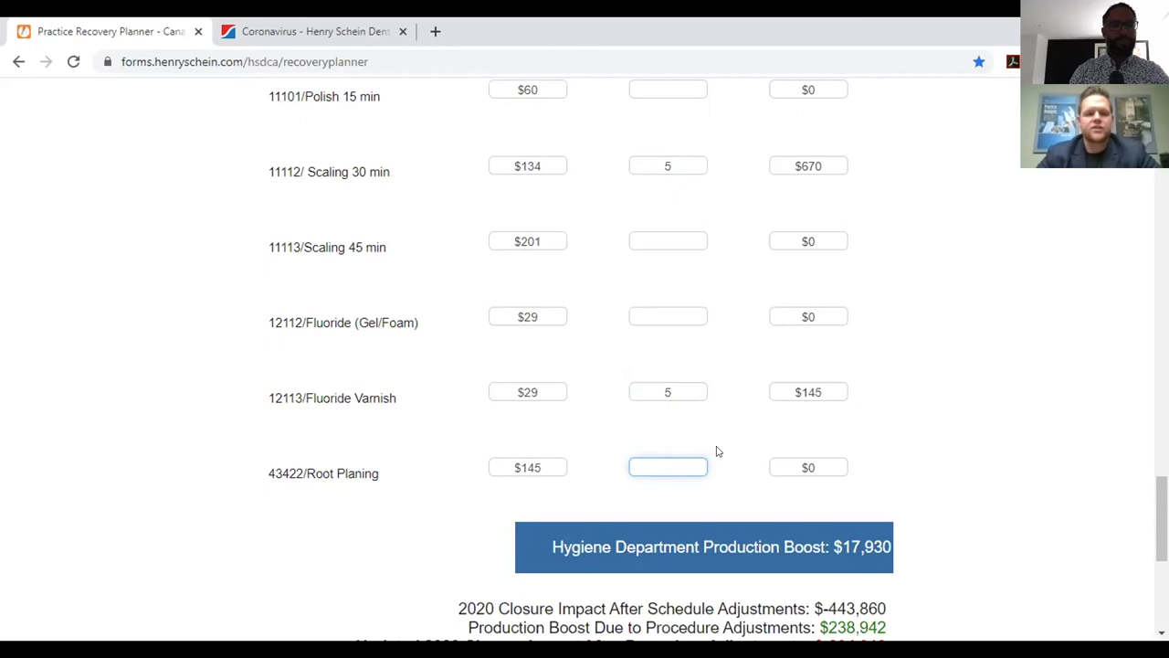
pyautogui.write('1')
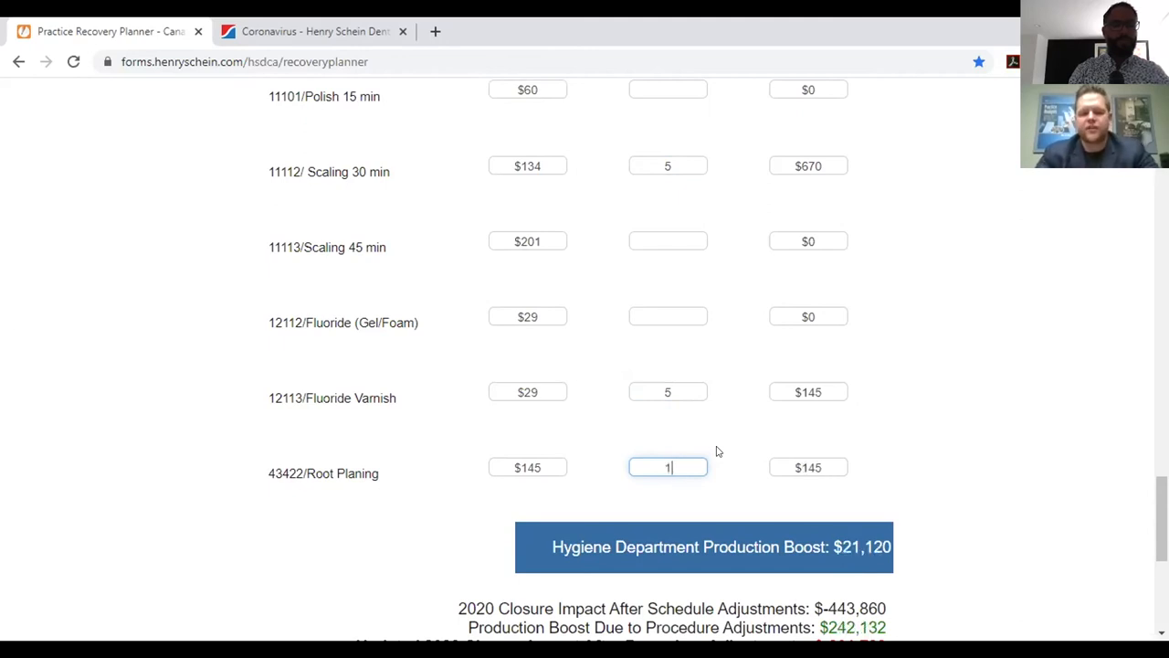
pyautogui.write('5')
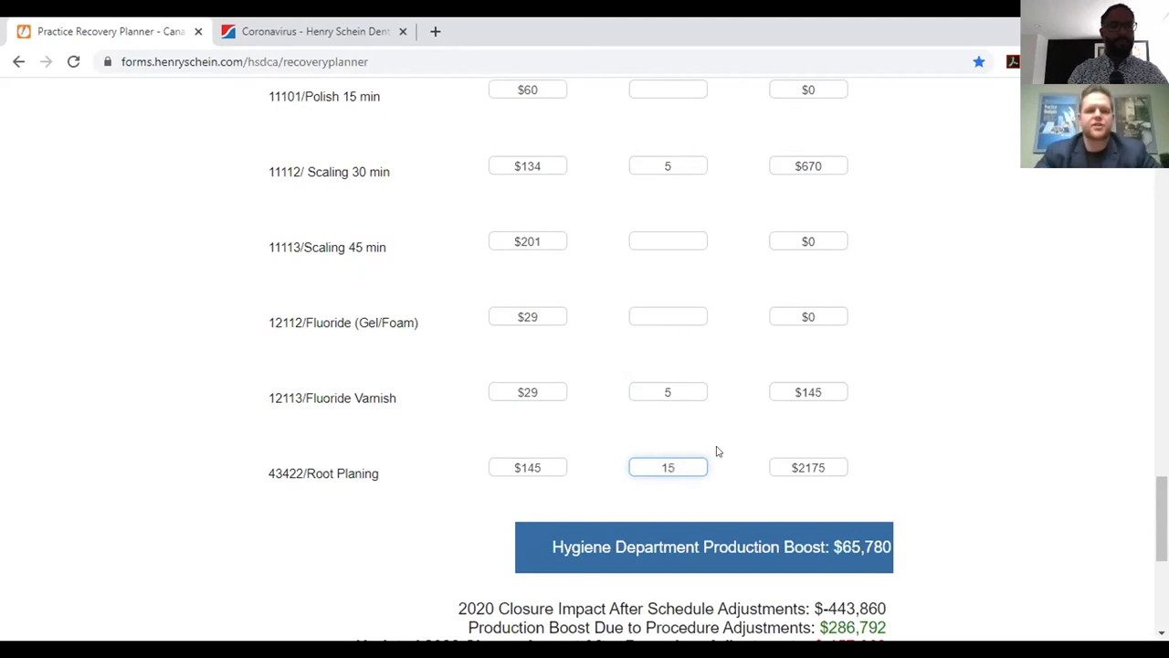
pyautogui.scroll(3)
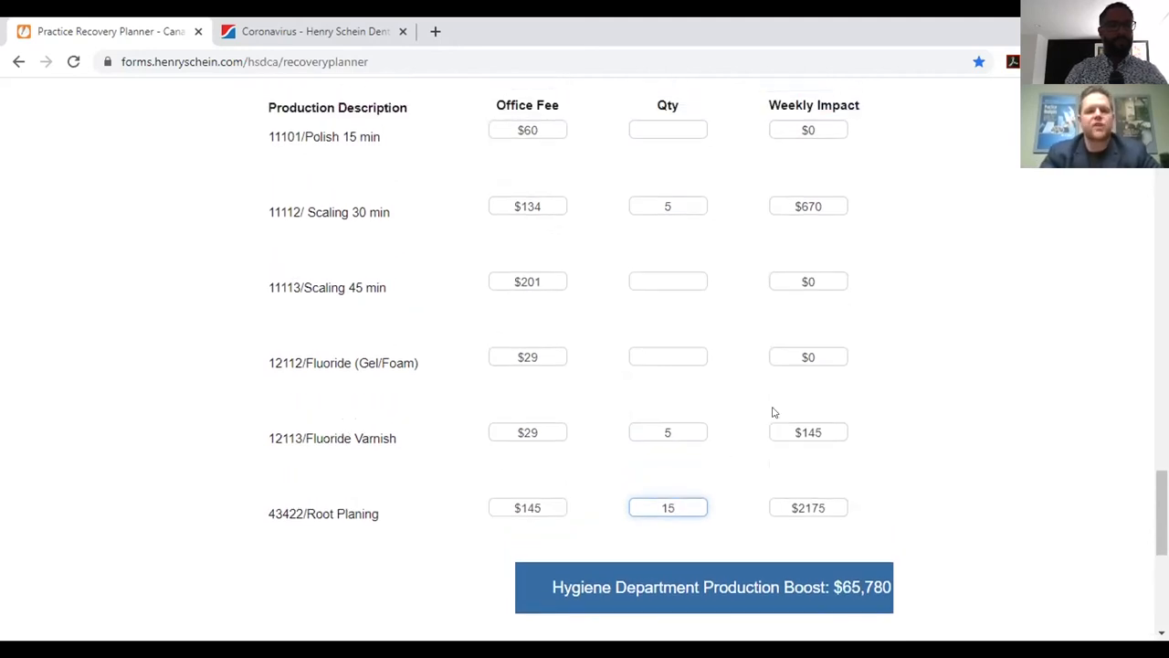
pyautogui.moveTo(448, 371)
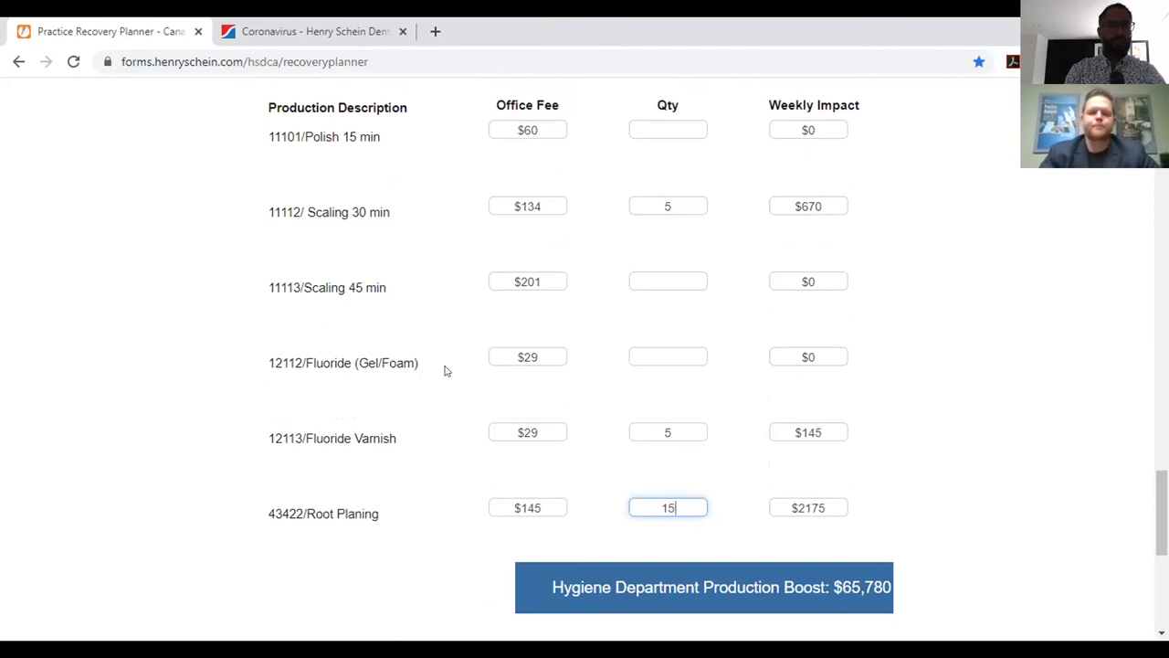
pyautogui.scroll(-3)
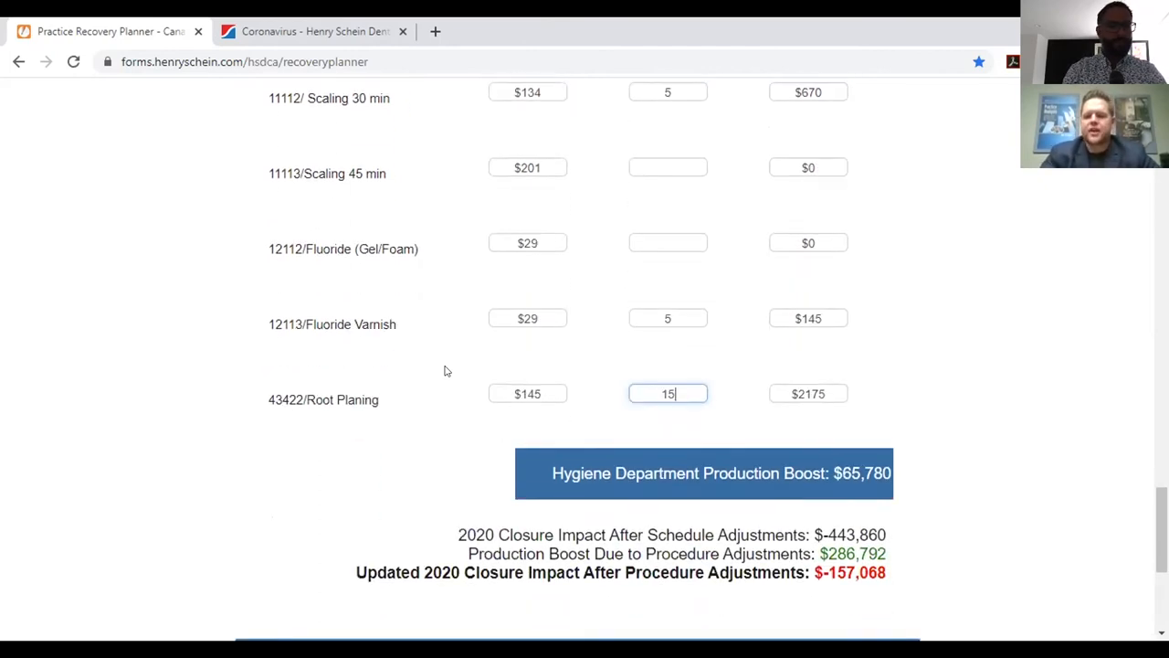
pyautogui.scroll(-3)
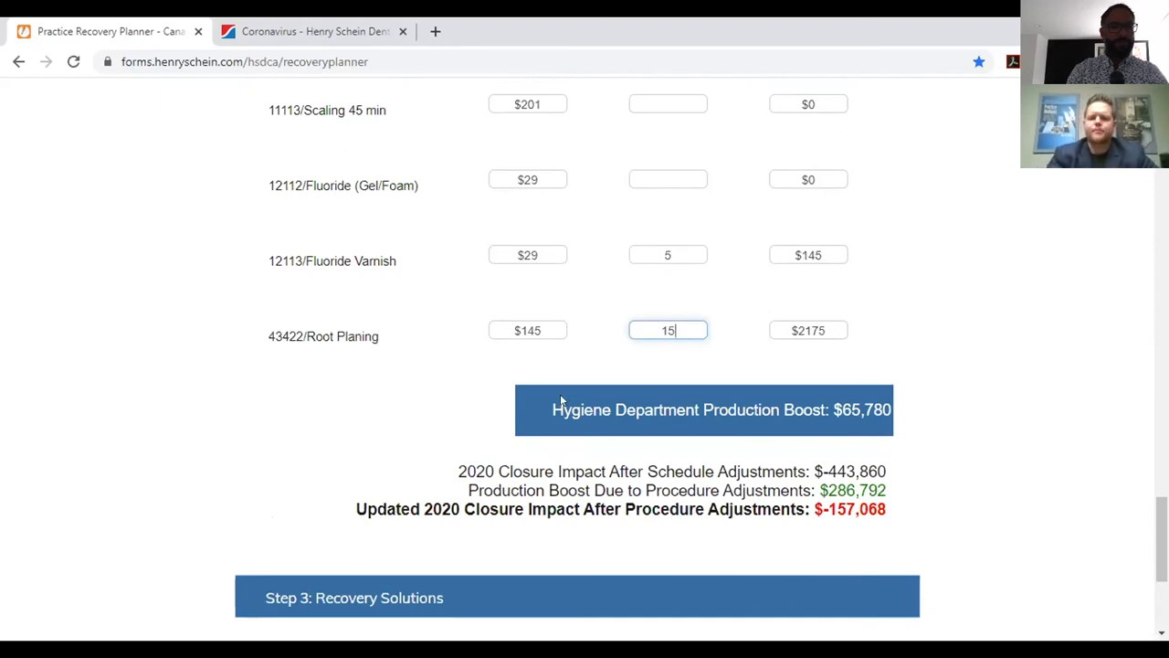
pyautogui.moveTo(893, 449)
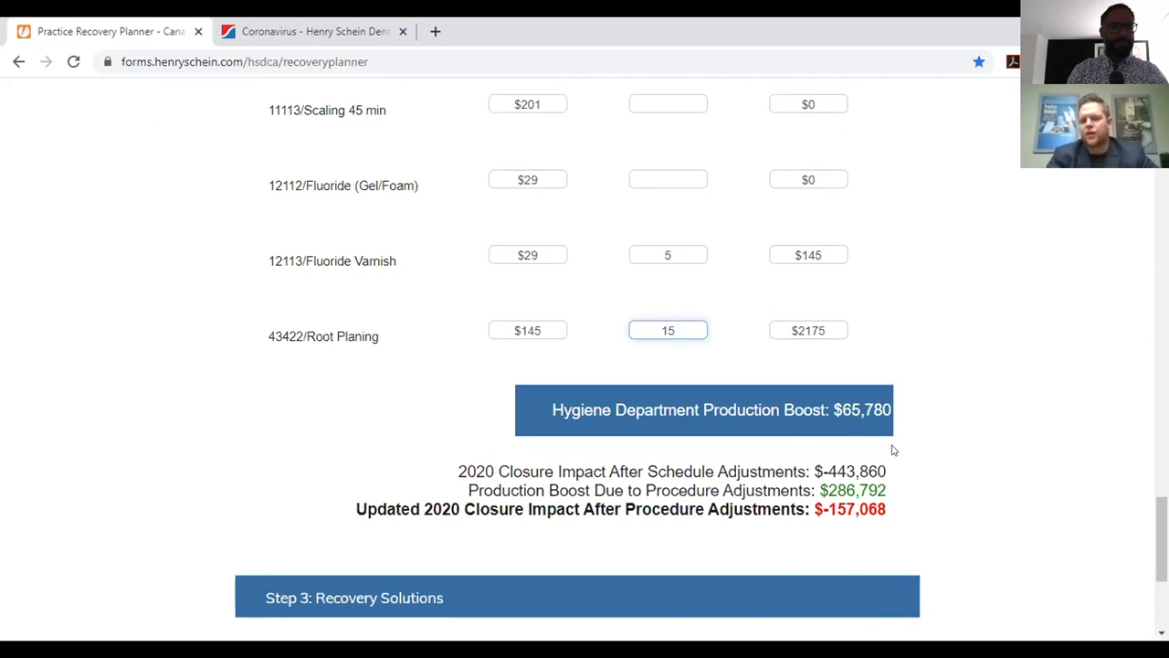
pyautogui.moveTo(857, 449)
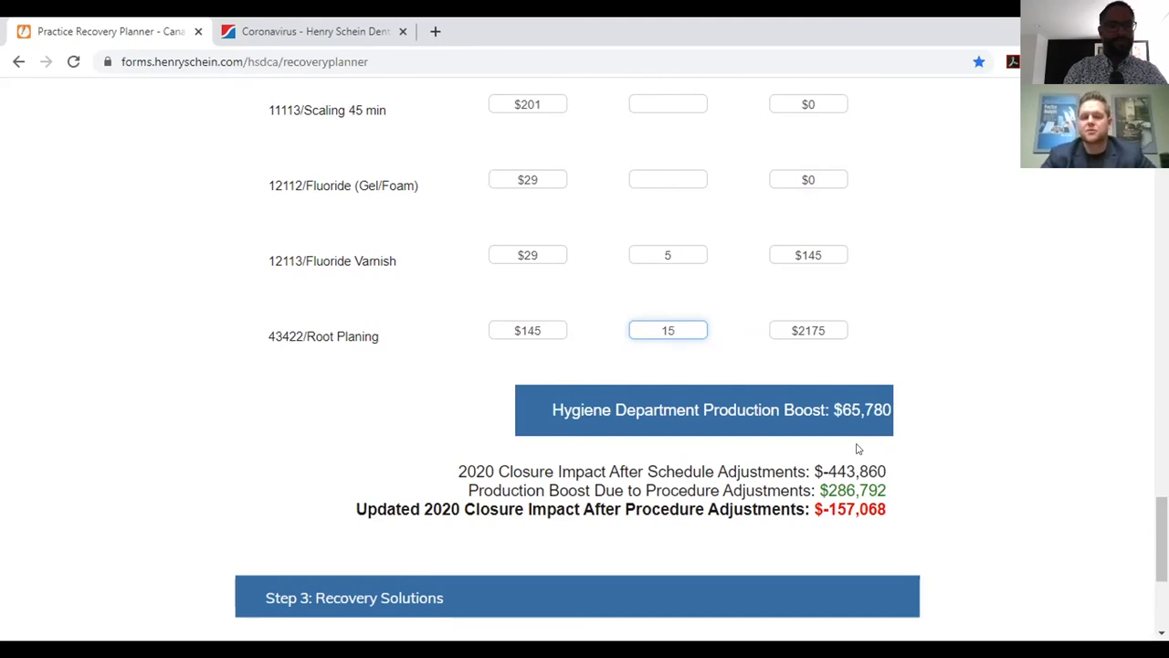
# - Scroll past the $-157,068 updated impact to Step 3: Recovery Solutions
pyautogui.scroll(-3)
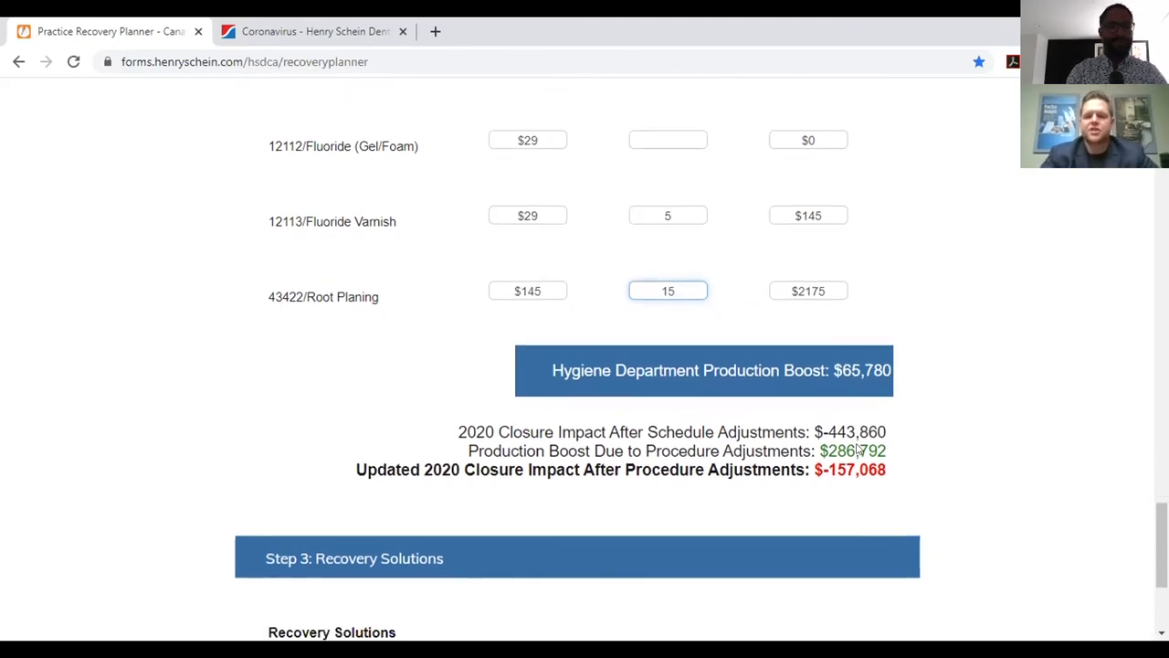
pyautogui.moveTo(905, 434)
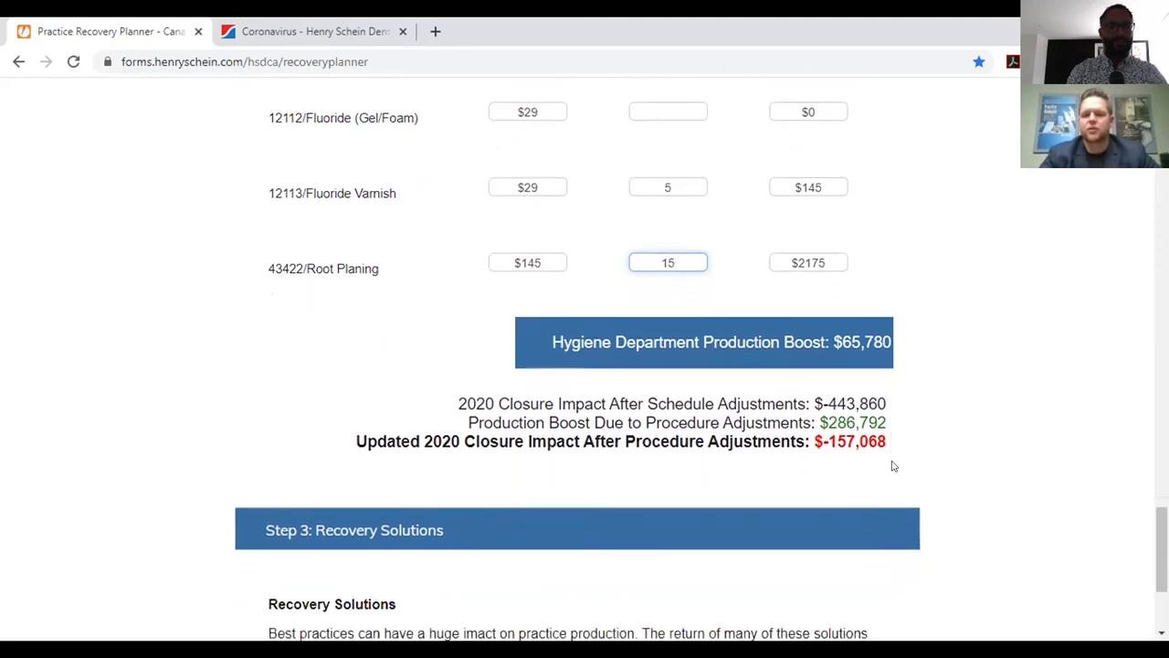
pyautogui.scroll(-3)
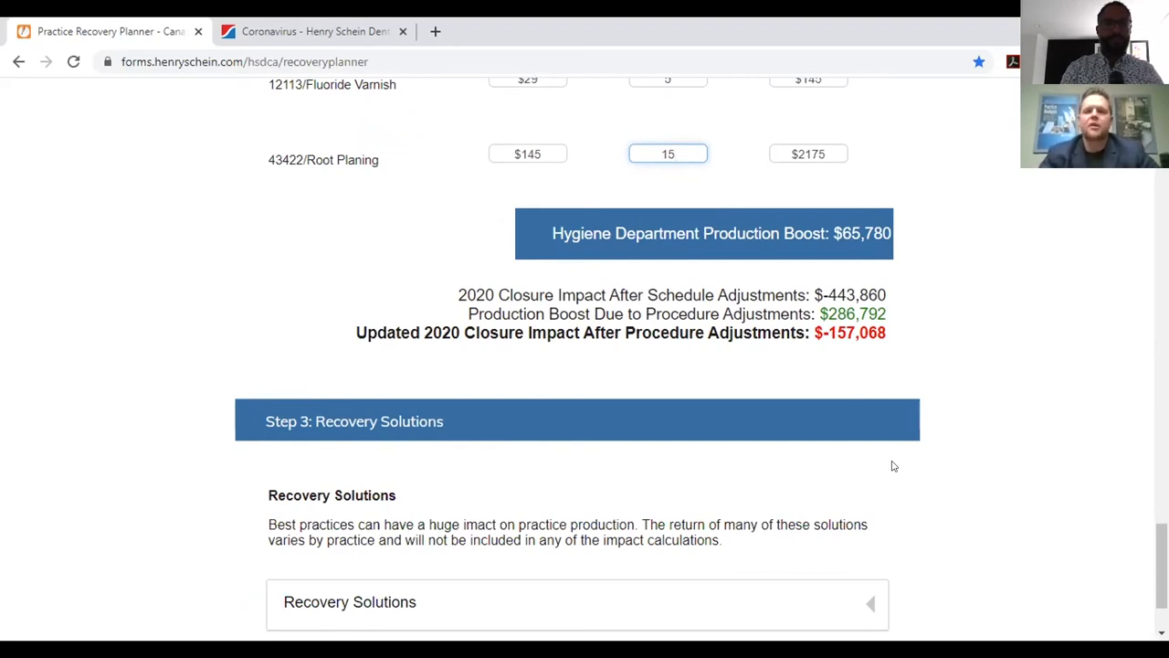
pyautogui.scroll(3)
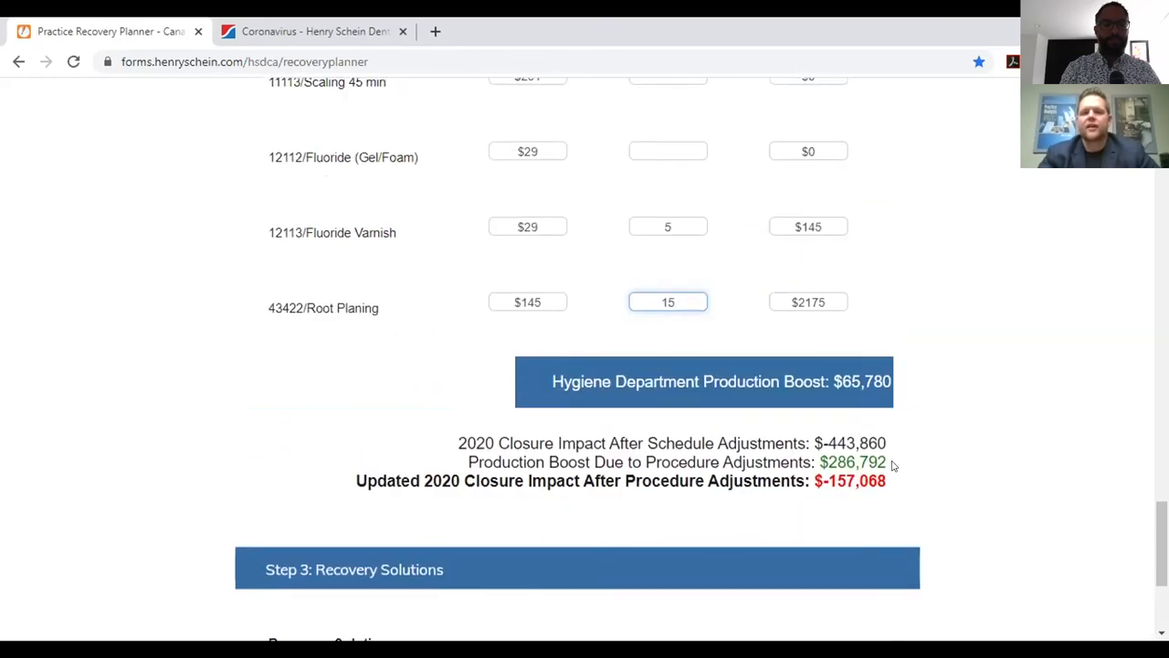
pyautogui.scroll(3)
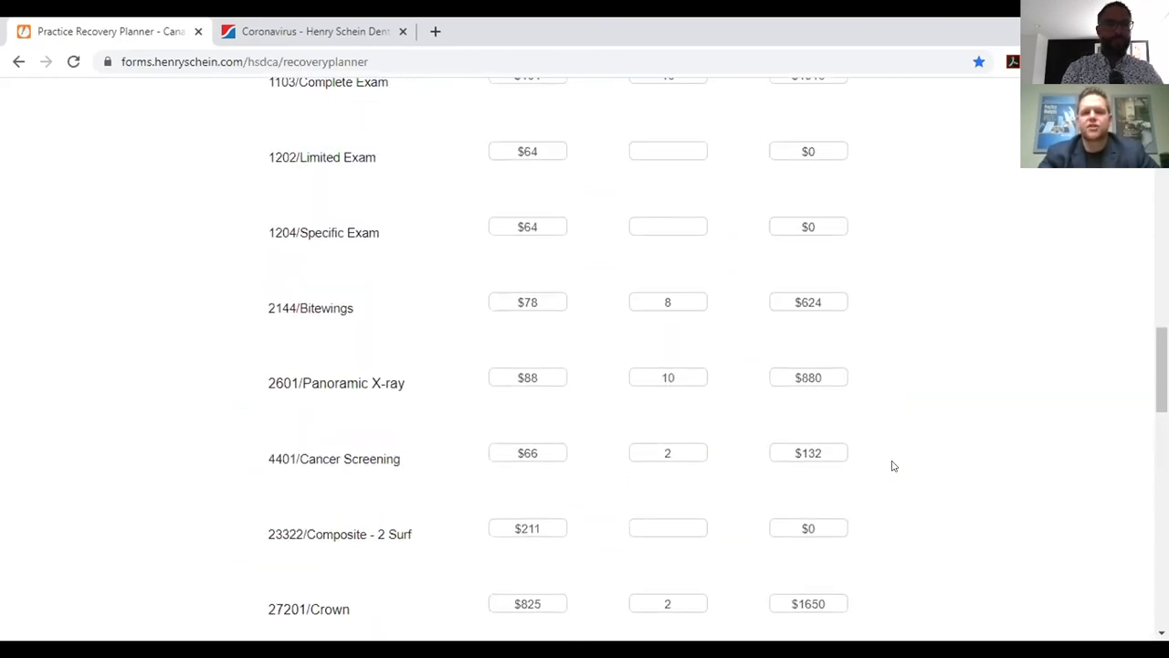
pyautogui.scroll(3)
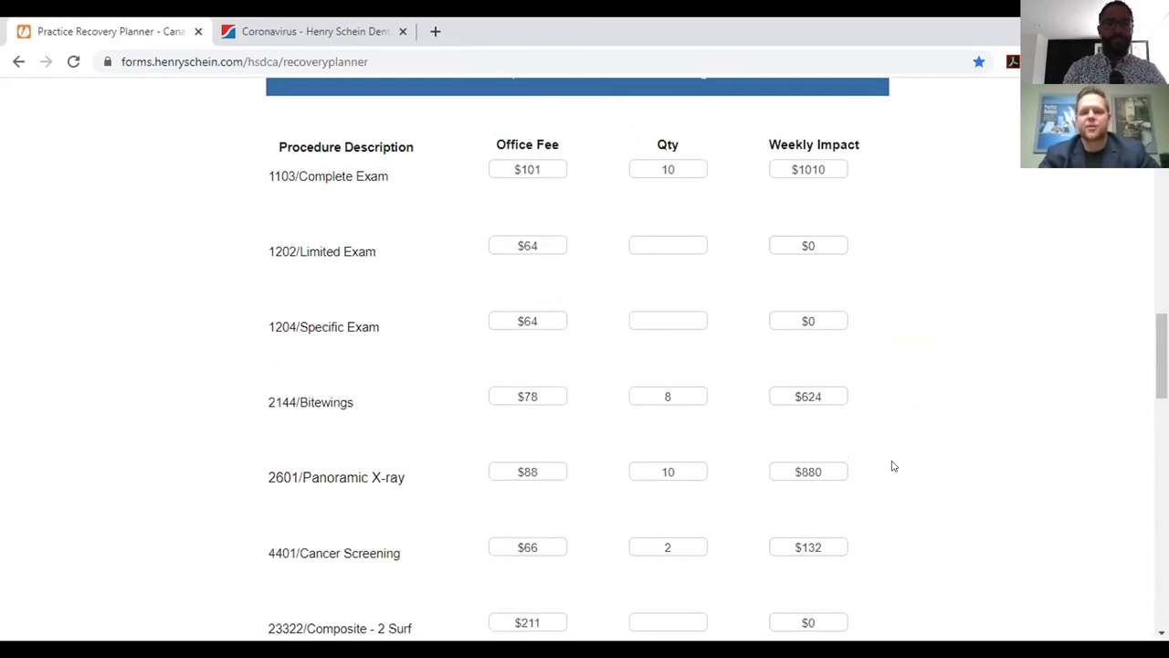
pyautogui.scroll(-3)
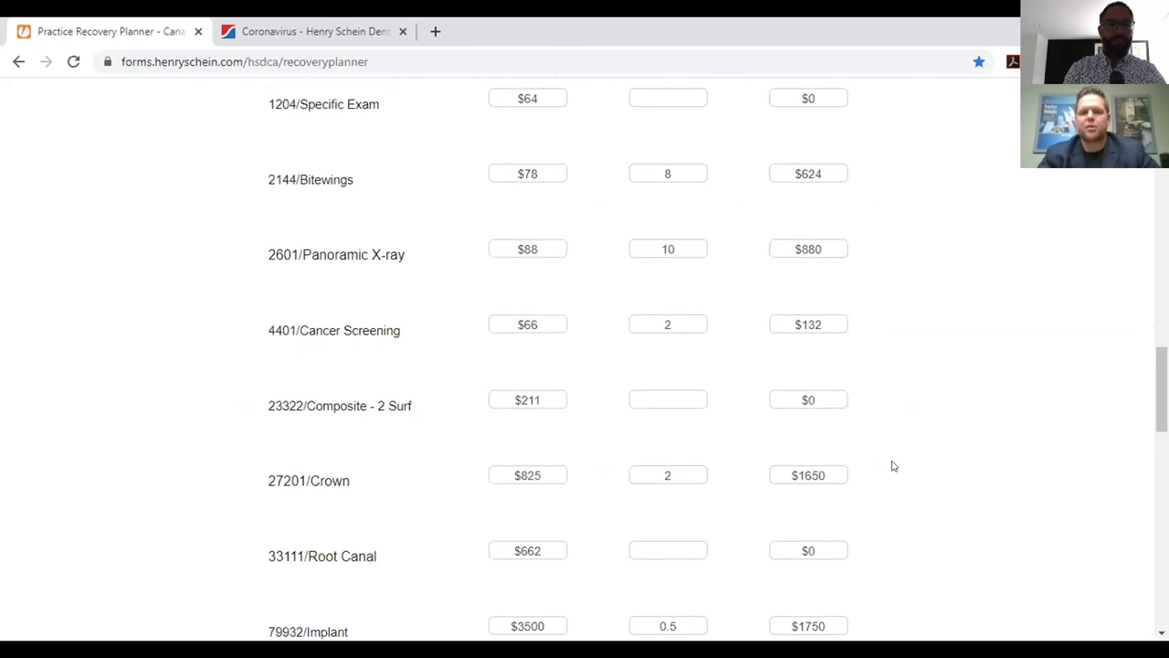
pyautogui.scroll(-3)
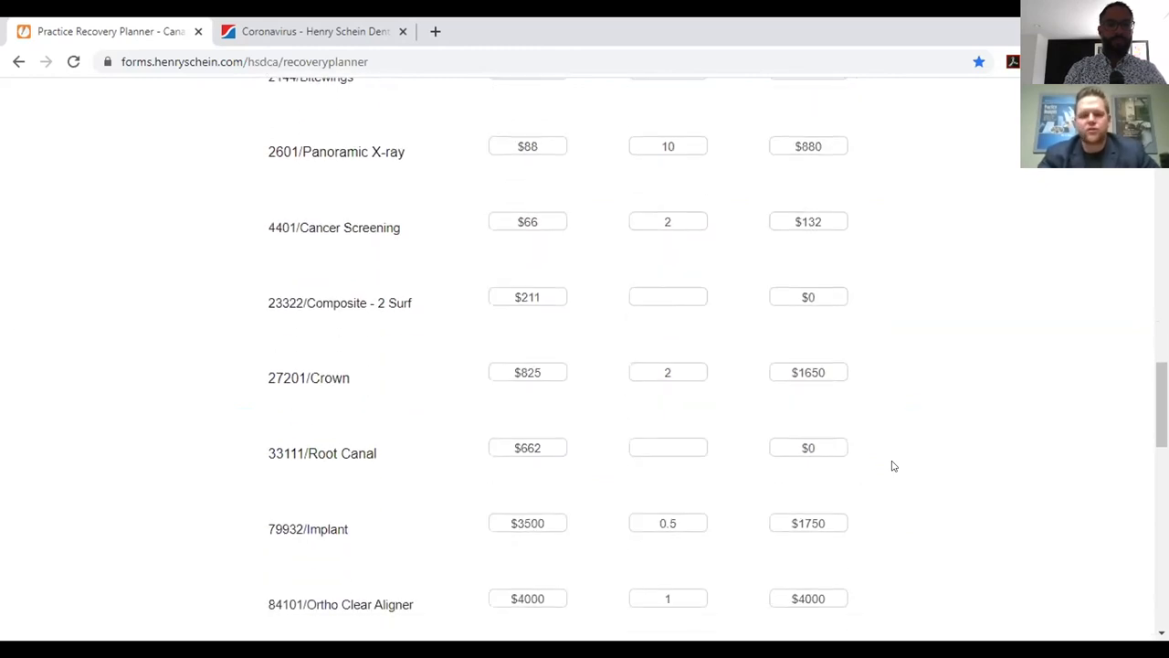
pyautogui.scroll(-3)
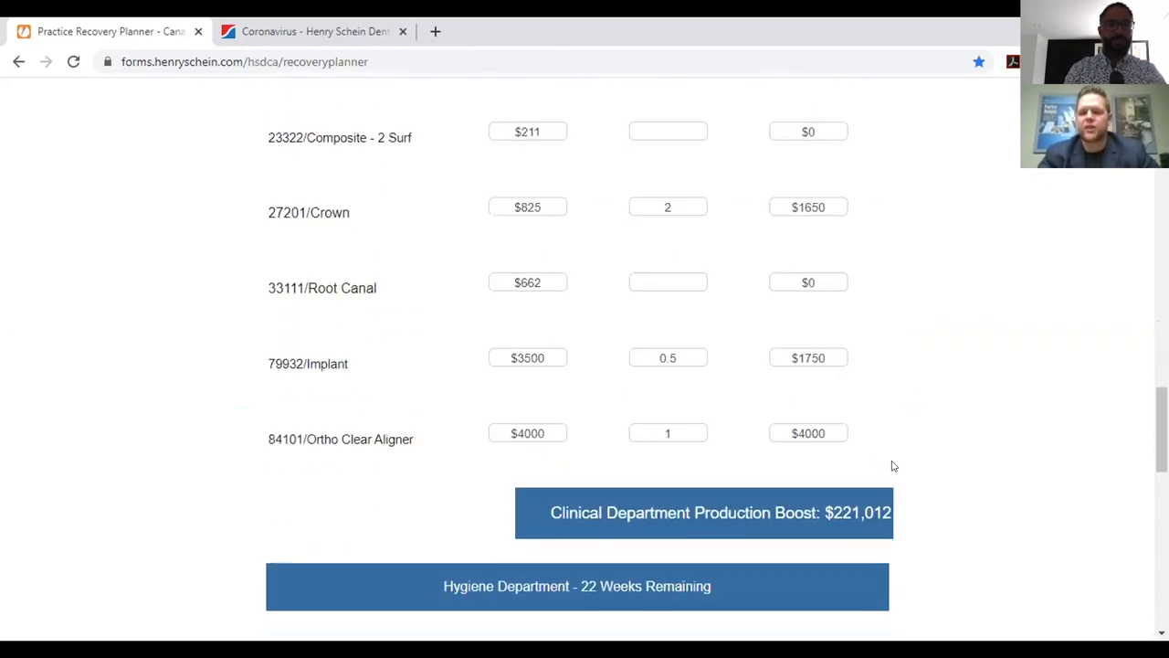
pyautogui.scroll(-3)
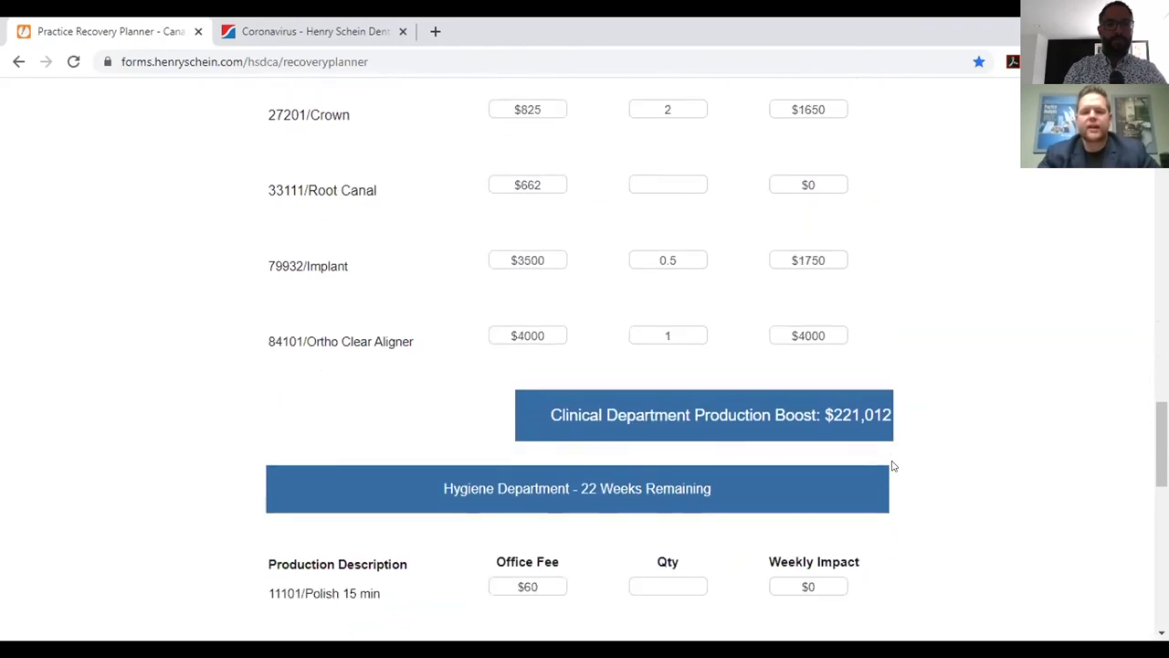
pyautogui.scroll(-3)
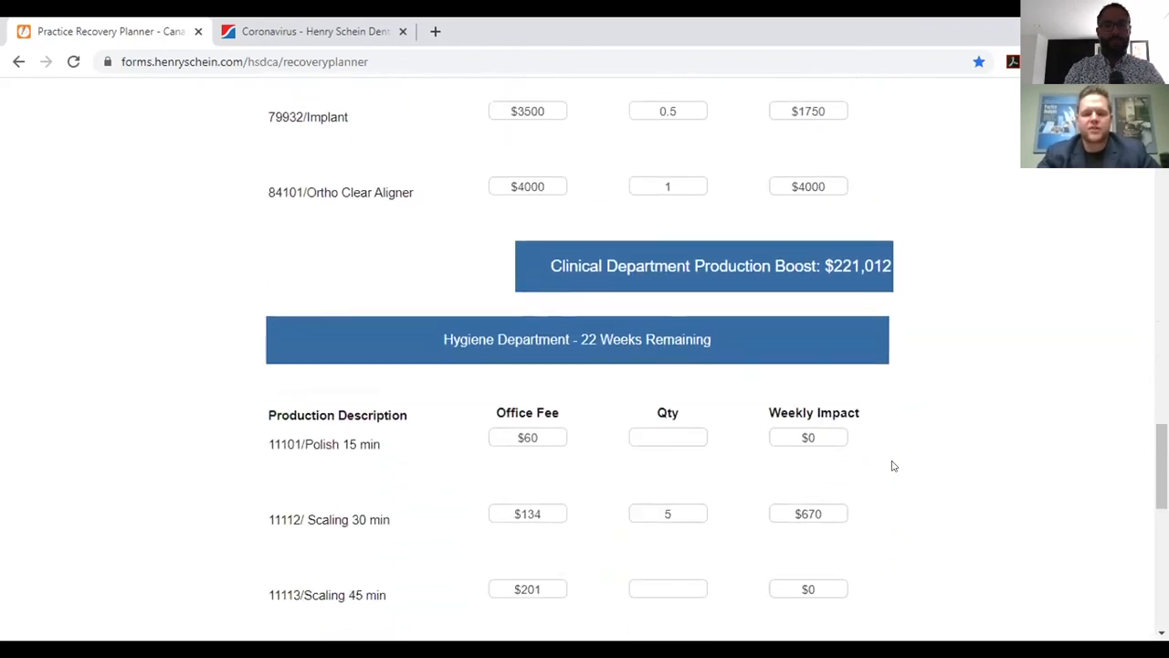
pyautogui.scroll(-3)
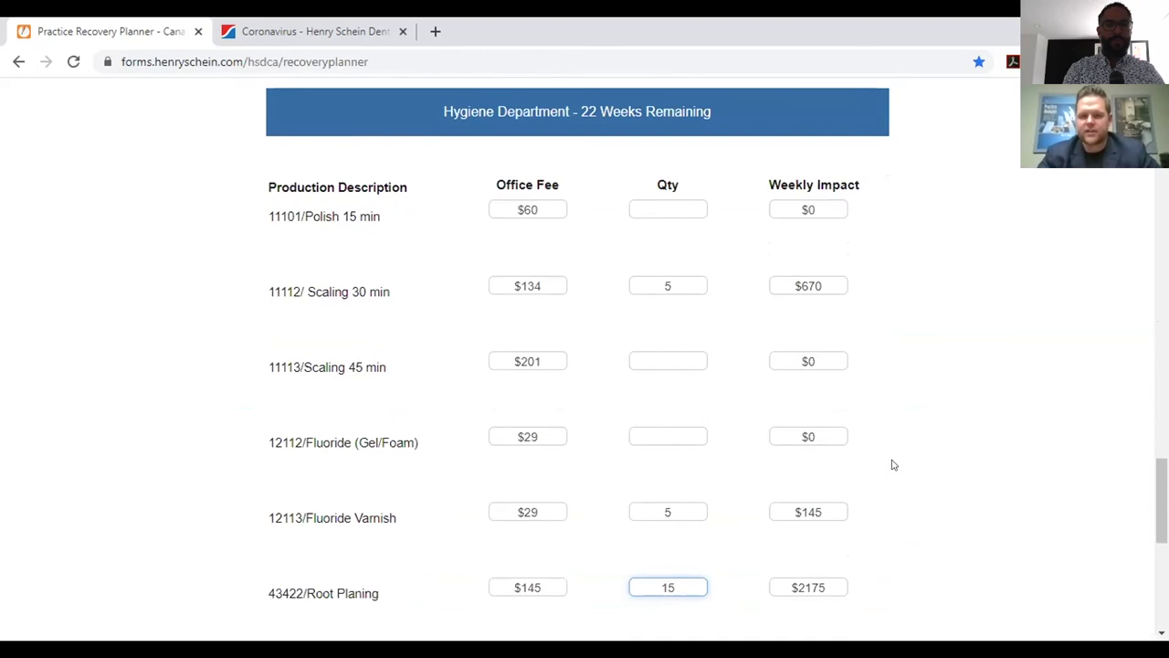
# - Set Scaling 30 min to 25, Fluoride Varnish 10, Root Planing 20, Ortho Clear Aligner 2
pyautogui.click(668, 285)
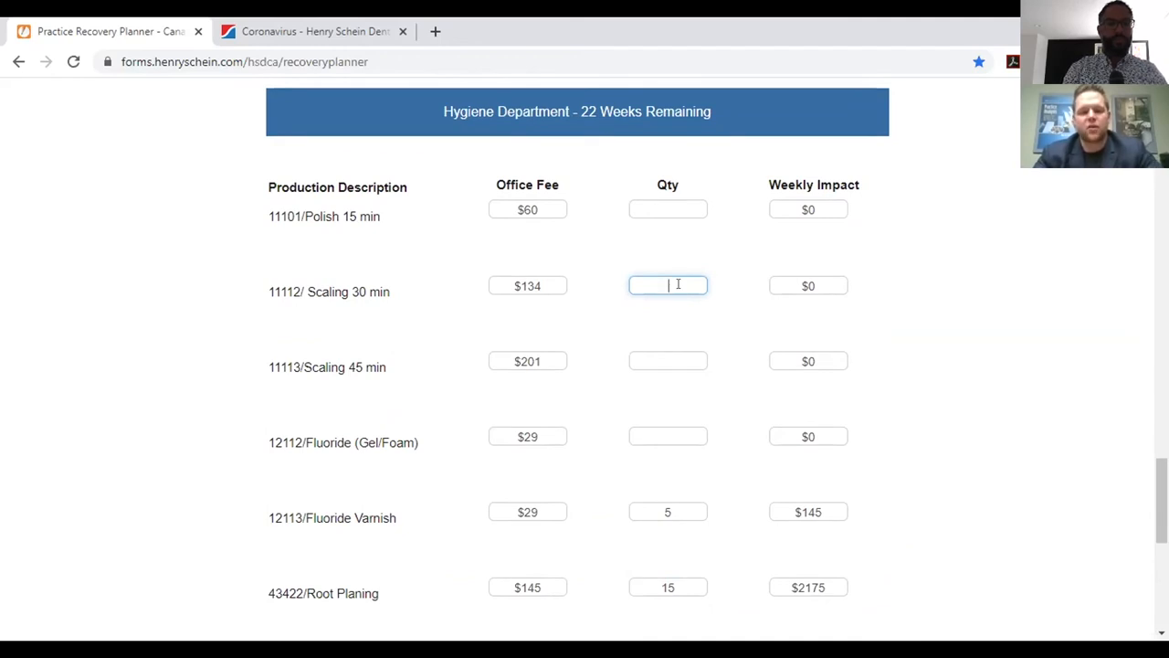
pyautogui.write('25')
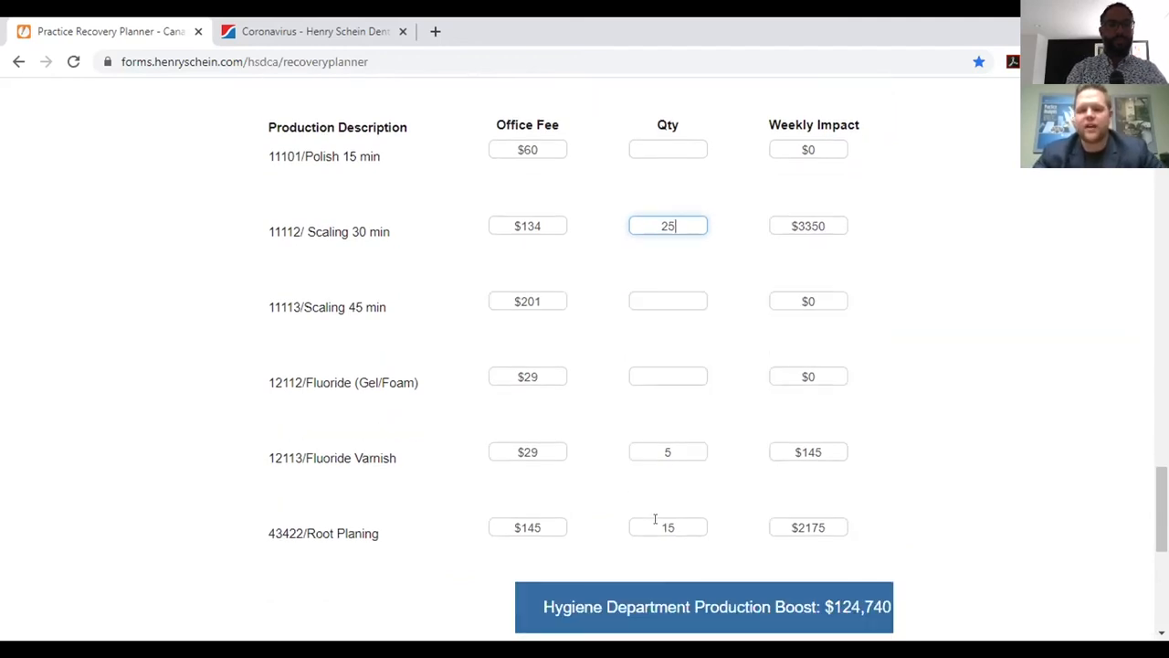
pyautogui.scroll(-3)
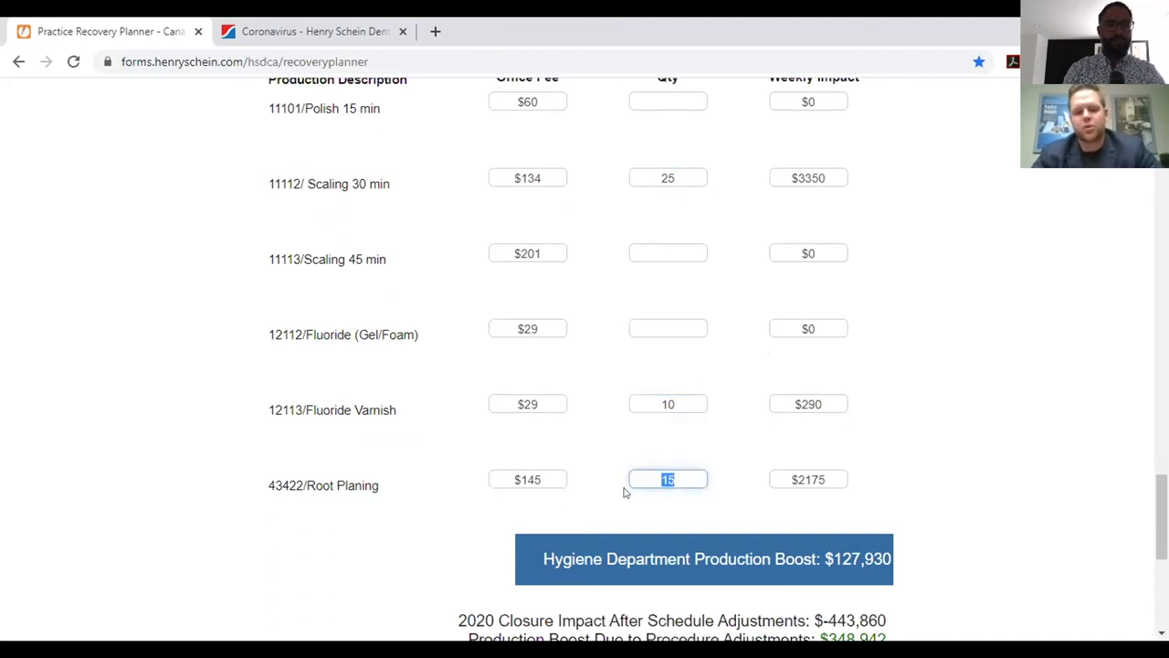
pyautogui.write('20')
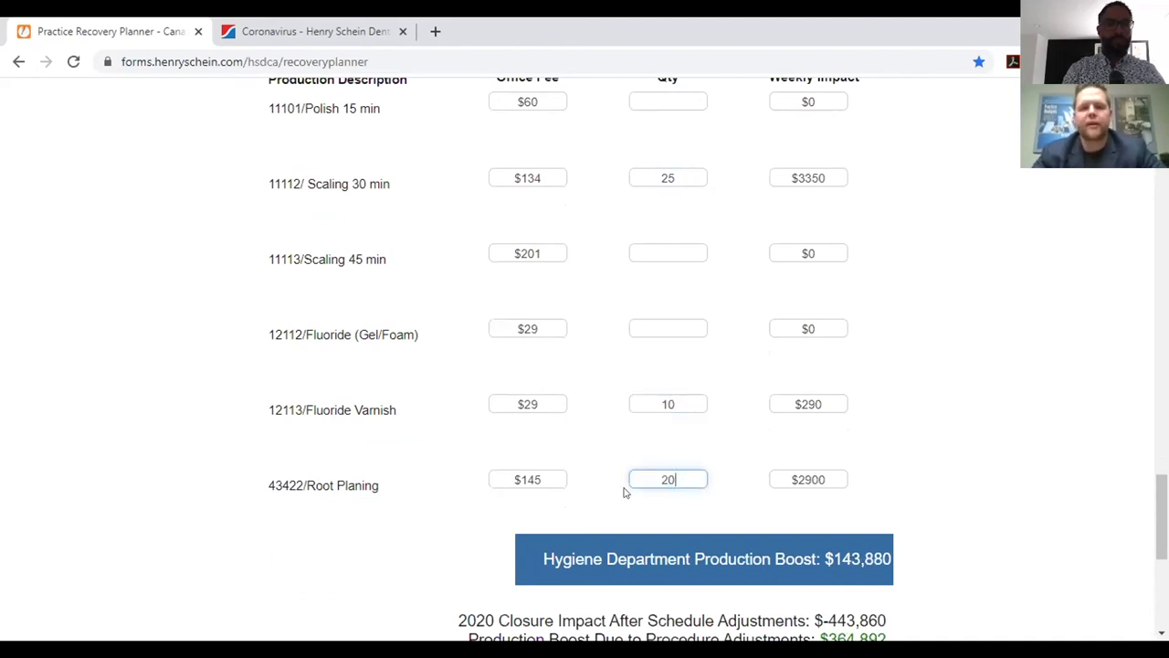
pyautogui.scroll(3)
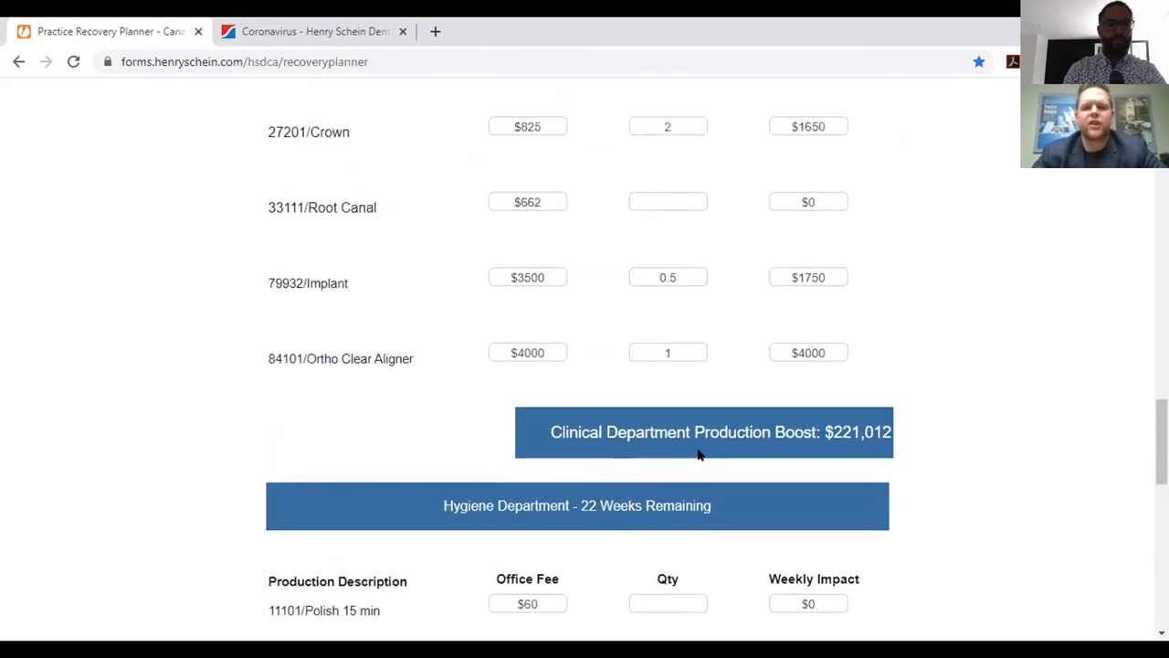
pyautogui.click(668, 352)
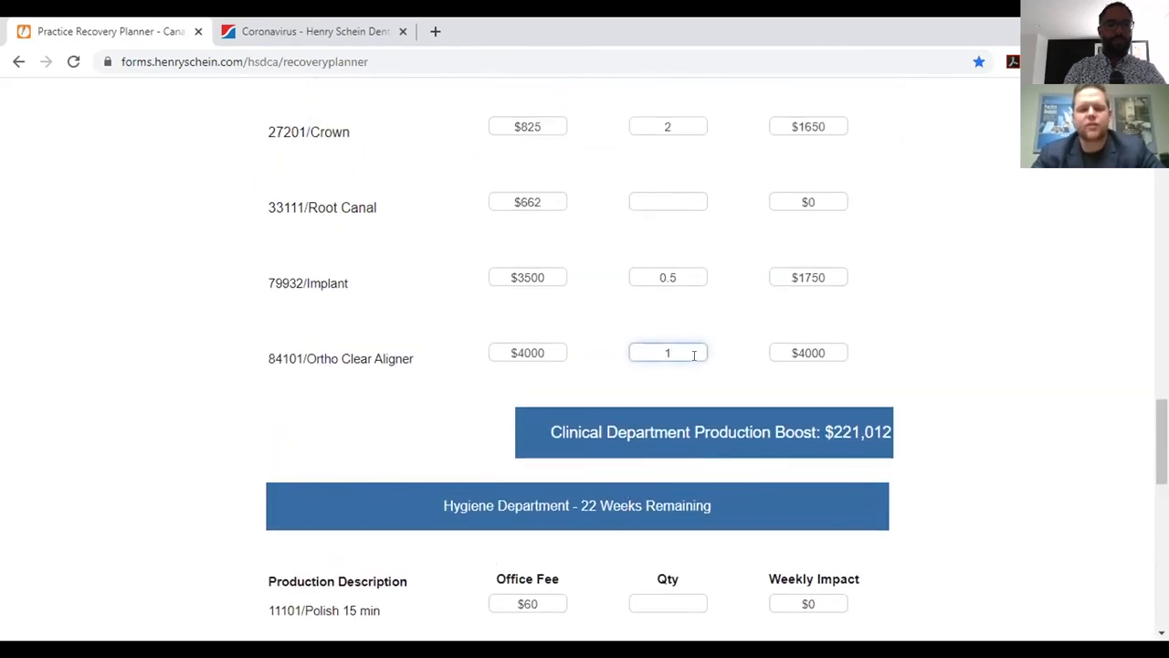
pyautogui.write('2')
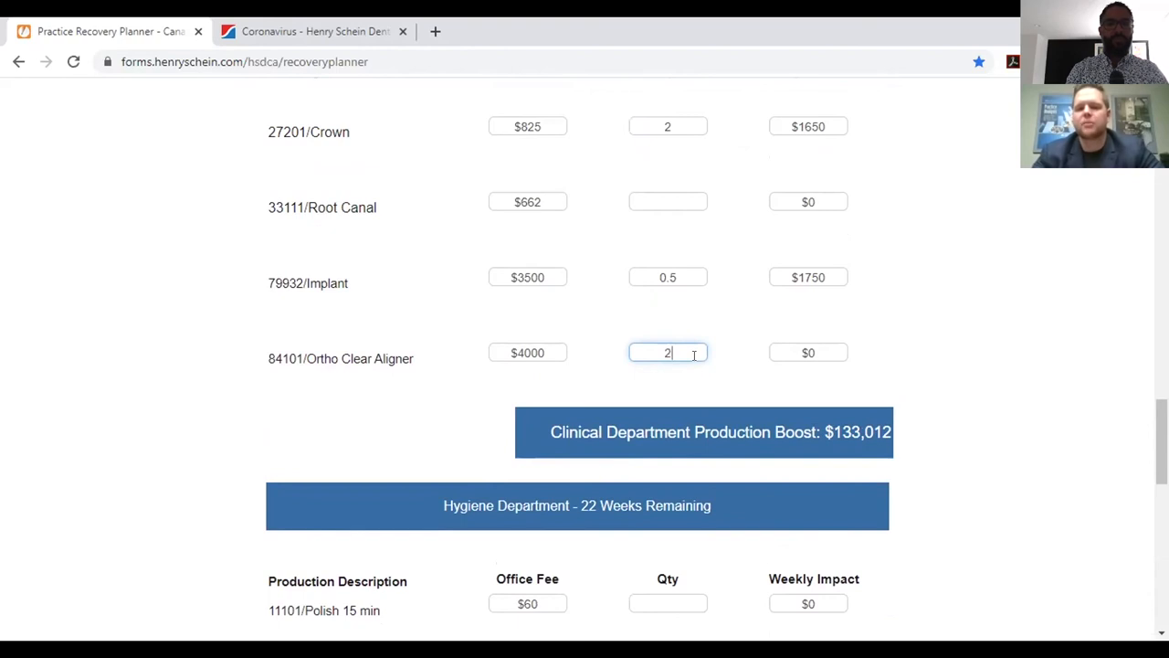
# - Finish the Ortho Clear Aligner entry and scroll to the positive $9,032 closure impact
pyautogui.write('2')
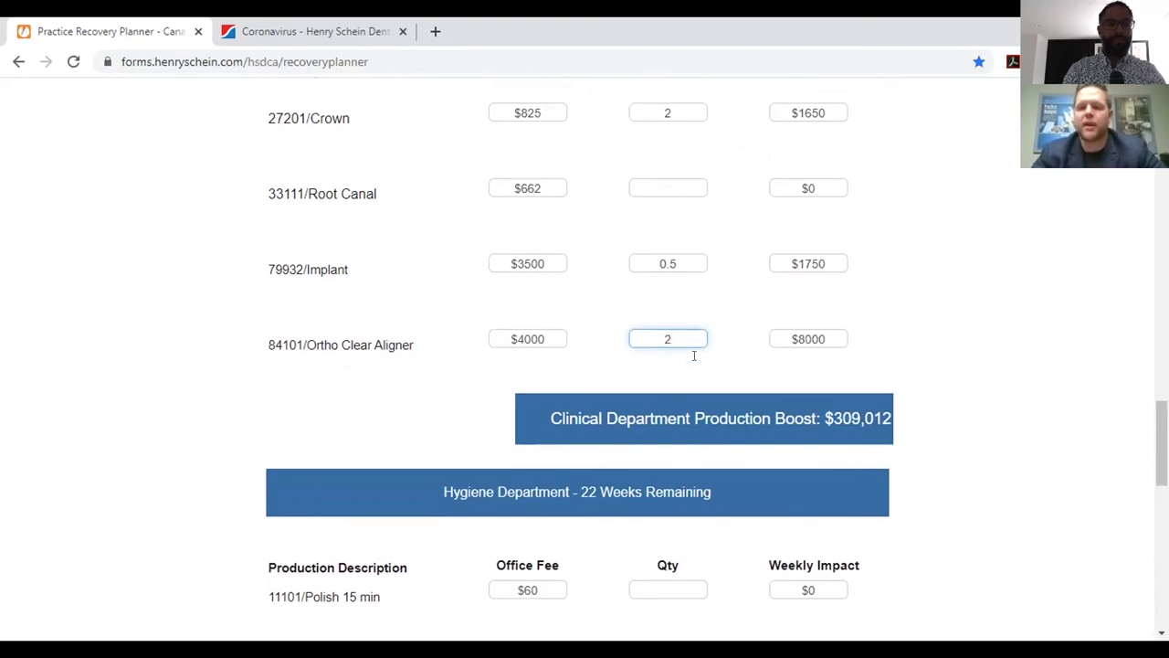
pyautogui.scroll(-3)
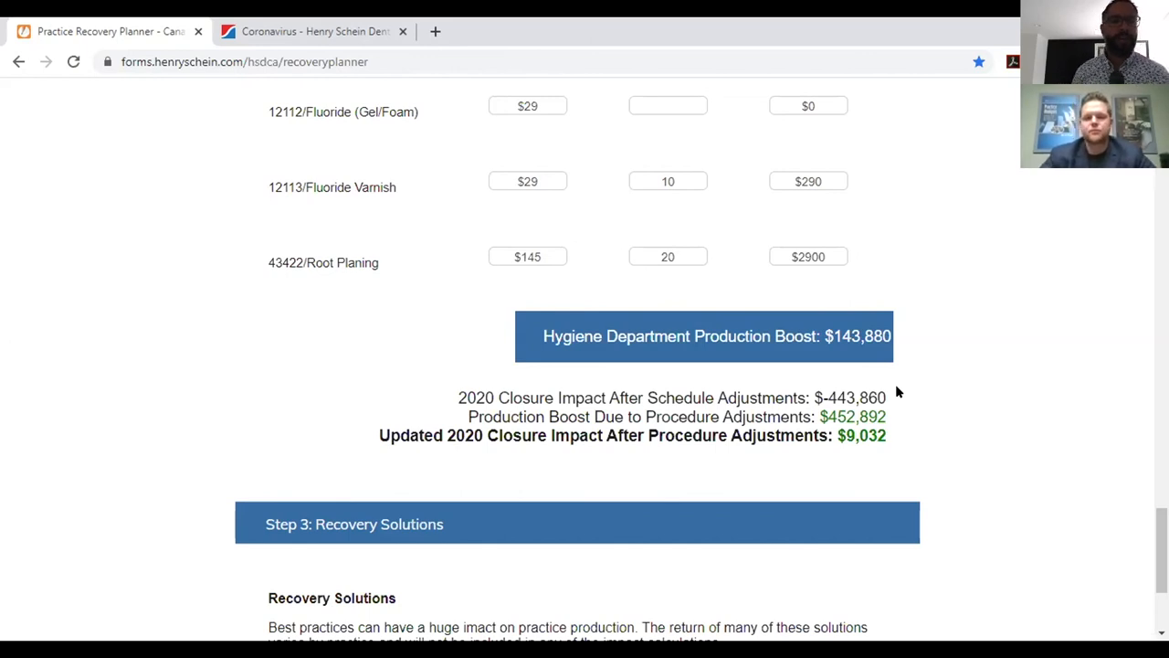
pyautogui.scroll(-3)
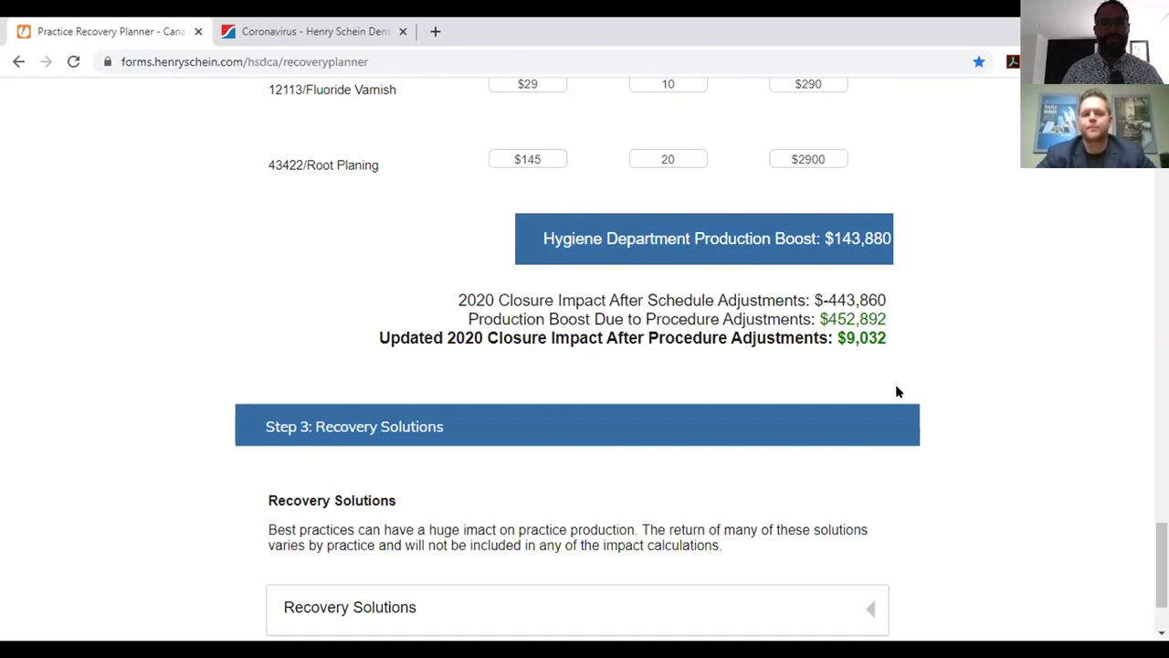
# - Scroll back up to the hygiene table showing 25 scaling, 10 fluoride varnish, 20 root planing
pyautogui.scroll(3)
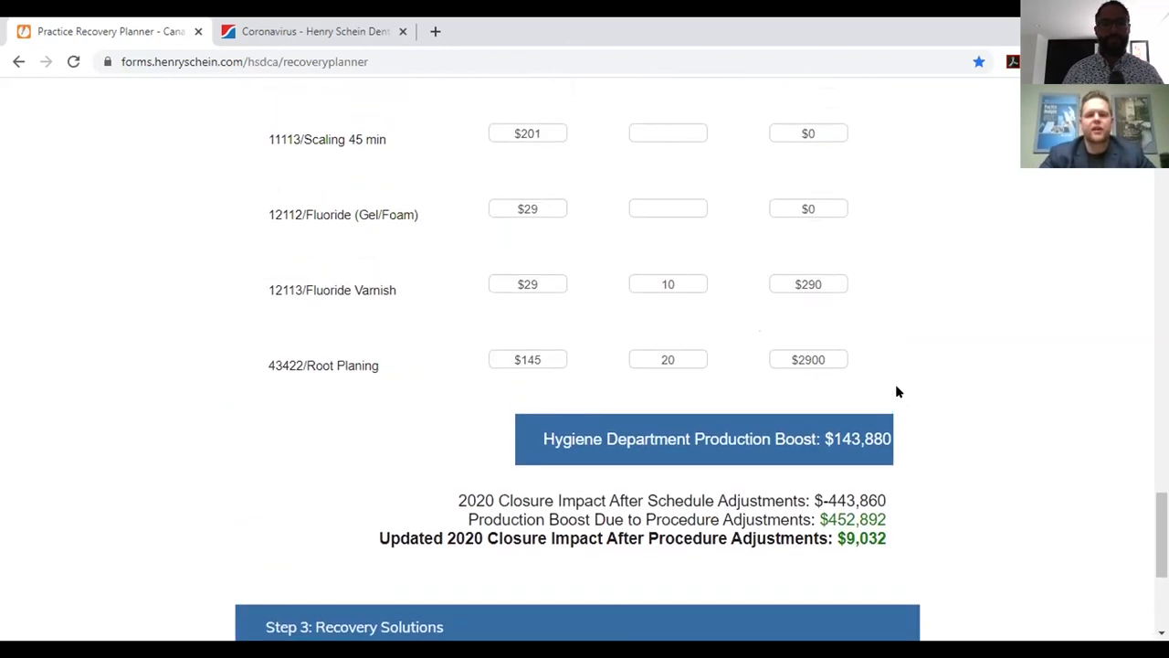
pyautogui.scroll(3)
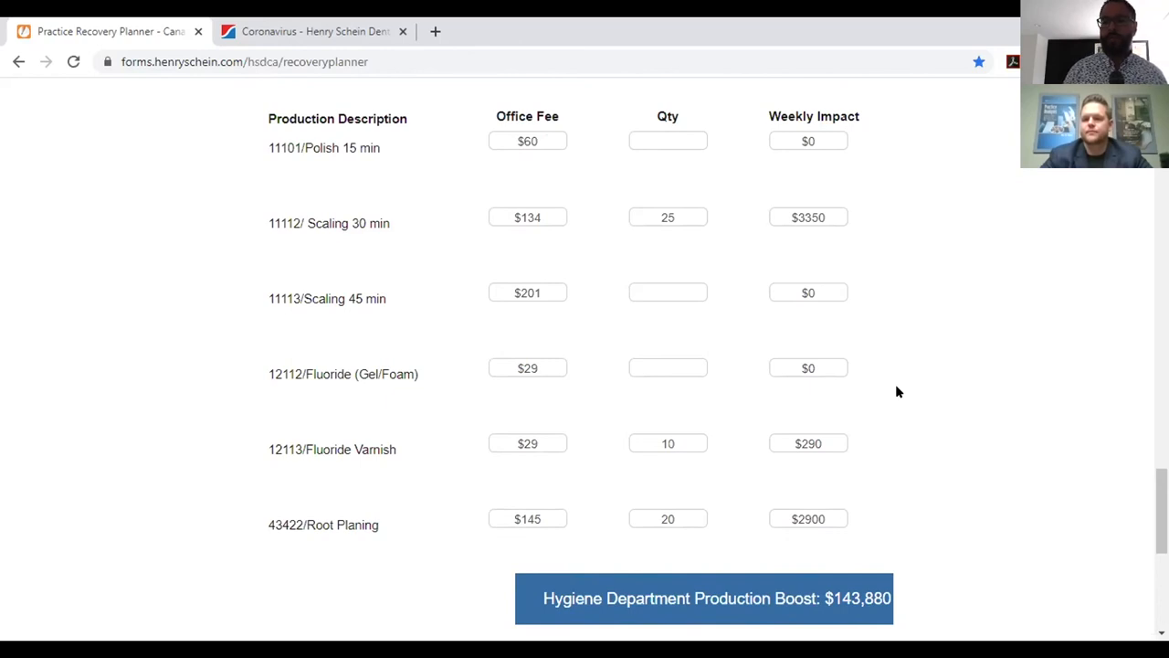
# - Scroll down again to the $9,032 updated impact and Step 3: Recovery Solutions
pyautogui.scroll(-3)
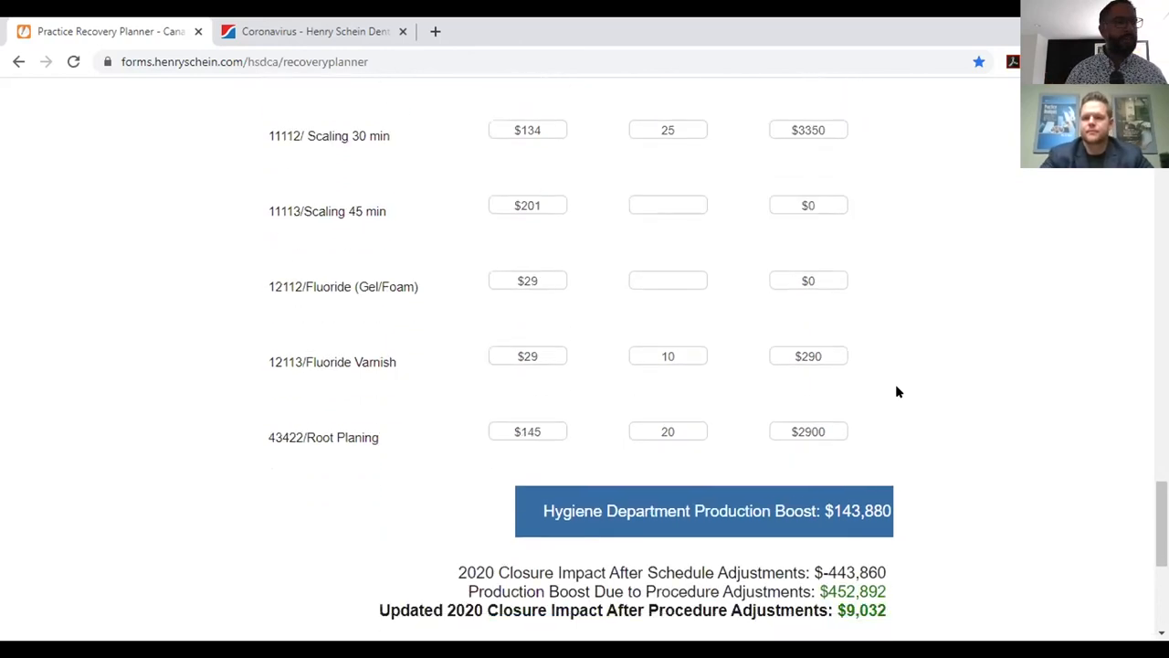
pyautogui.scroll(-3)
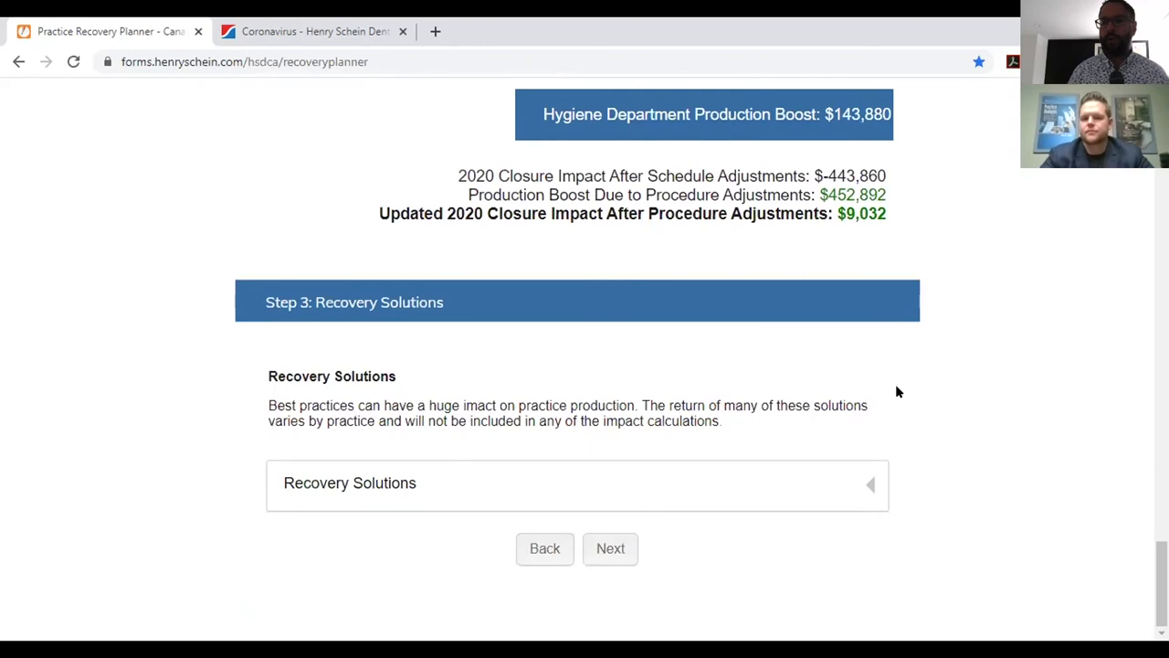
pyautogui.moveTo(919, 411)
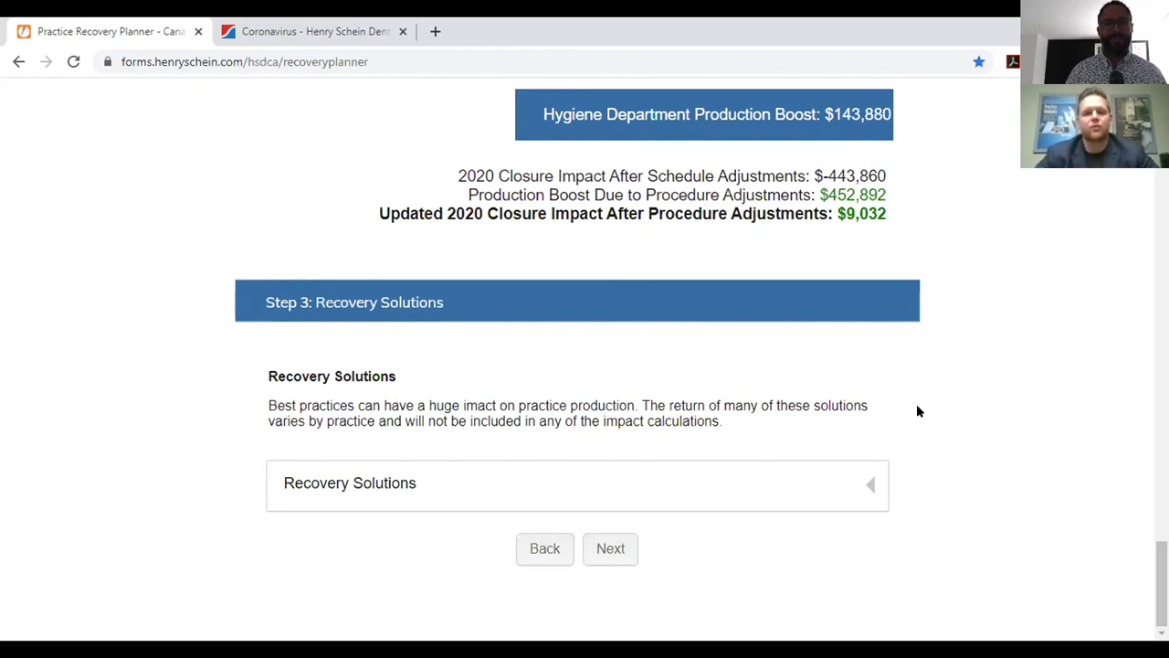
pyautogui.moveTo(913, 437)
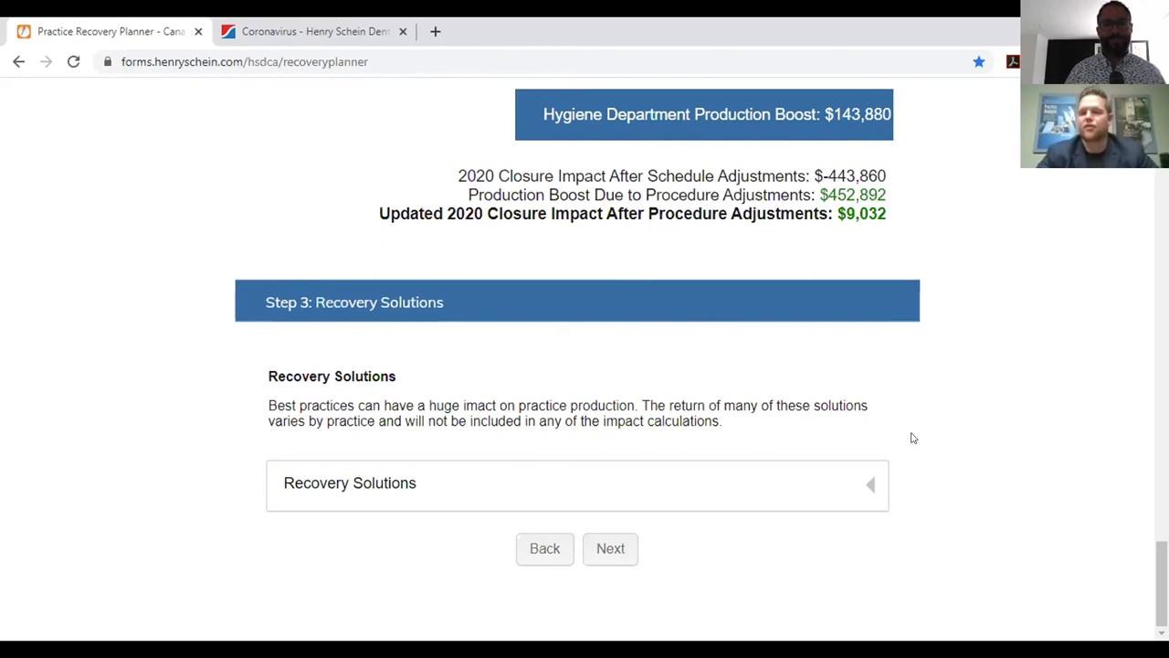
pyautogui.moveTo(920, 448)
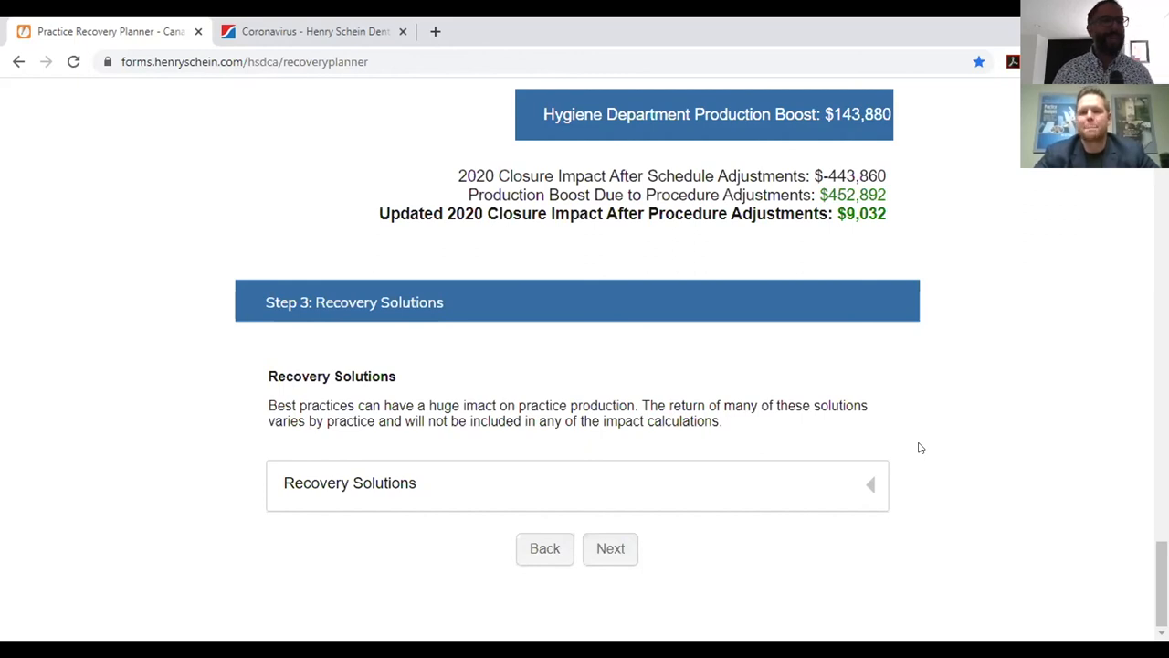
pyautogui.moveTo(954, 104)
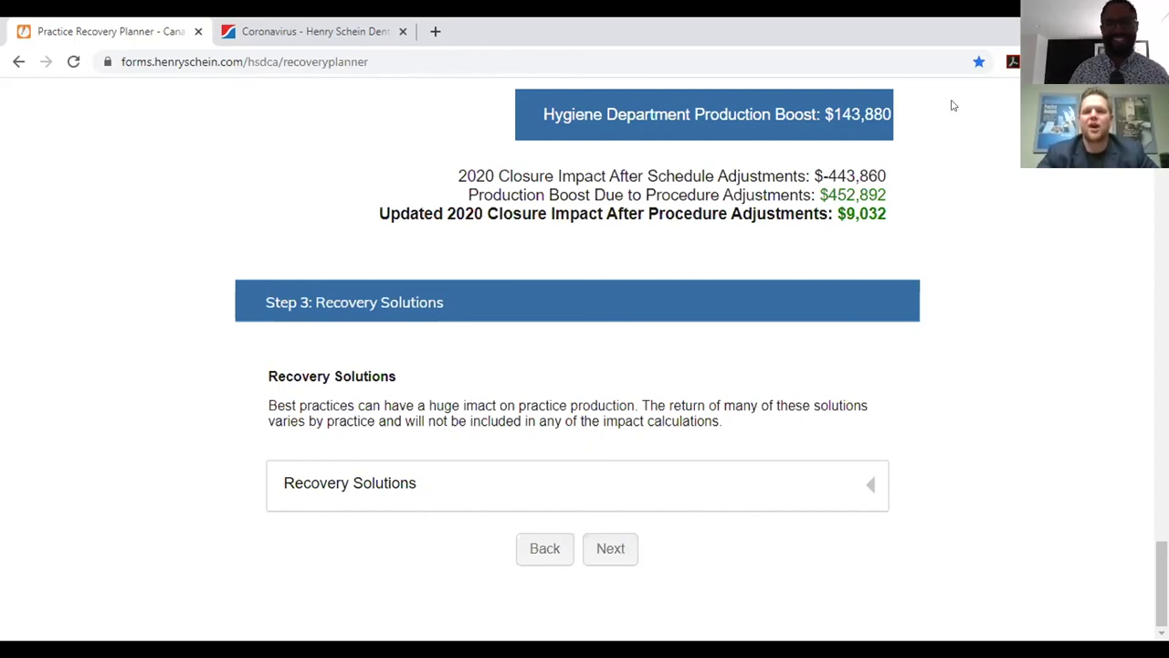